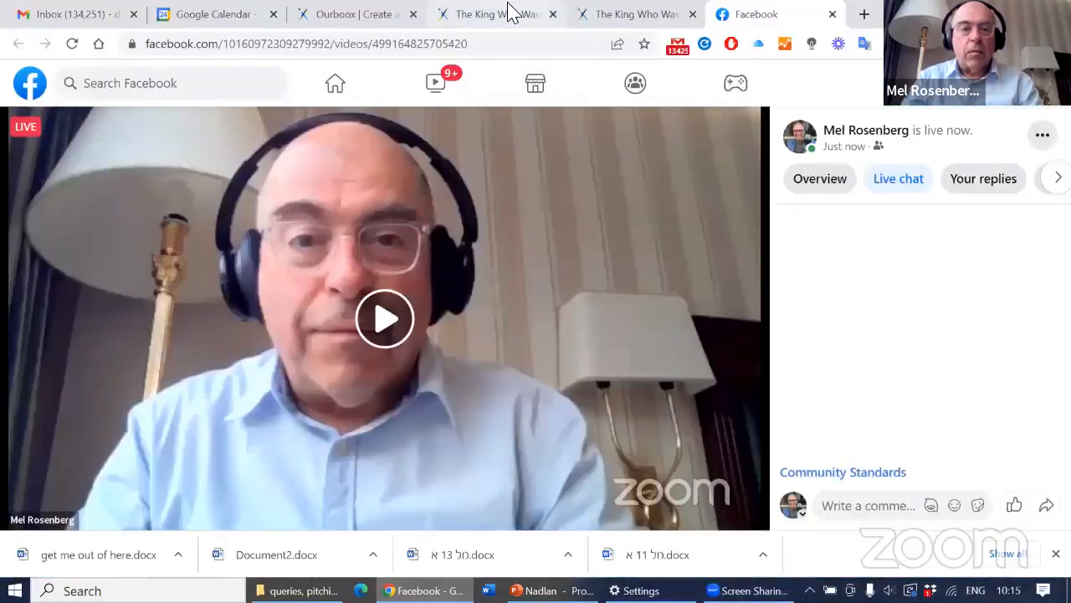
{"action": "mouse_move", "coordinate": [494, 14]}
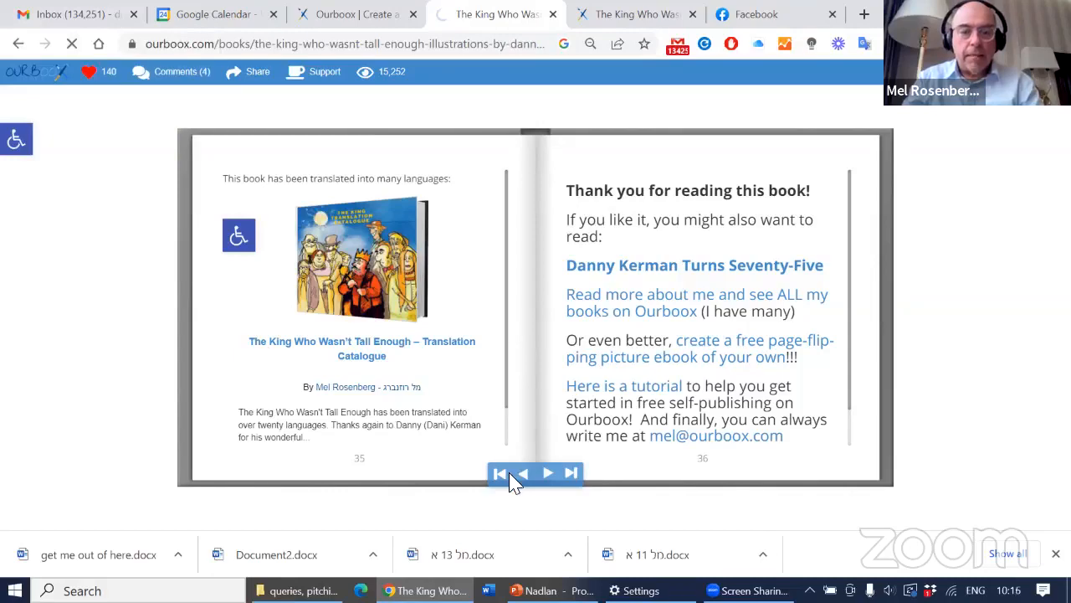
- Open the king book to its dedication pages and play, unmute, pause and mute the thank-you video
{"action": "left_click", "coordinate": [499, 473]}
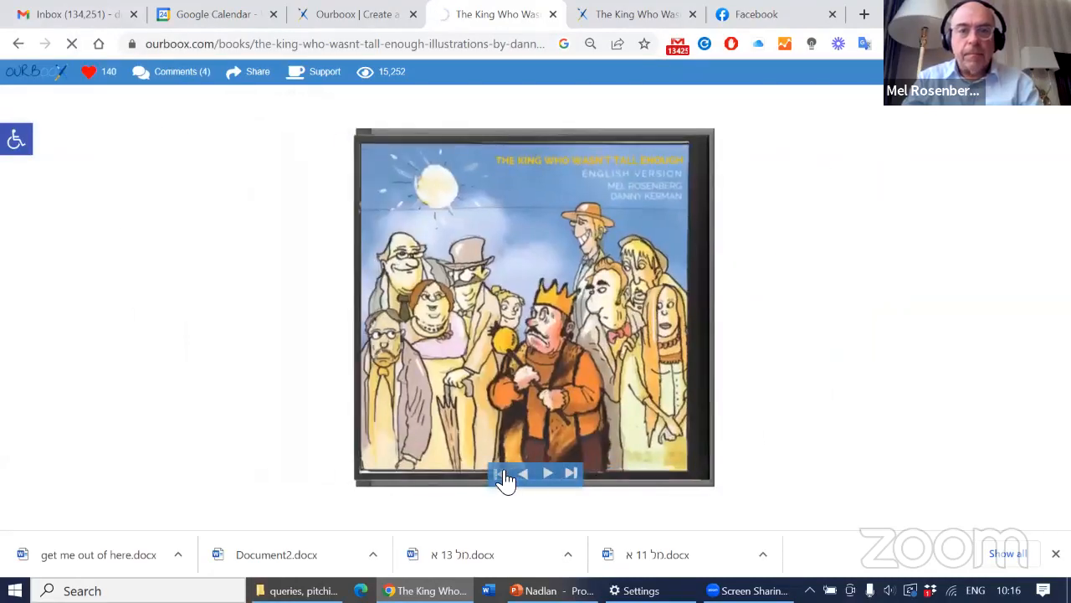
{"action": "left_click", "coordinate": [519, 473]}
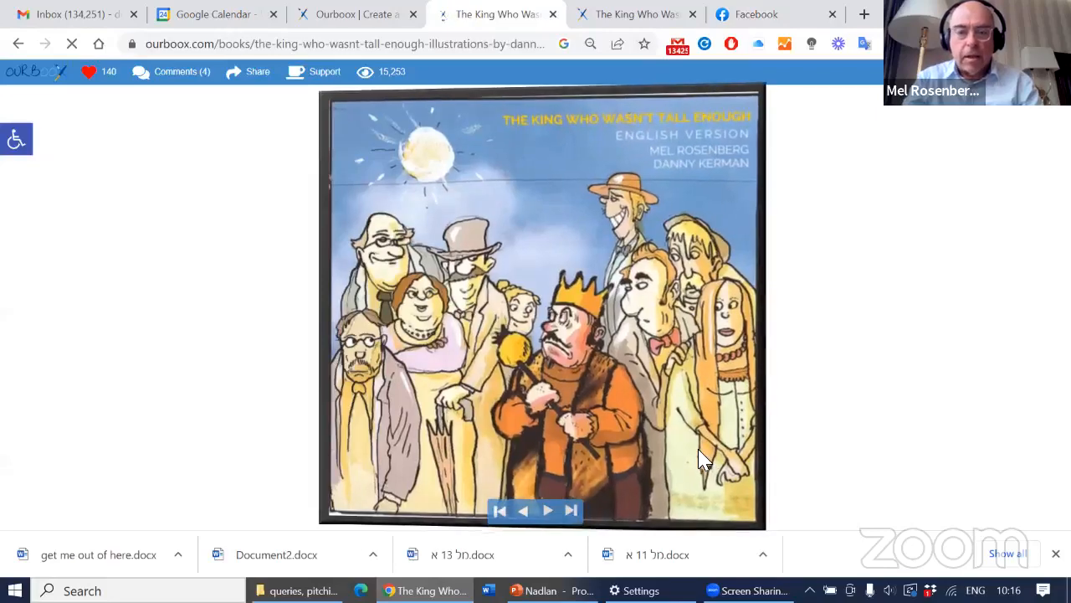
{"action": "left_click", "coordinate": [547, 510]}
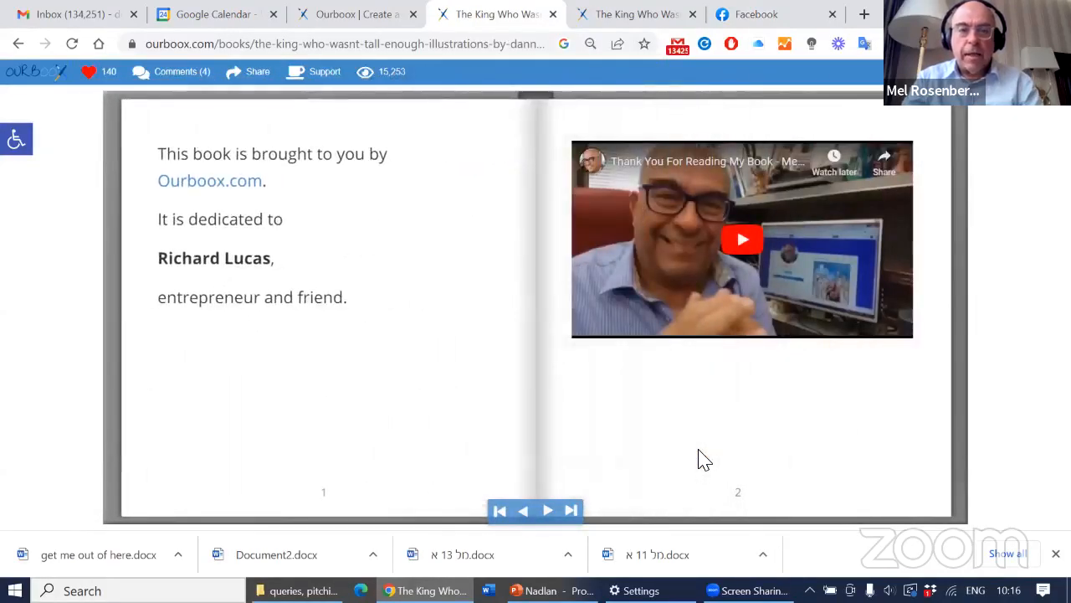
{"action": "left_click", "coordinate": [742, 239]}
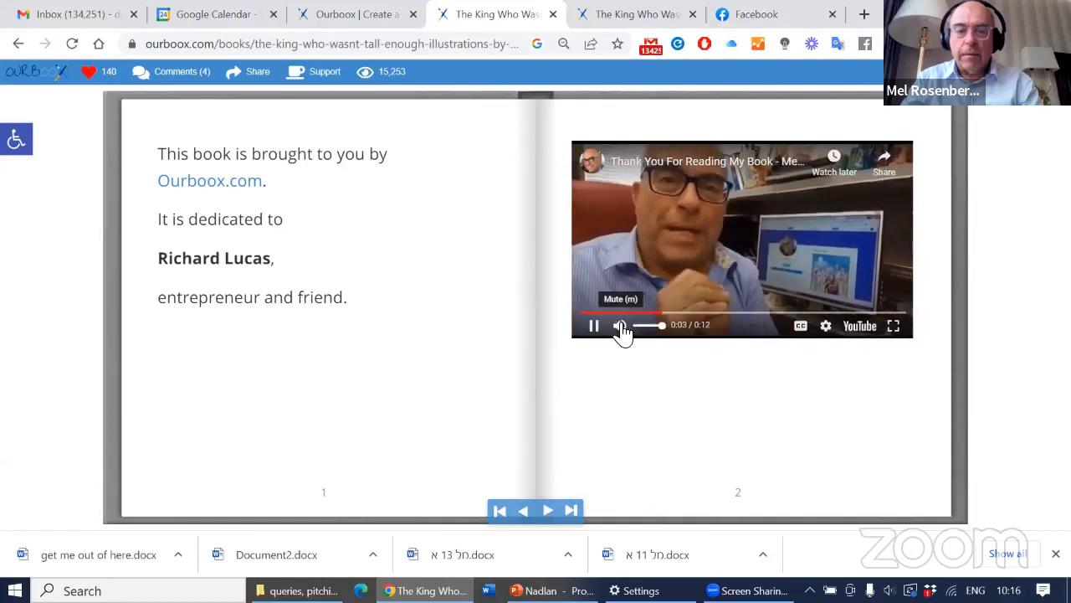
{"action": "left_click", "coordinate": [595, 326]}
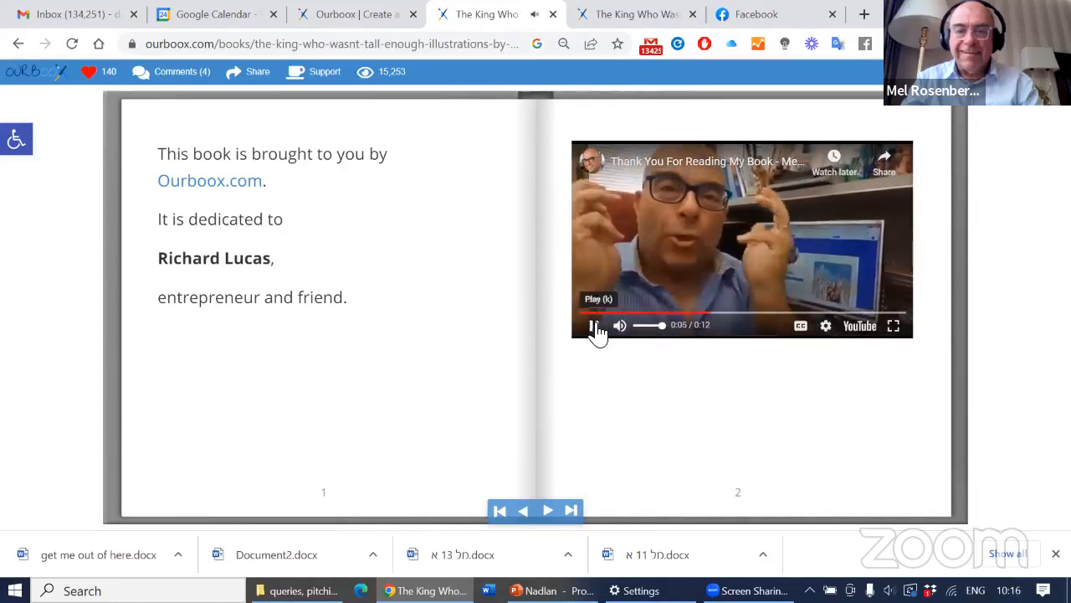
{"action": "left_click", "coordinate": [594, 326]}
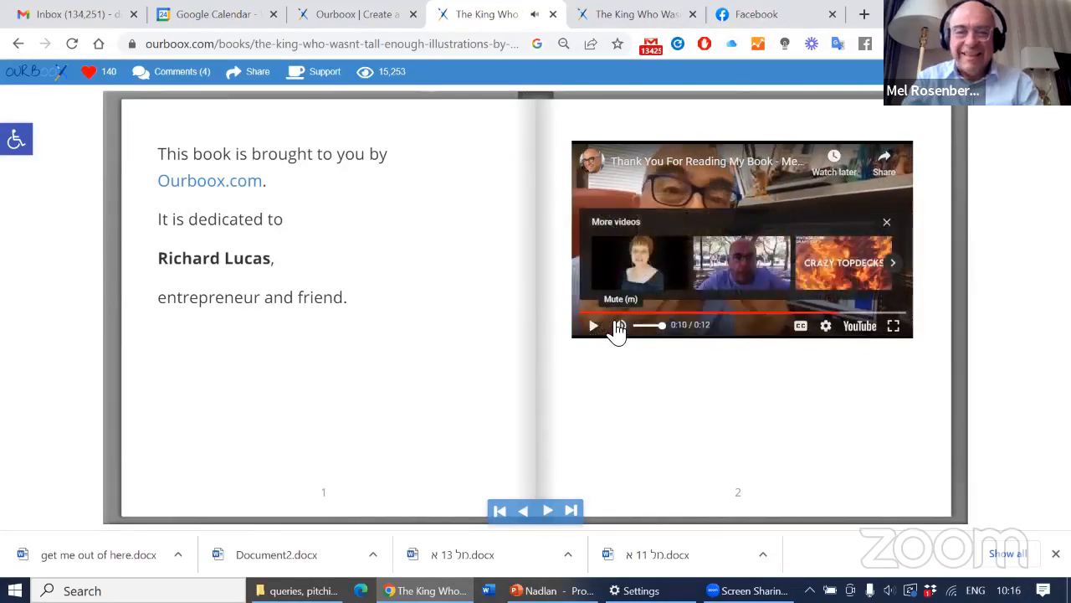
{"action": "left_click", "coordinate": [620, 326]}
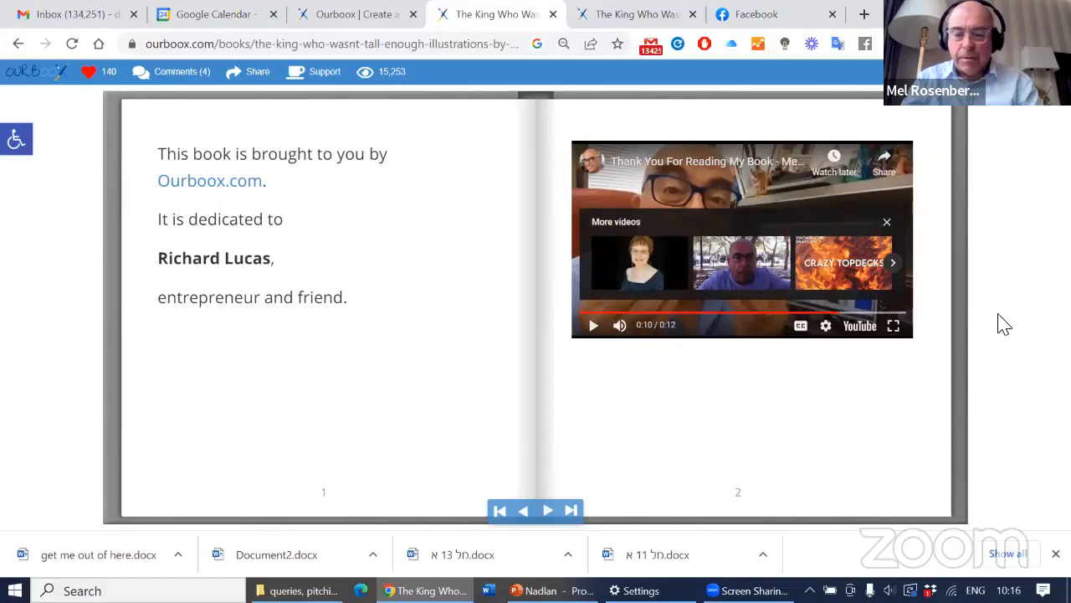
- Page through the rest of the king story and open the linked Translation Catalogue book
{"action": "left_click", "coordinate": [547, 511]}
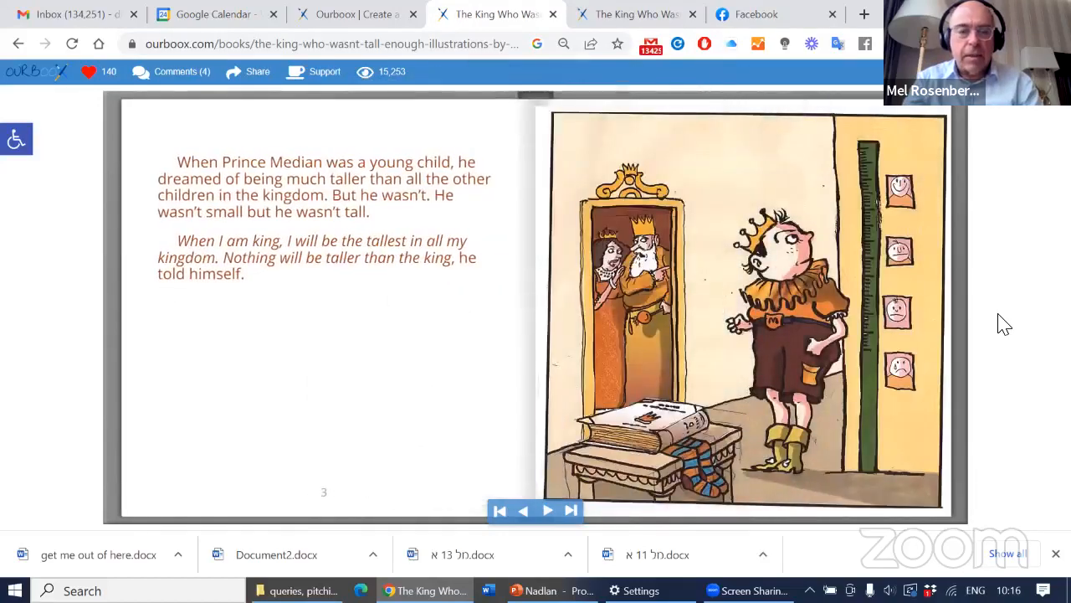
{"action": "left_click", "coordinate": [547, 510]}
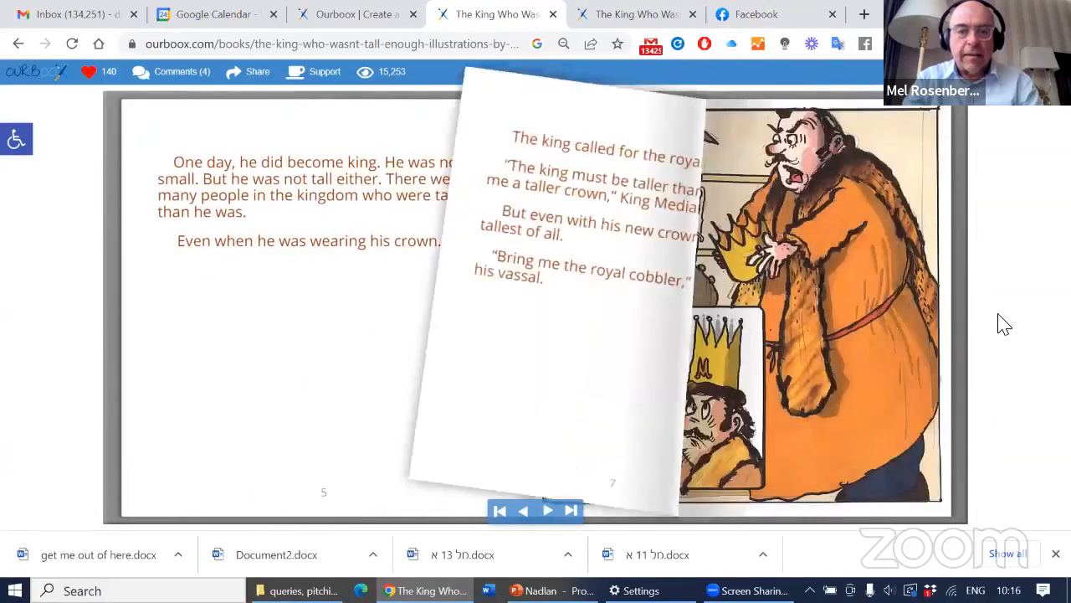
{"action": "left_click", "coordinate": [548, 511]}
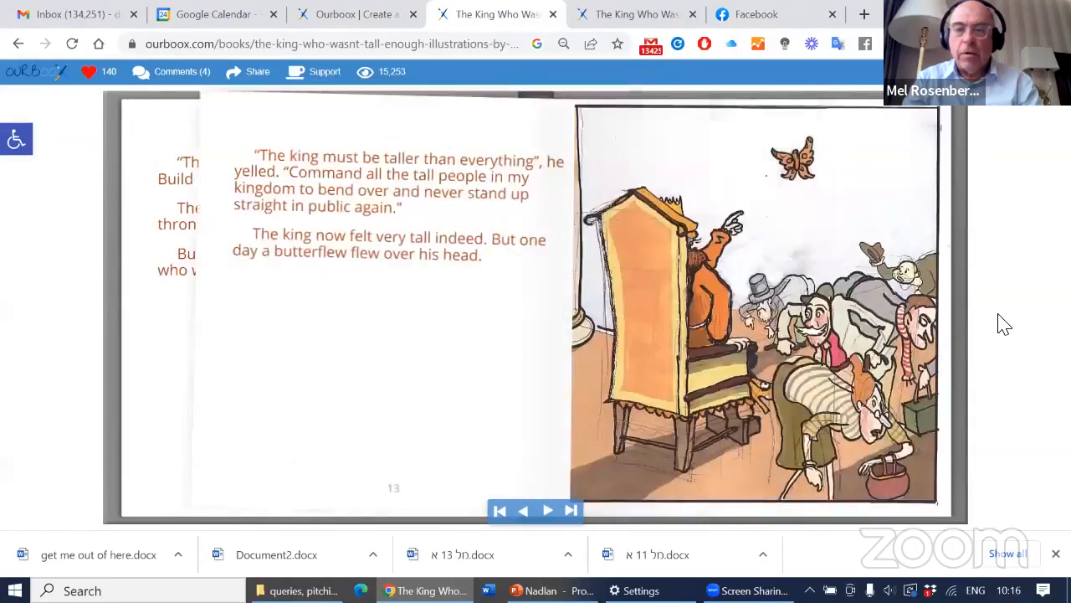
{"action": "left_click", "coordinate": [547, 511]}
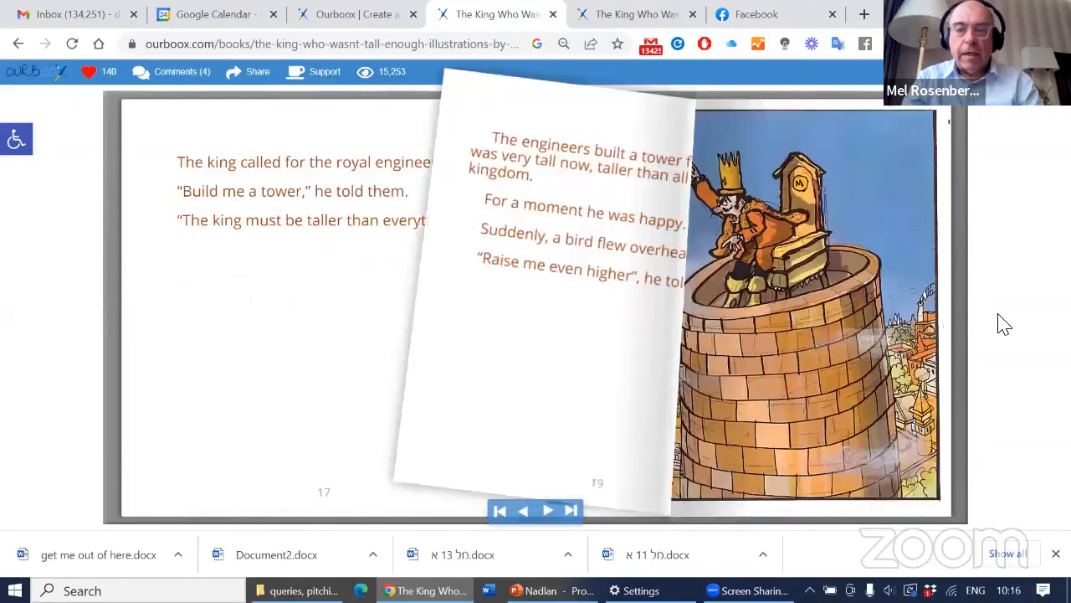
{"action": "left_click", "coordinate": [548, 511]}
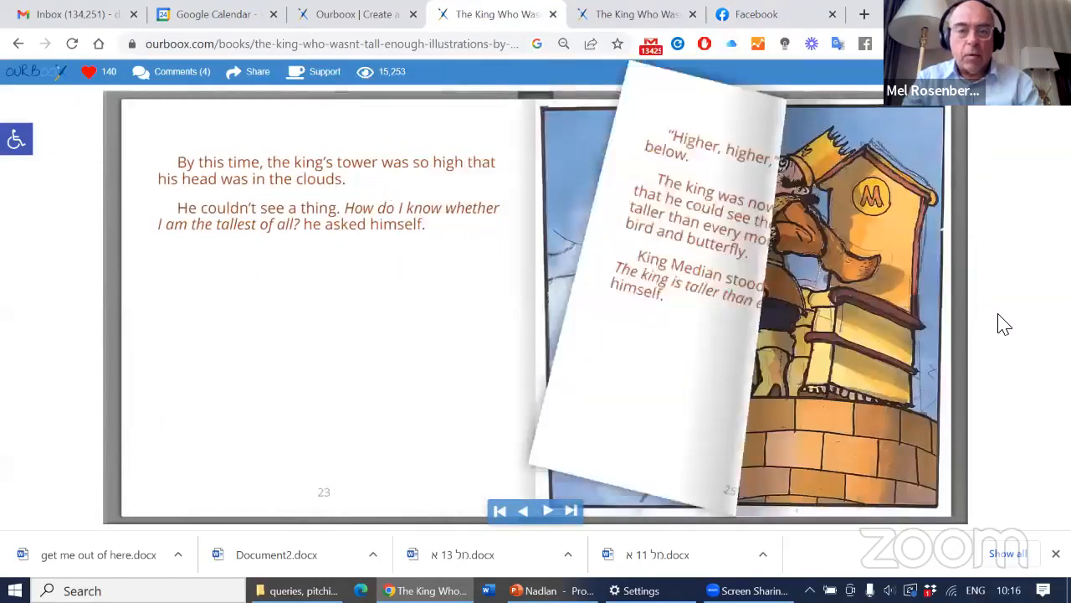
{"action": "left_click", "coordinate": [547, 511]}
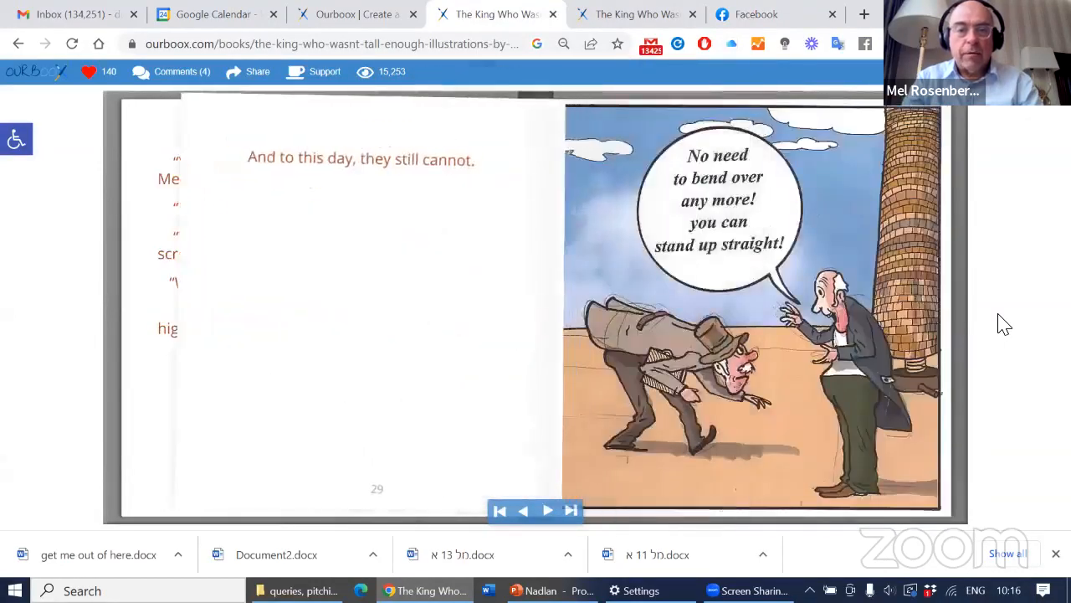
{"action": "left_click", "coordinate": [546, 510]}
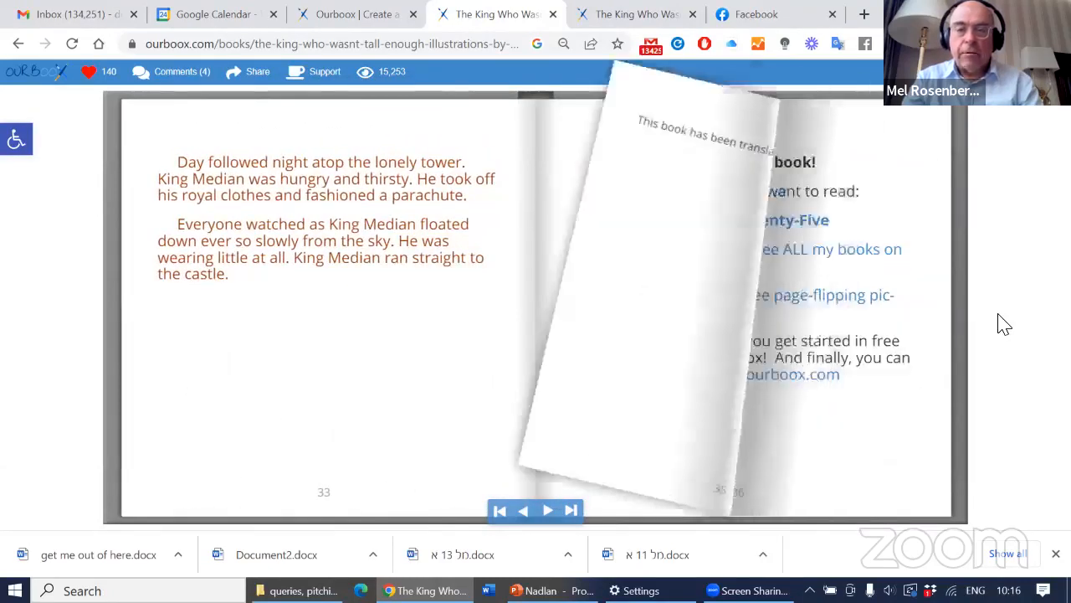
{"action": "left_click", "coordinate": [547, 510]}
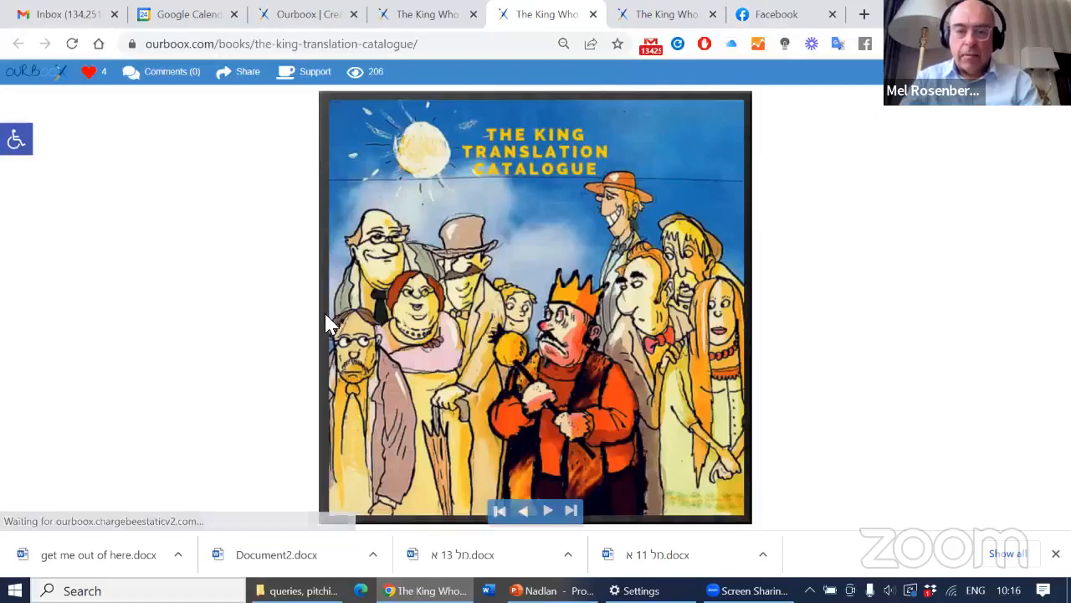
- Open the Hebrew edition from the catalogue, page through it, then return to the Ourboox home tab
{"action": "left_click", "coordinate": [547, 509]}
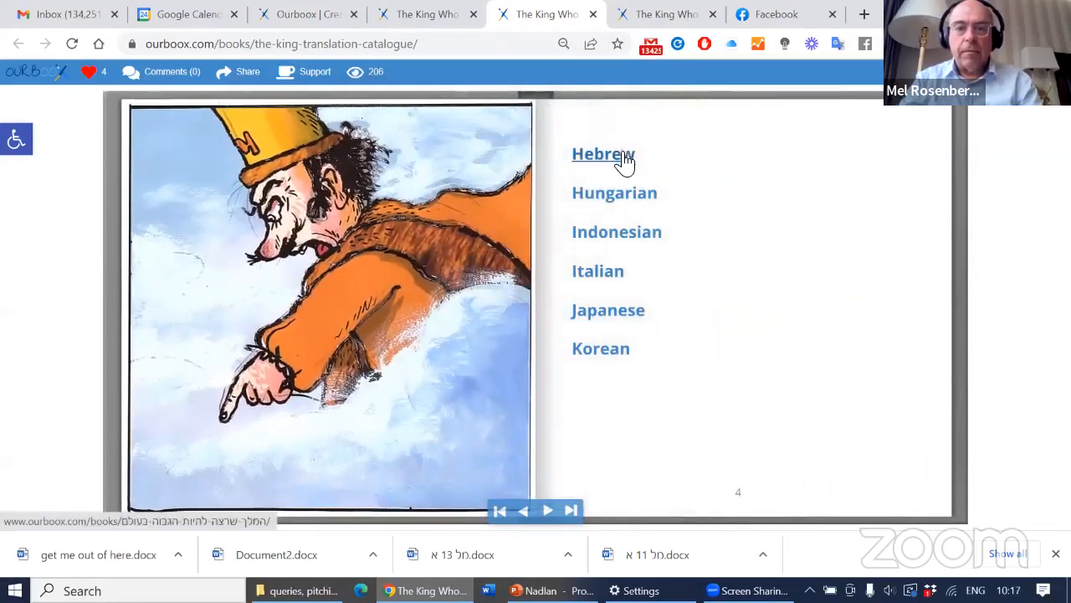
{"action": "left_click", "coordinate": [603, 153]}
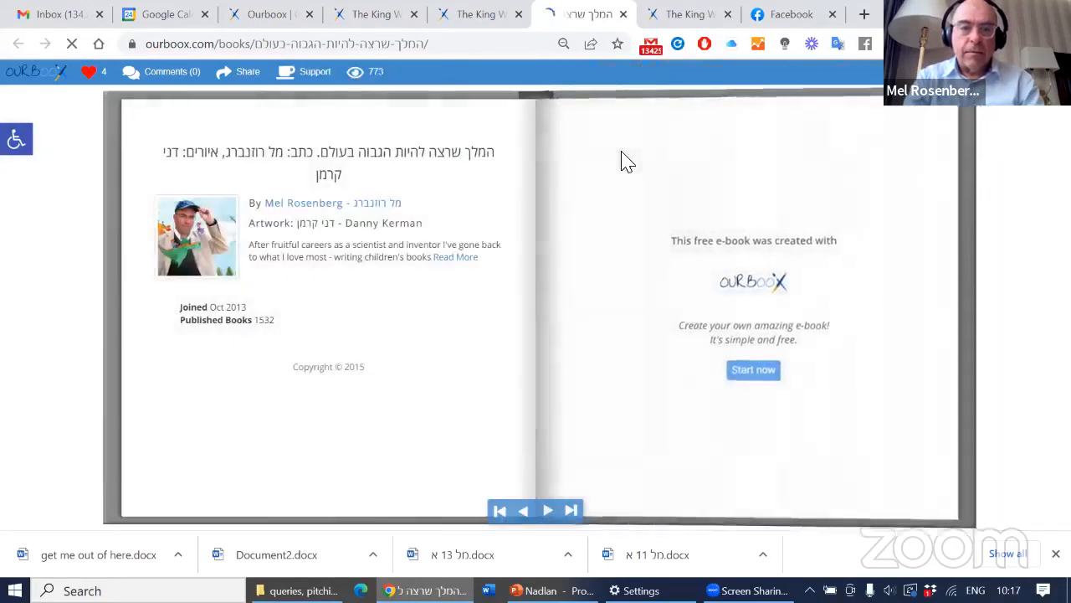
{"action": "left_click", "coordinate": [547, 511]}
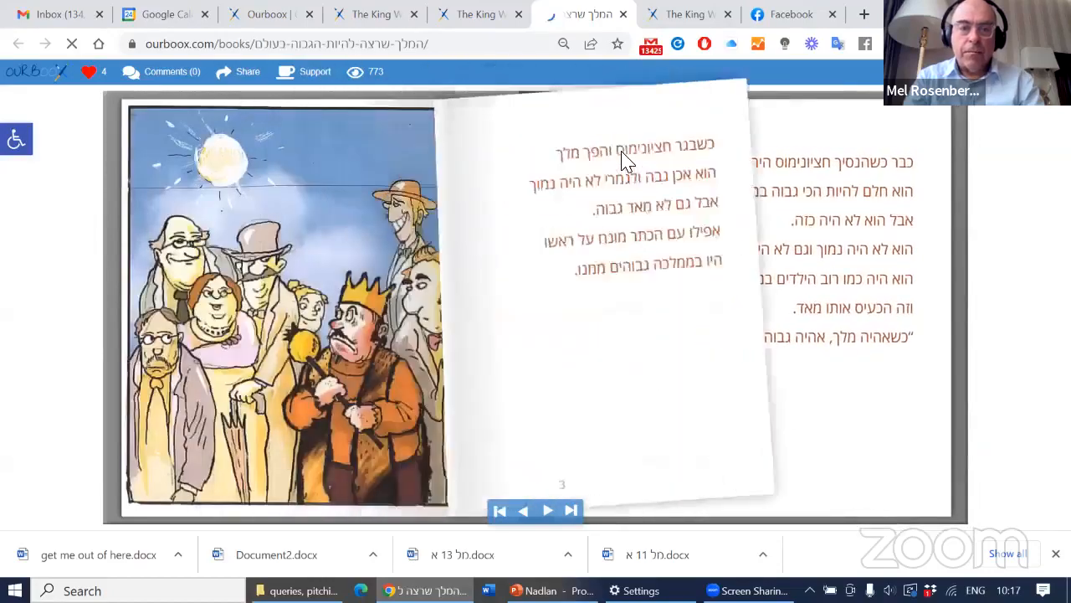
{"action": "left_click", "coordinate": [548, 511]}
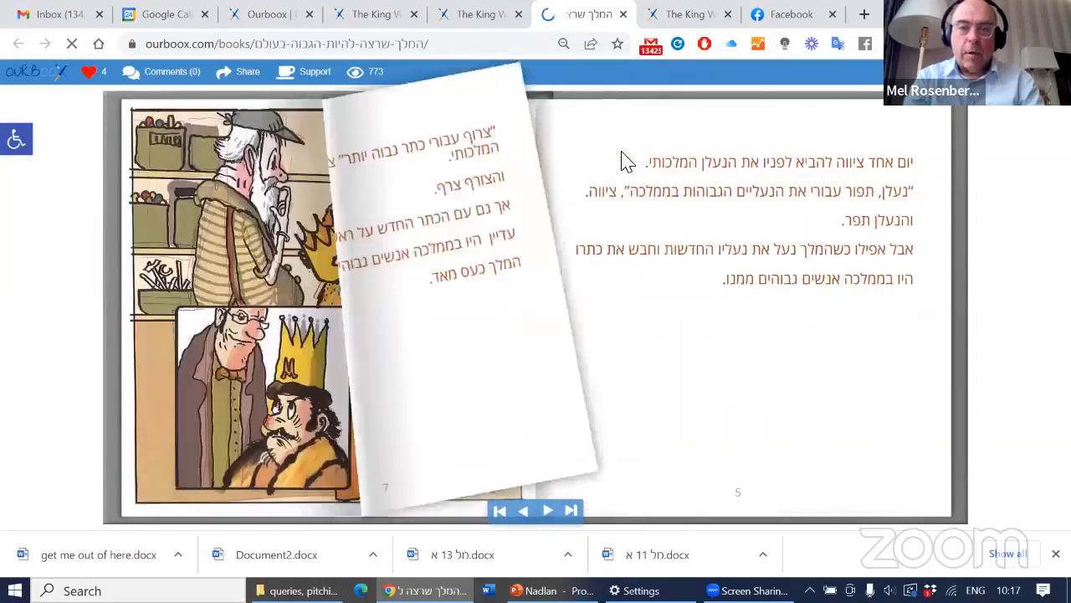
{"action": "left_click", "coordinate": [548, 509]}
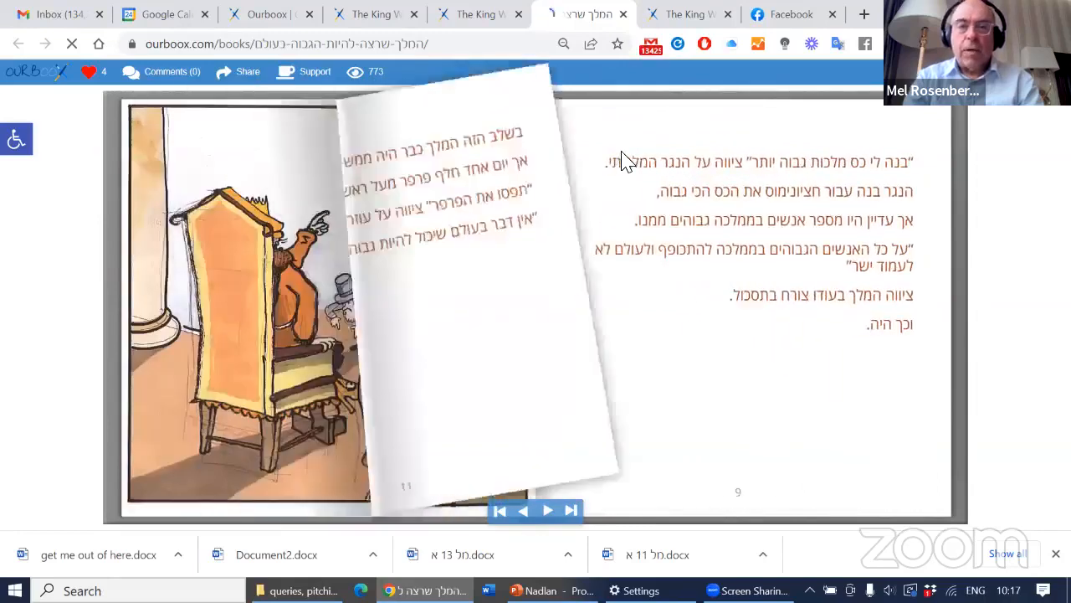
{"action": "left_click", "coordinate": [521, 511]}
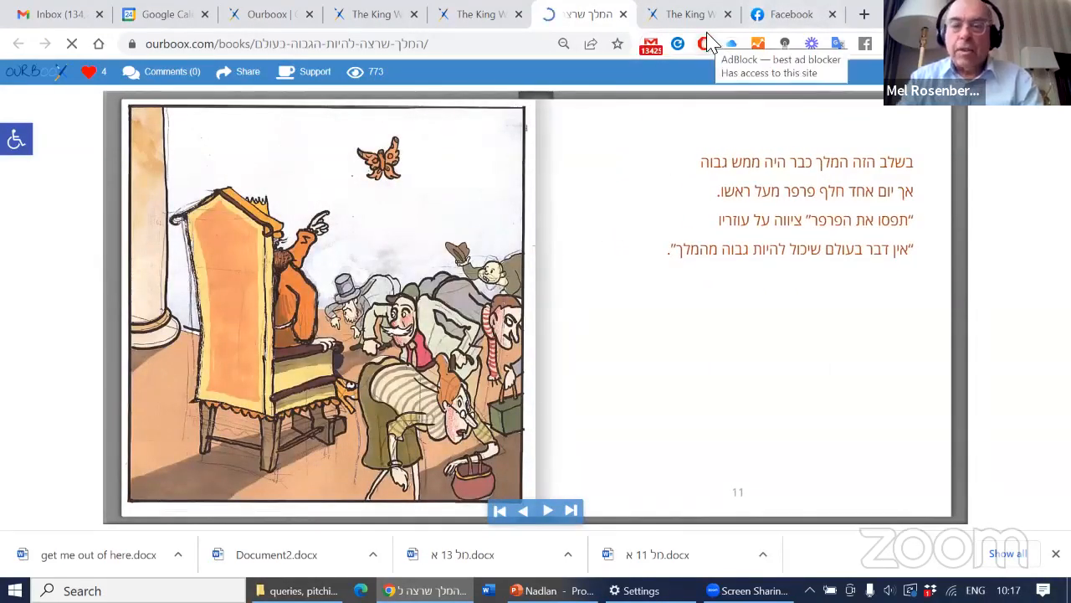
{"action": "mouse_move", "coordinate": [268, 14]}
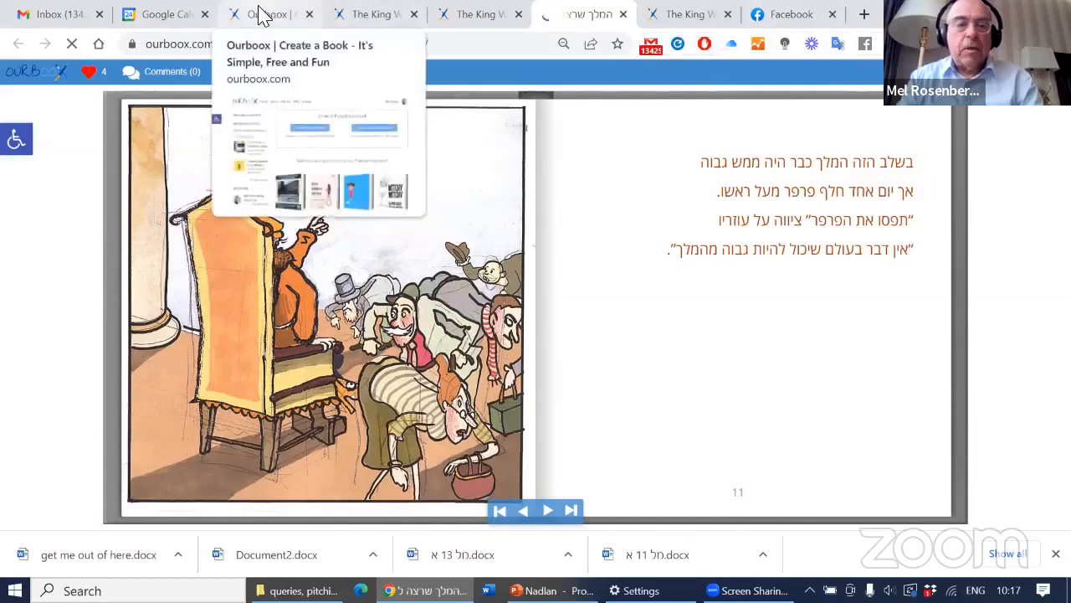
{"action": "left_click", "coordinate": [268, 14]}
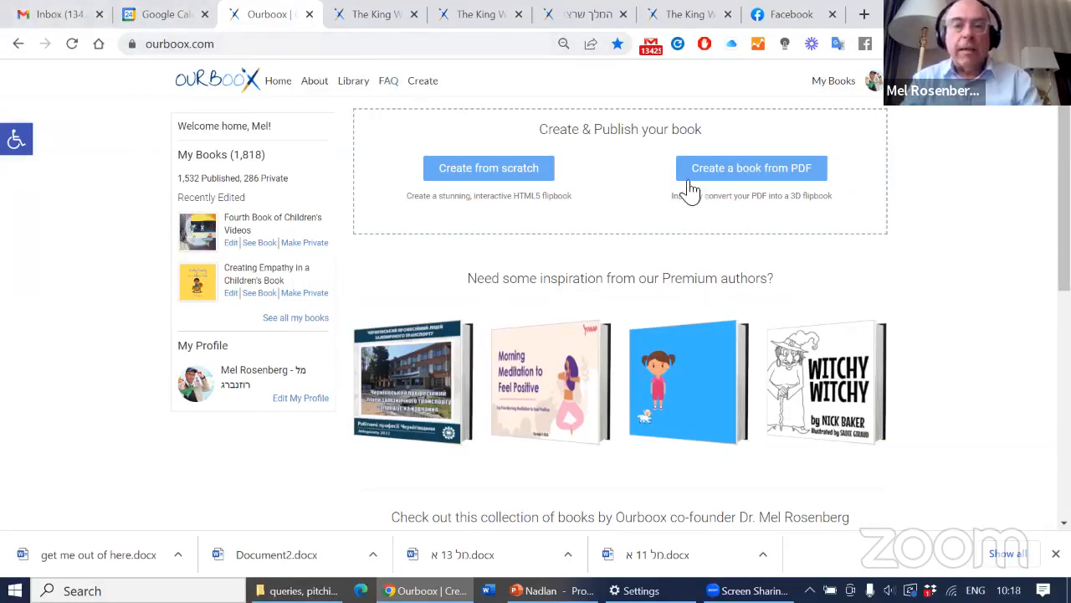
{"action": "mouse_move", "coordinate": [752, 169]}
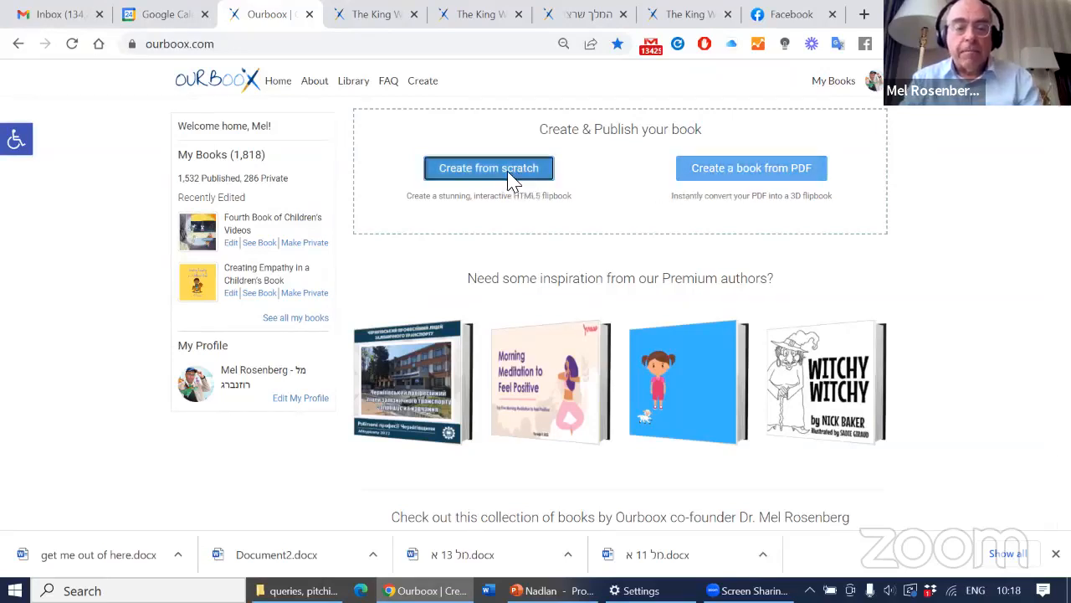
- Start a book from scratch titled 'Book Number 250,000!'
{"action": "left_click", "coordinate": [489, 168]}
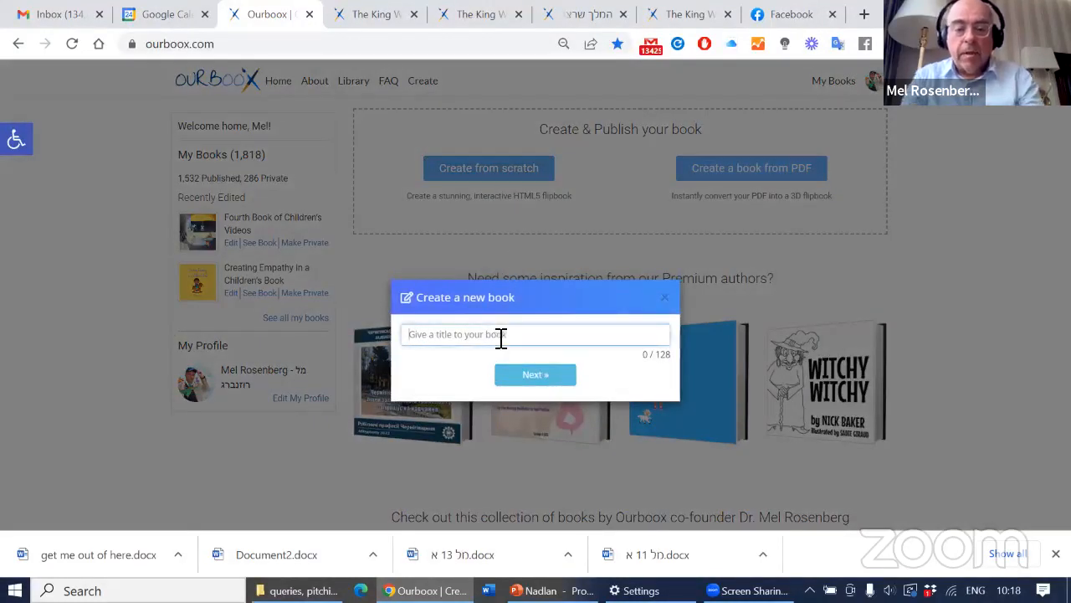
{"action": "type", "text": "Book Number 250"}
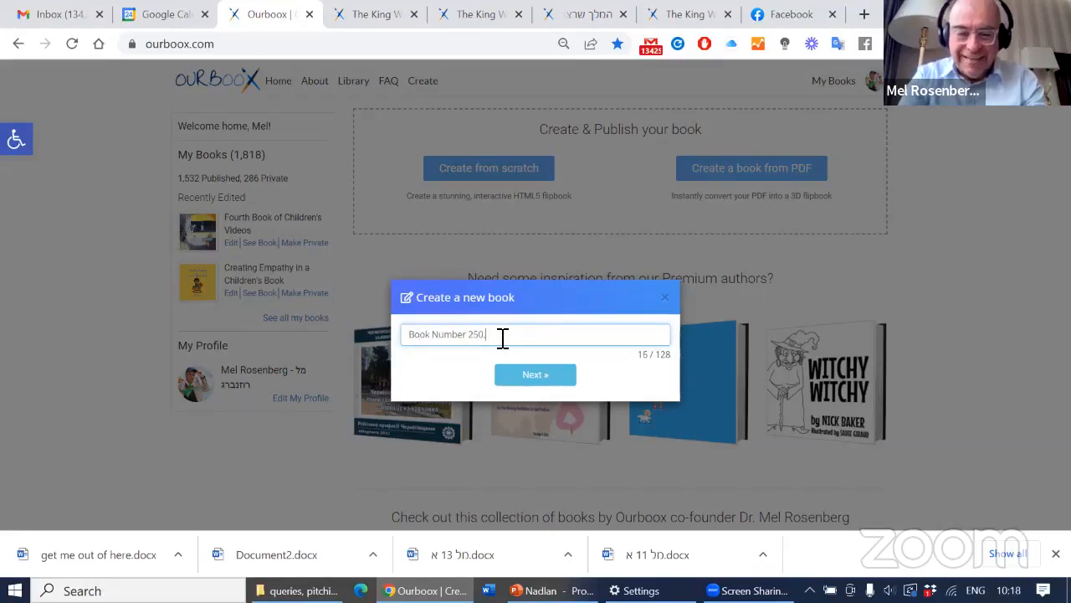
{"action": "type", "text": ",000!"}
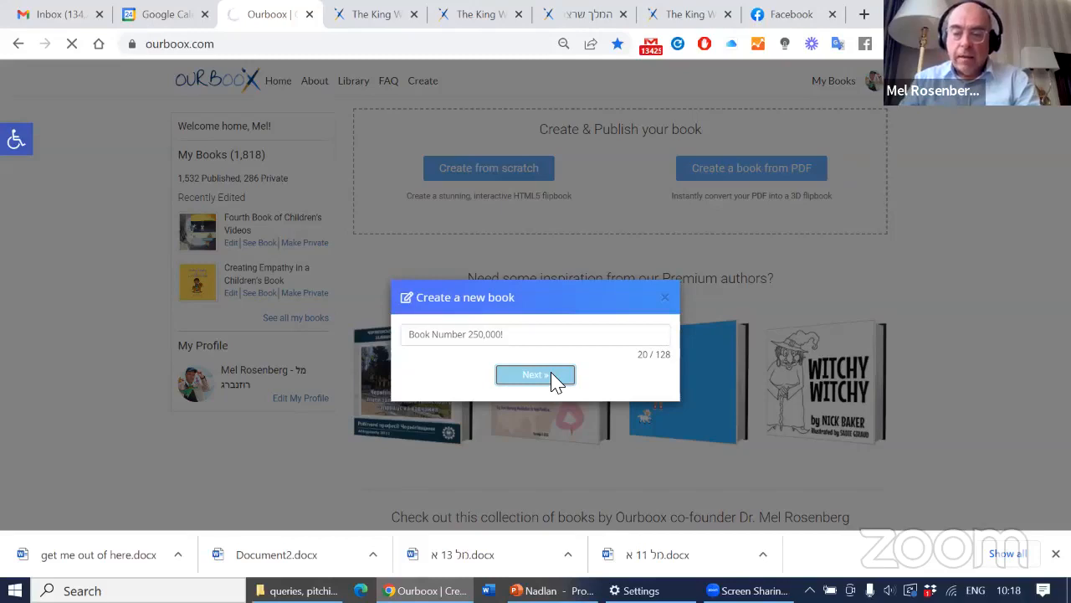
{"action": "left_click", "coordinate": [535, 374]}
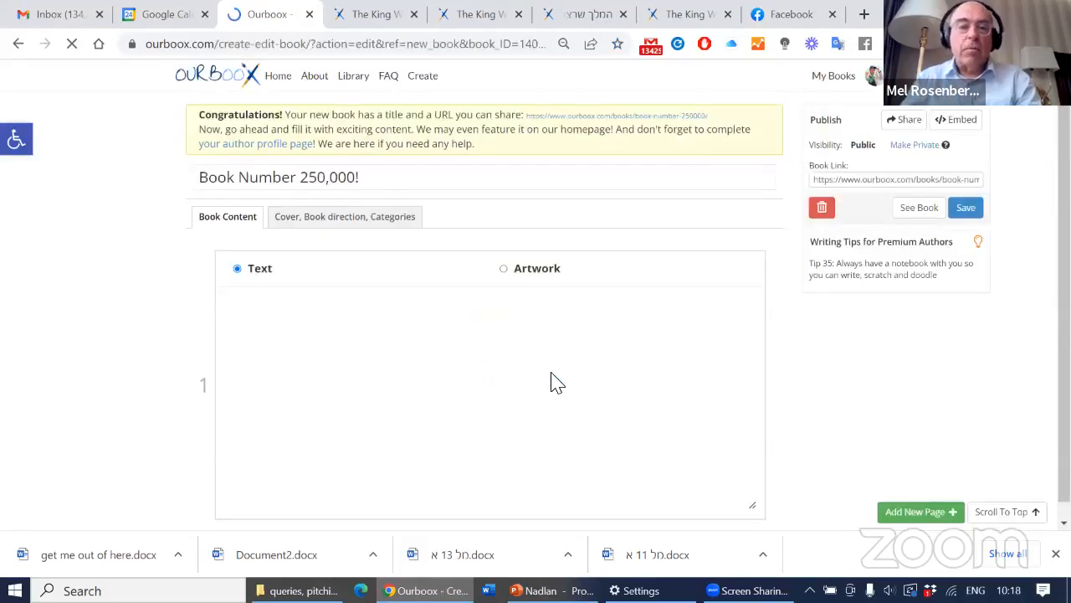
- Make page 1 a text page and scroll down to its blank editor
{"action": "left_click", "coordinate": [490, 385]}
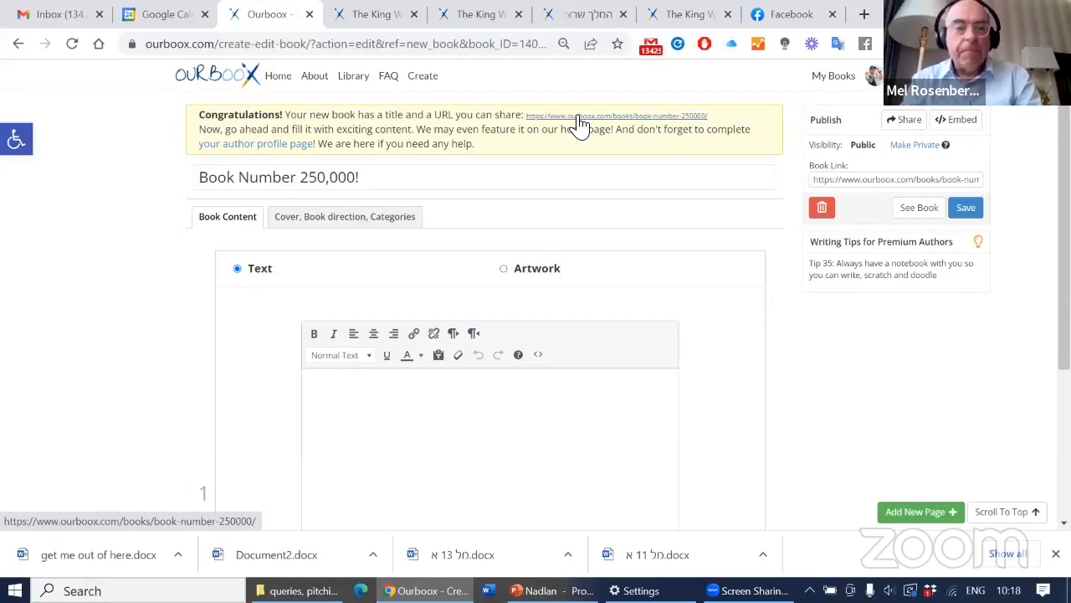
{"action": "mouse_move", "coordinate": [508, 412]}
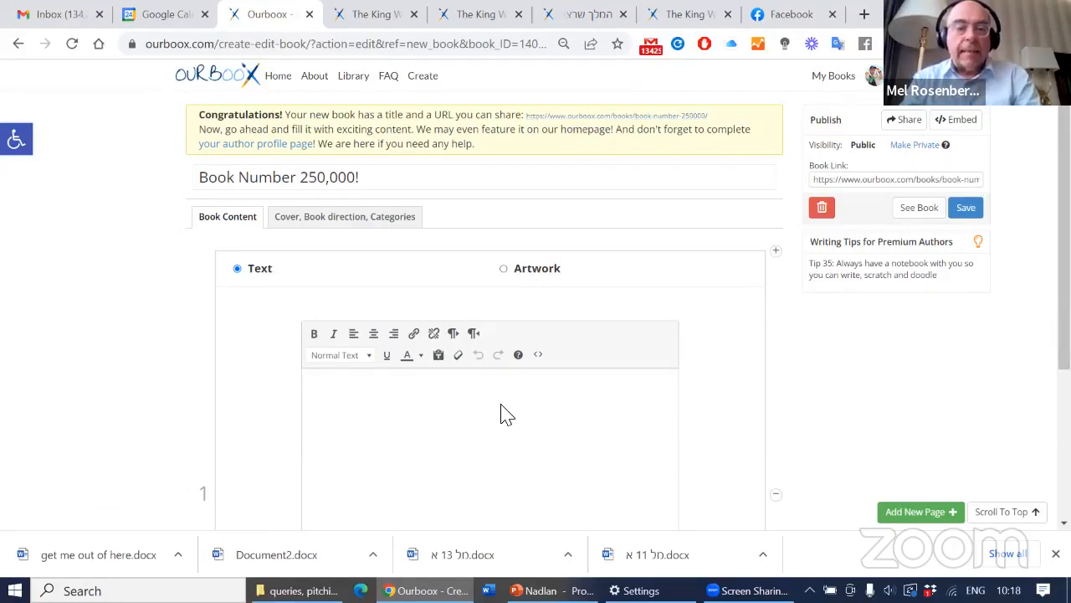
{"action": "scroll", "scroll_direction": "down", "scroll_amount": 3}
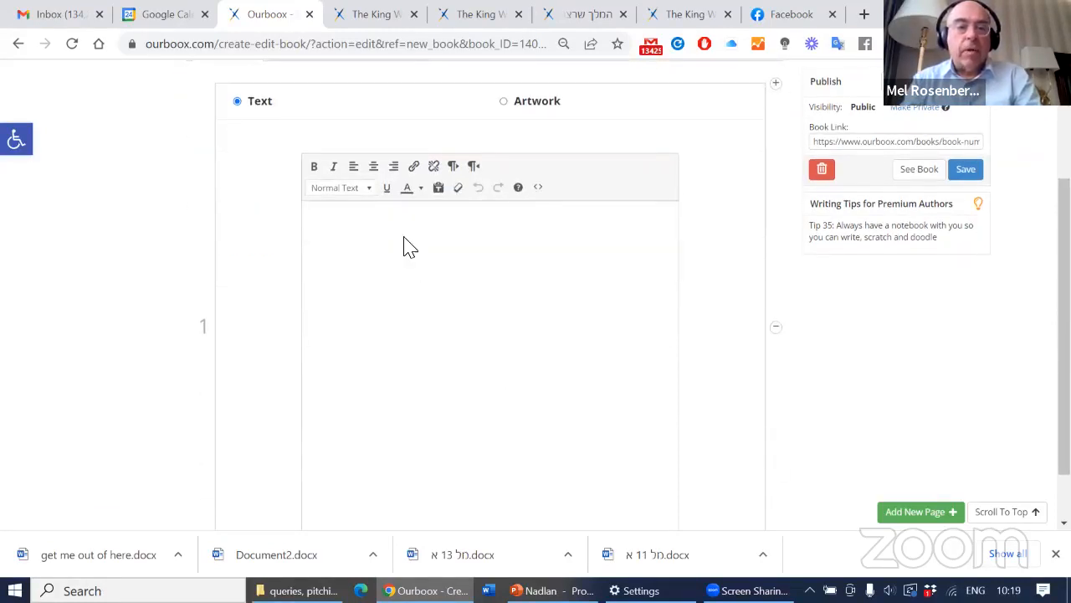
{"action": "mouse_move", "coordinate": [423, 244]}
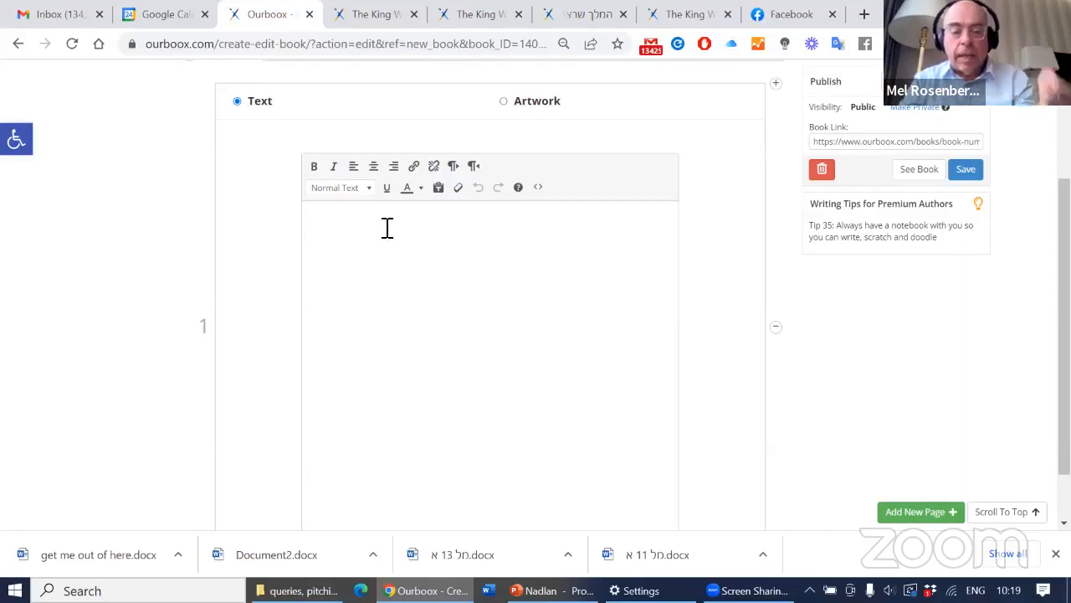
- Type 'Friendship is wonderful.' on page 1 and style it as a heading
{"action": "type", "text": "Frie"}
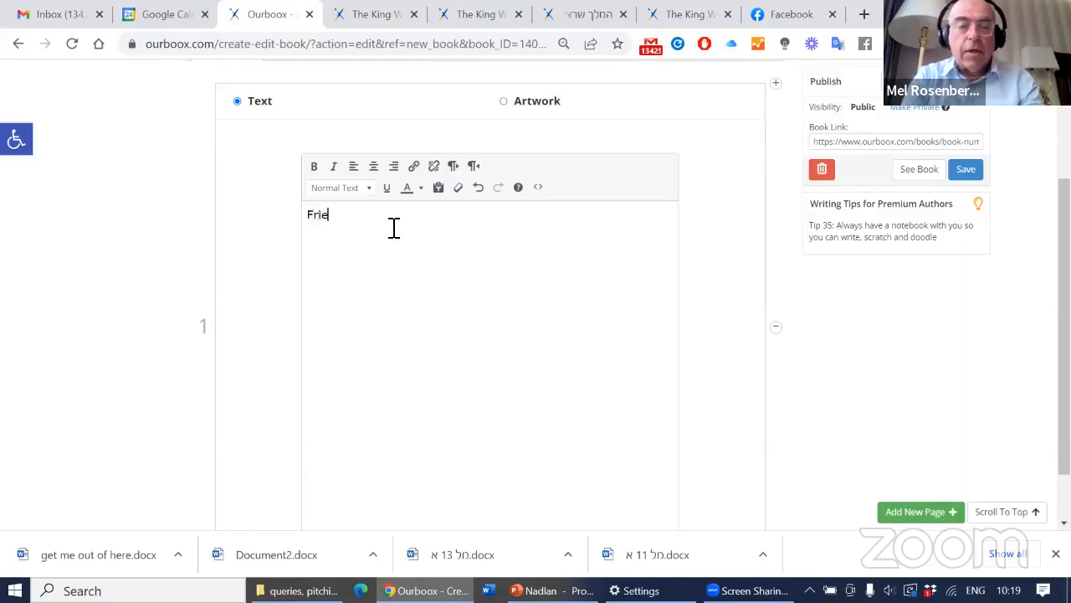
{"action": "type", "text": "ndship is won"}
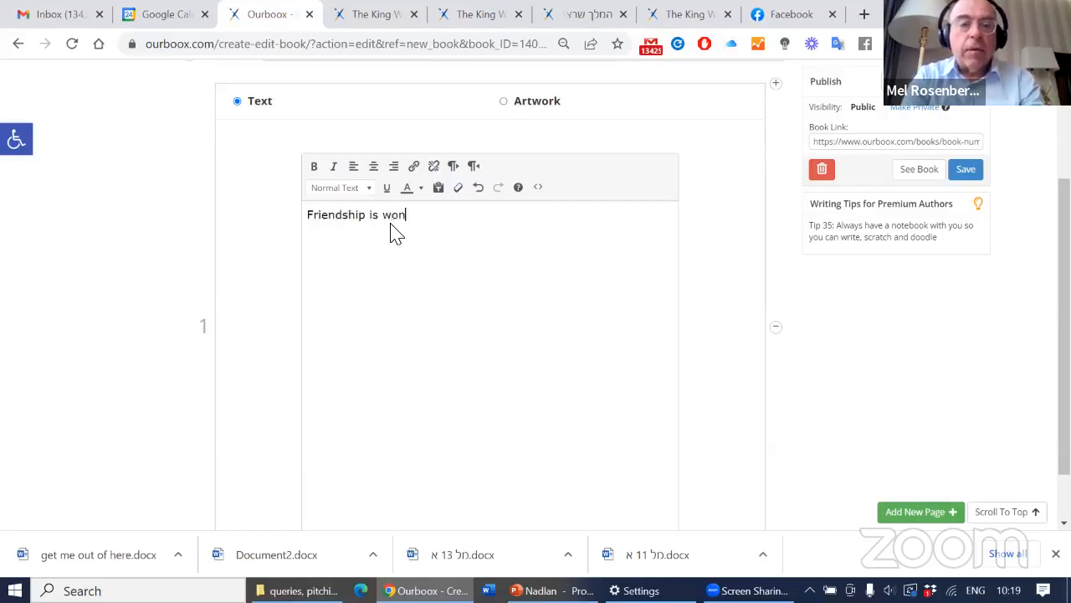
{"action": "type", "text": "derful."}
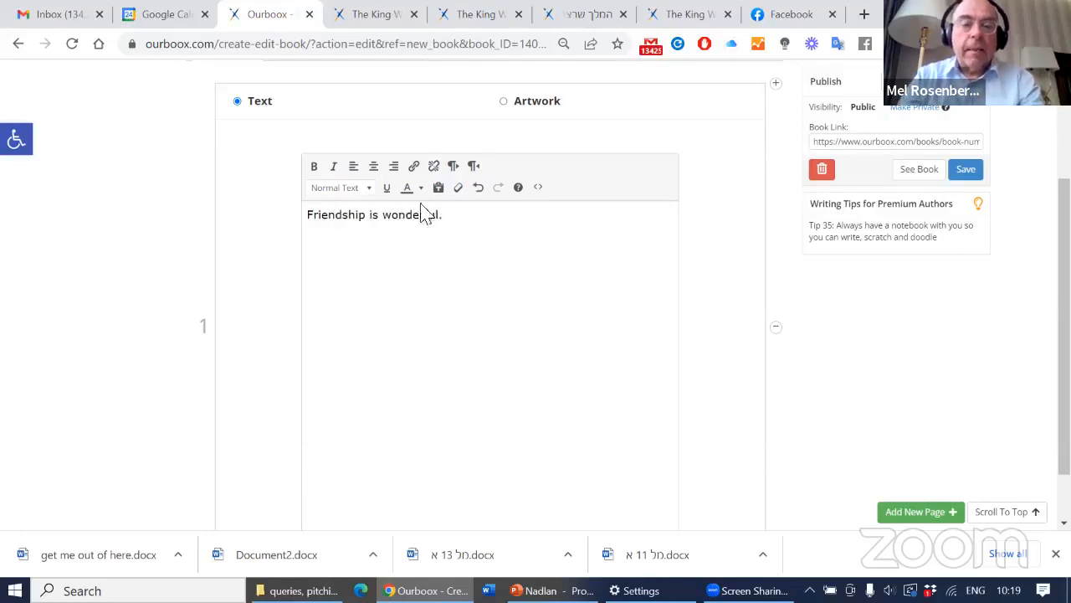
{"action": "triple_click", "coordinate": [374, 214]}
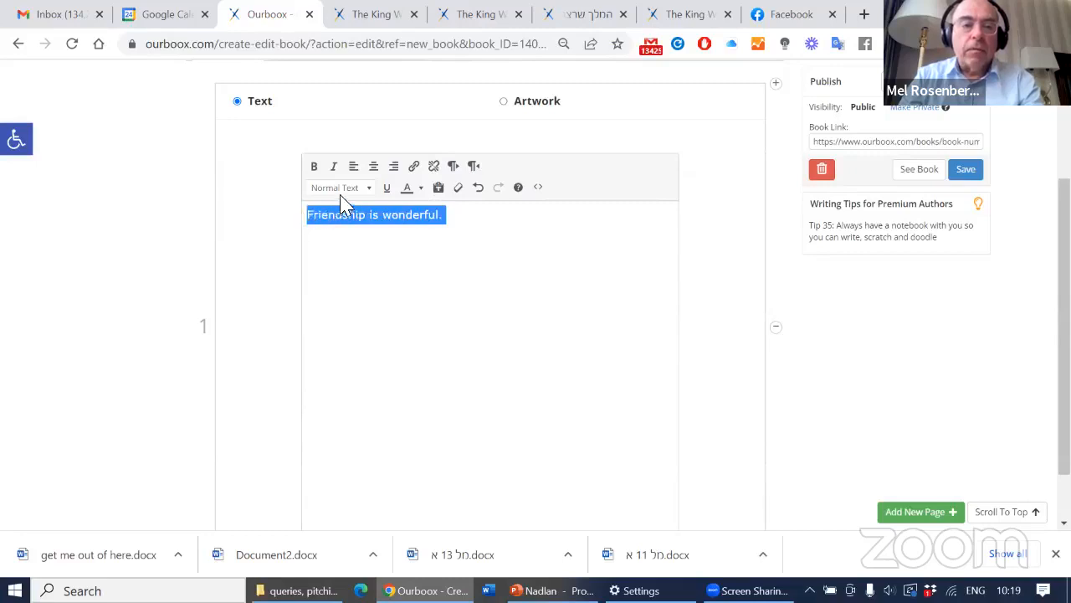
{"action": "left_click", "coordinate": [340, 187]}
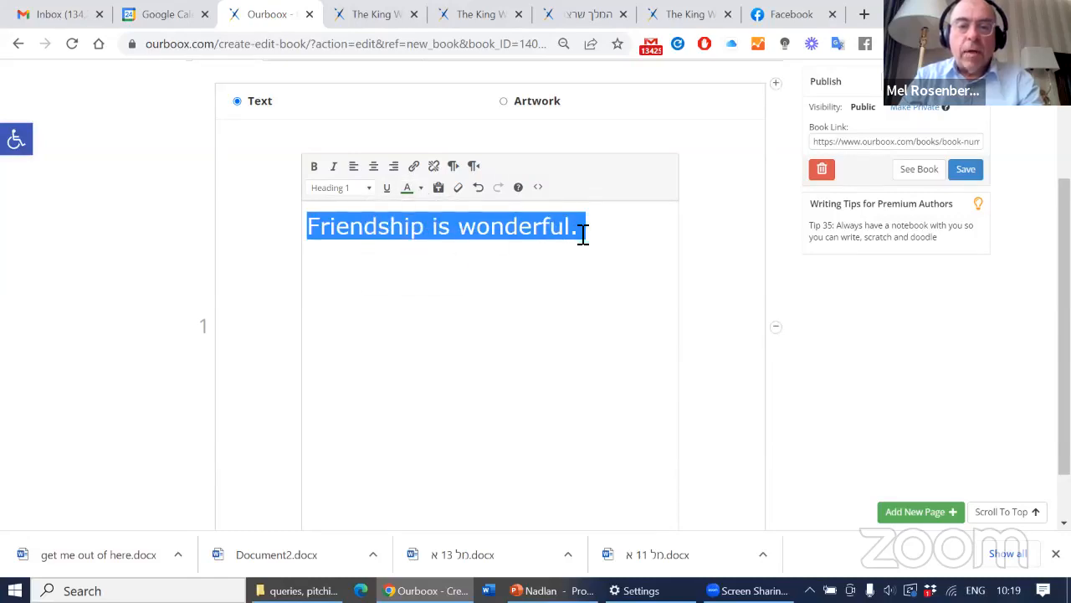
- Switch to Hebrew and add 'ידידות' beneath the sentence
{"action": "key", "text": "Enter"}
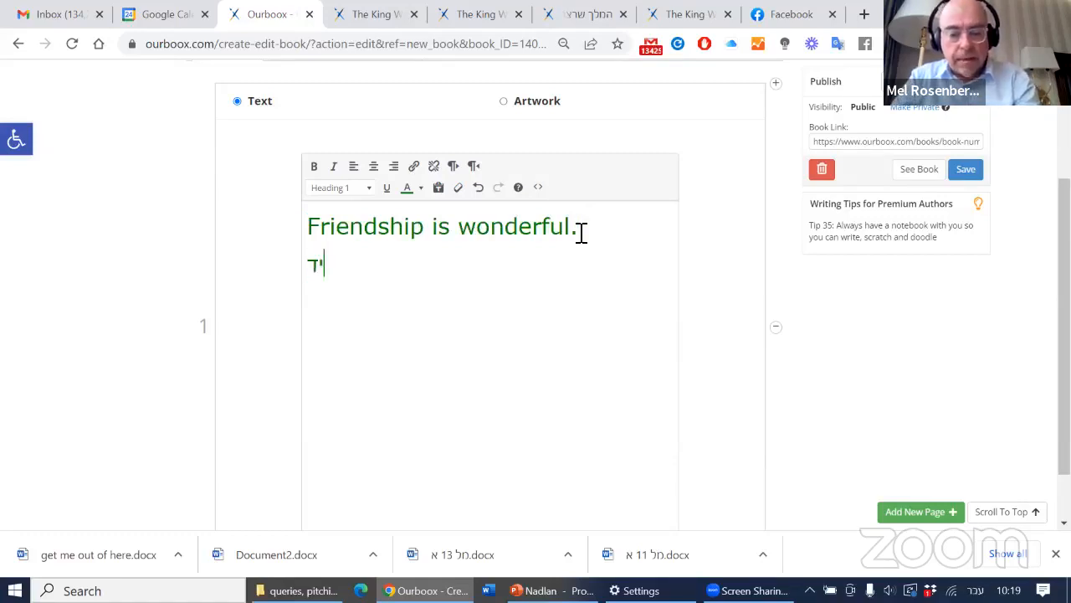
{"action": "type", "text": "ידידות"}
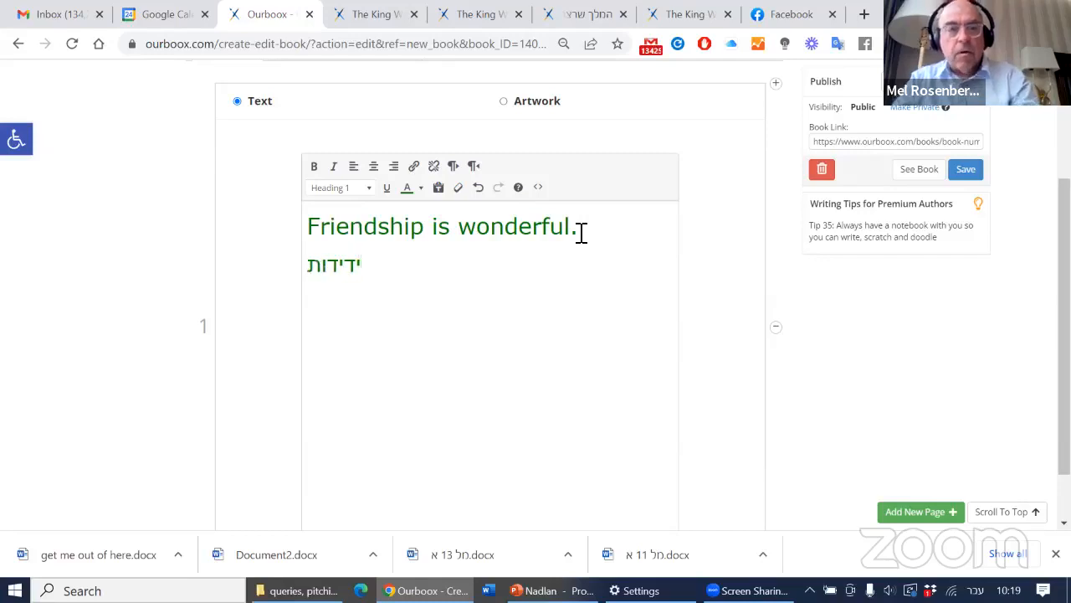
{"action": "scroll", "scroll_direction": "down", "scroll_amount": 3}
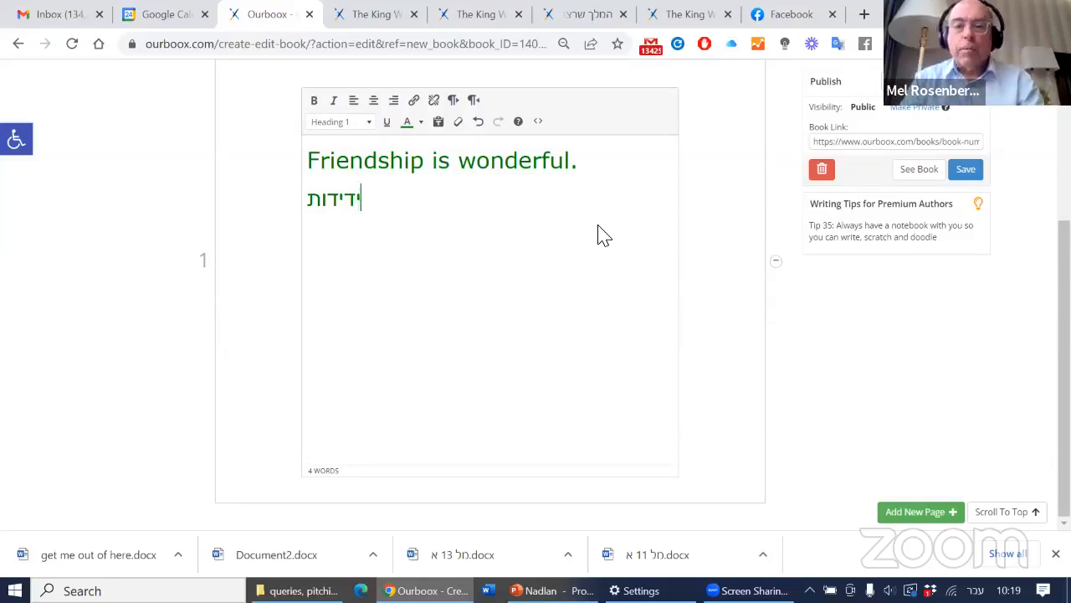
{"action": "mouse_move", "coordinate": [988, 364]}
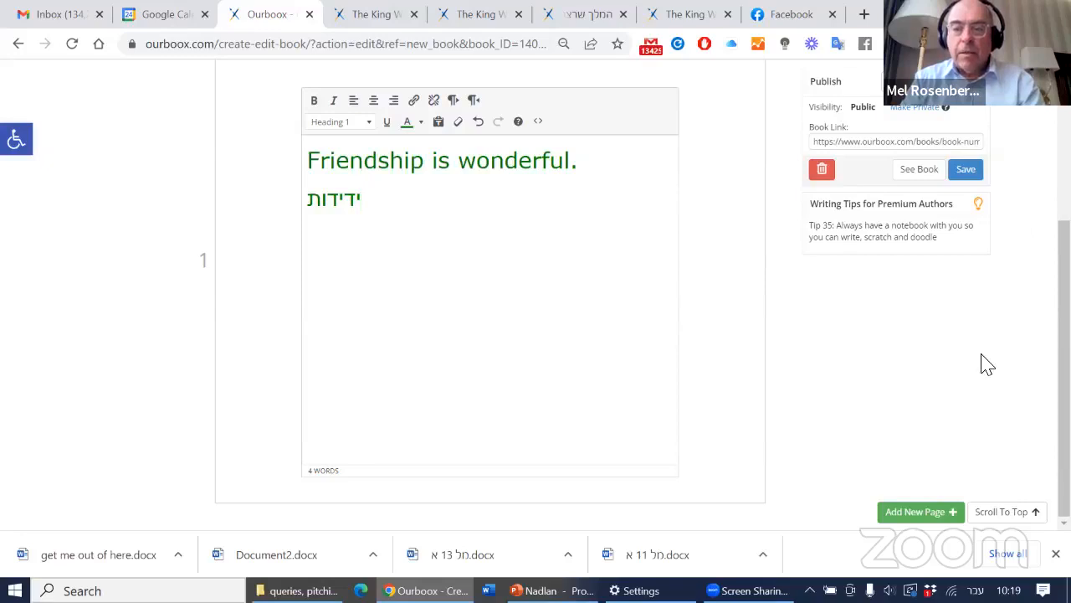
{"action": "mouse_move", "coordinate": [830, 442]}
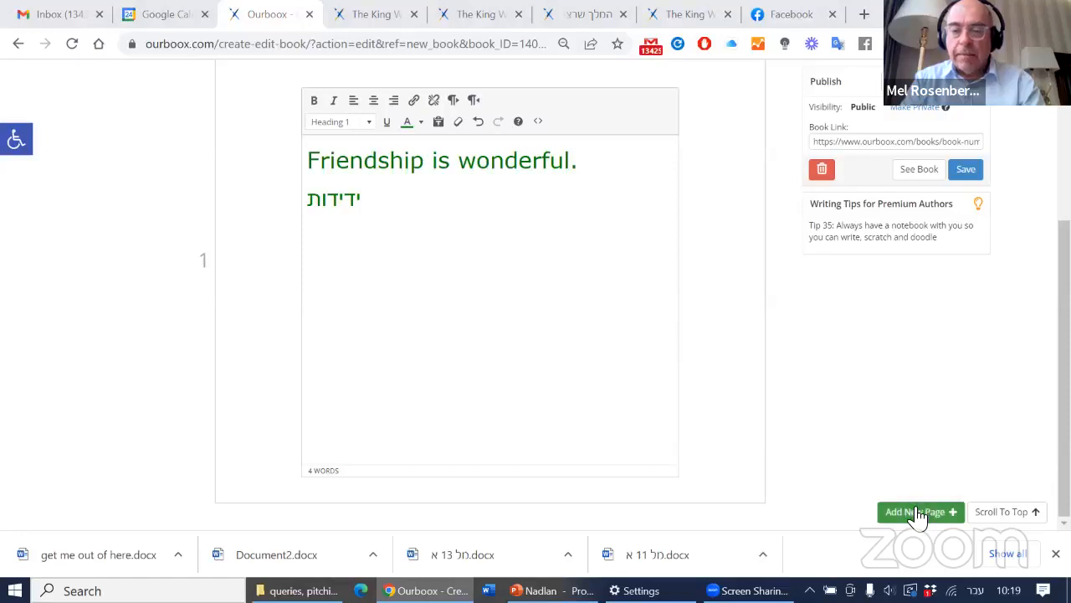
- Add a second page with Add New Page
{"action": "left_click", "coordinate": [915, 511]}
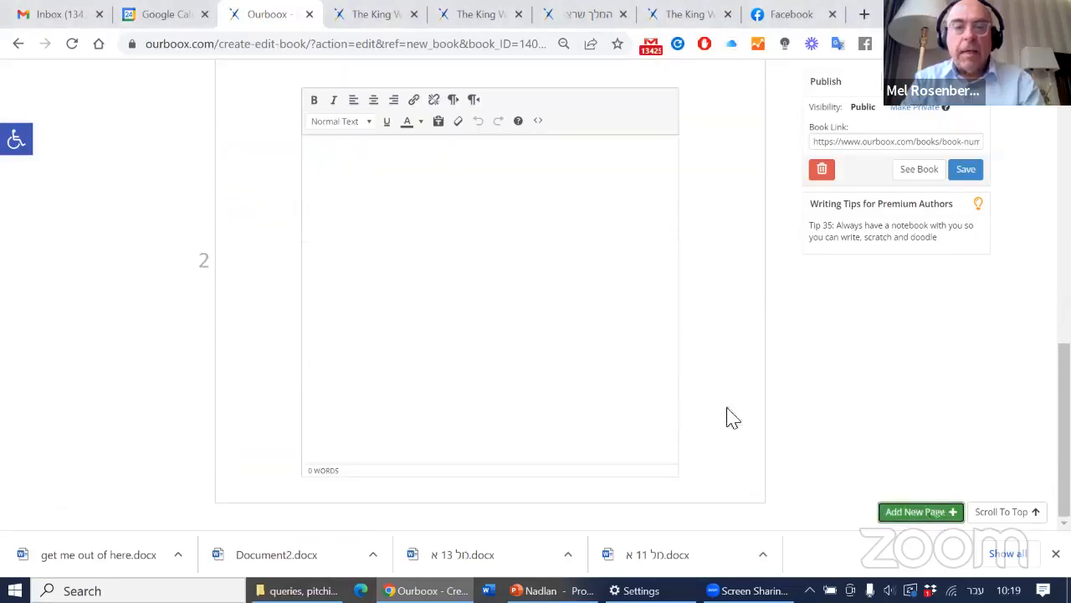
- Set page 2 to the Artwork page type
{"action": "left_click", "coordinate": [920, 512]}
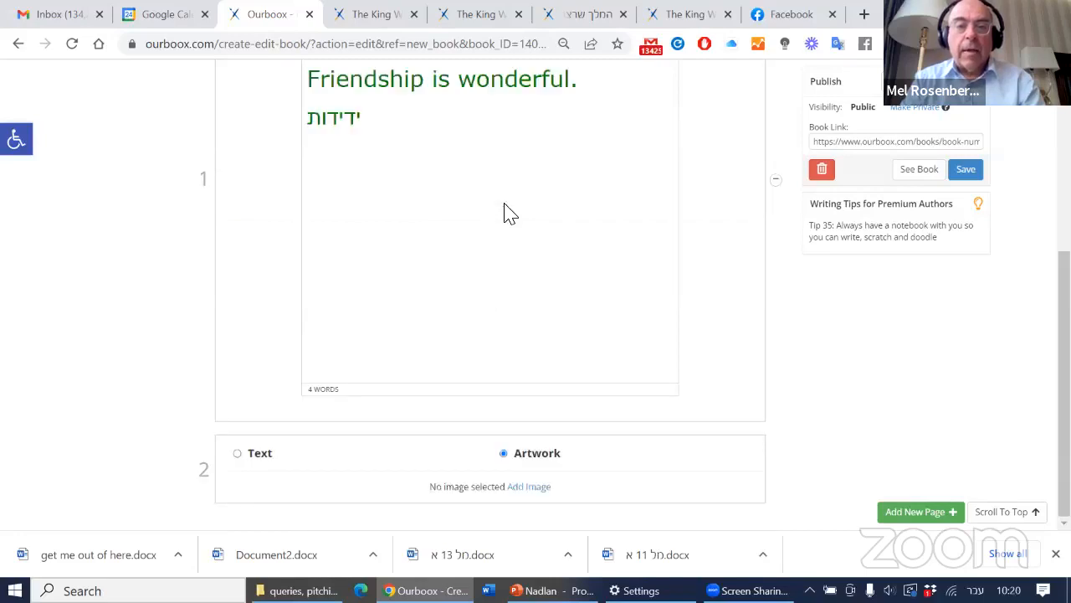
{"action": "mouse_move", "coordinate": [673, 431]}
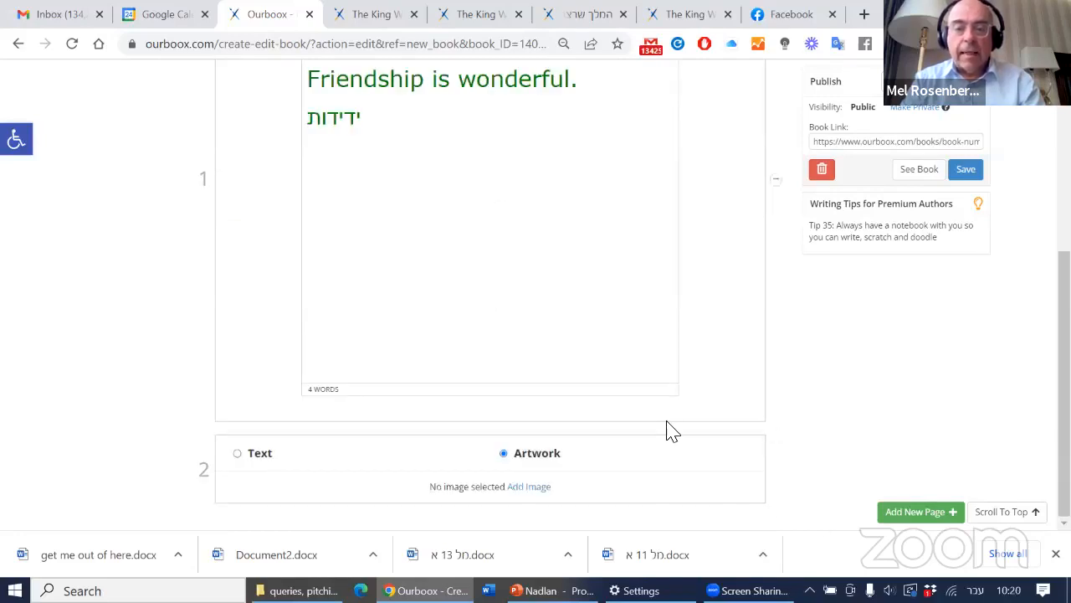
{"action": "mouse_move", "coordinate": [1036, 385]}
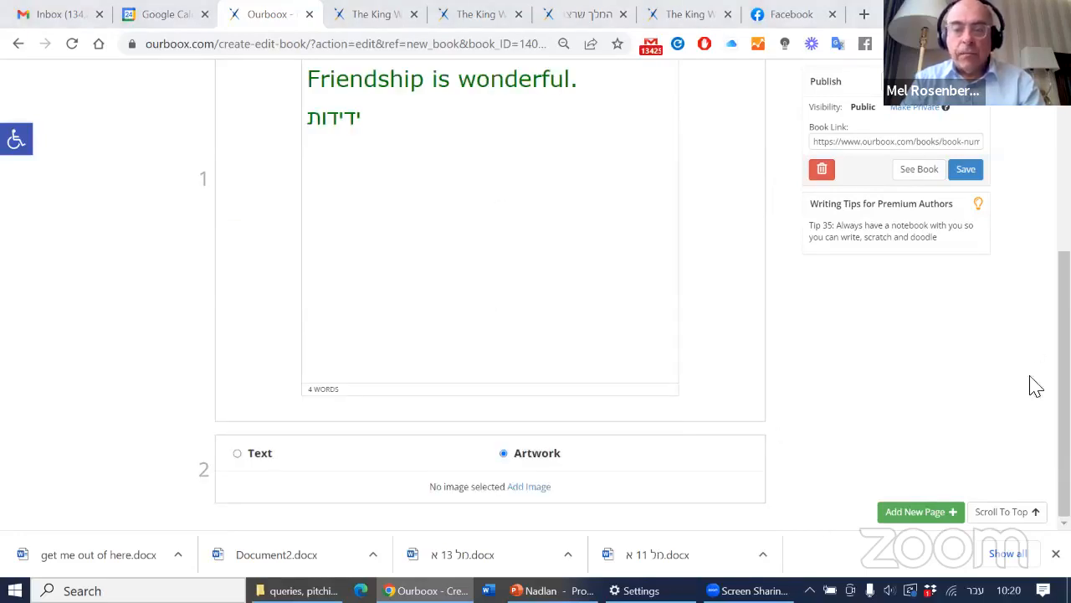
{"action": "mouse_move", "coordinate": [843, 411]}
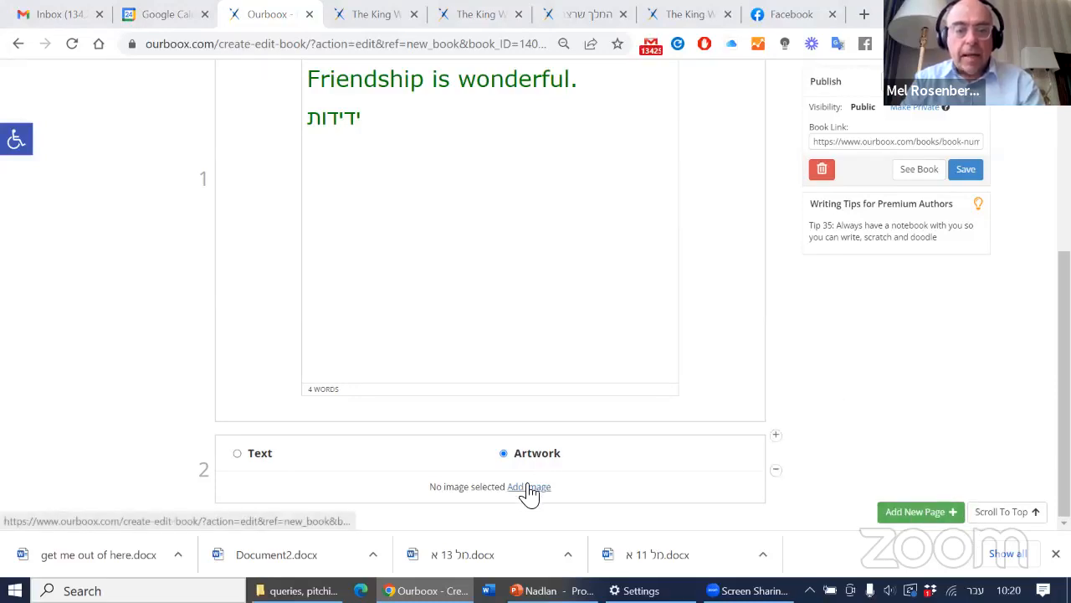
- Put the media-library photo of the two smiling men on page 2
{"action": "left_click", "coordinate": [530, 487]}
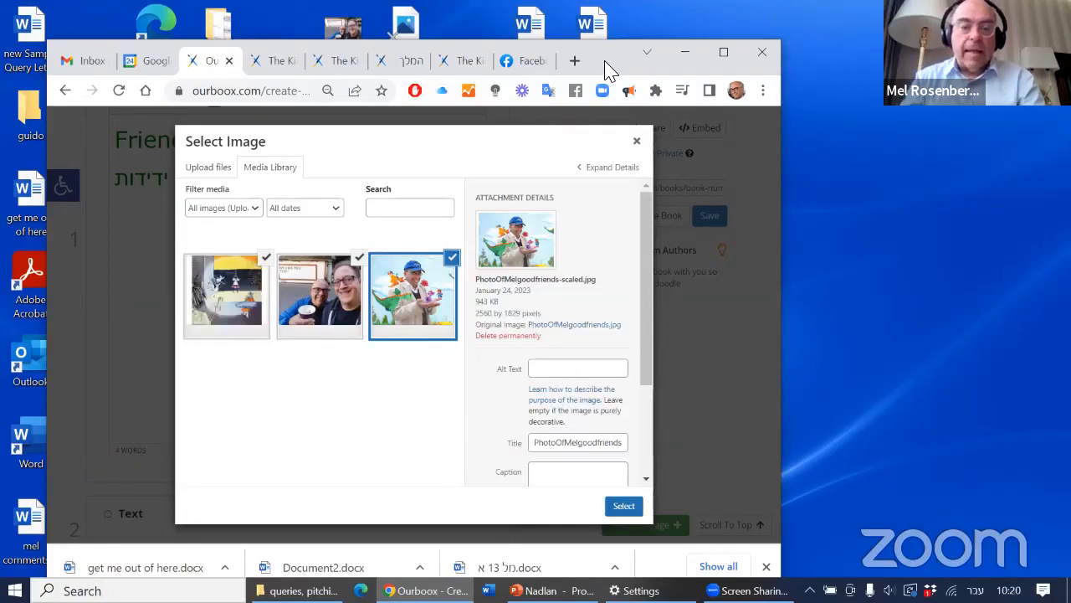
{"action": "mouse_move", "coordinate": [632, 25]}
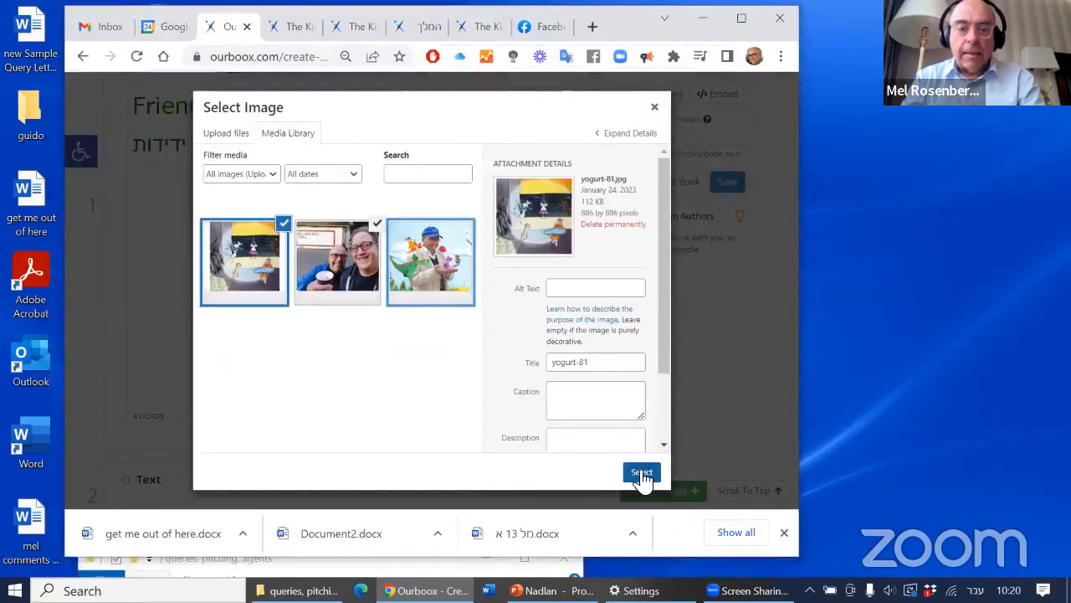
{"action": "left_click", "coordinate": [641, 472]}
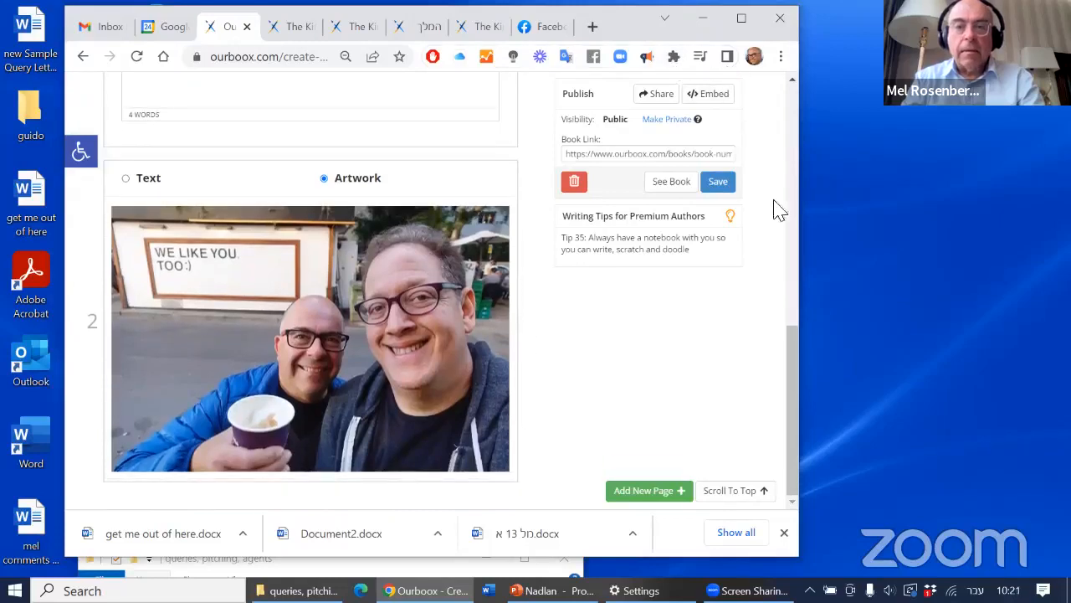
- Insert a new artwork page 2 before the photo page using the man-with-dinosaur photo
{"action": "scroll", "scroll_direction": "down", "scroll_amount": 3}
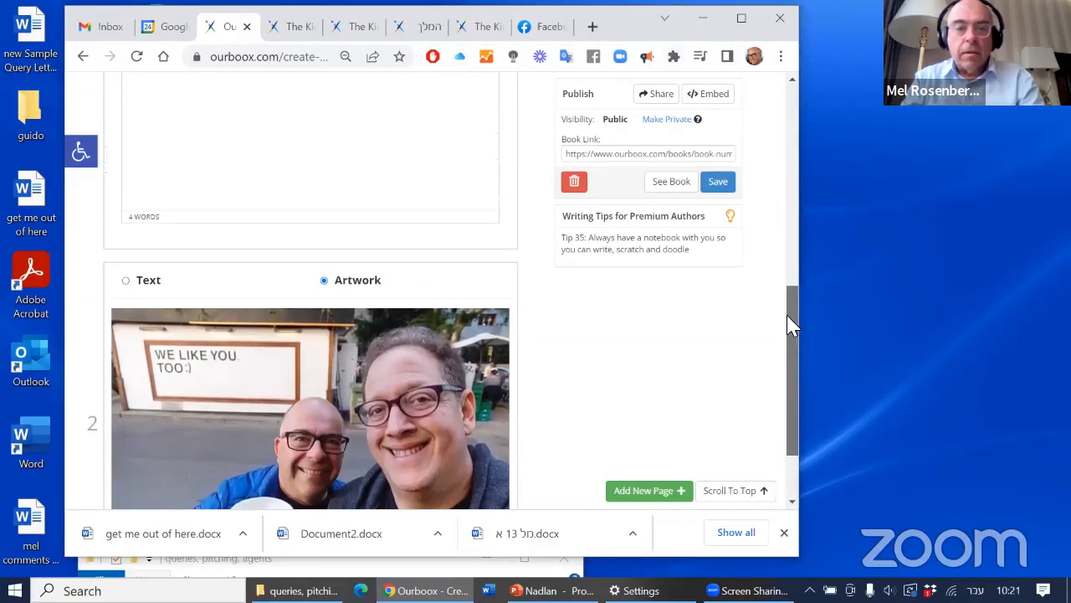
{"action": "scroll", "scroll_direction": "down", "scroll_amount": 3}
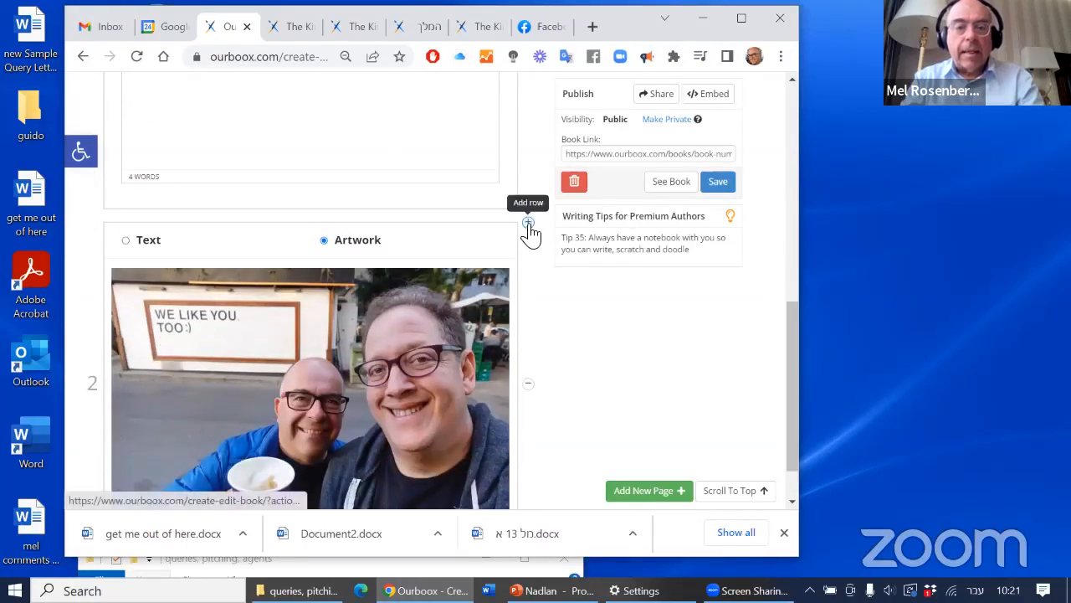
{"action": "left_click", "coordinate": [126, 239]}
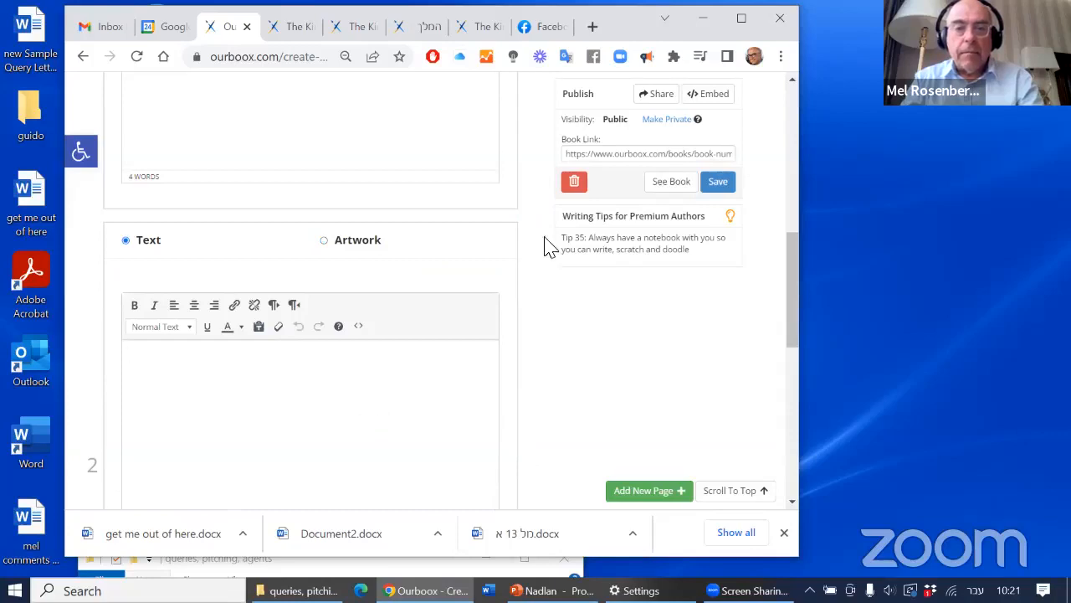
{"action": "mouse_move", "coordinate": [594, 351]}
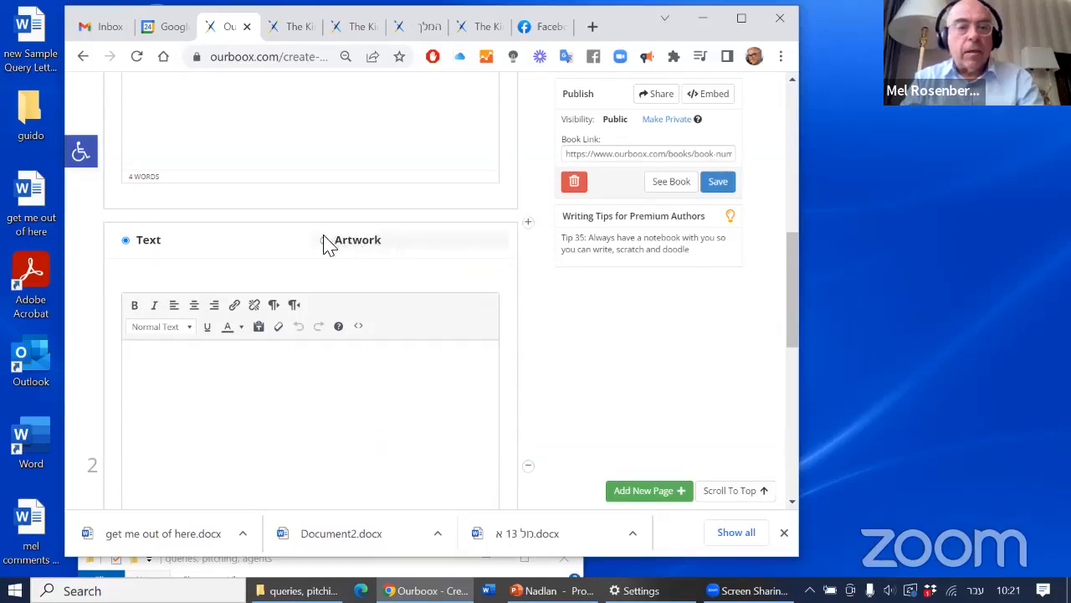
{"action": "left_click", "coordinate": [324, 240]}
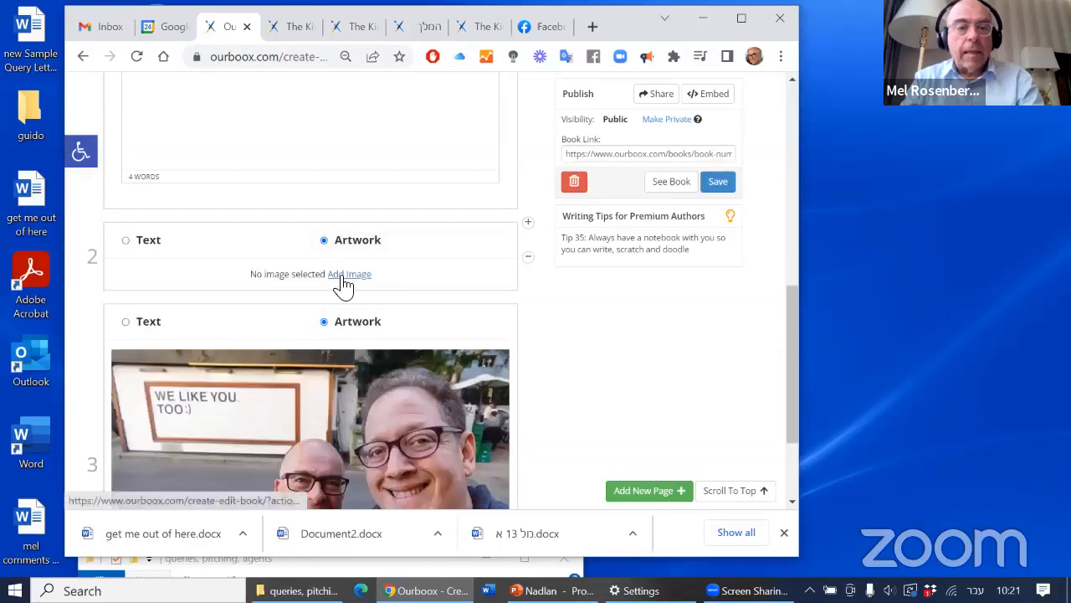
{"action": "left_click", "coordinate": [349, 274]}
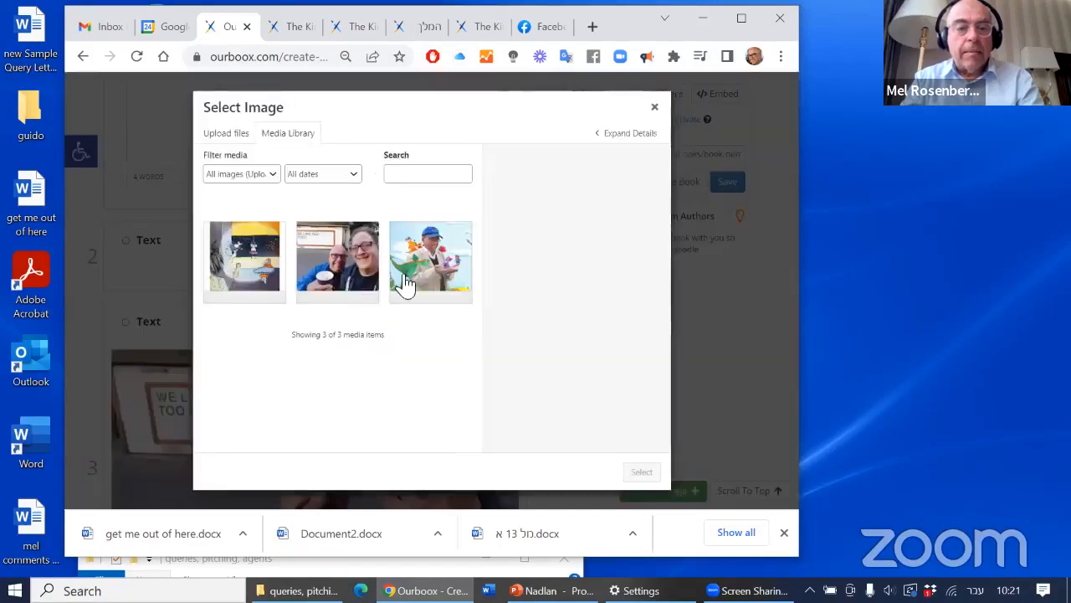
{"action": "left_click", "coordinate": [431, 261]}
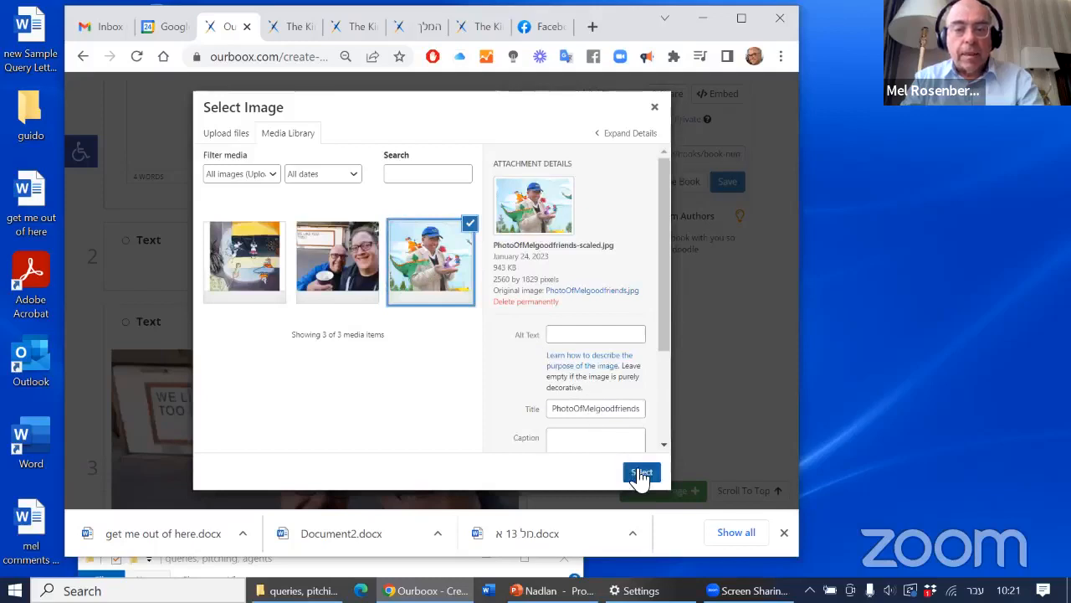
{"action": "left_click", "coordinate": [641, 472]}
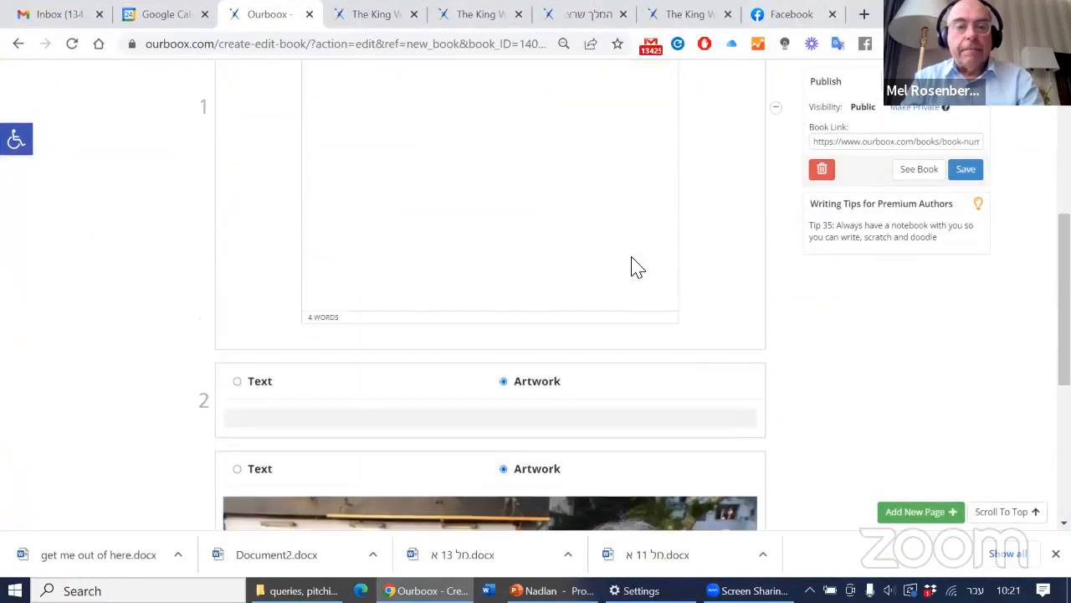
- Write 'Having real friends to drink coffee with is the best!' on page 3
{"action": "scroll", "scroll_direction": "down", "scroll_amount": 3}
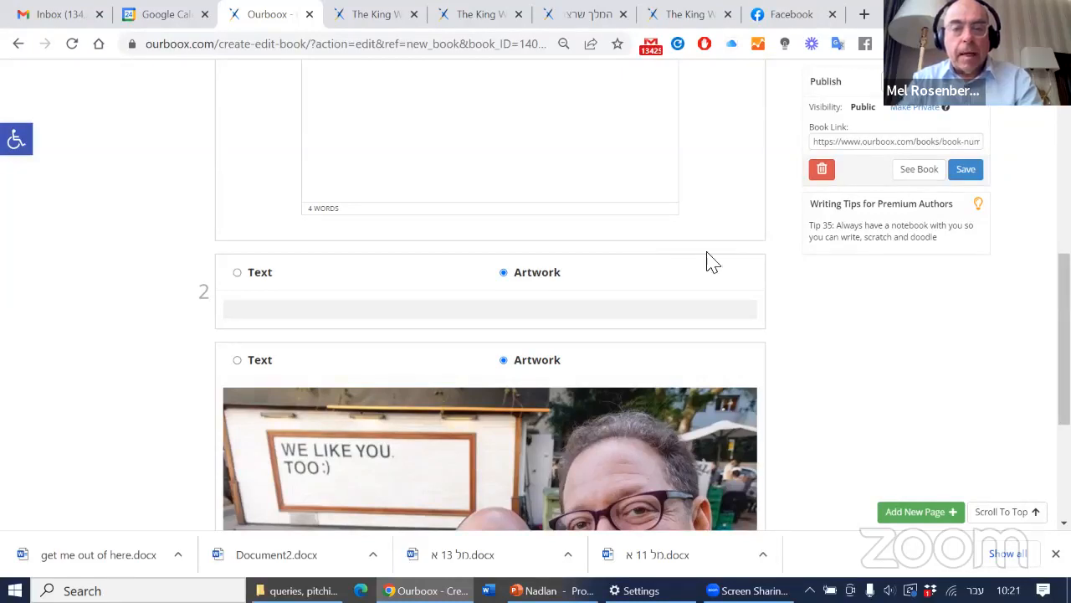
{"action": "left_click", "coordinate": [238, 359]}
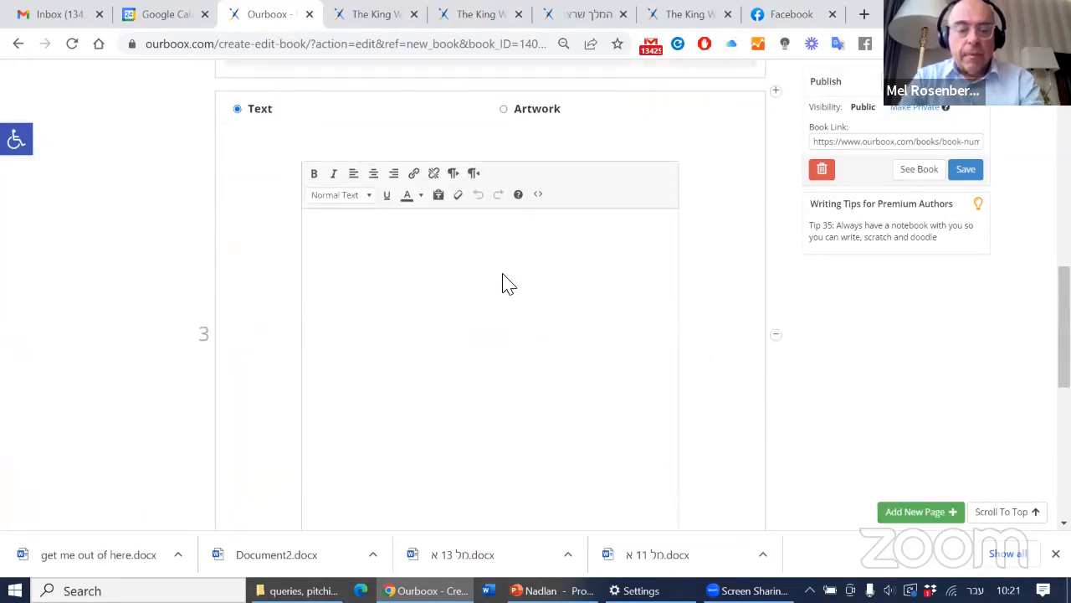
{"action": "type", "text": "H"}
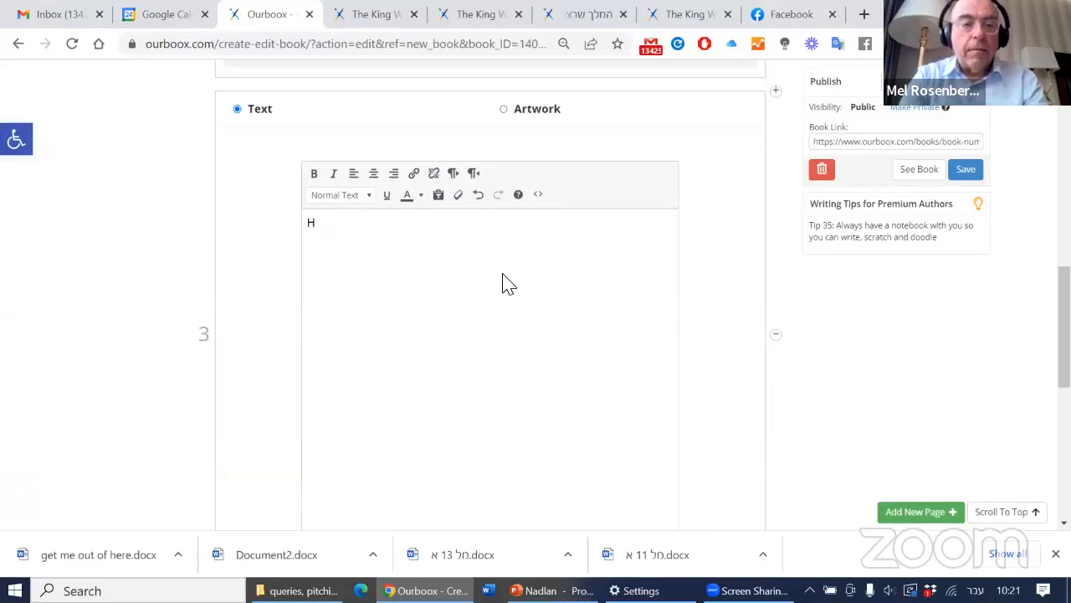
{"action": "type", "text": "aving real friends to drink"}
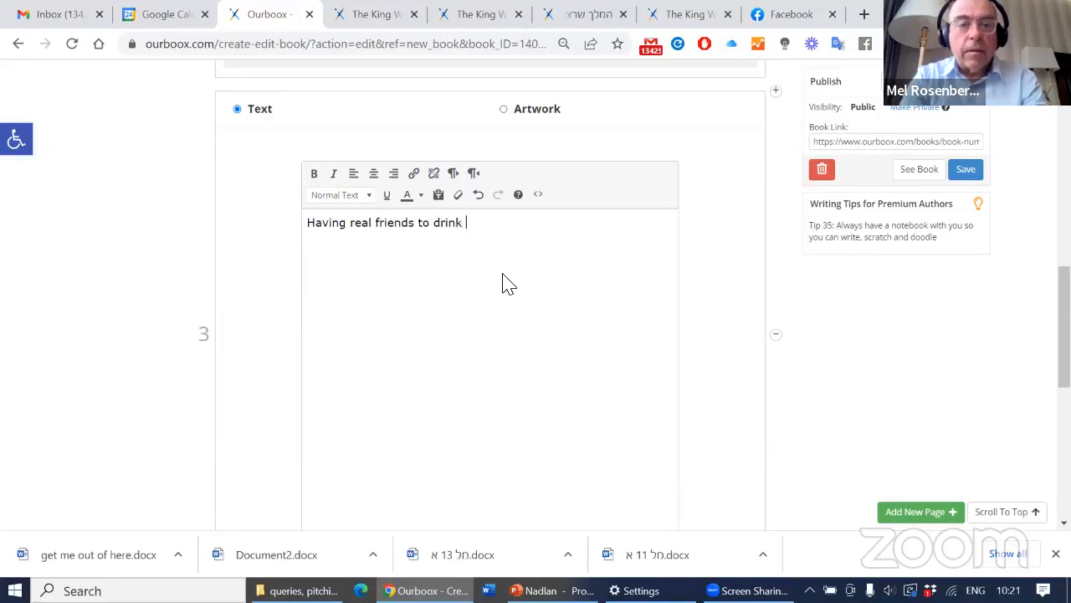
{"action": "type", "text": "coffee with"}
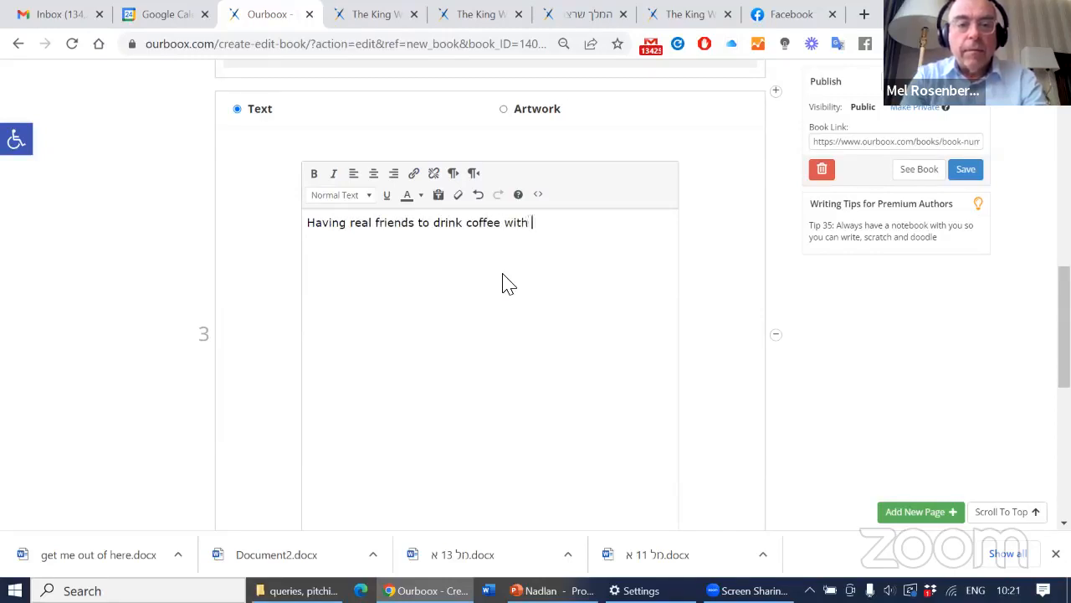
{"action": "type", "text": "is the best!"}
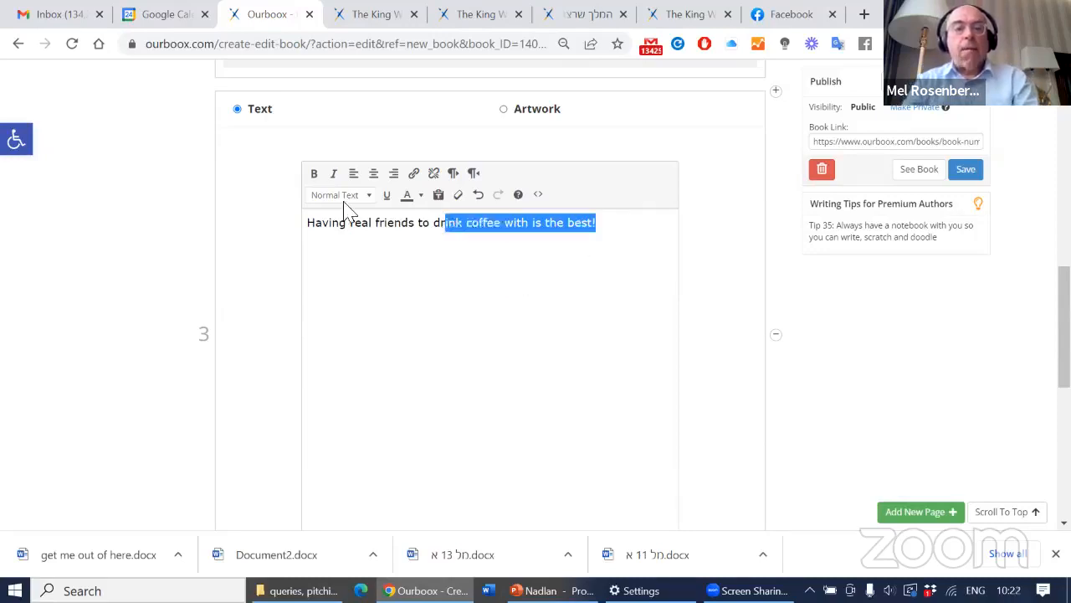
- Apply the Heading 3 text style to the coffee sentence
{"action": "left_click", "coordinate": [339, 195]}
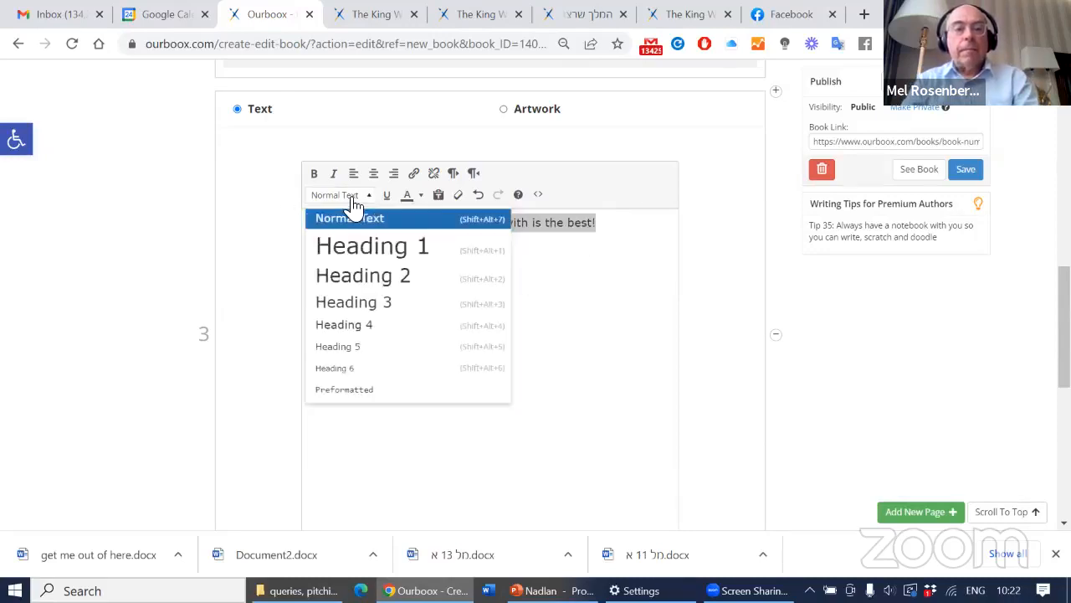
{"action": "left_click", "coordinate": [353, 302]}
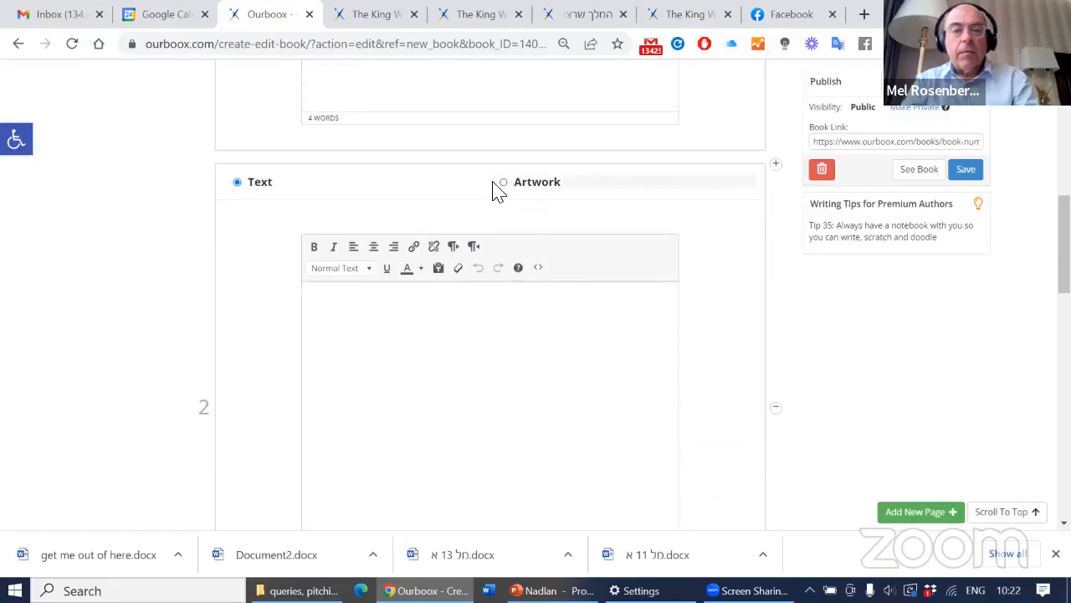
- Make page 2 an artwork page with the man-and-dinosaur photo, then remove page 2
{"action": "left_click", "coordinate": [504, 181]}
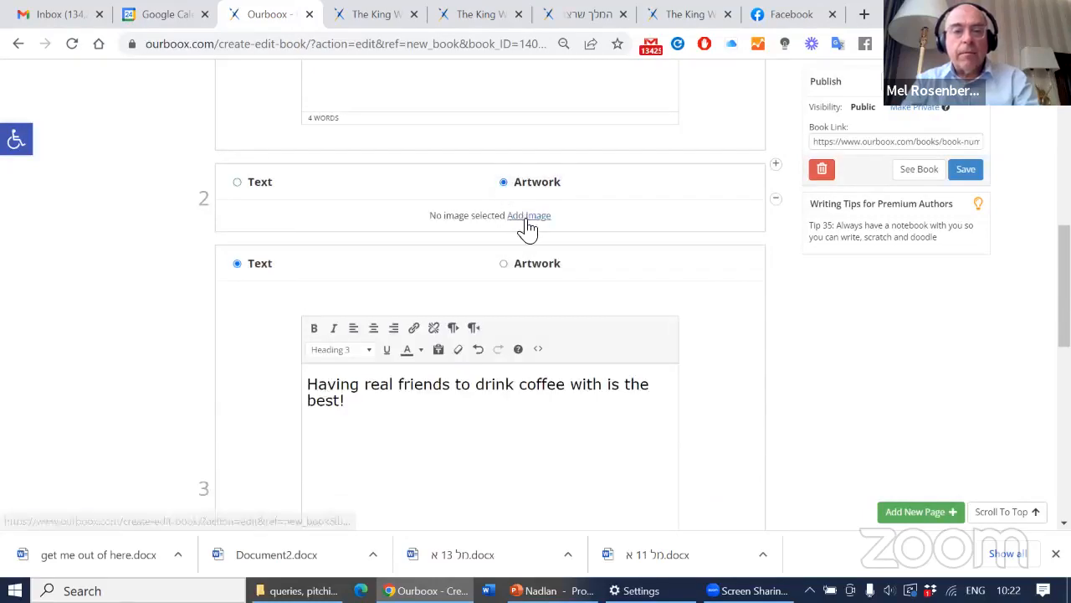
{"action": "left_click", "coordinate": [529, 215]}
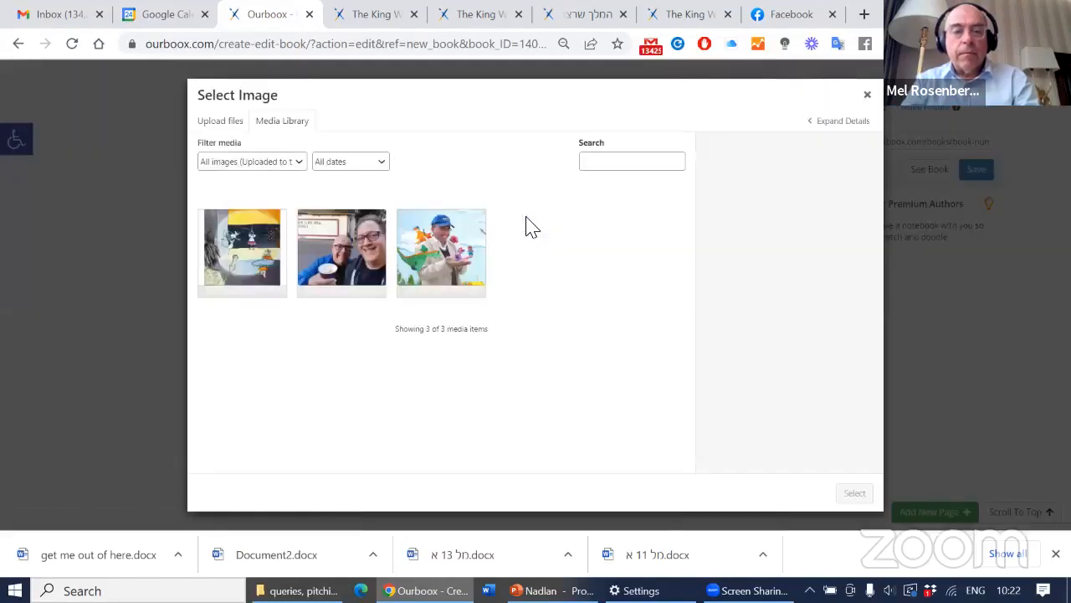
{"action": "left_click", "coordinate": [441, 252]}
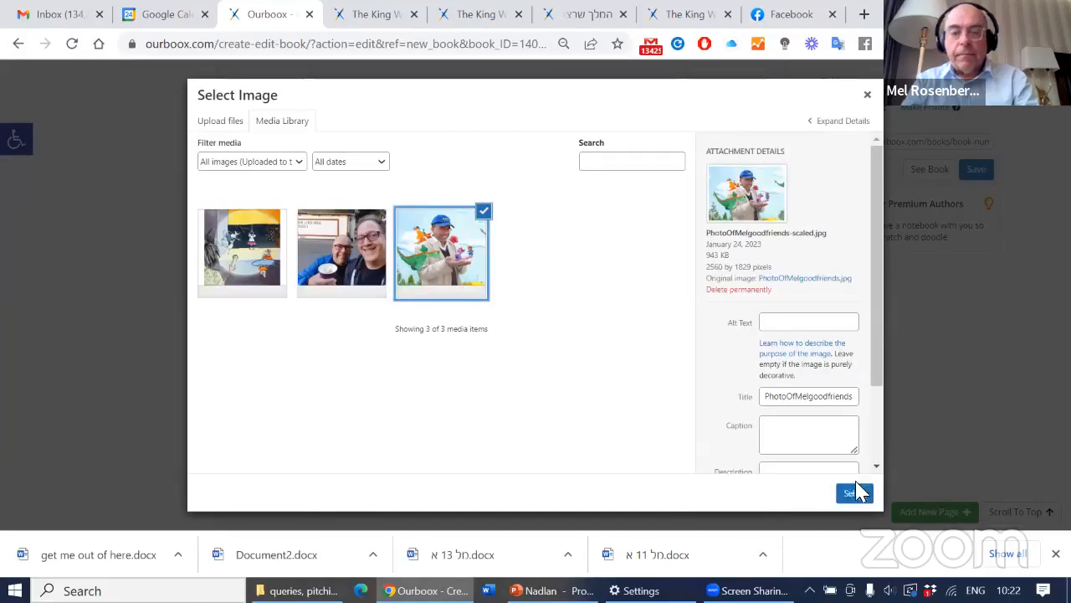
{"action": "left_click", "coordinate": [854, 492]}
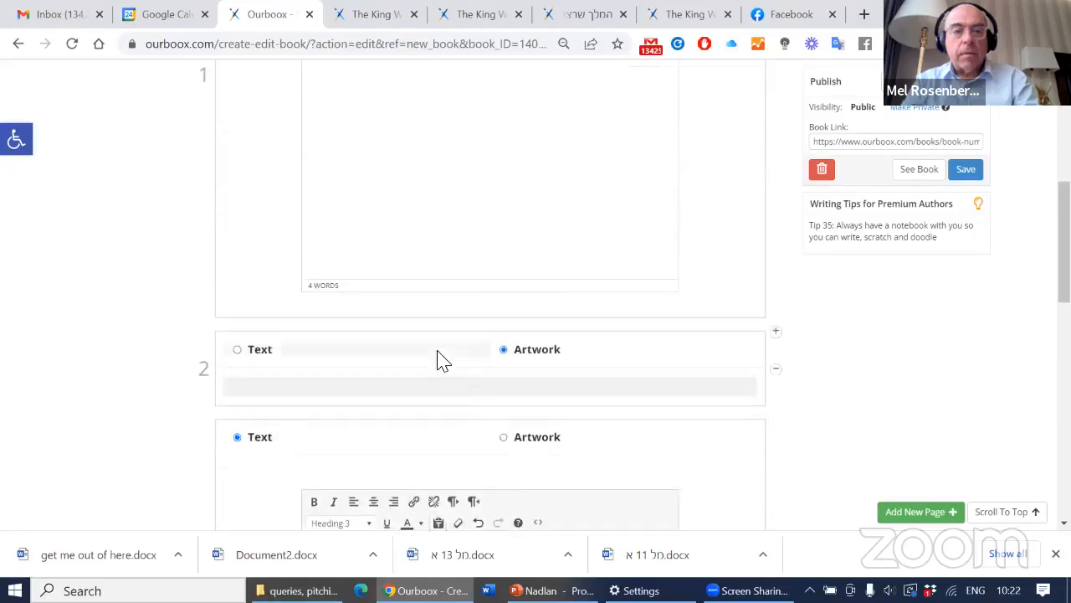
{"action": "scroll", "scroll_direction": "down", "scroll_amount": 3}
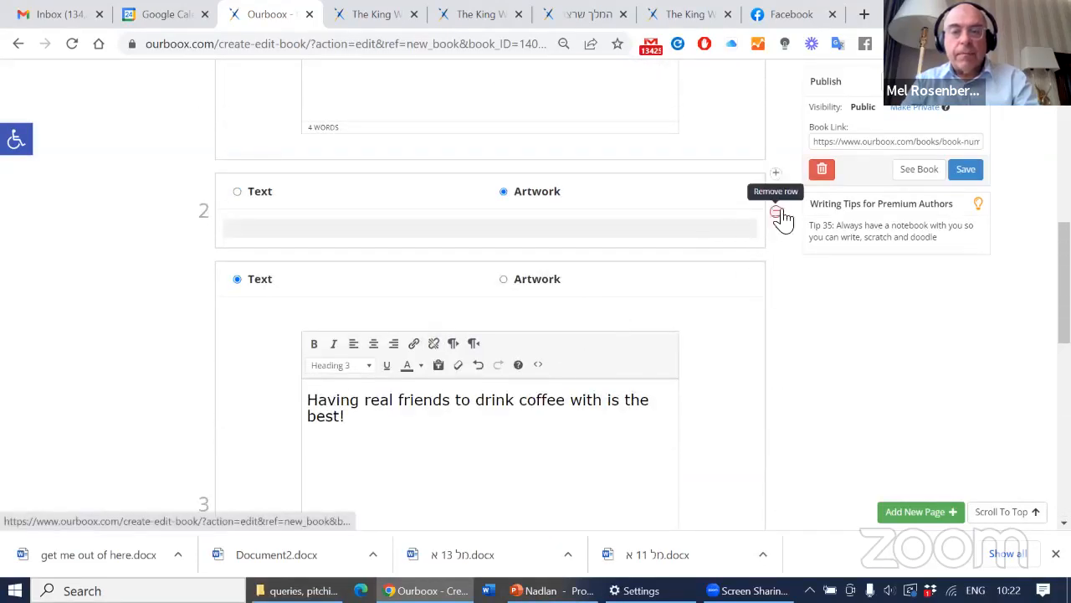
{"action": "left_click", "coordinate": [776, 212]}
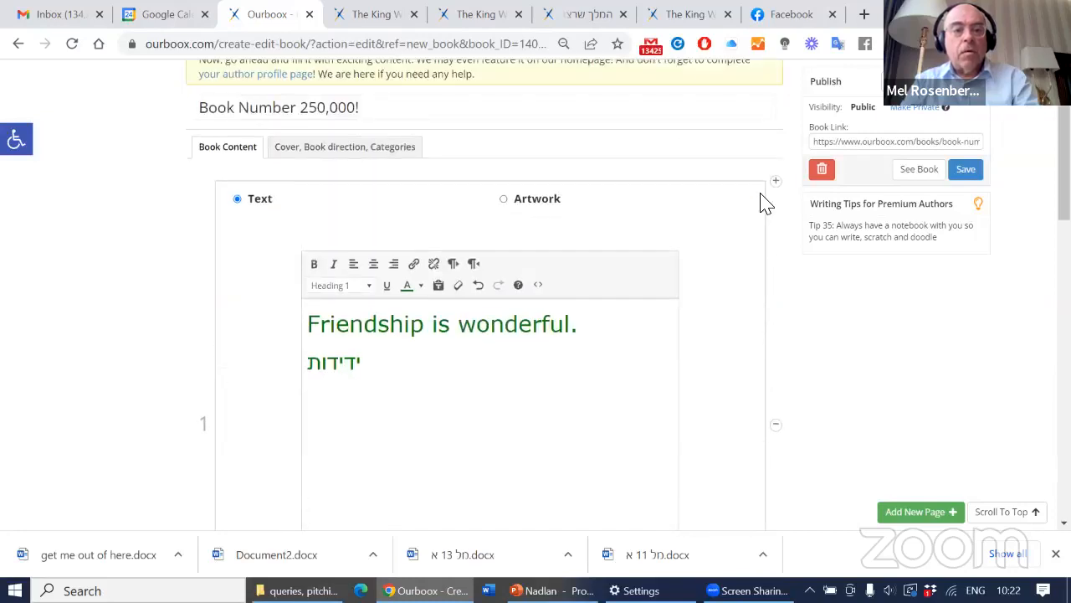
- Add a fourth page showing the yogurt-81 cartoon of mice under a yellow sky
{"action": "scroll", "scroll_direction": "down", "scroll_amount": 3}
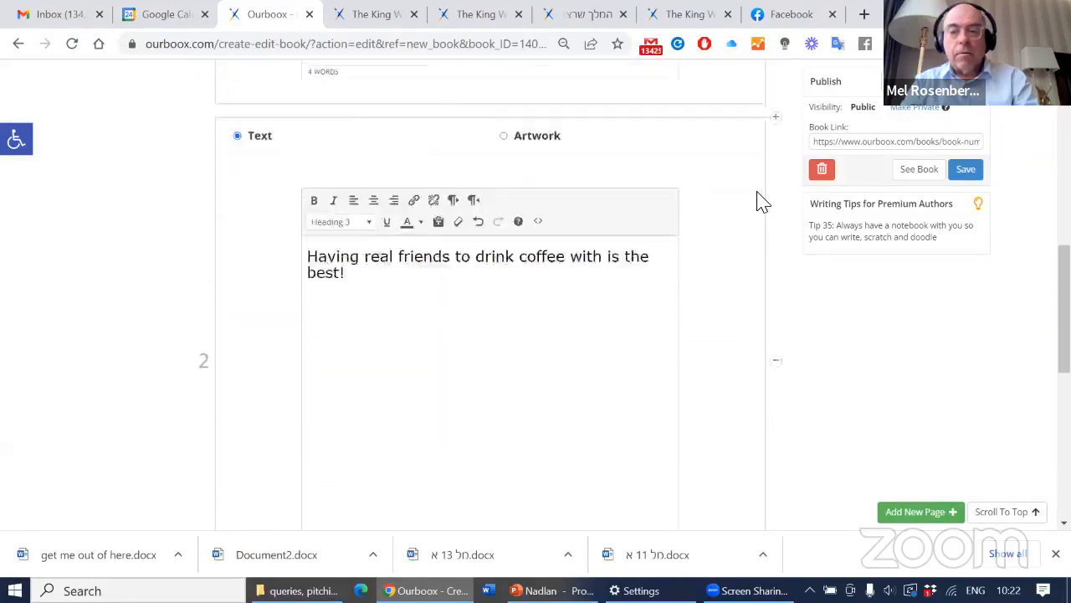
{"action": "left_click", "coordinate": [503, 108]}
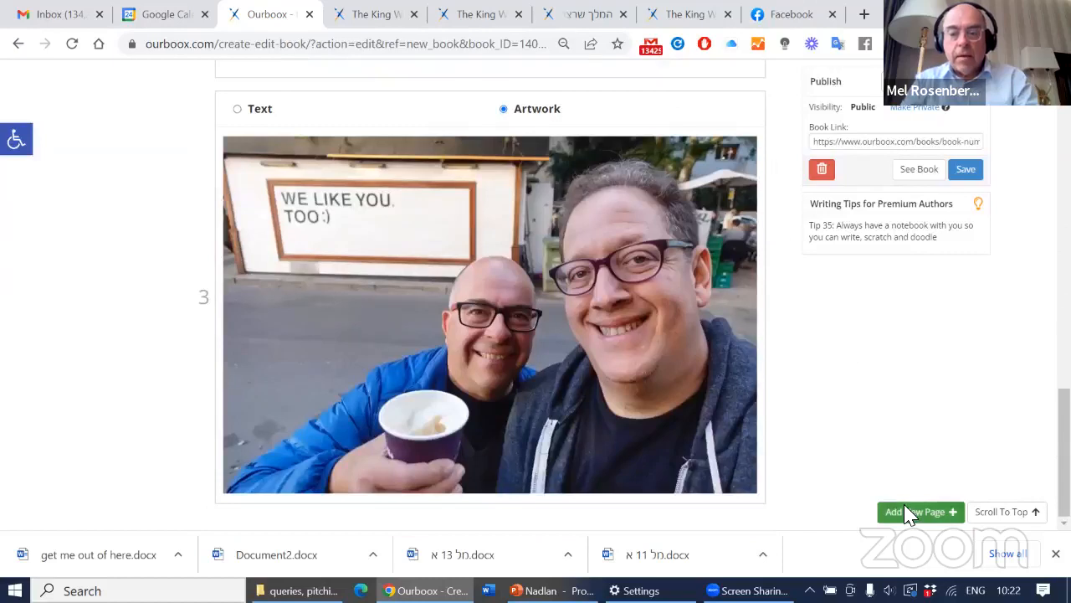
{"action": "left_click", "coordinate": [915, 511]}
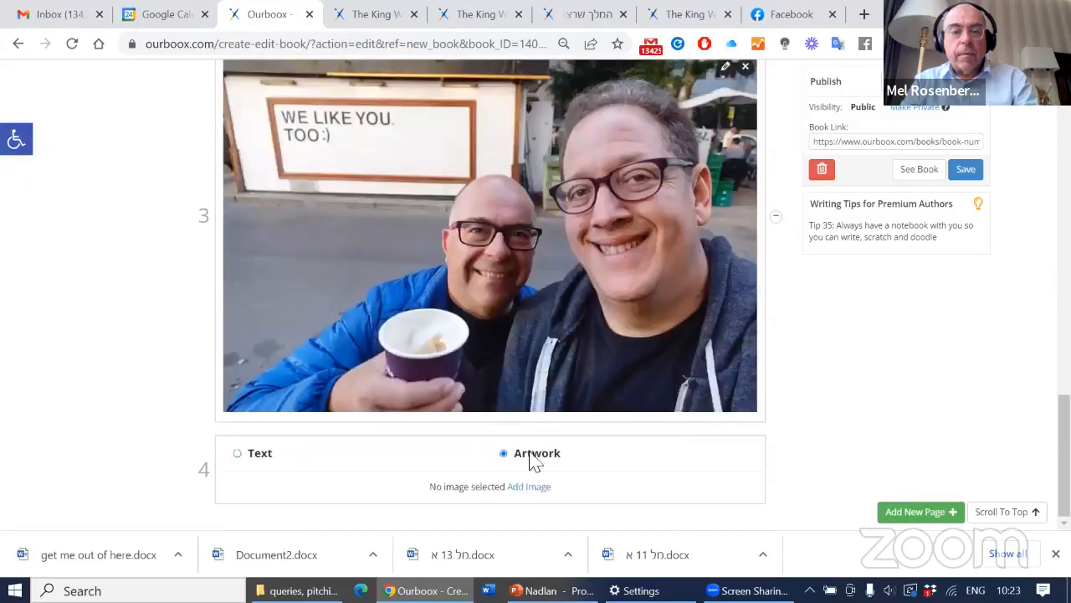
{"action": "left_click", "coordinate": [529, 486]}
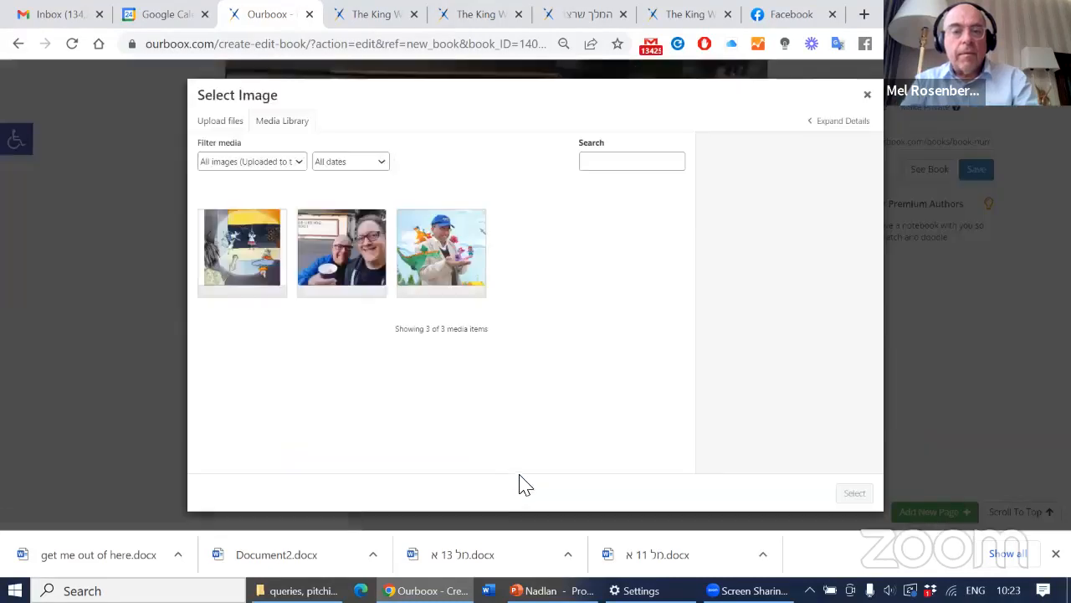
{"action": "left_click", "coordinate": [242, 251]}
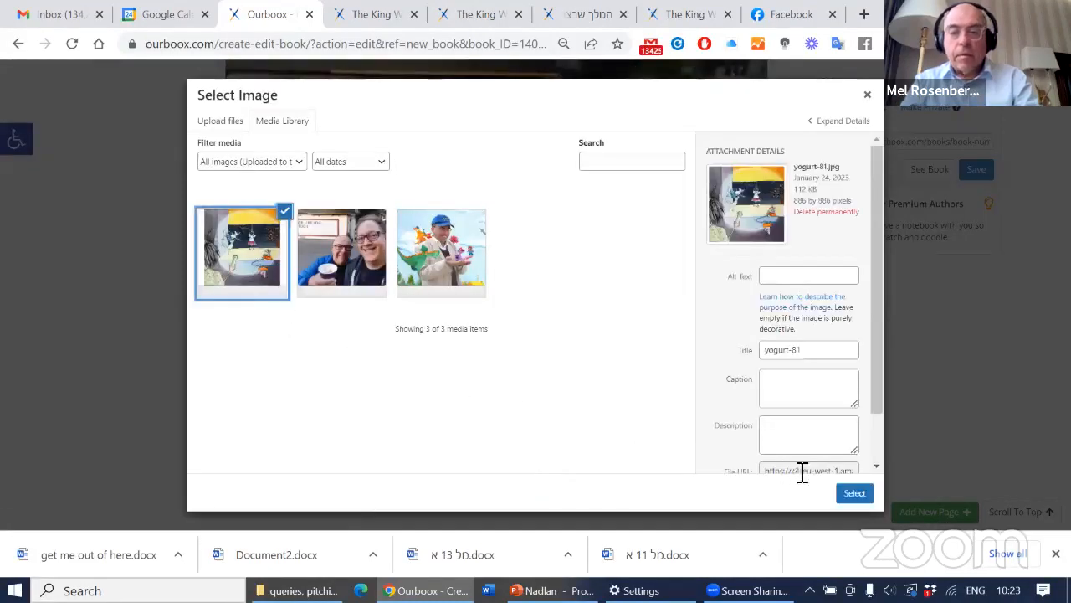
{"action": "left_click", "coordinate": [855, 492]}
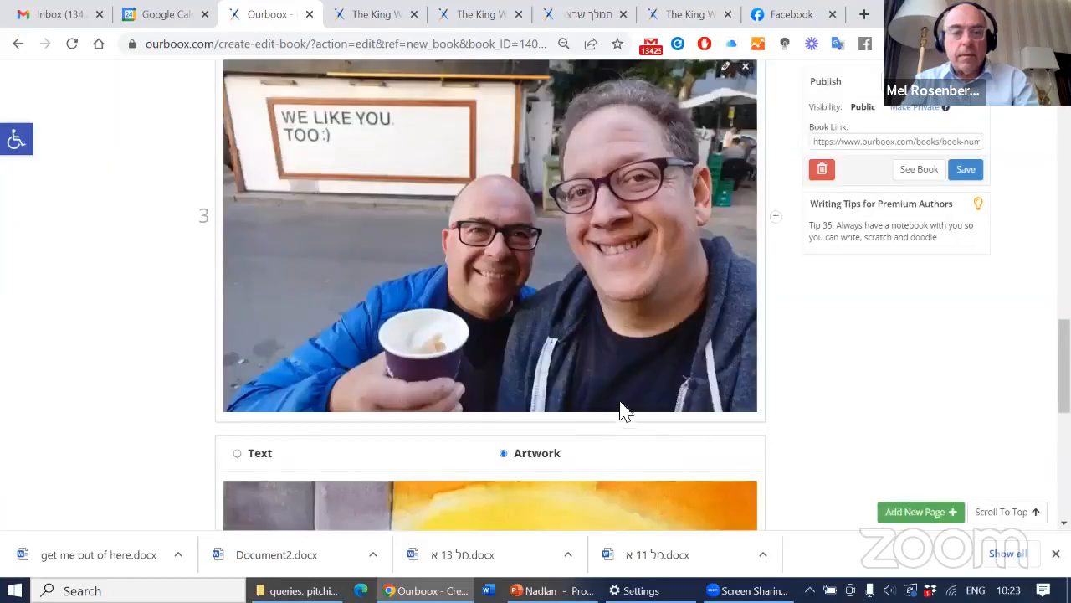
{"action": "scroll", "scroll_direction": "down", "scroll_amount": 3}
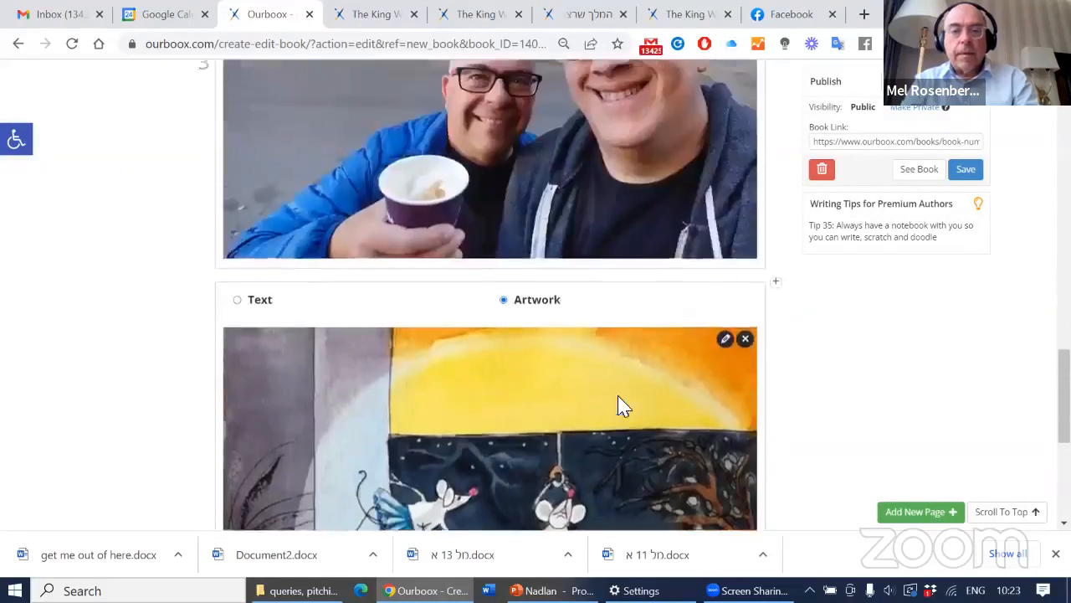
- Make page 4 a text page reading 'The more the merrier' in Heading 3
{"action": "left_click", "coordinate": [238, 370]}
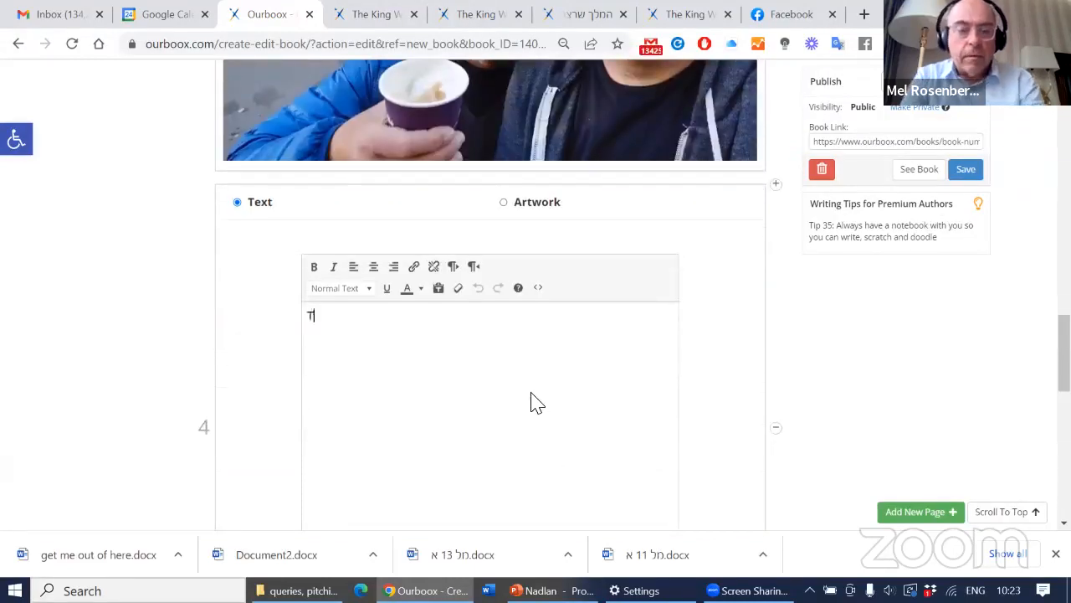
{"action": "type", "text": "he more the m"}
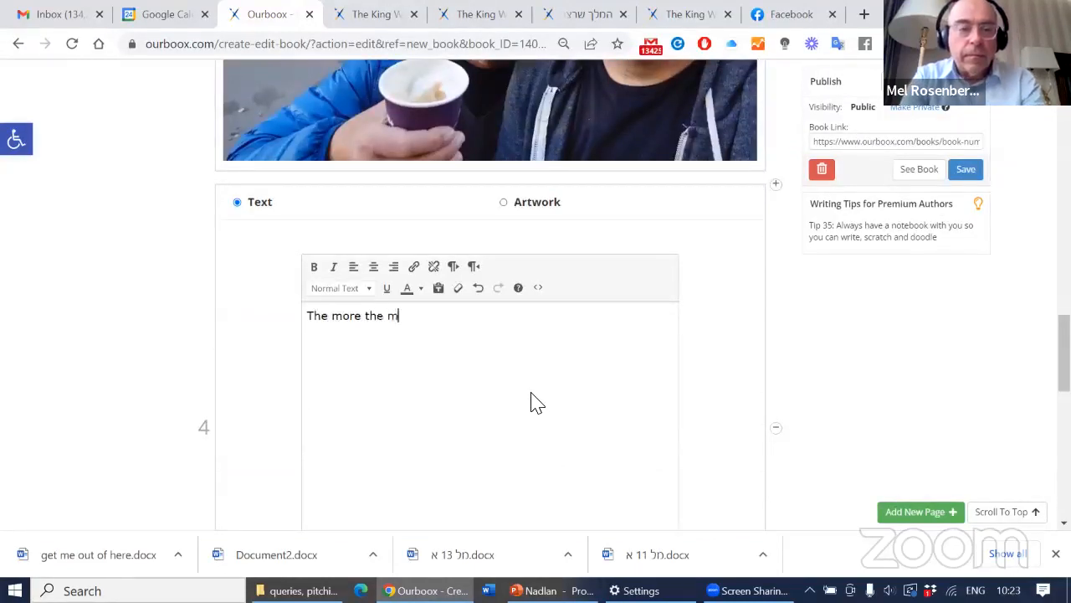
{"action": "type", "text": "errier!!"}
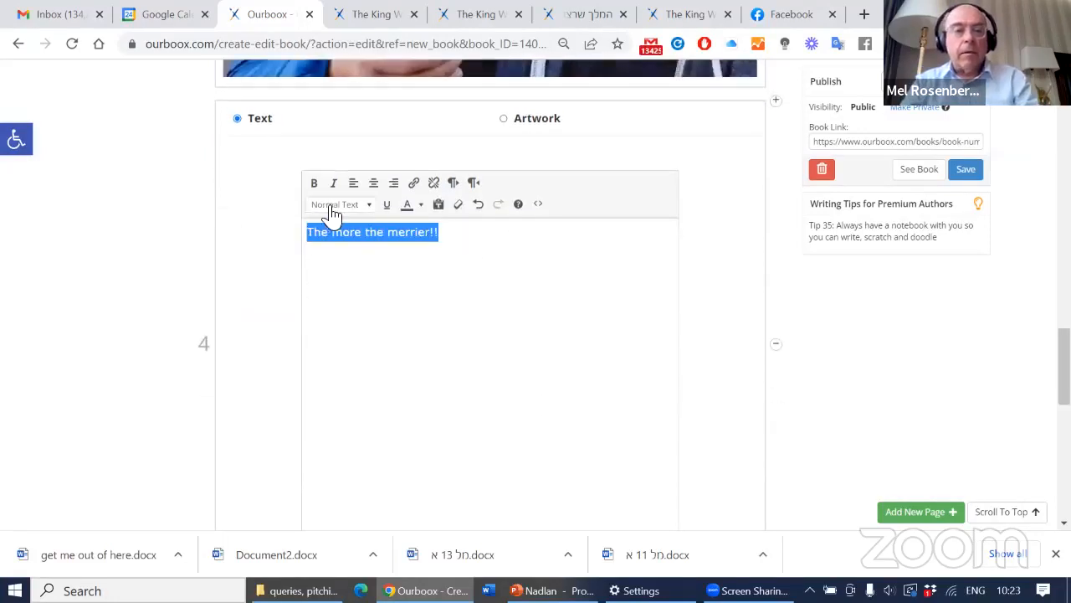
{"action": "left_click", "coordinate": [339, 203]}
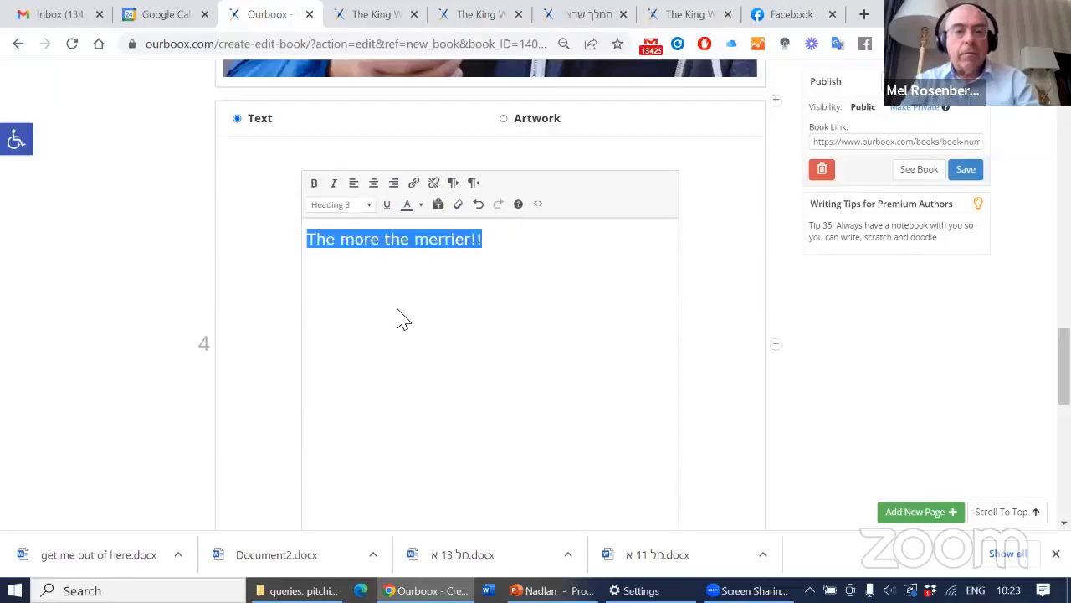
- Save the book and open its See Book preview
{"action": "left_click", "coordinate": [341, 203]}
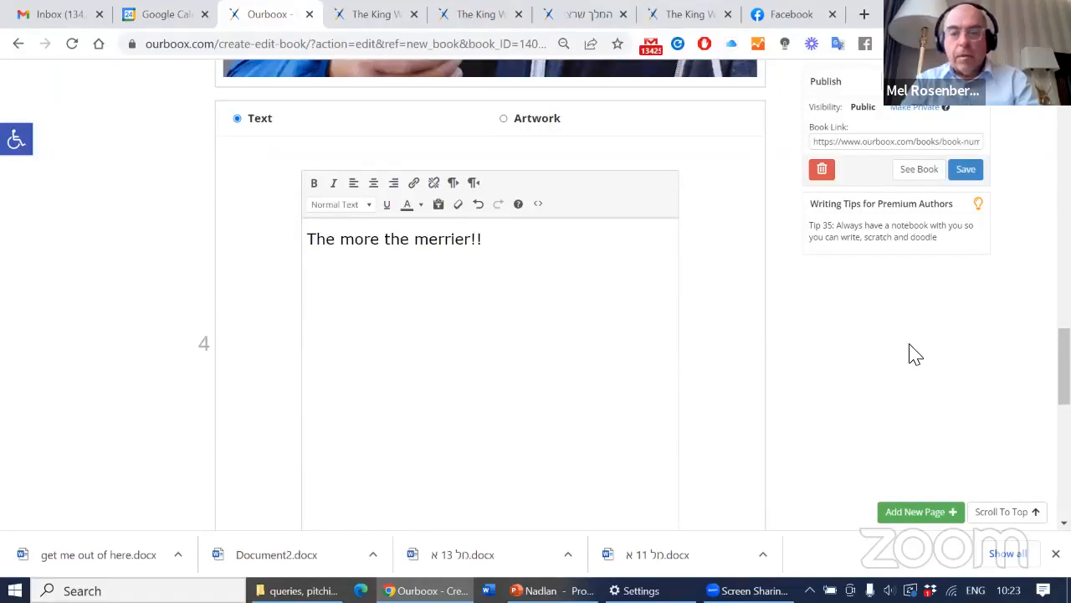
{"action": "left_click", "coordinate": [965, 169]}
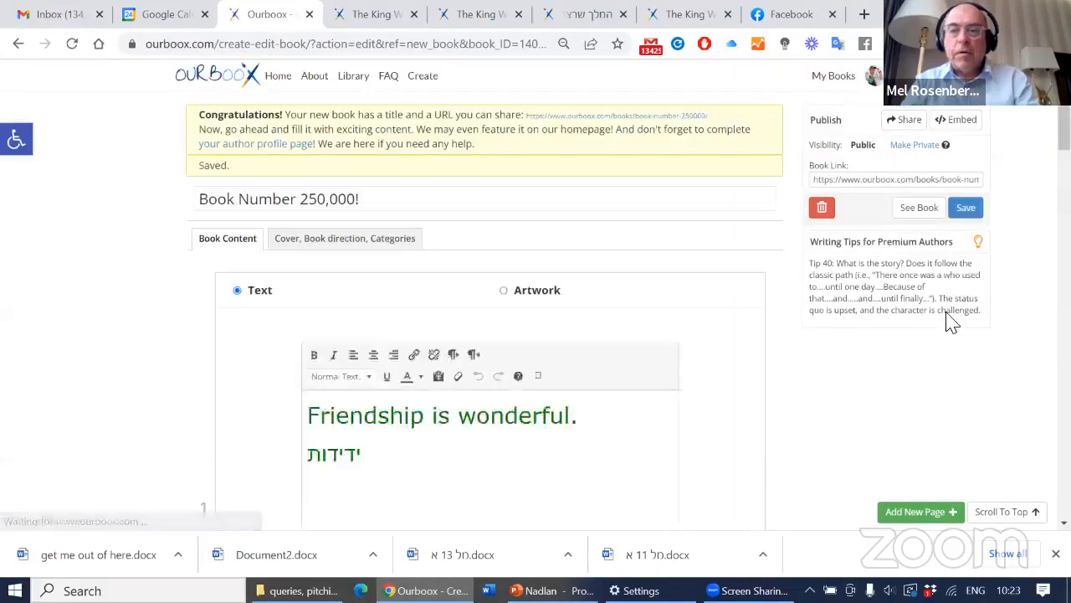
{"action": "mouse_move", "coordinate": [988, 348]}
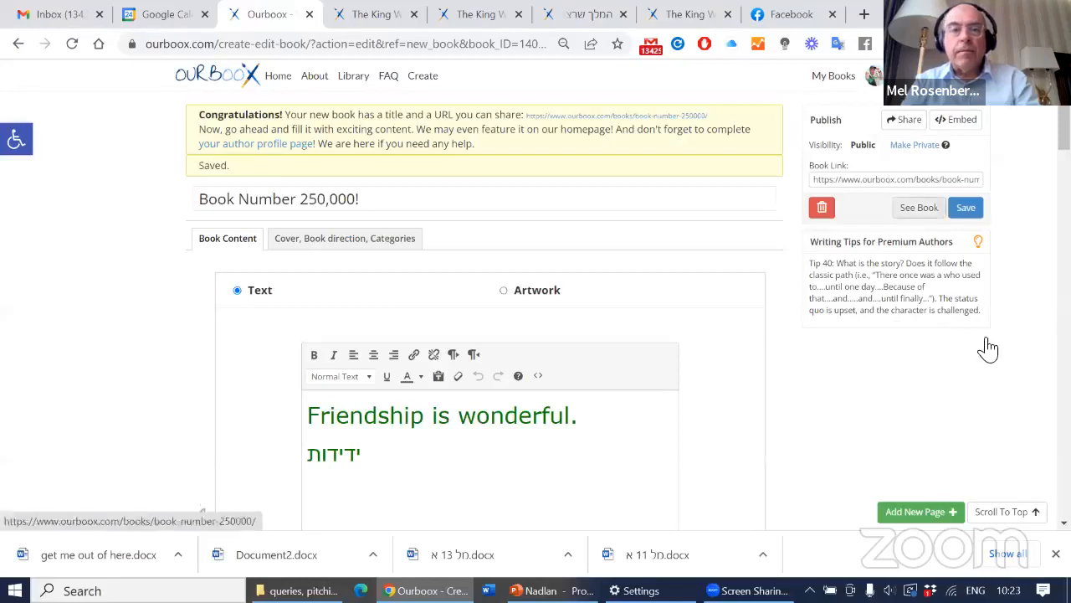
{"action": "left_click", "coordinate": [918, 208]}
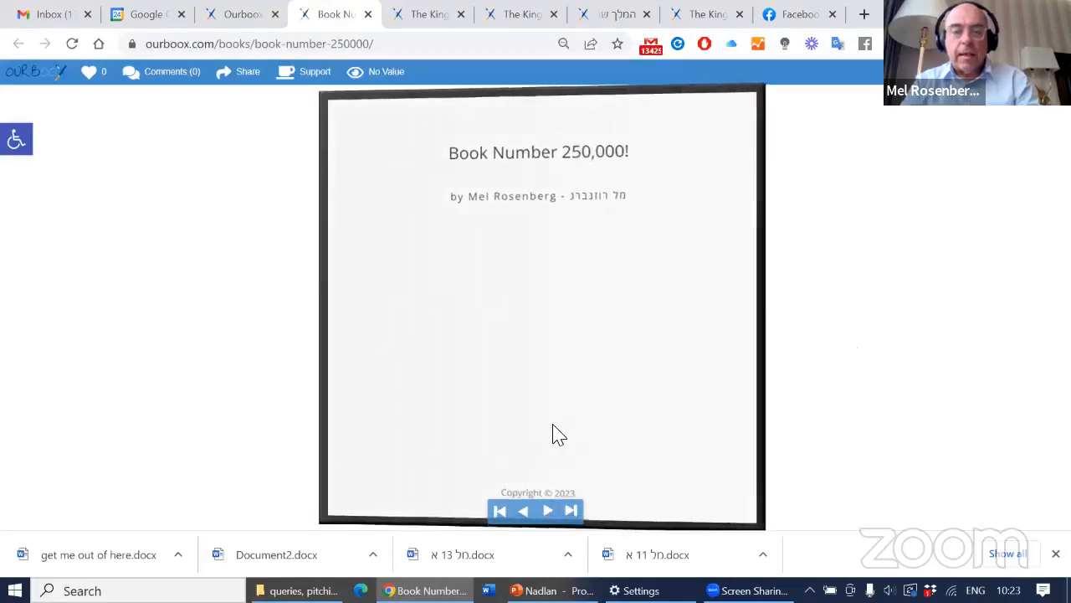
- Flip through the book preview from the cover to the mouse illustration pages
{"action": "left_click", "coordinate": [547, 511]}
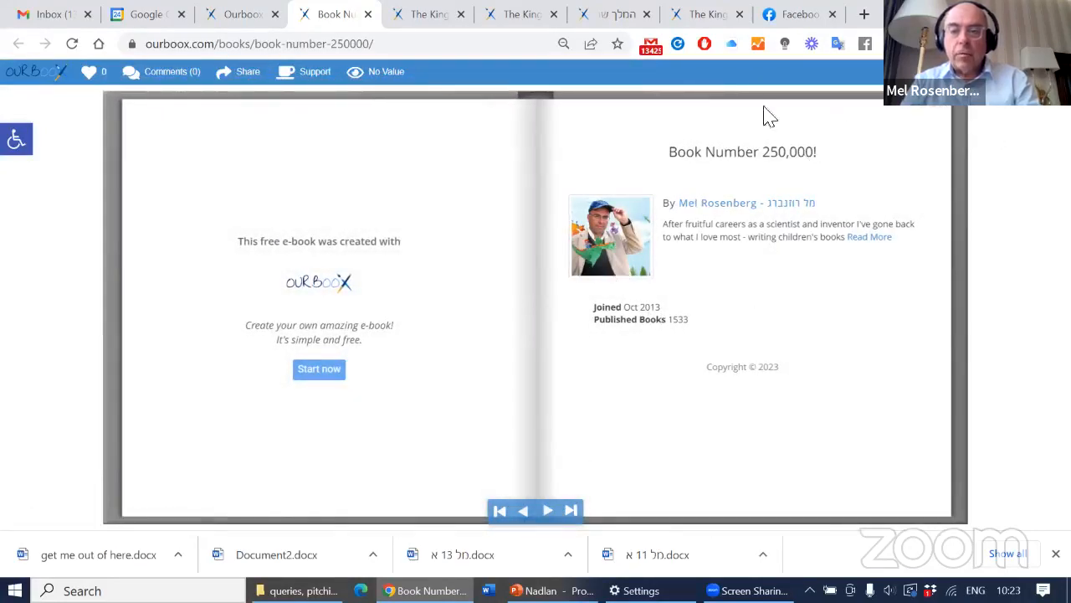
{"action": "mouse_move", "coordinate": [559, 511]}
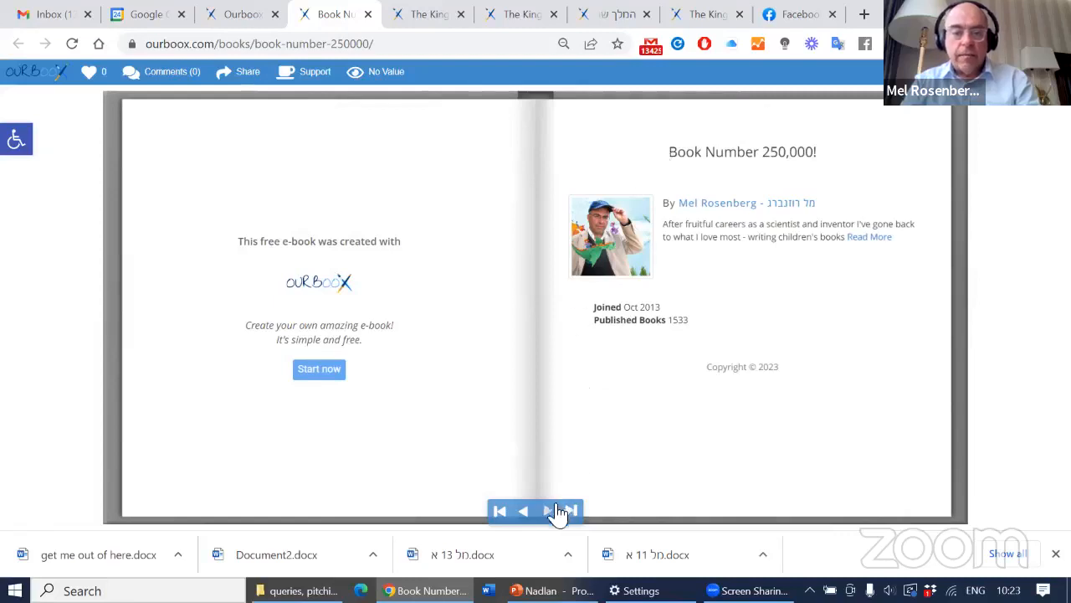
{"action": "left_click", "coordinate": [572, 510]}
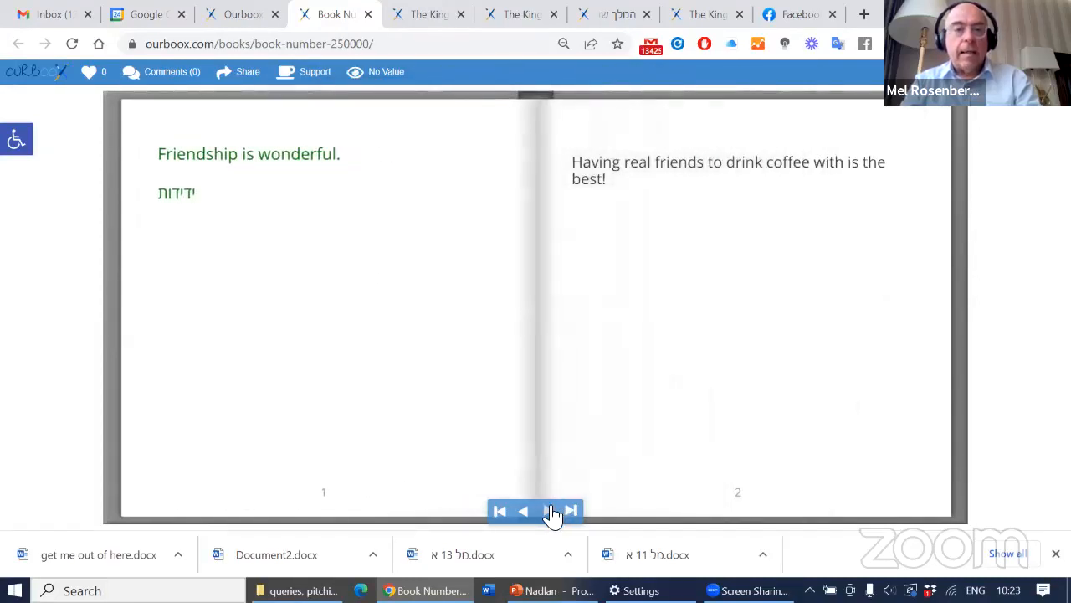
{"action": "left_click", "coordinate": [571, 511]}
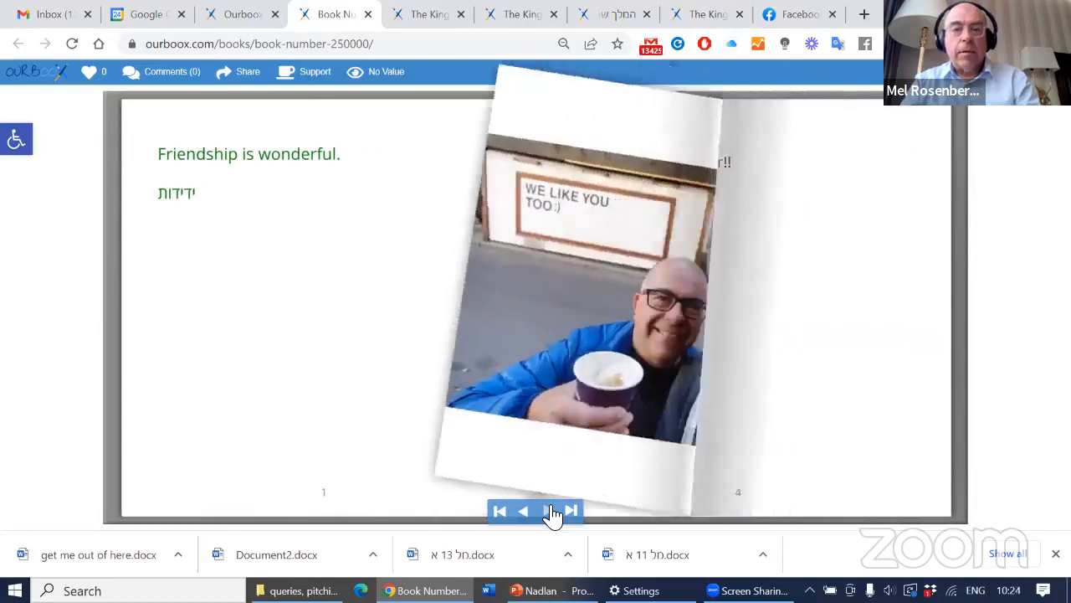
{"action": "left_click", "coordinate": [549, 511]}
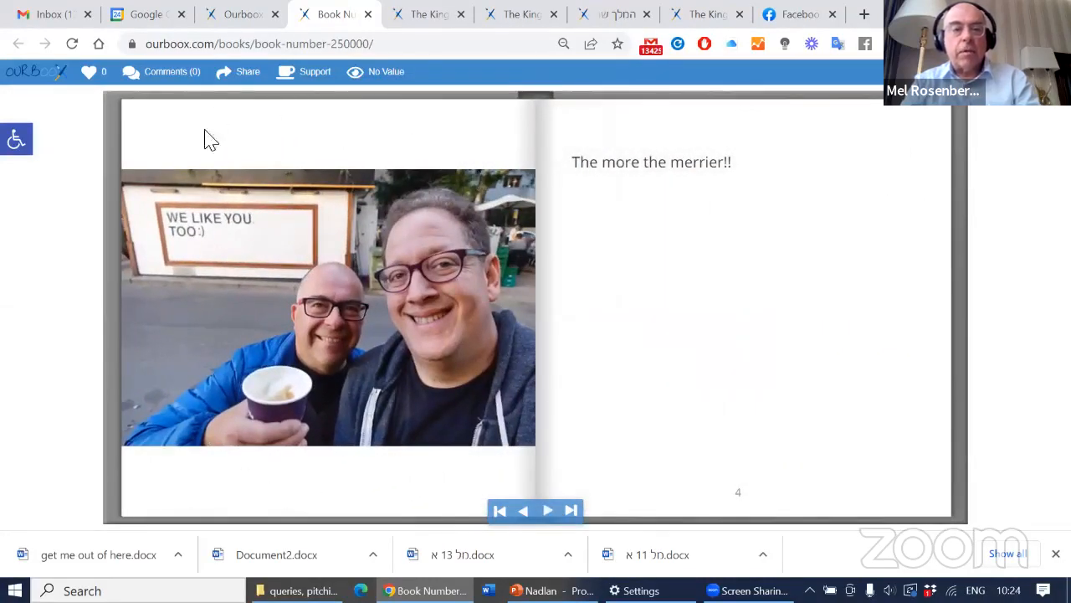
{"action": "mouse_move", "coordinate": [257, 466]}
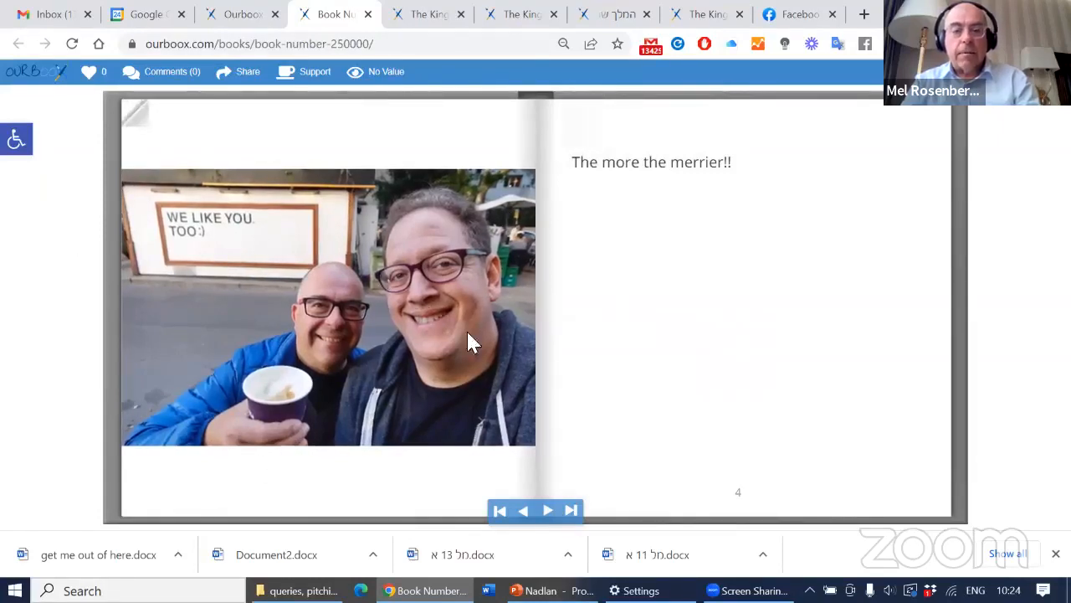
{"action": "left_click", "coordinate": [571, 510]}
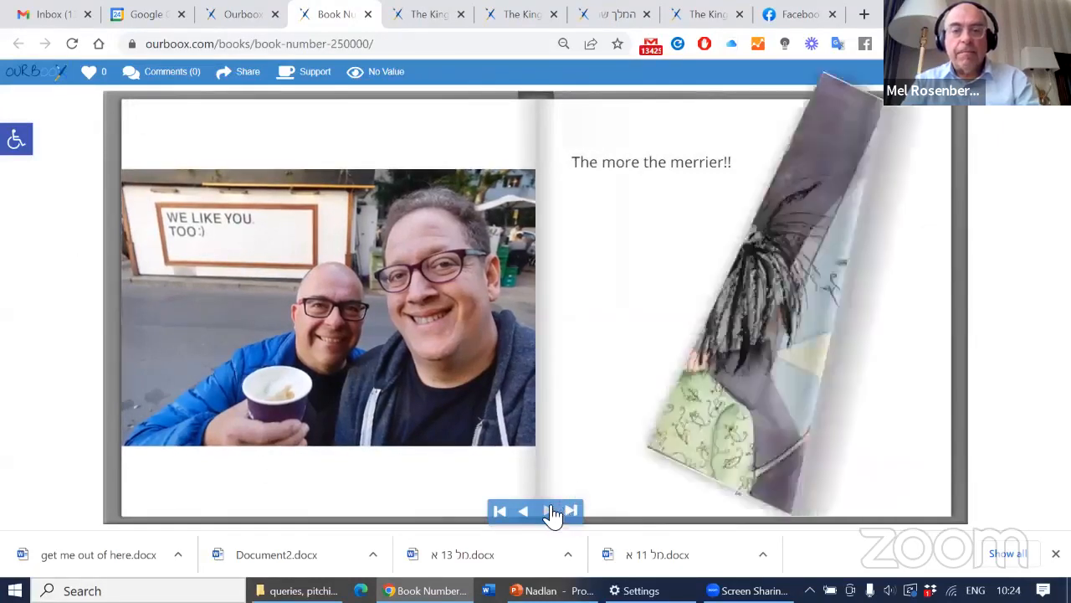
{"action": "left_click", "coordinate": [572, 511]}
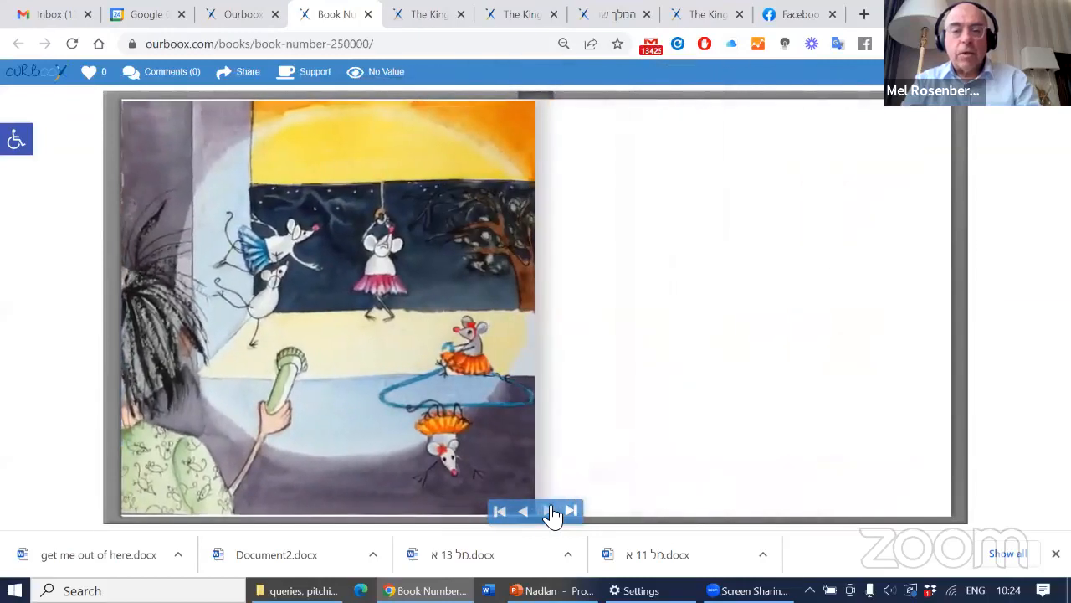
{"action": "left_click", "coordinate": [548, 510]}
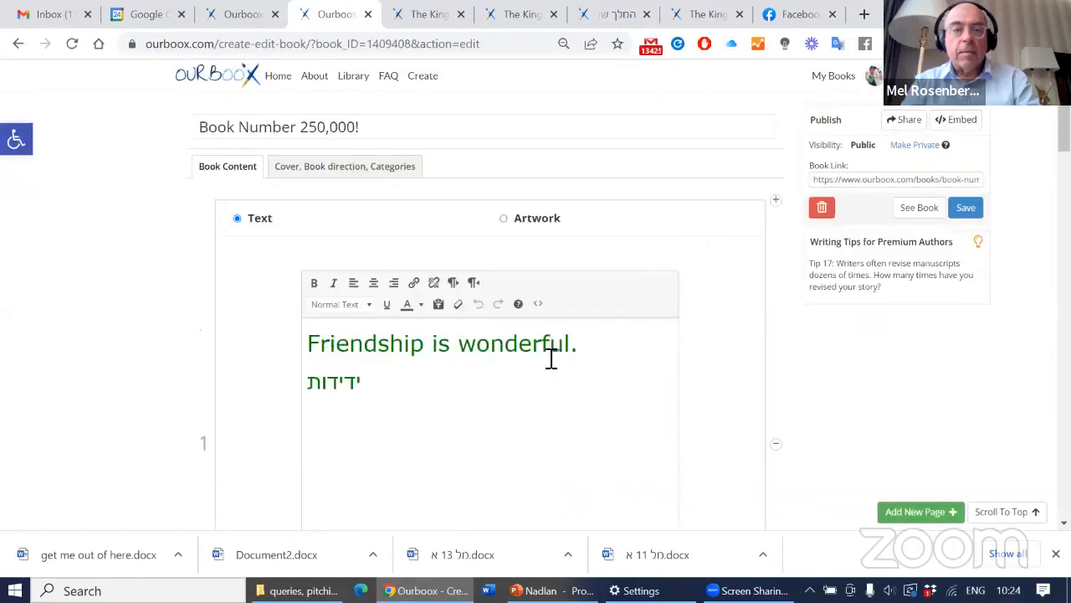
- Scroll to the end of the editor and add a blank fifth page
{"action": "scroll", "scroll_direction": "down", "scroll_amount": 3}
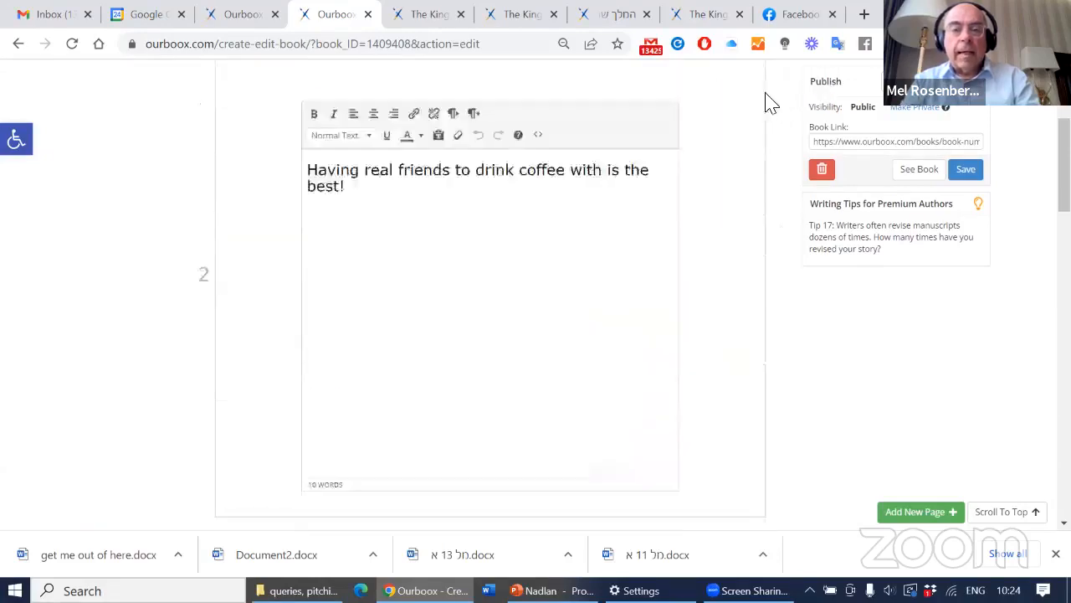
{"action": "scroll", "scroll_direction": "down", "scroll_amount": 3}
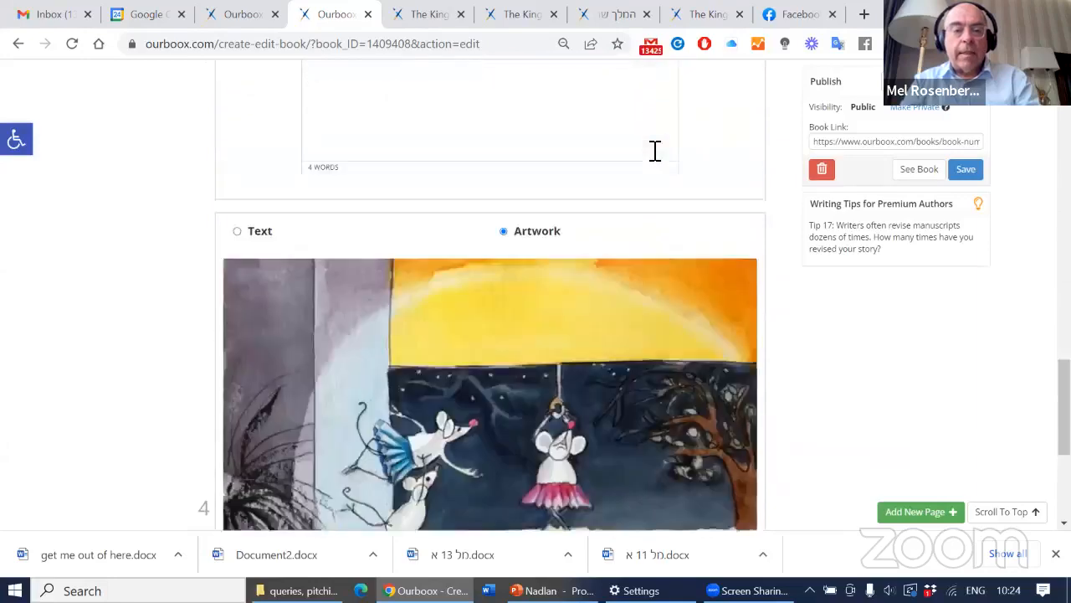
{"action": "scroll", "scroll_direction": "down", "scroll_amount": 3}
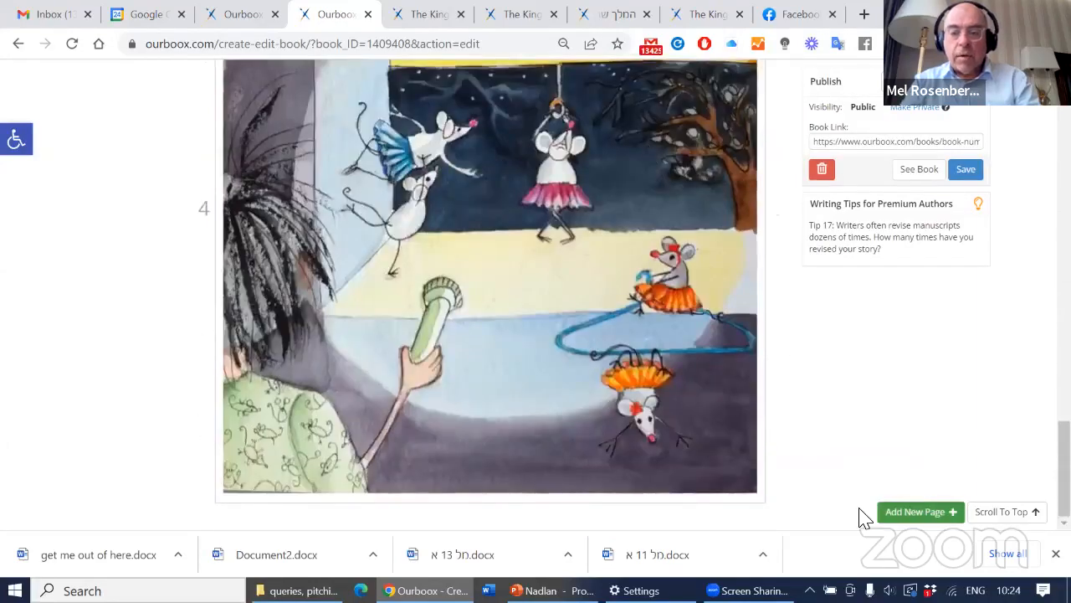
{"action": "left_click", "coordinate": [919, 512]}
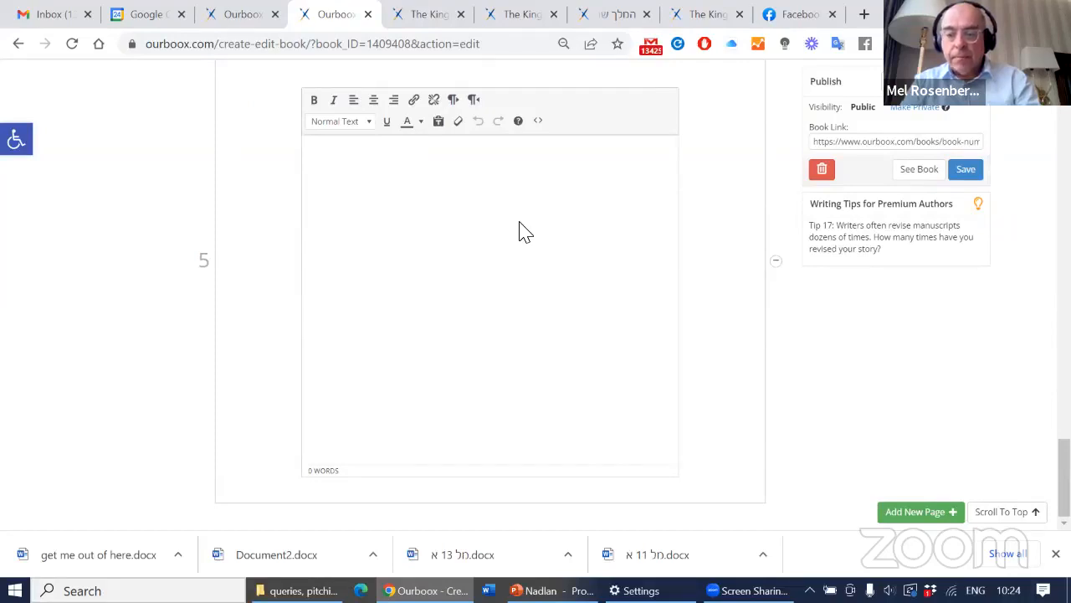
{"action": "mouse_move", "coordinate": [507, 242]}
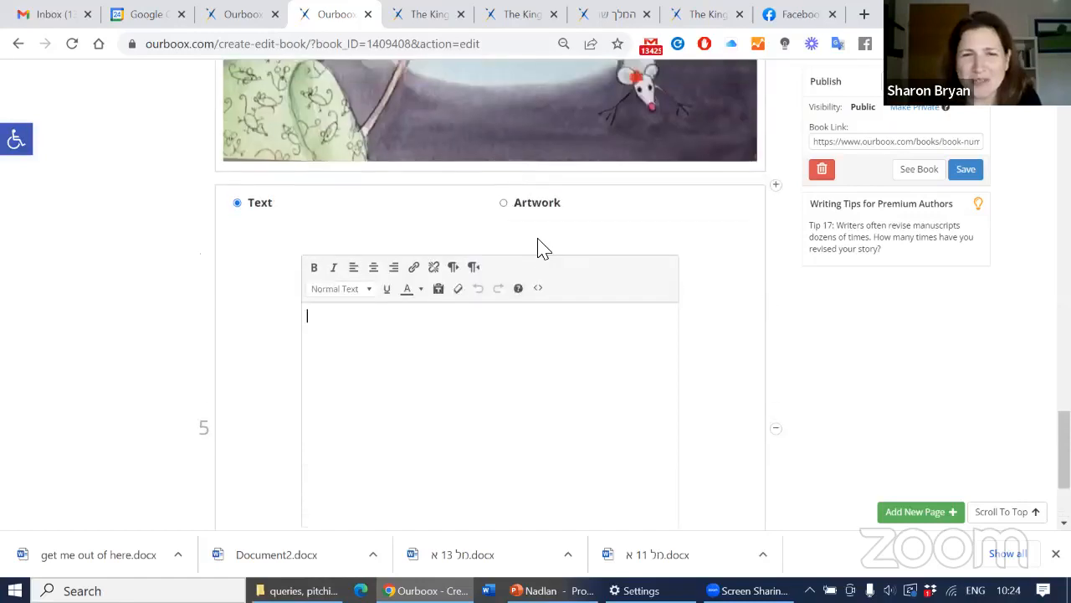
{"action": "scroll", "scroll_direction": "down", "scroll_amount": 3}
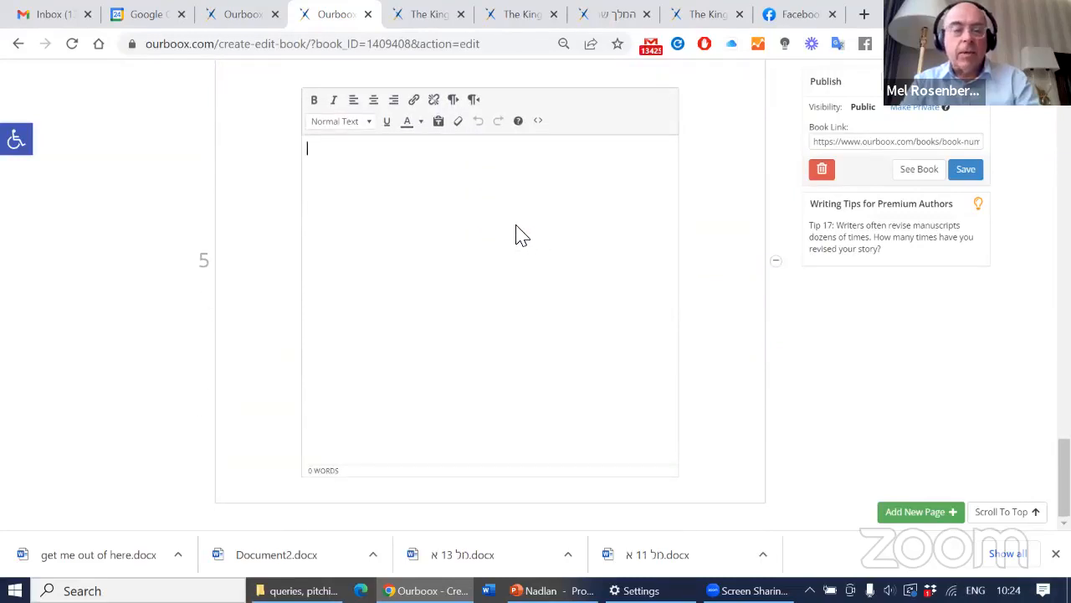
{"action": "mouse_move", "coordinate": [506, 199]}
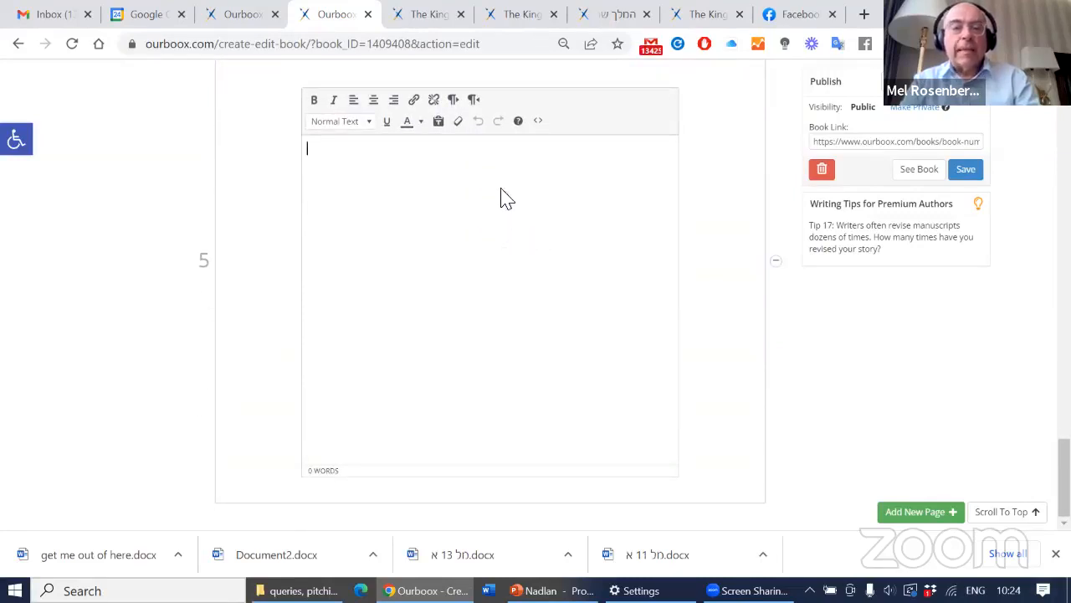
{"action": "mouse_move", "coordinate": [538, 120]}
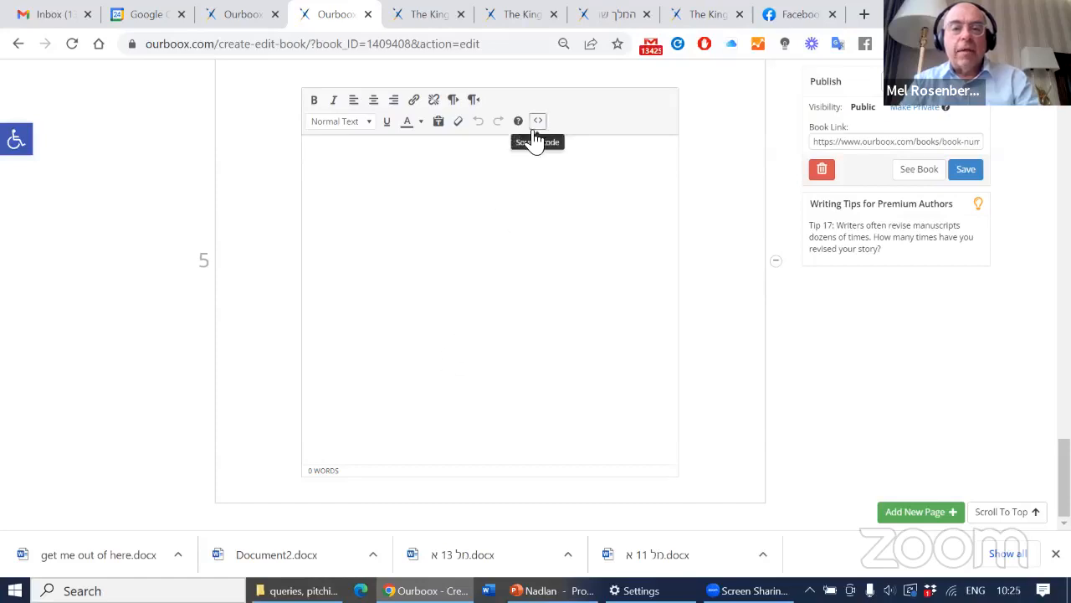
- Find Carole King's 'You've Got a Friend' on YouTube and copy its embed code
{"action": "left_click", "coordinate": [537, 121]}
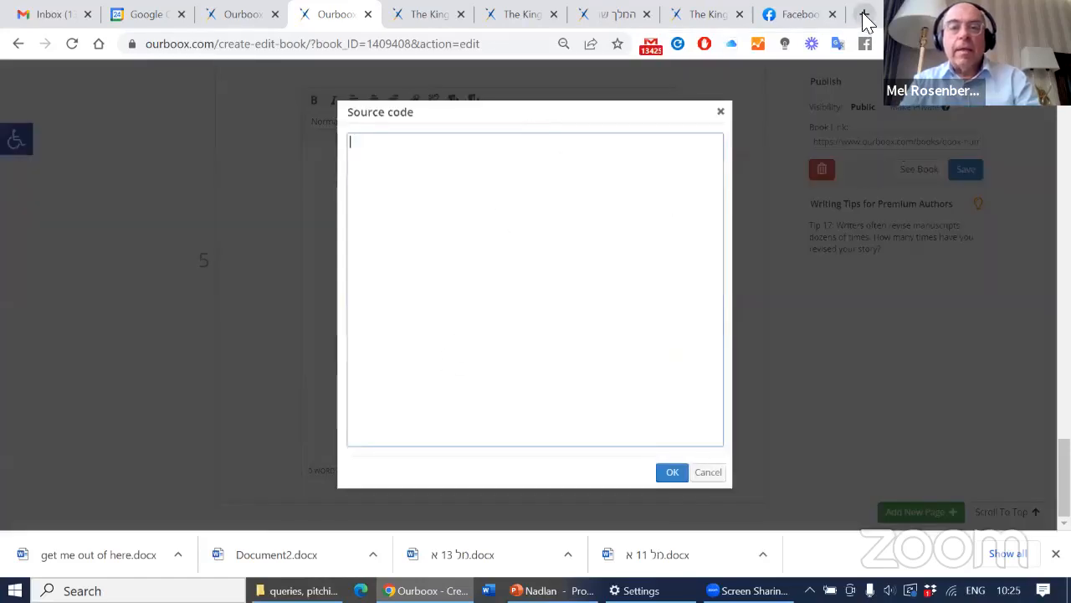
{"action": "left_click", "coordinate": [865, 15]}
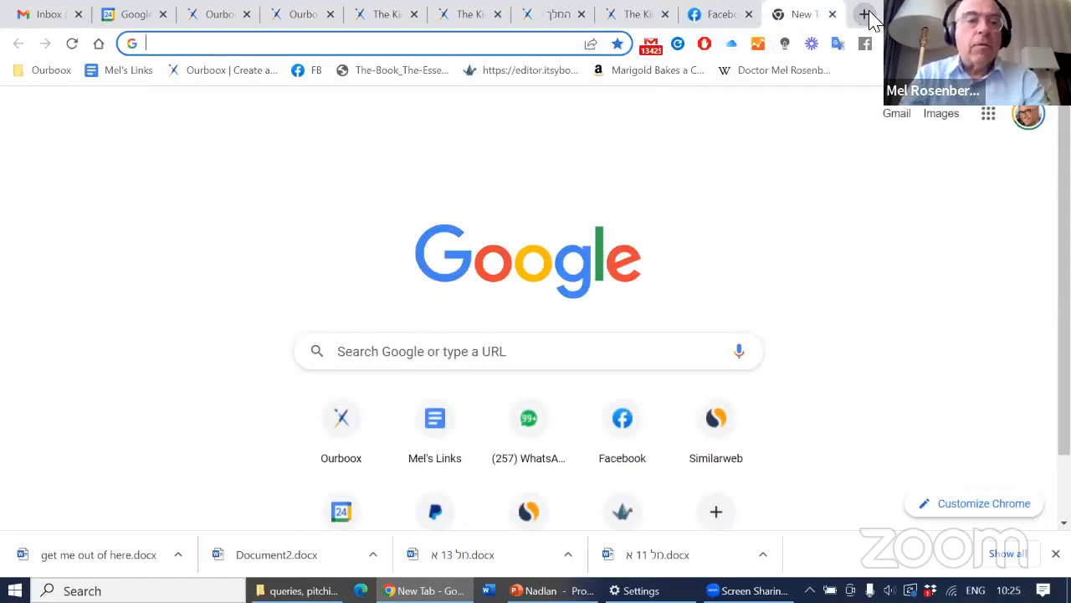
{"action": "type", "text": "you"}
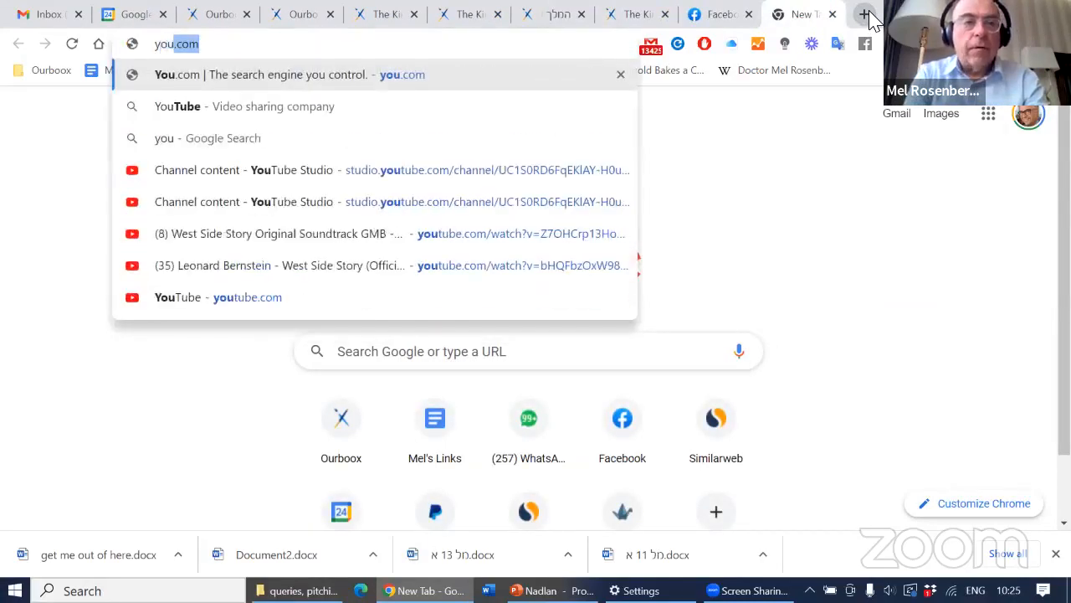
{"action": "type", "text": "you've got a f"}
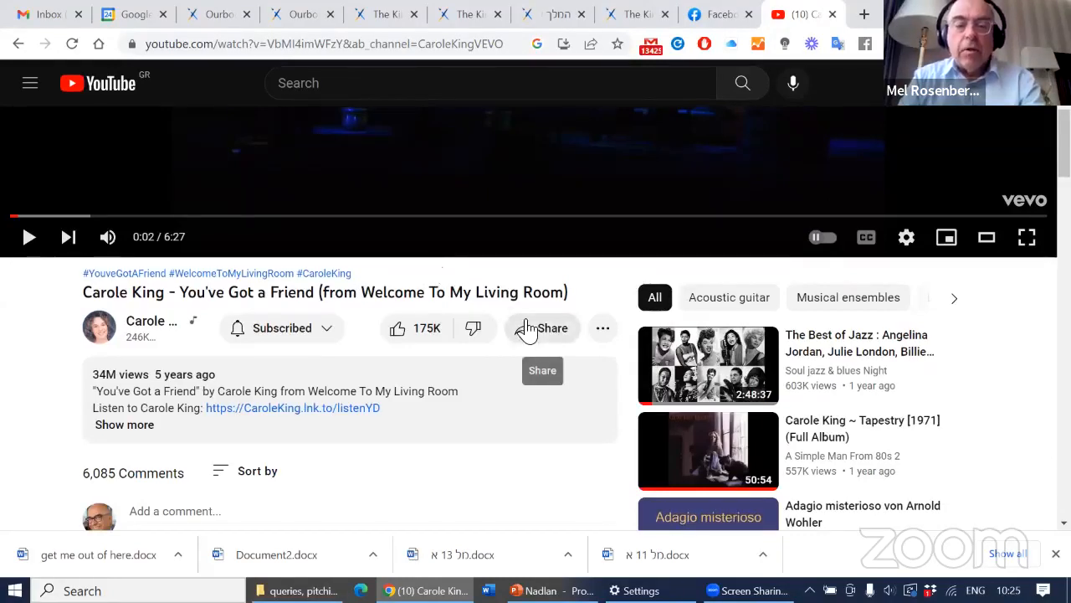
{"action": "left_click", "coordinate": [542, 327]}
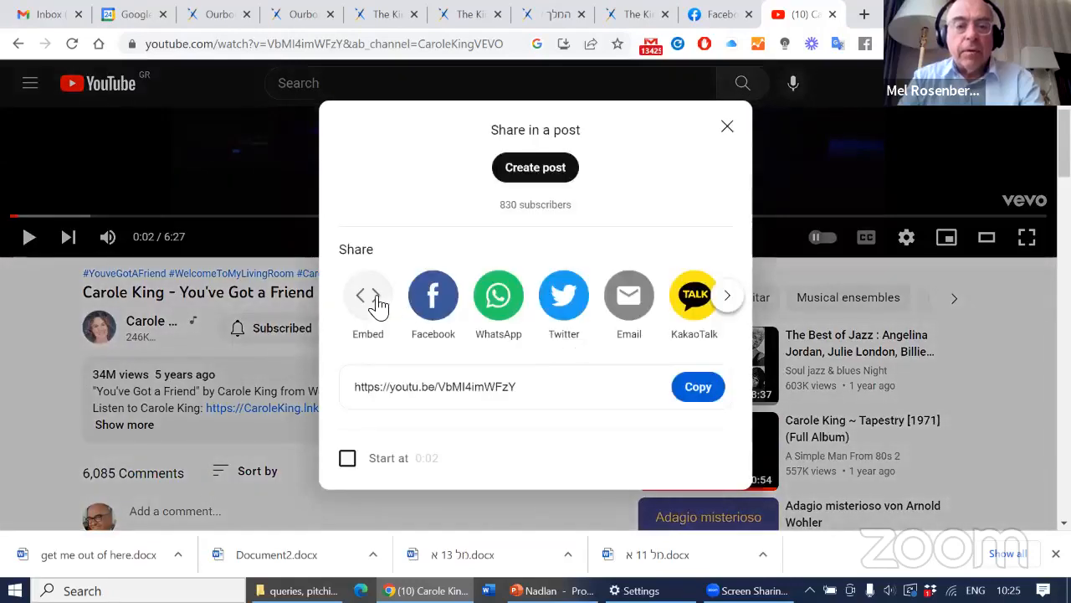
{"action": "left_click", "coordinate": [368, 297]}
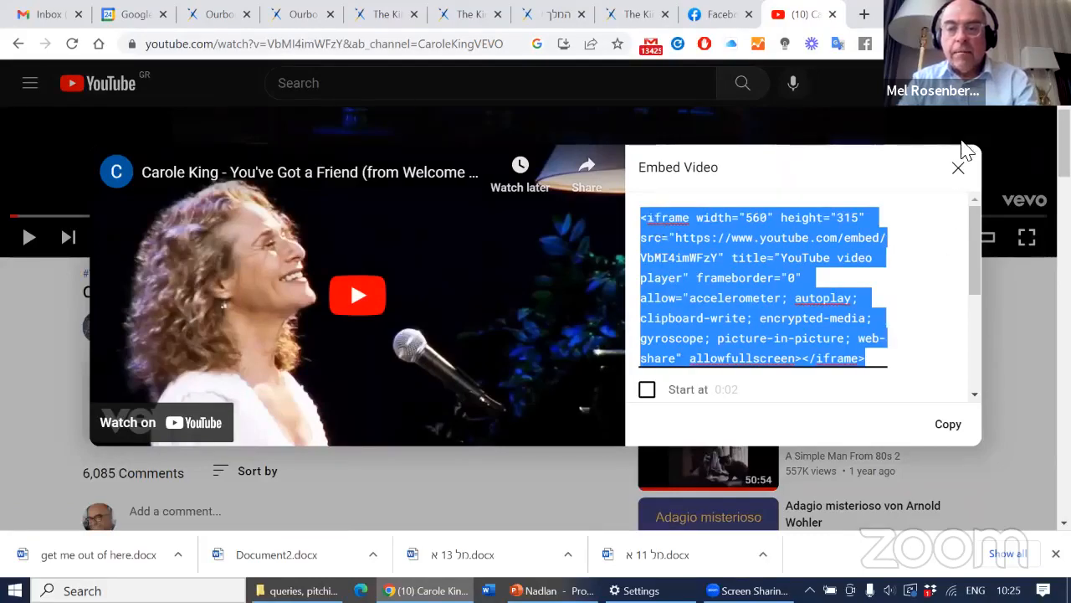
{"action": "left_click", "coordinate": [959, 168]}
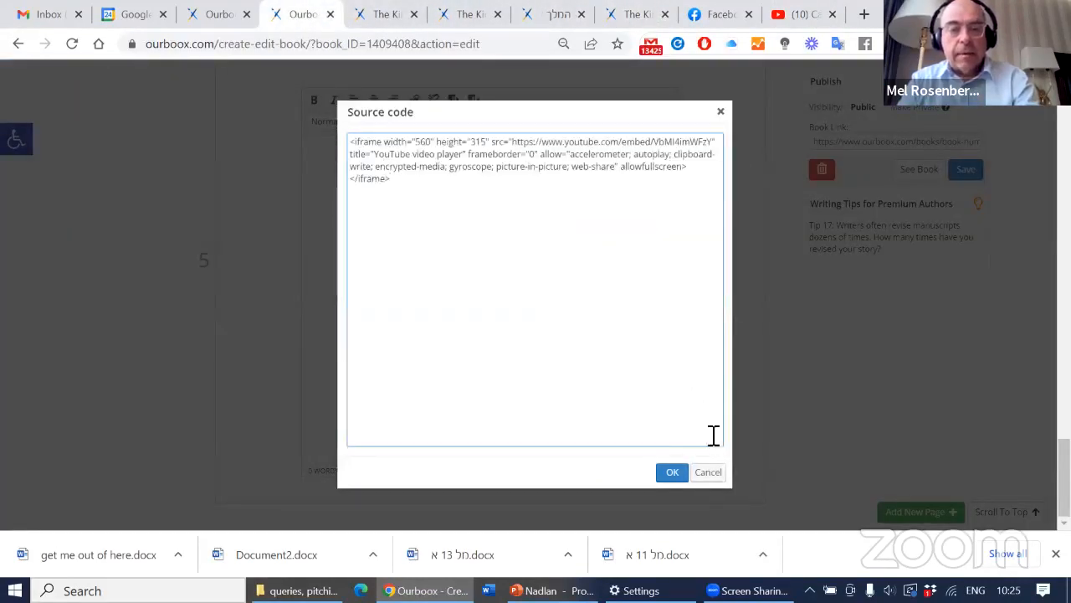
- Insert the YouTube embed code on page 5, then add page 6 with the video embedded
{"action": "left_click", "coordinate": [672, 471]}
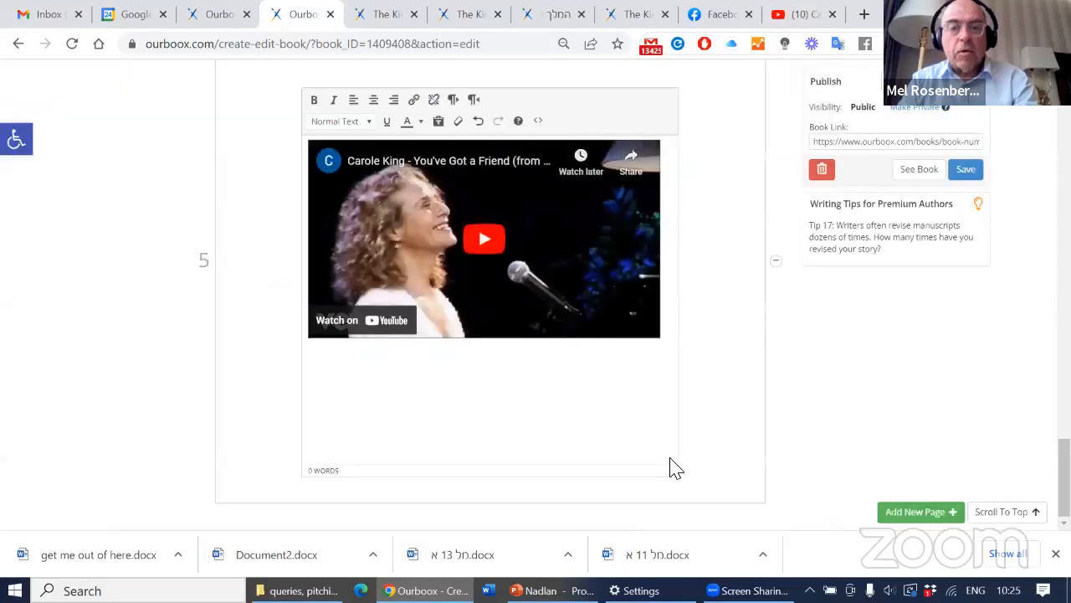
{"action": "mouse_move", "coordinate": [518, 121]}
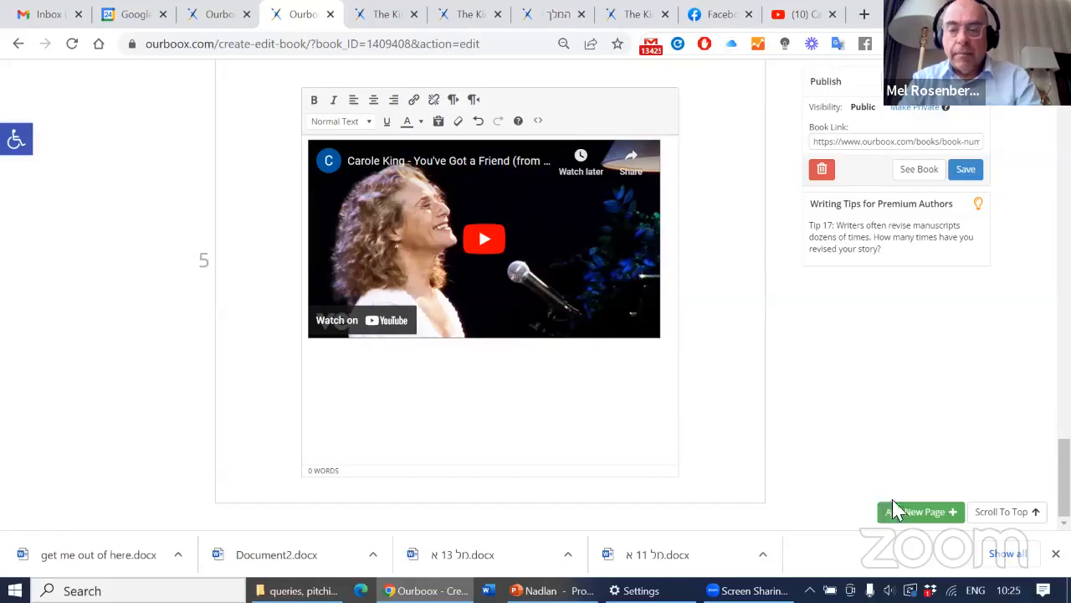
{"action": "left_click", "coordinate": [920, 511]}
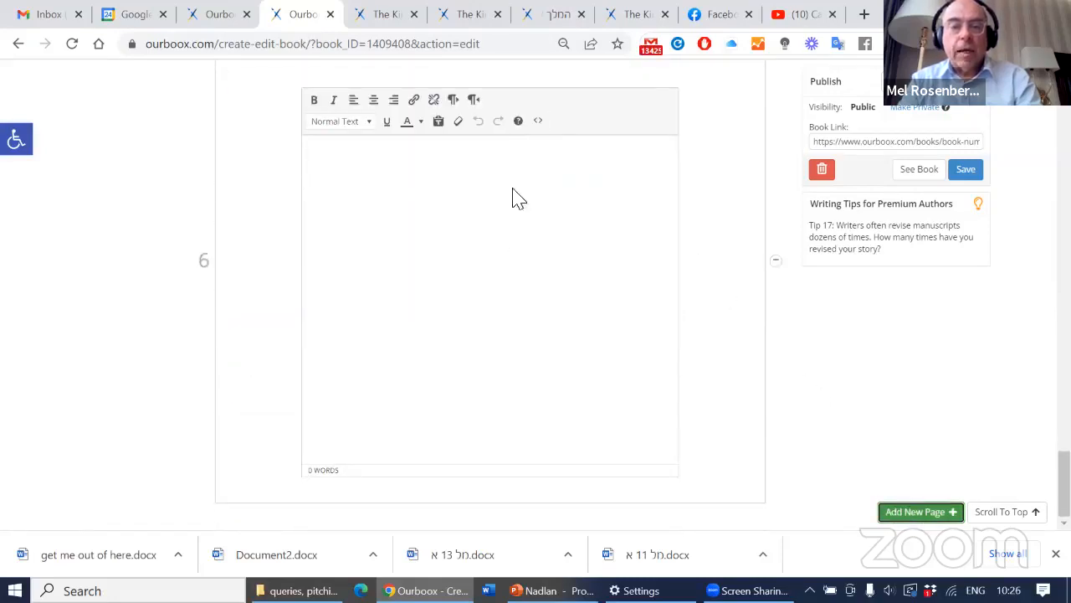
{"action": "left_click", "coordinate": [538, 121]}
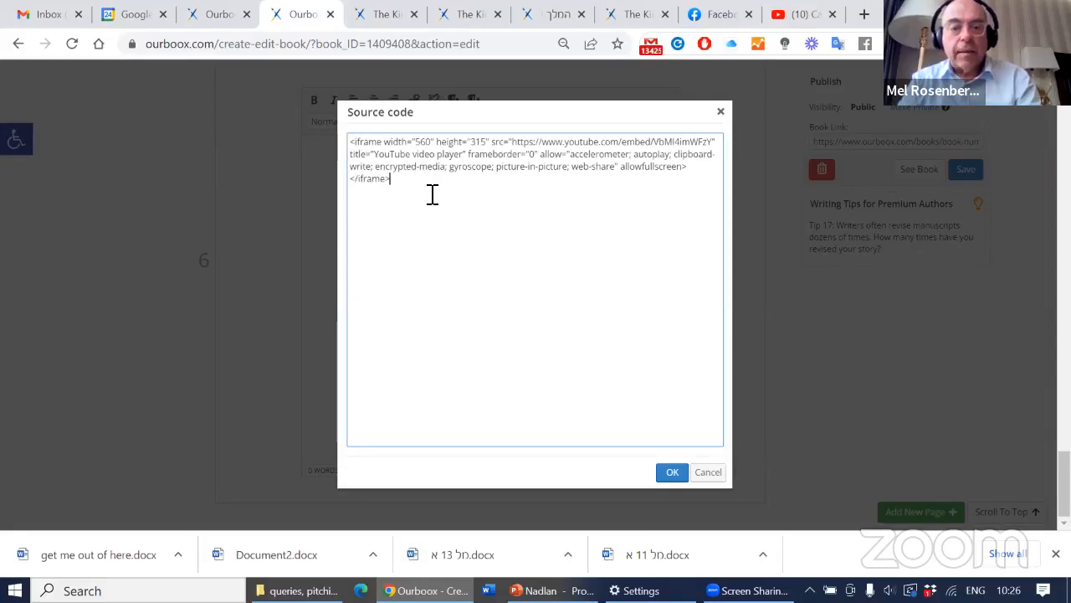
{"action": "left_click", "coordinate": [672, 471]}
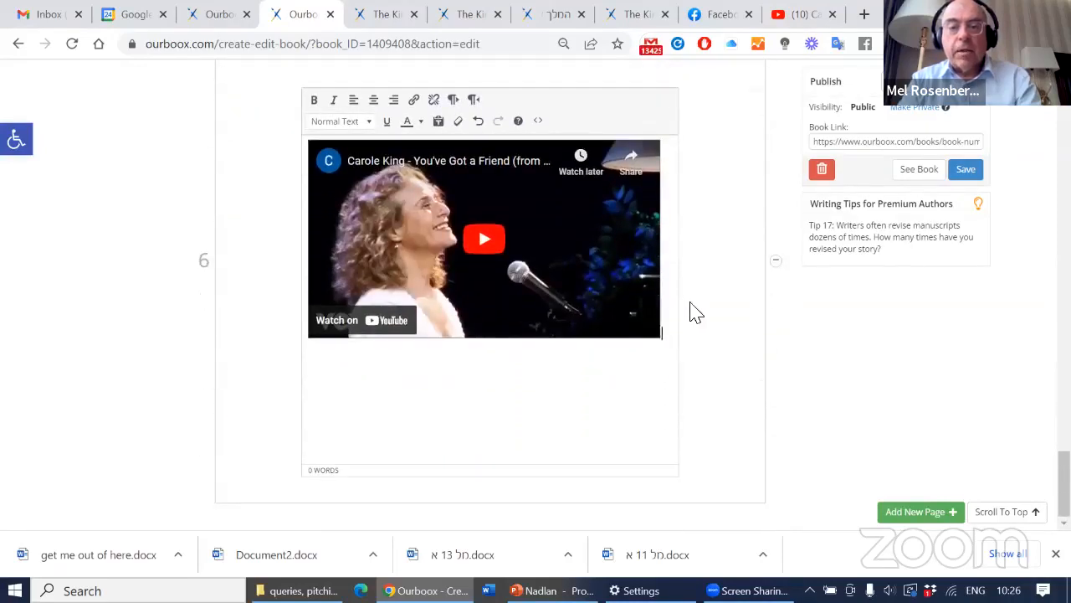
{"action": "left_click", "coordinate": [776, 260]}
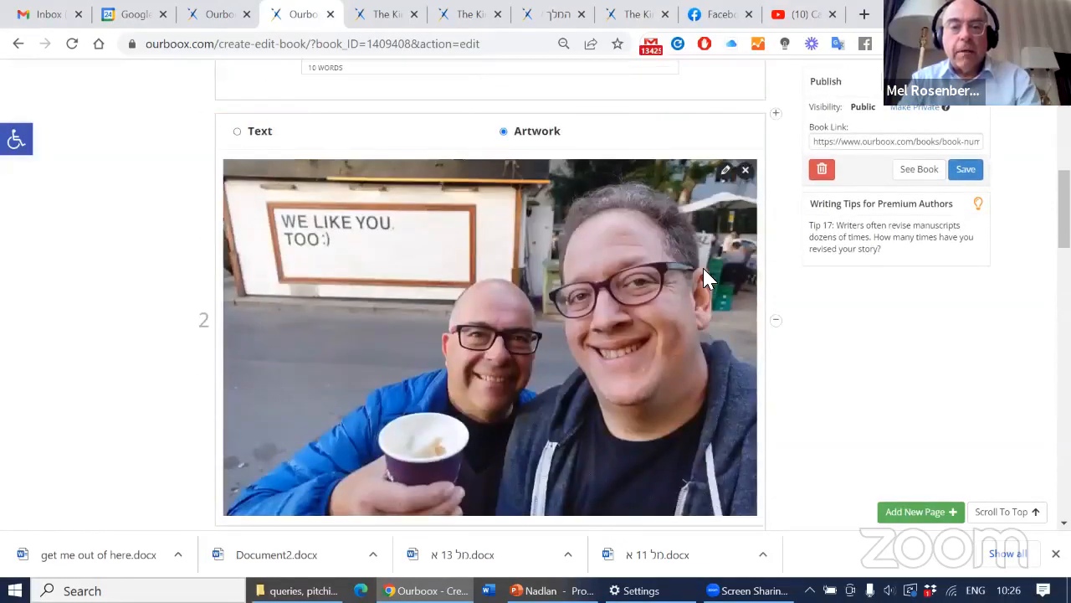
{"action": "scroll", "scroll_direction": "down", "scroll_amount": 3}
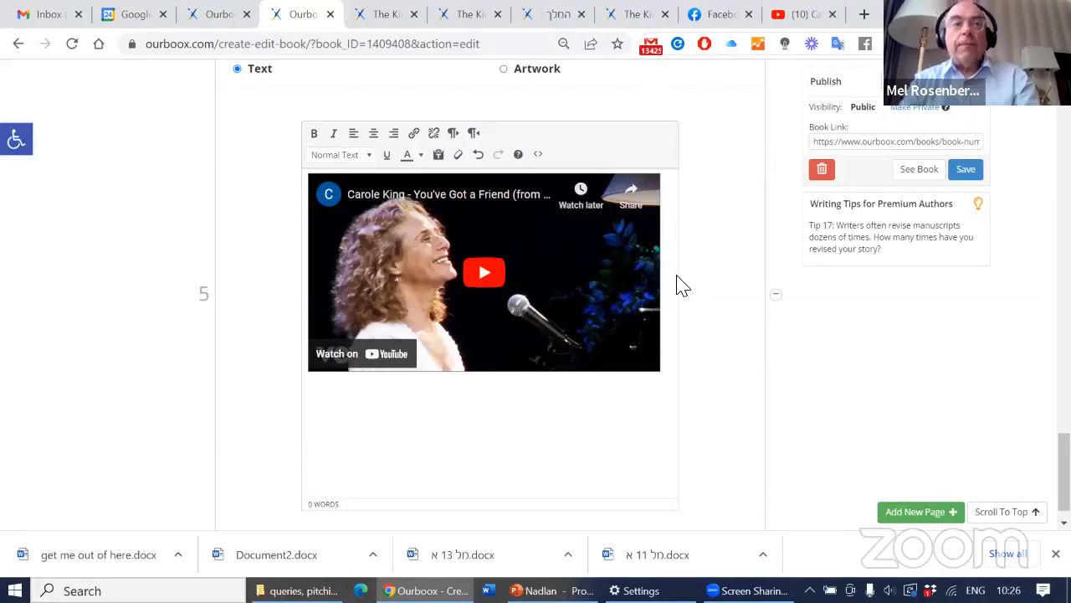
{"action": "mouse_move", "coordinate": [698, 286]}
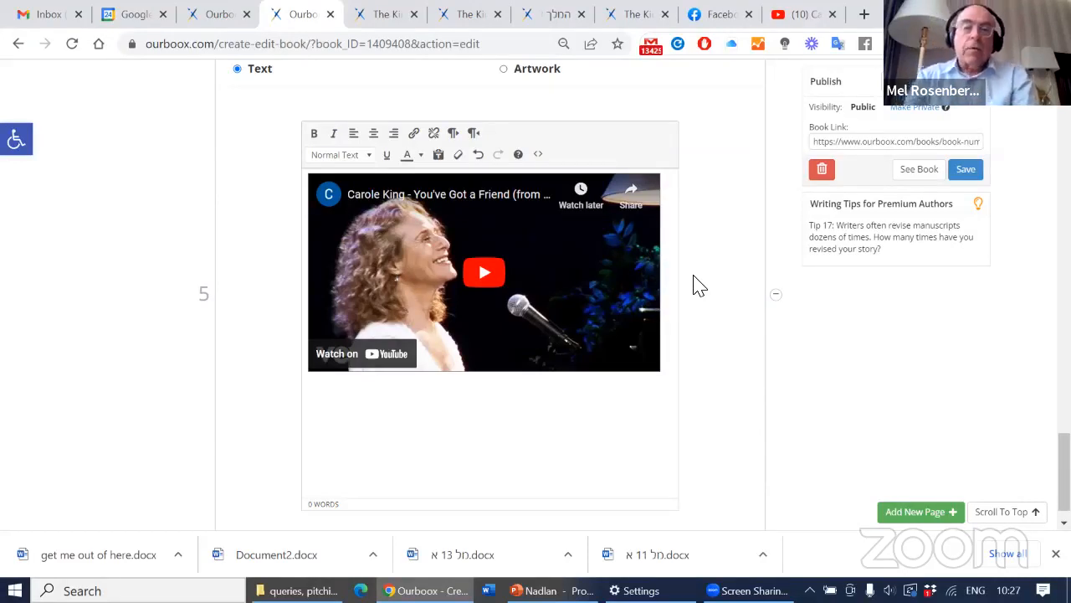
{"action": "mouse_move", "coordinate": [712, 249]}
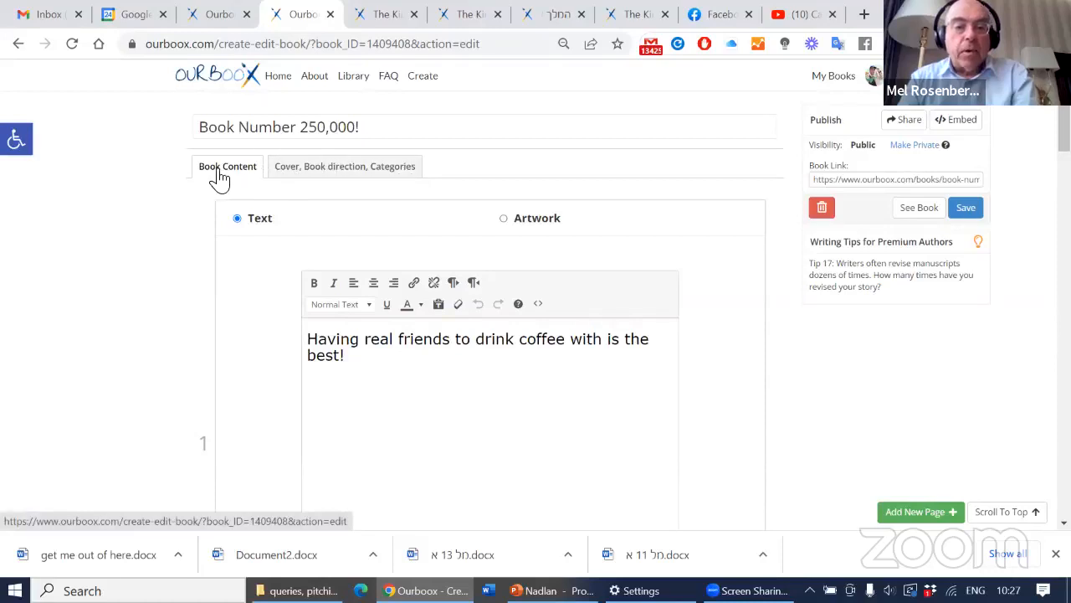
{"action": "mouse_move", "coordinate": [243, 175]}
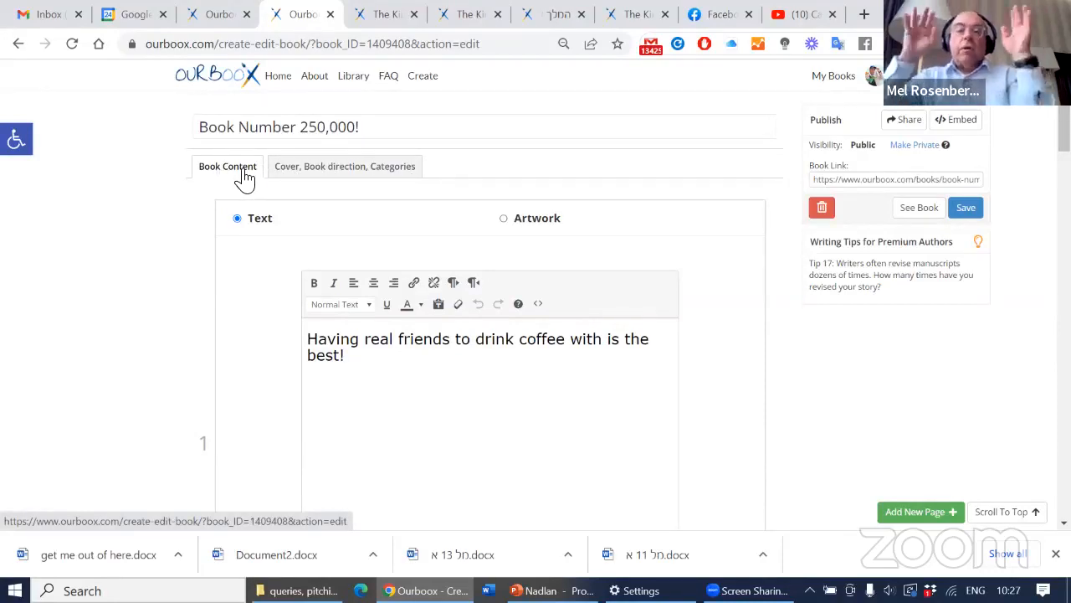
- Show the 'Cover, Book direction, Categories' settings and scroll through them
{"action": "left_click", "coordinate": [344, 166]}
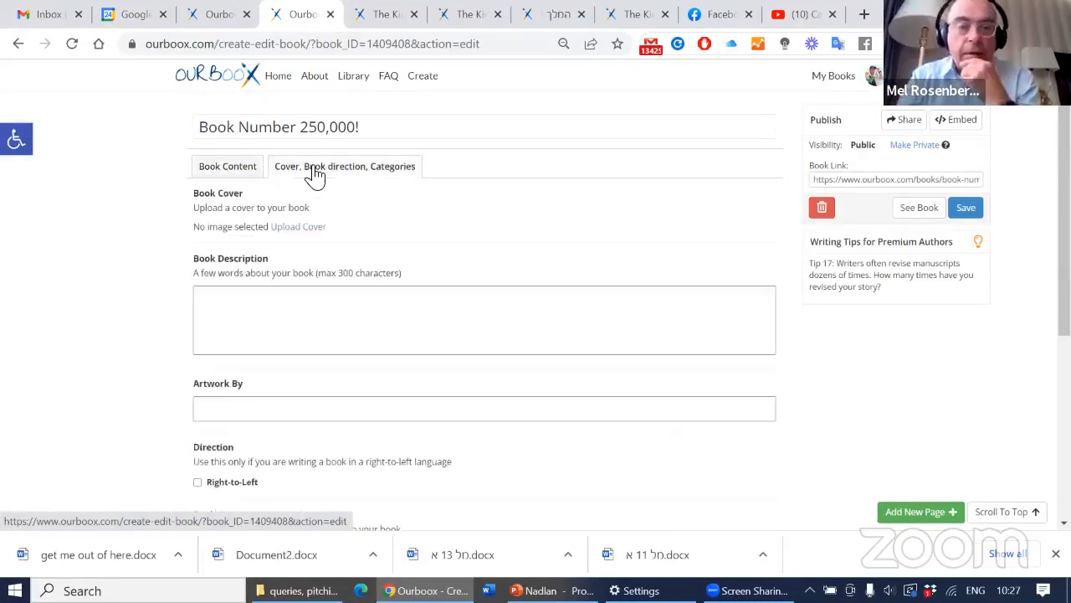
{"action": "mouse_move", "coordinate": [364, 176]}
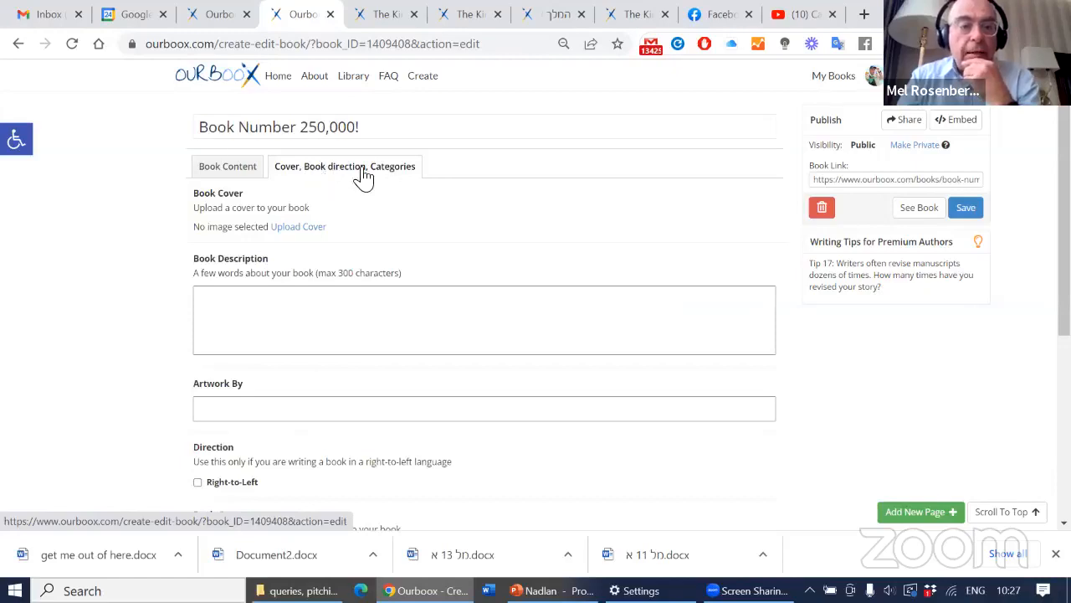
{"action": "scroll", "scroll_direction": "down", "scroll_amount": 3}
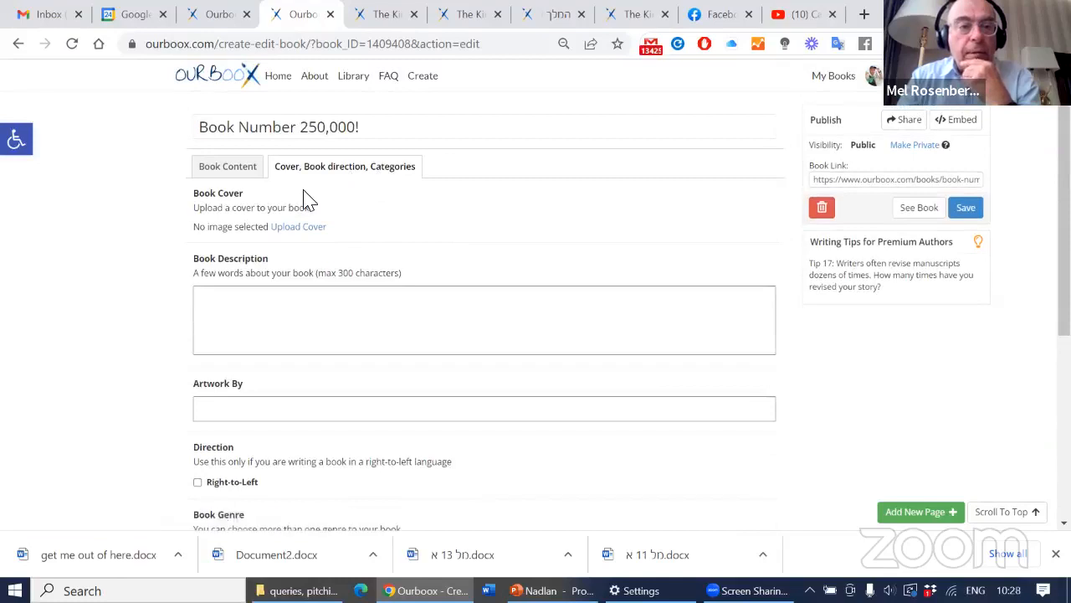
{"action": "mouse_move", "coordinate": [298, 226]}
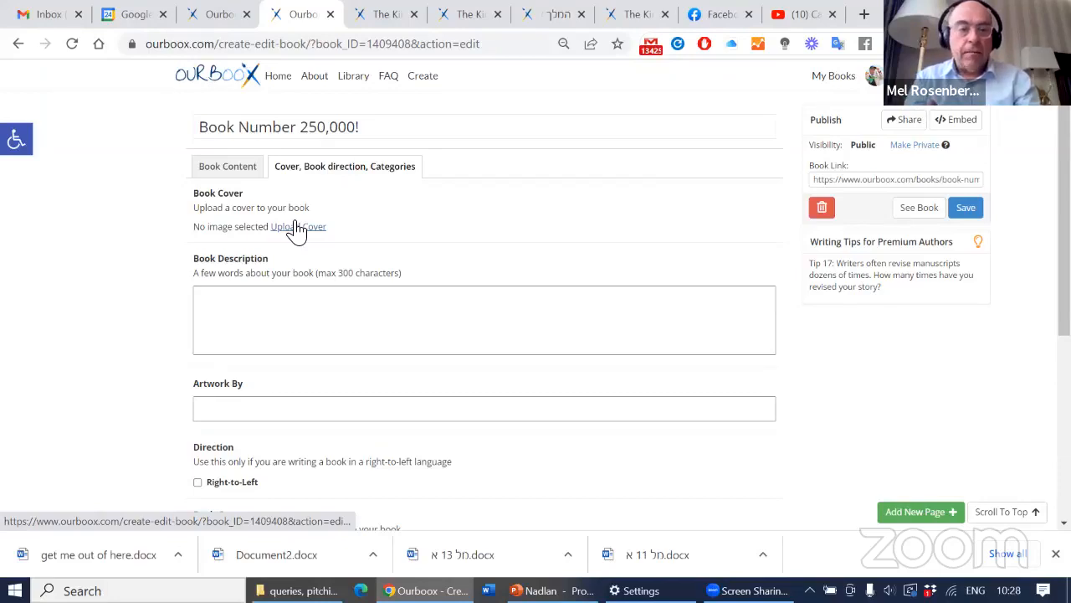
{"action": "mouse_move", "coordinate": [306, 232]}
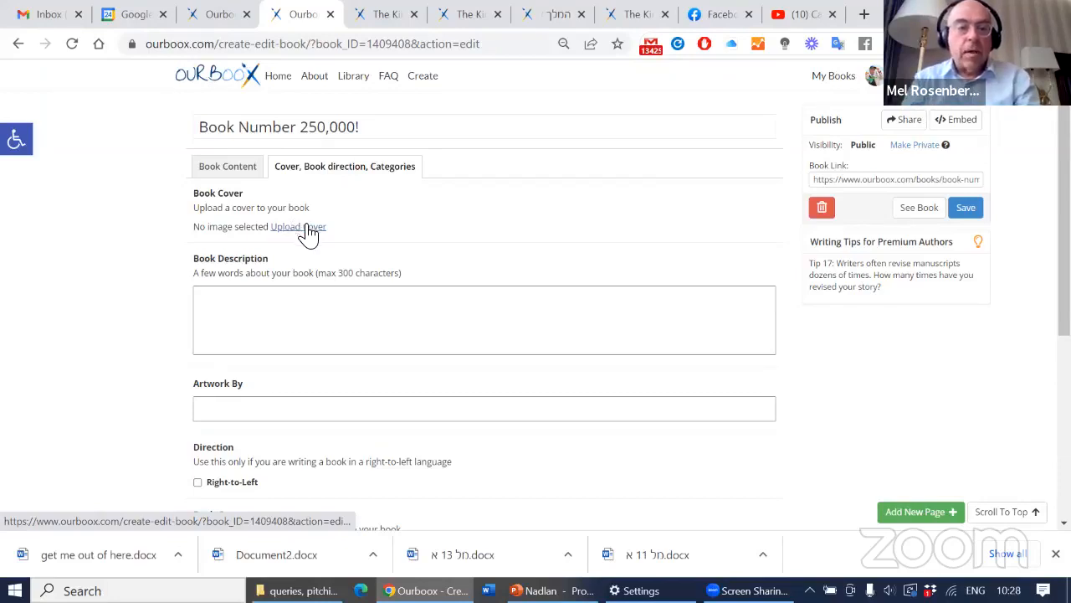
- Set the yogurt-81 mice illustration as the book cover
{"action": "left_click", "coordinate": [298, 226]}
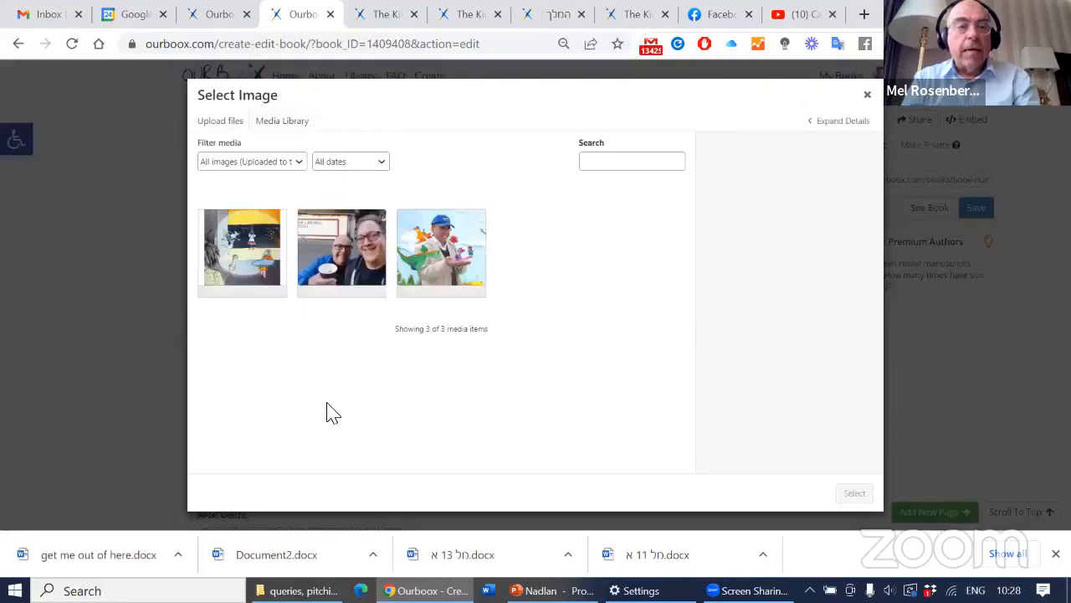
{"action": "left_click", "coordinate": [242, 251]}
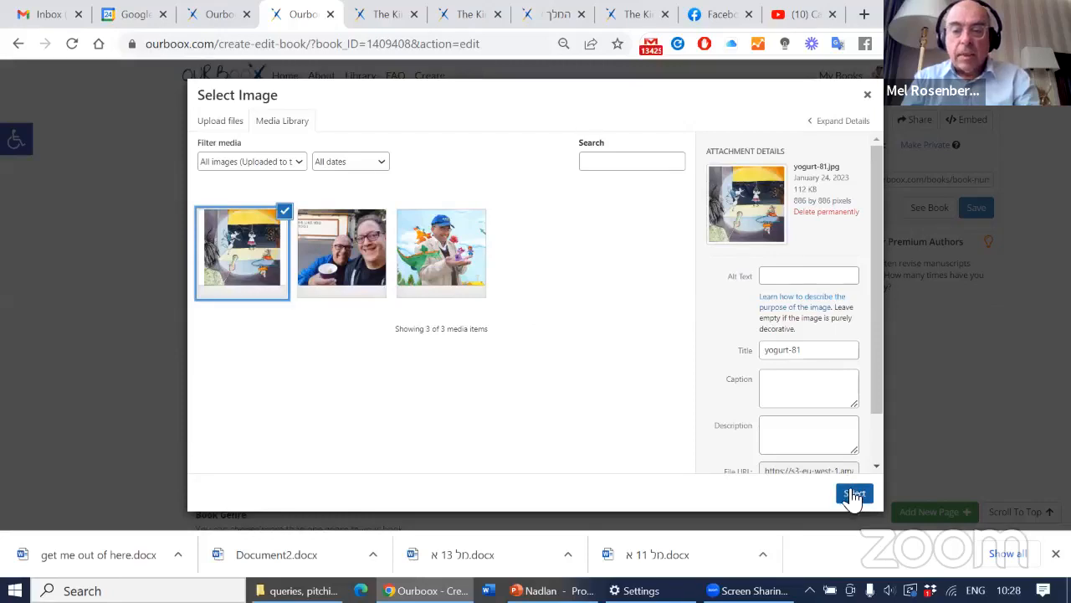
{"action": "left_click", "coordinate": [853, 494]}
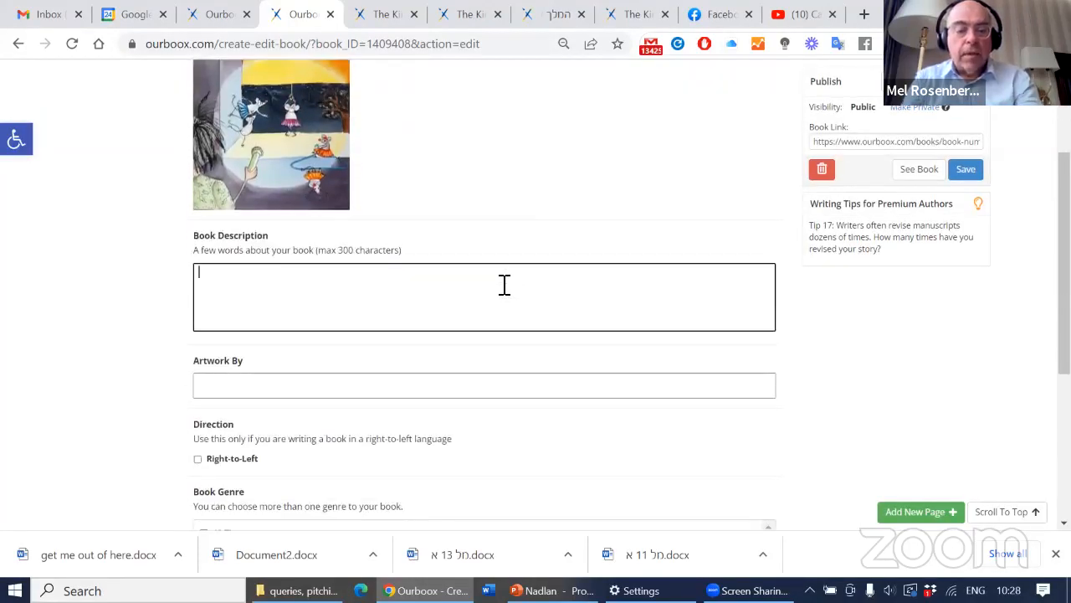
- Enter the description 'a silly book about friendship' and save
{"action": "type", "text": "a silly book abou t"}
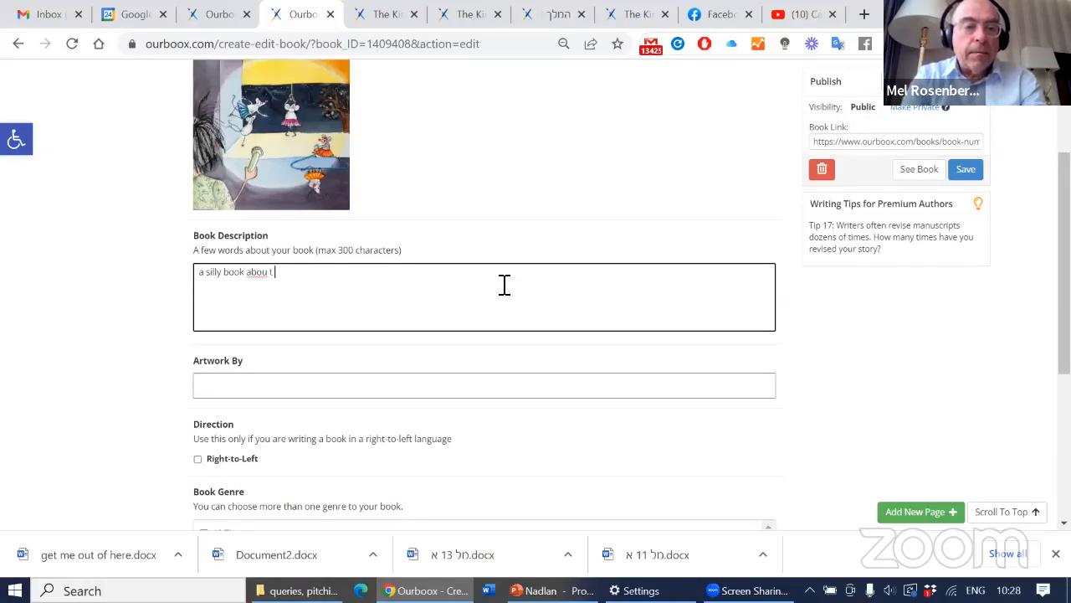
{"action": "type", "text": "friend"}
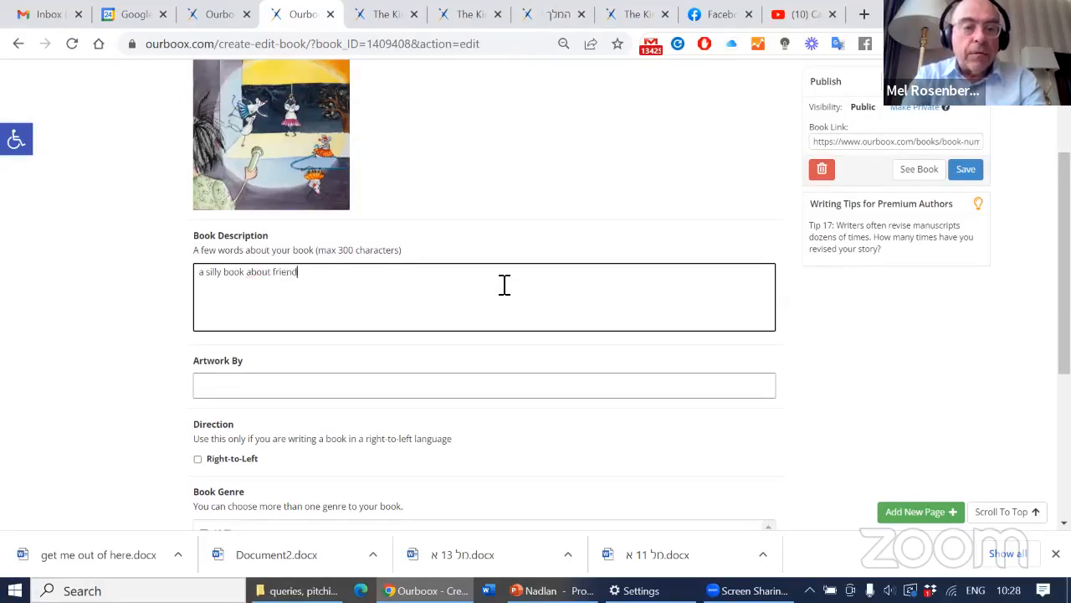
{"action": "type", "text": "ship"}
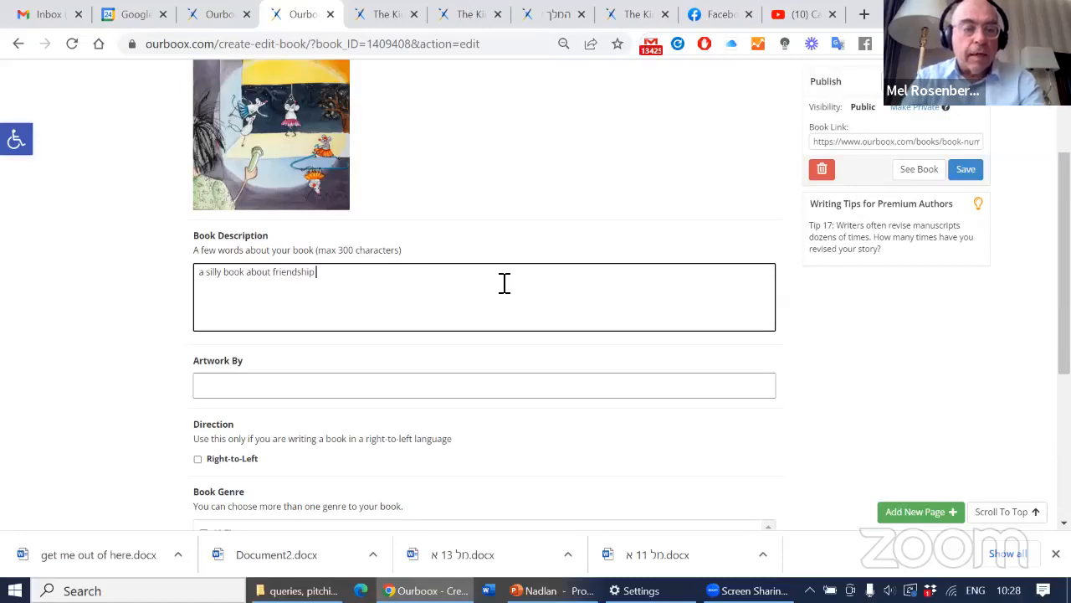
{"action": "scroll", "scroll_direction": "down", "scroll_amount": 3}
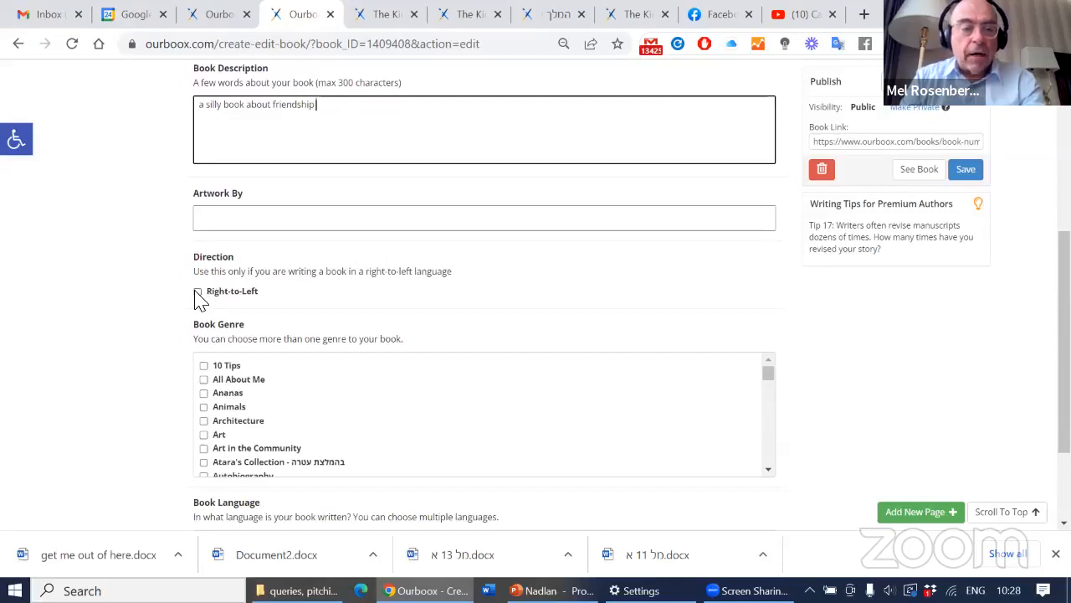
{"action": "scroll", "scroll_direction": "down", "scroll_amount": 3}
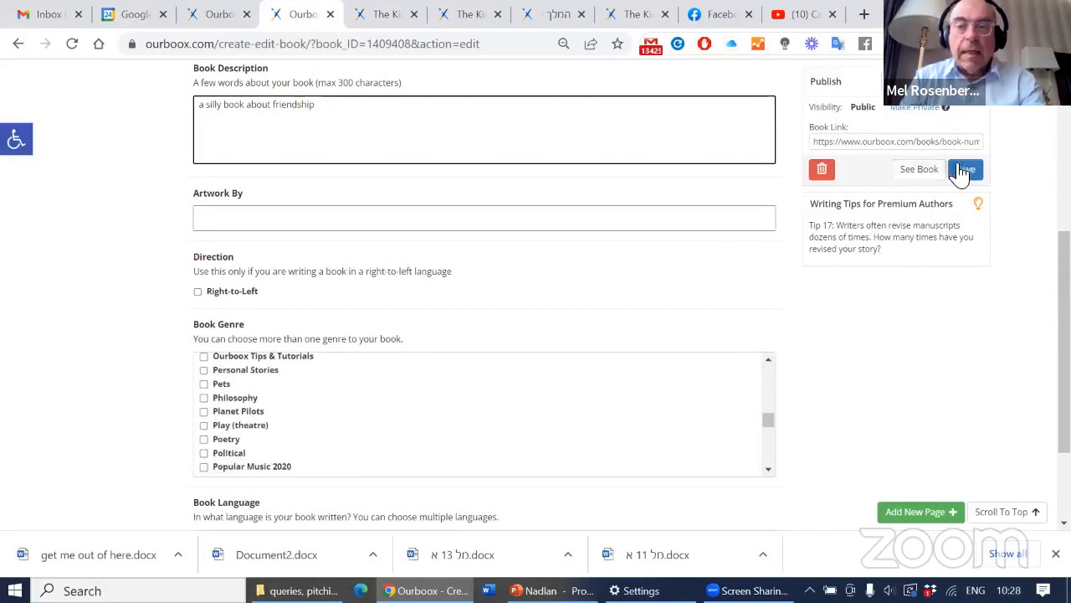
{"action": "left_click", "coordinate": [965, 170]}
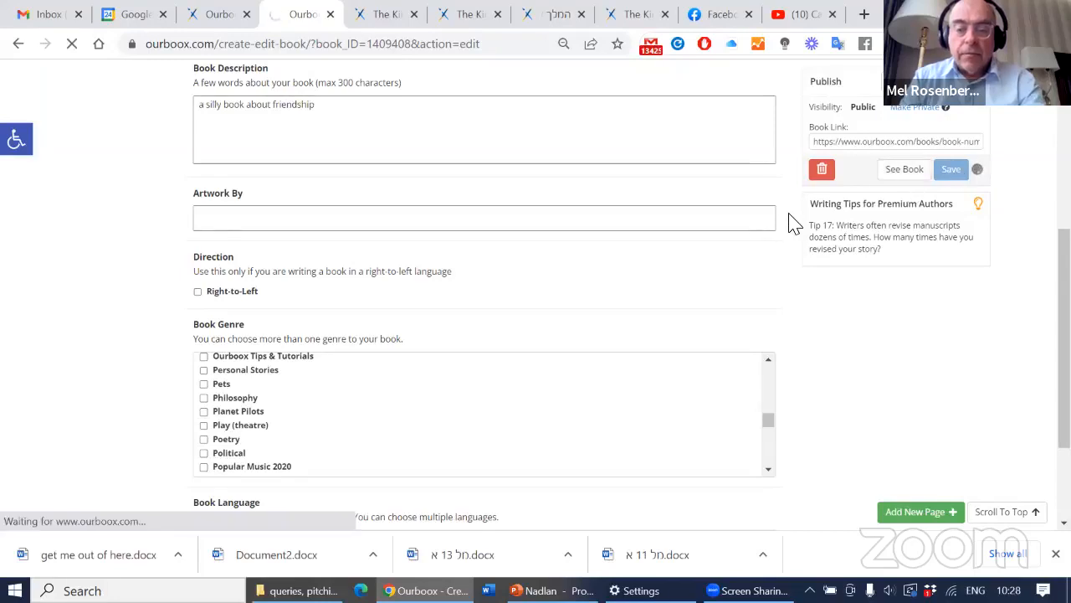
{"action": "mouse_move", "coordinate": [687, 255]}
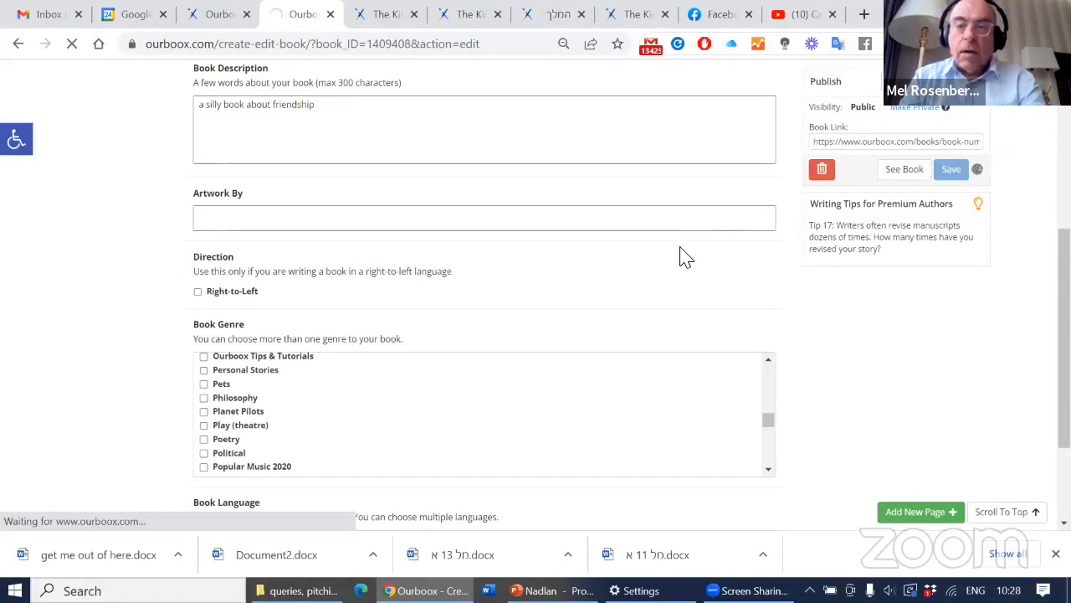
{"action": "mouse_move", "coordinate": [626, 276]}
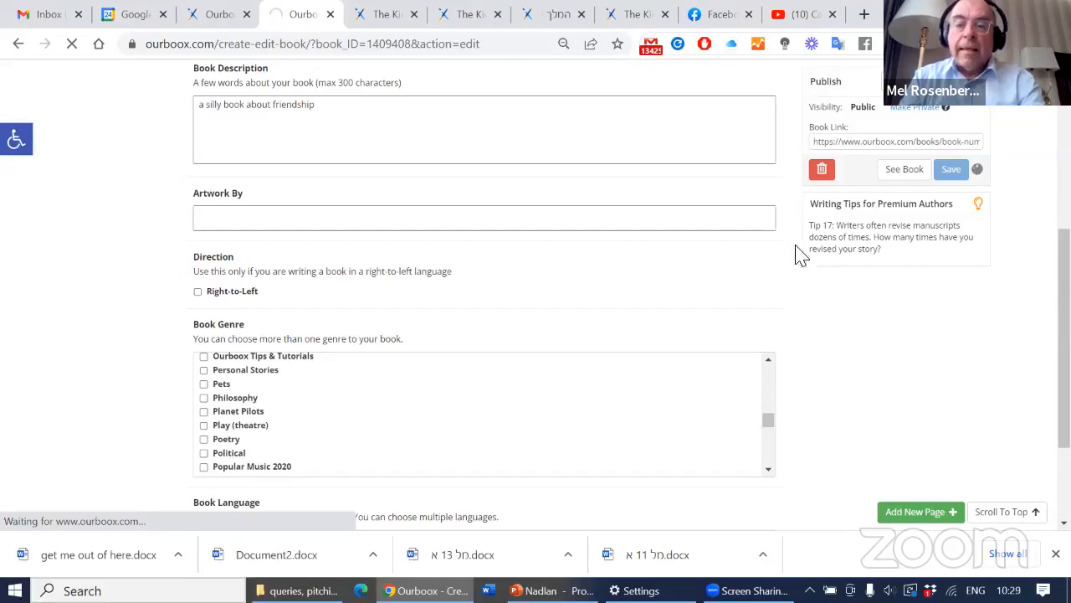
- Briefly make the saved book private, then publish it publicly again
{"action": "left_click", "coordinate": [950, 168]}
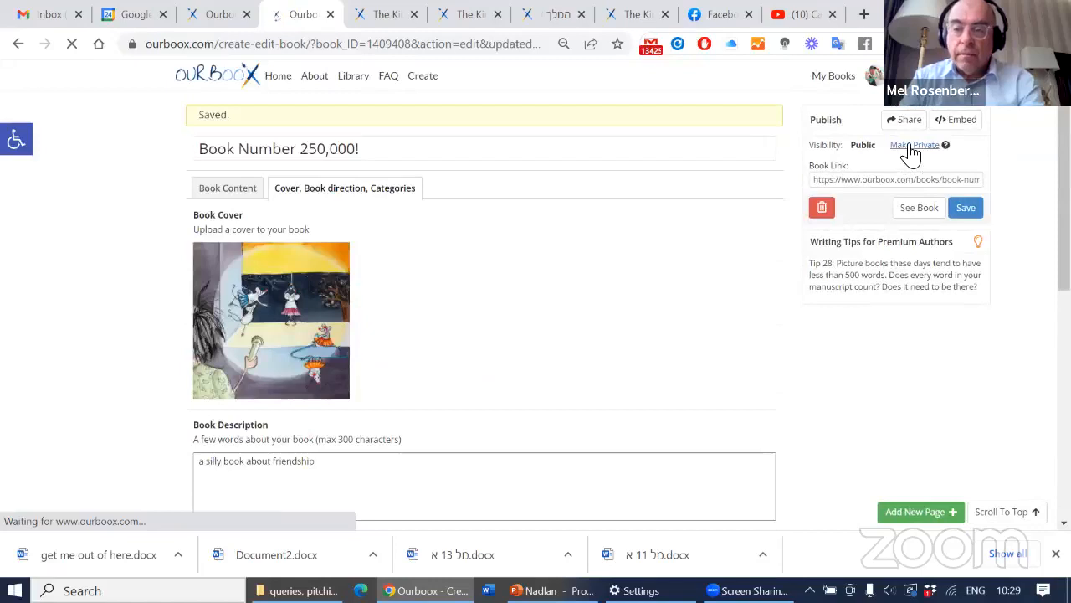
{"action": "left_click", "coordinate": [965, 207]}
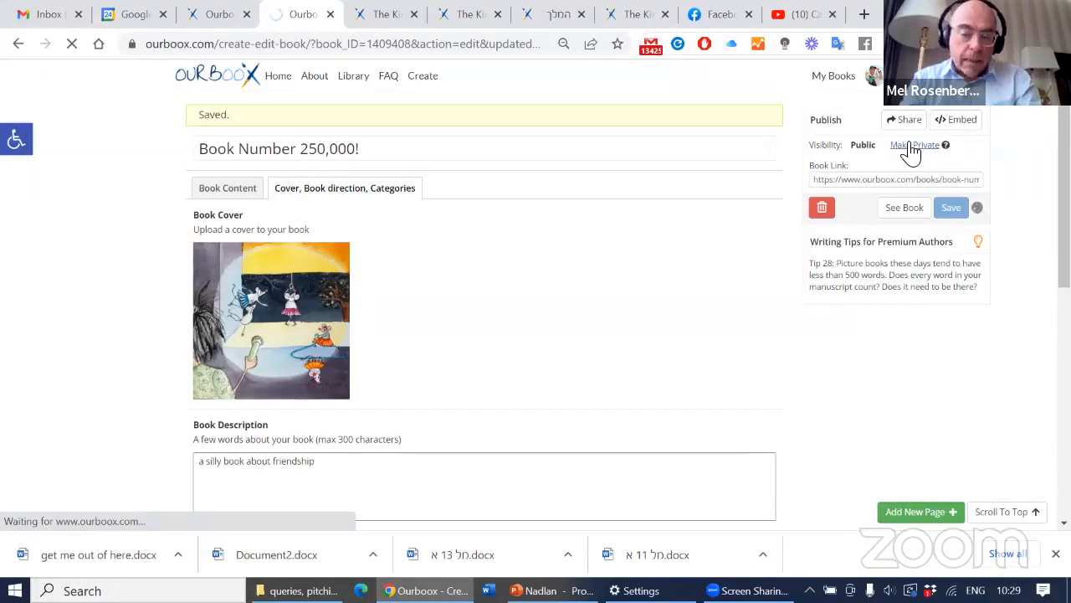
{"action": "left_click", "coordinate": [914, 144]}
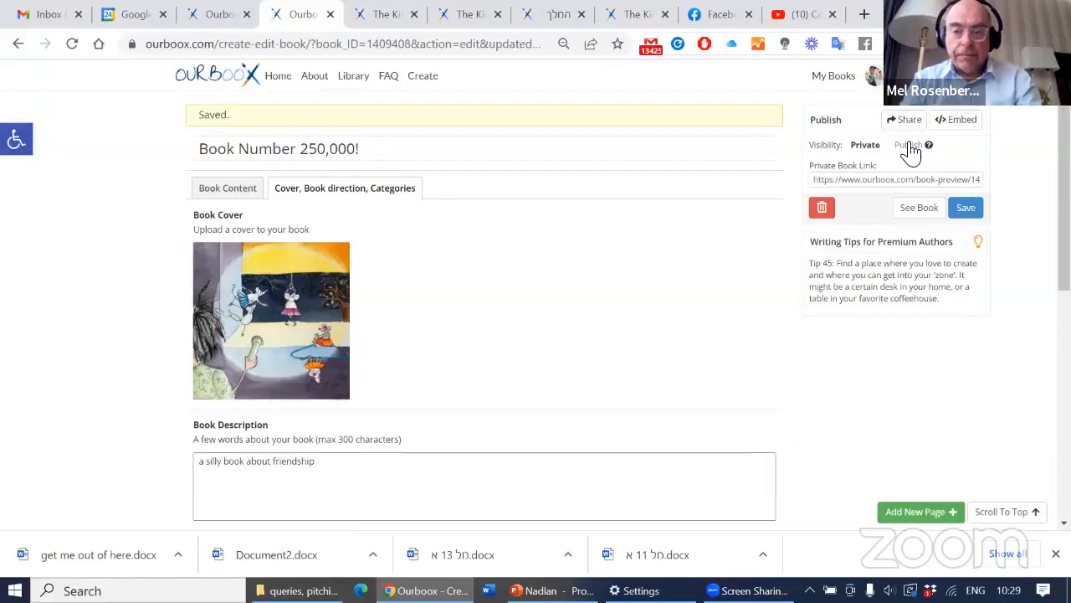
{"action": "mouse_move", "coordinate": [908, 145]}
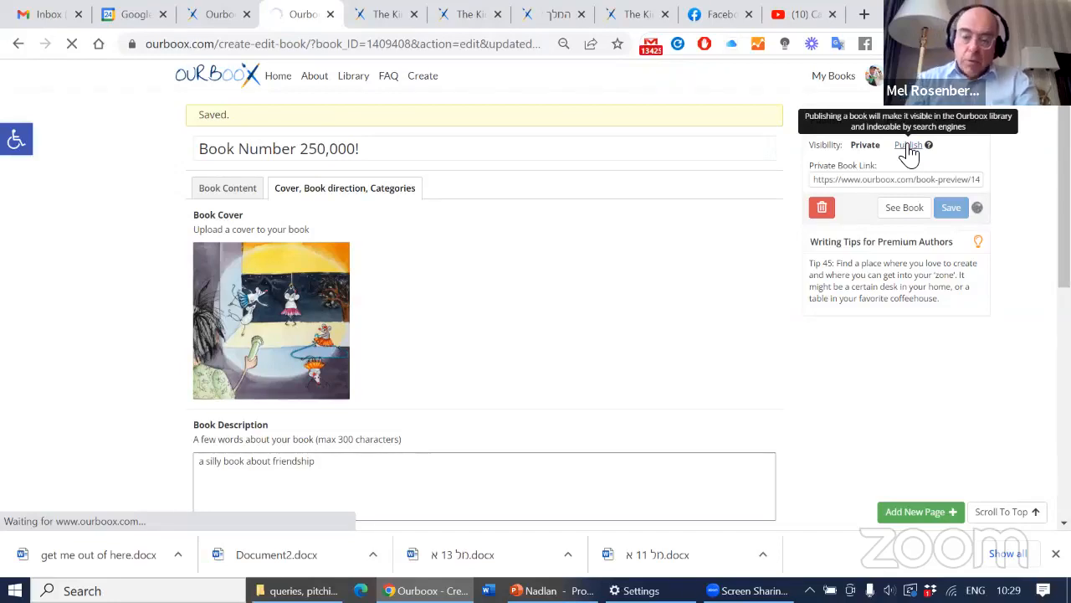
{"action": "left_click", "coordinate": [908, 144]}
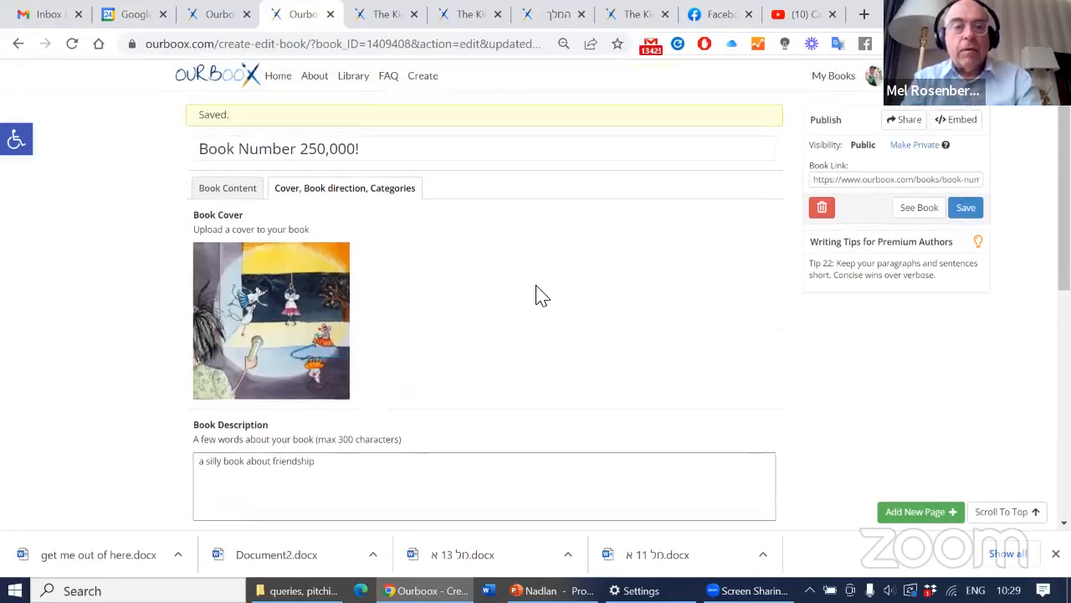
{"action": "mouse_move", "coordinate": [919, 207]}
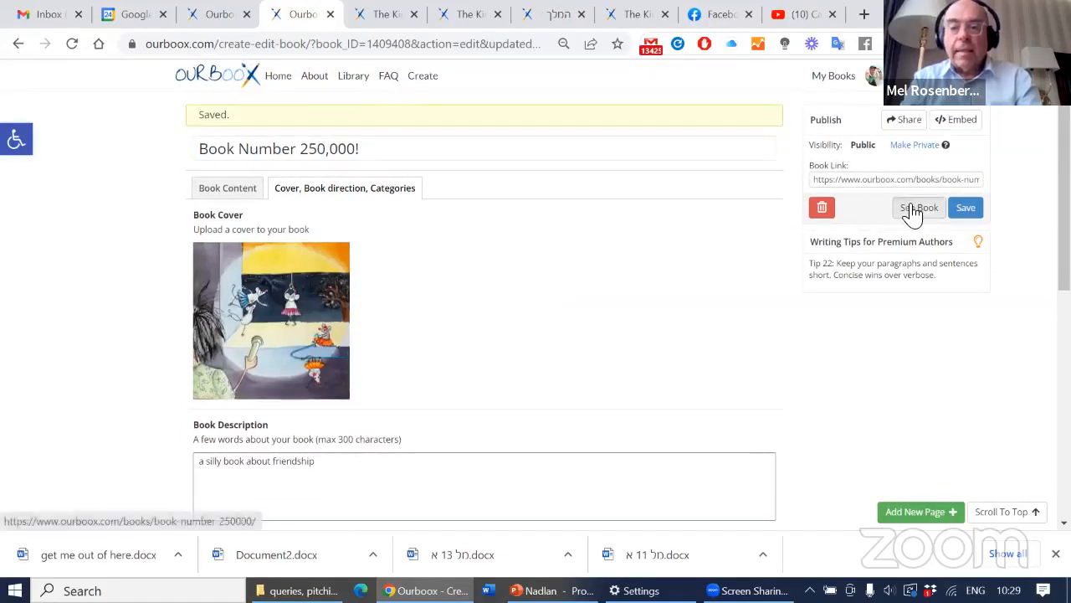
- Preview the published book, paging through the story, mice and video pages, then return to the cover
{"action": "left_click", "coordinate": [919, 207]}
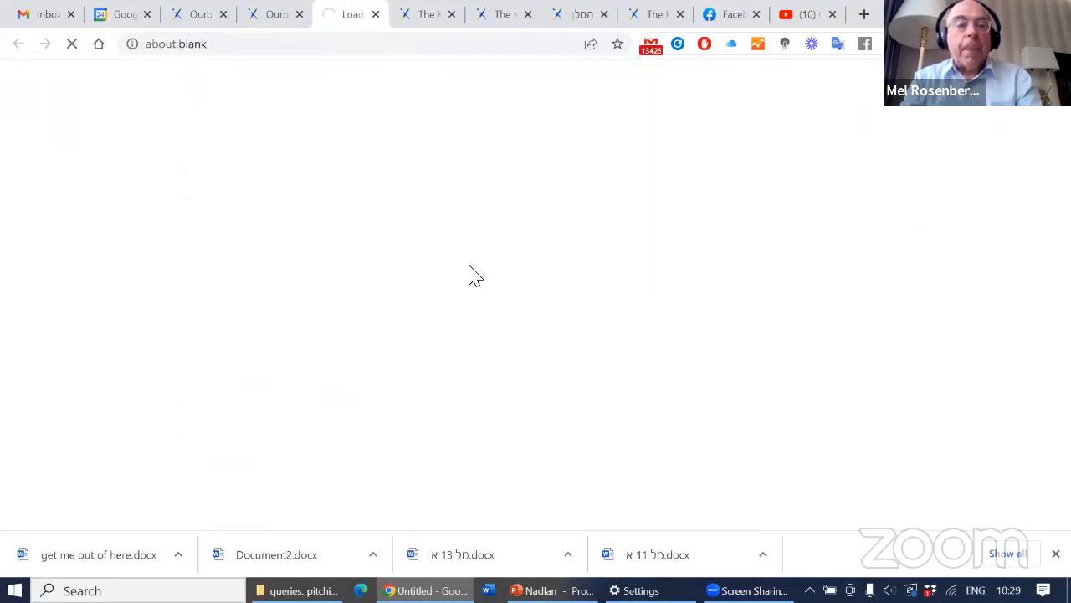
{"action": "left_click", "coordinate": [207, 43]}
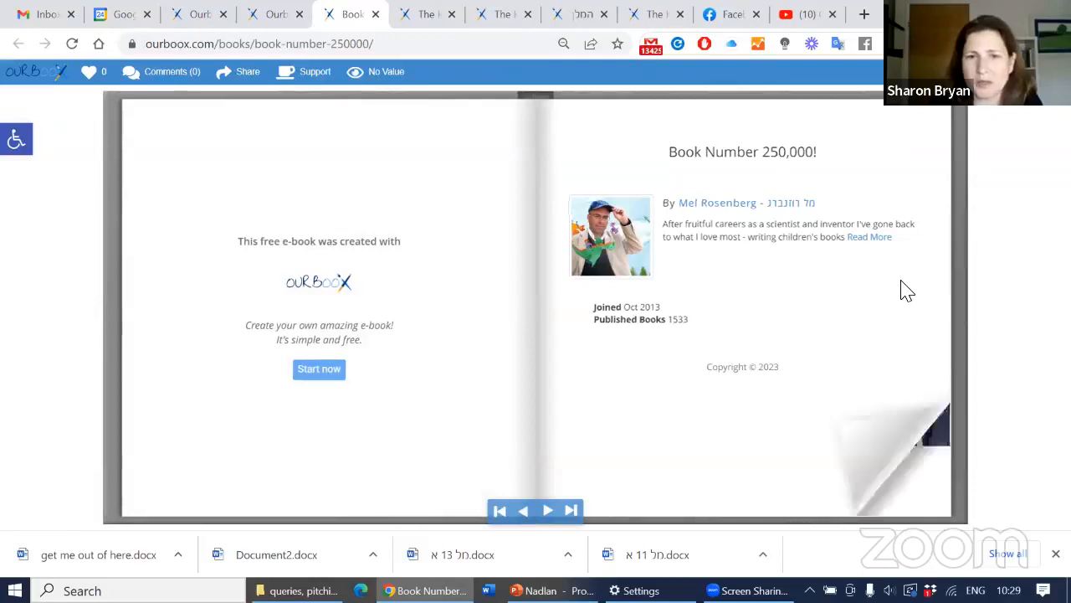
{"action": "left_click", "coordinate": [548, 511]}
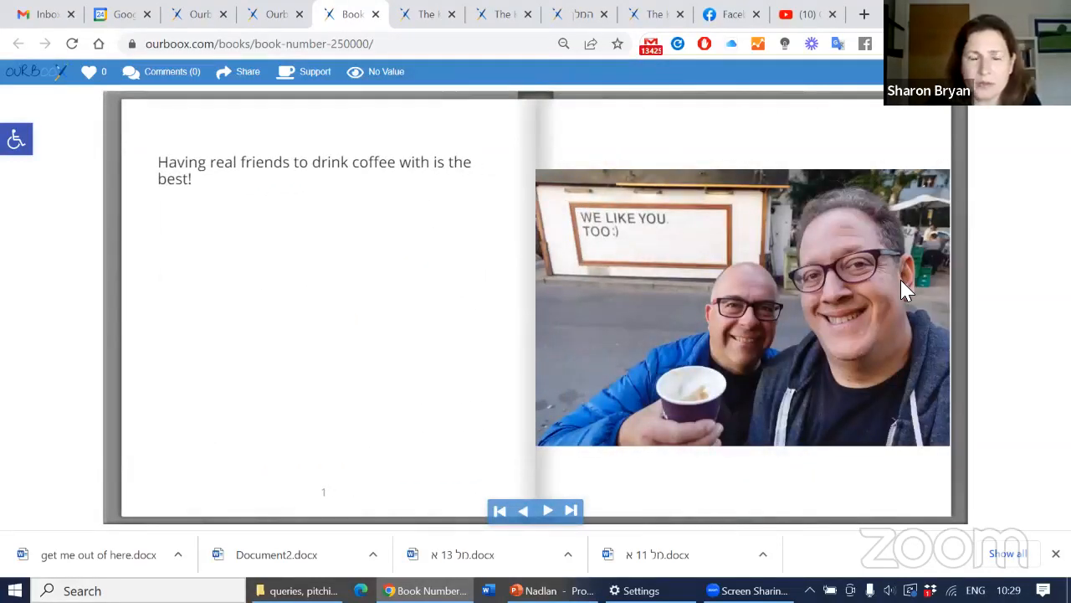
{"action": "left_click", "coordinate": [547, 510]}
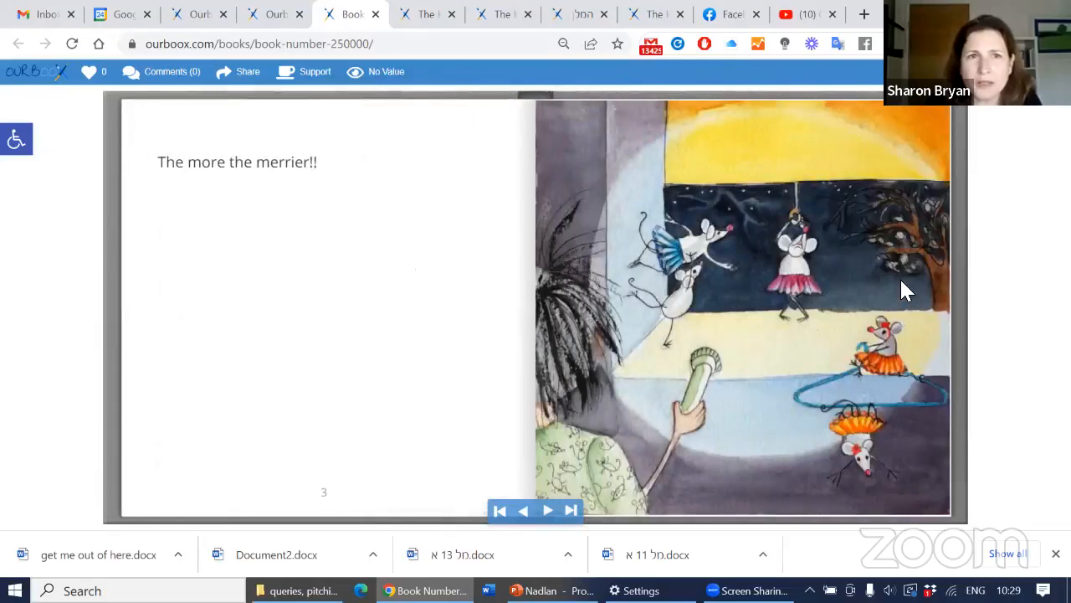
{"action": "left_click", "coordinate": [547, 510]}
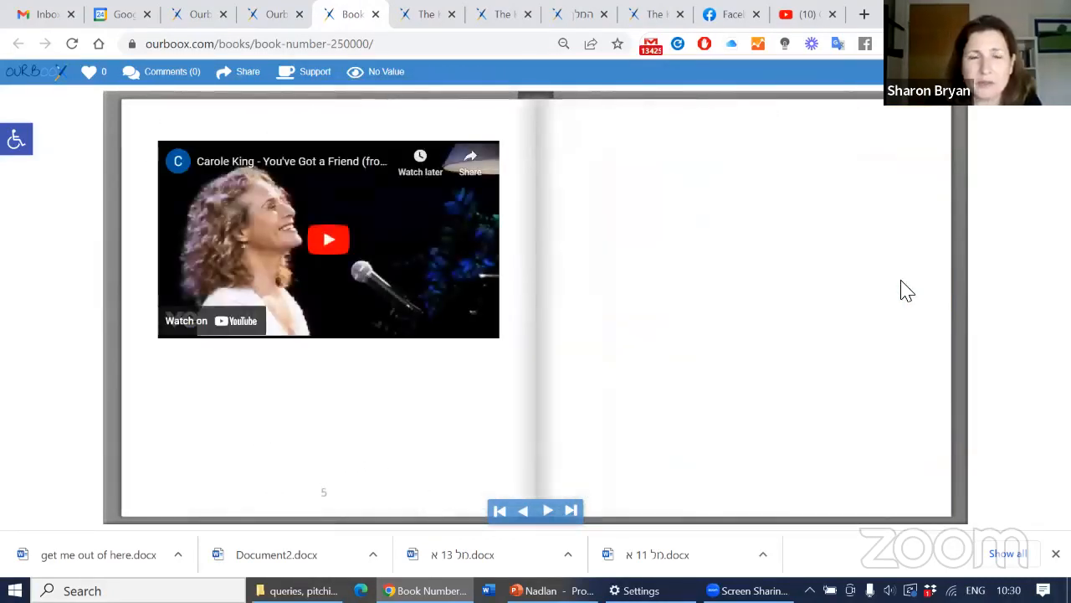
{"action": "left_click", "coordinate": [522, 510]}
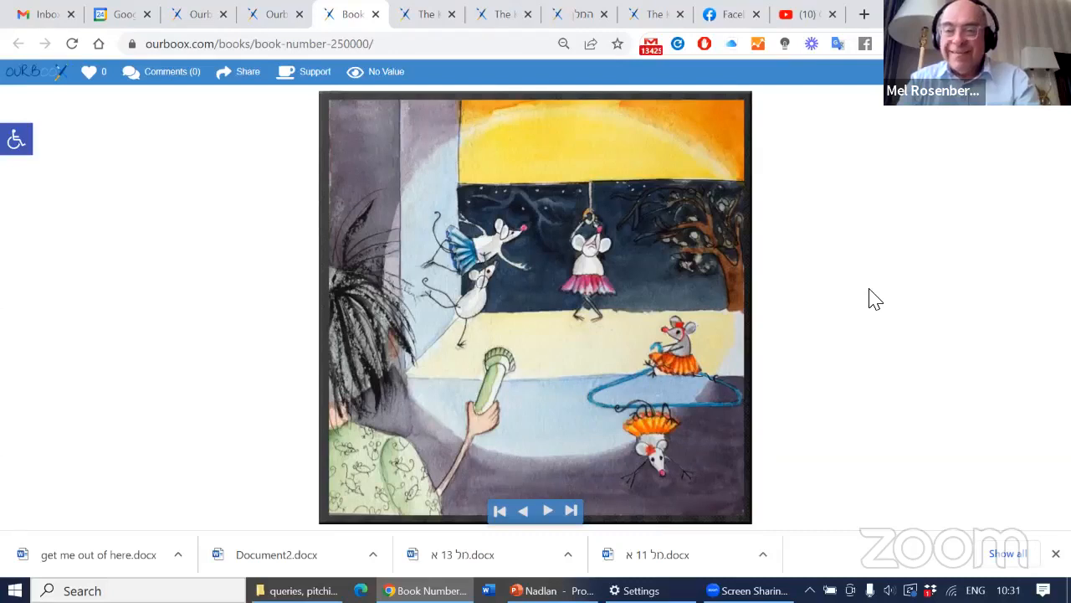
{"action": "mouse_move", "coordinate": [858, 354]}
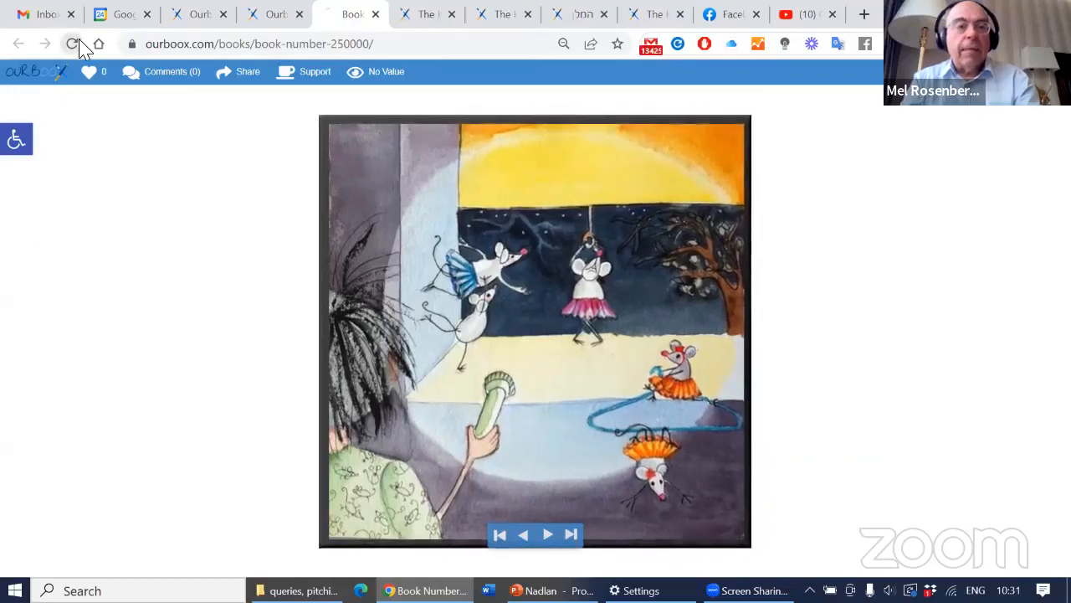
- Reload the book, turn to page 5, and play Carole King's video, pausing at 1:12
{"action": "left_click", "coordinate": [73, 44]}
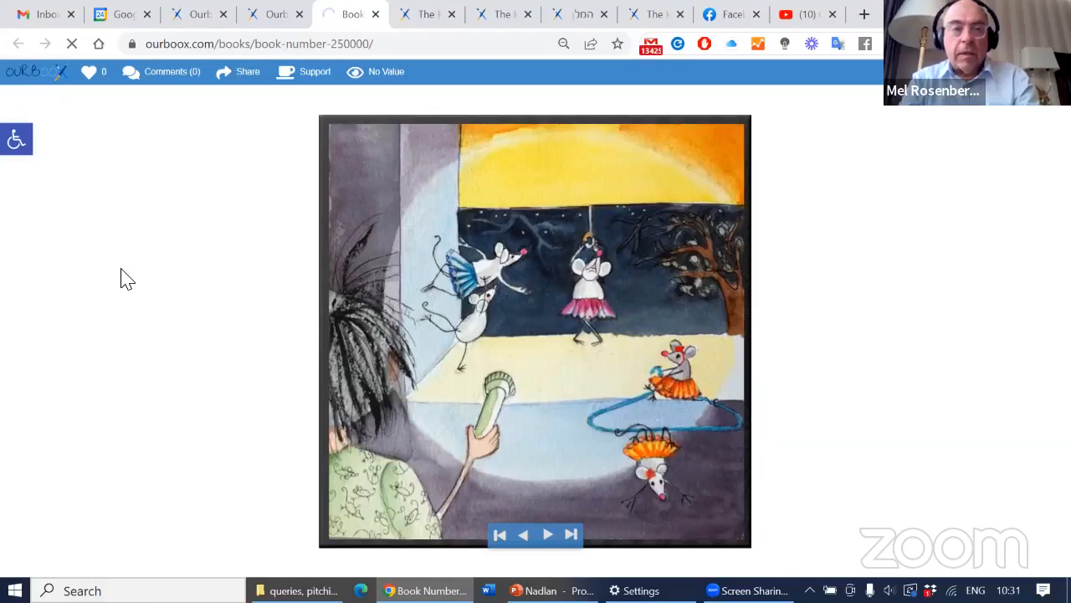
{"action": "left_click", "coordinate": [572, 534]}
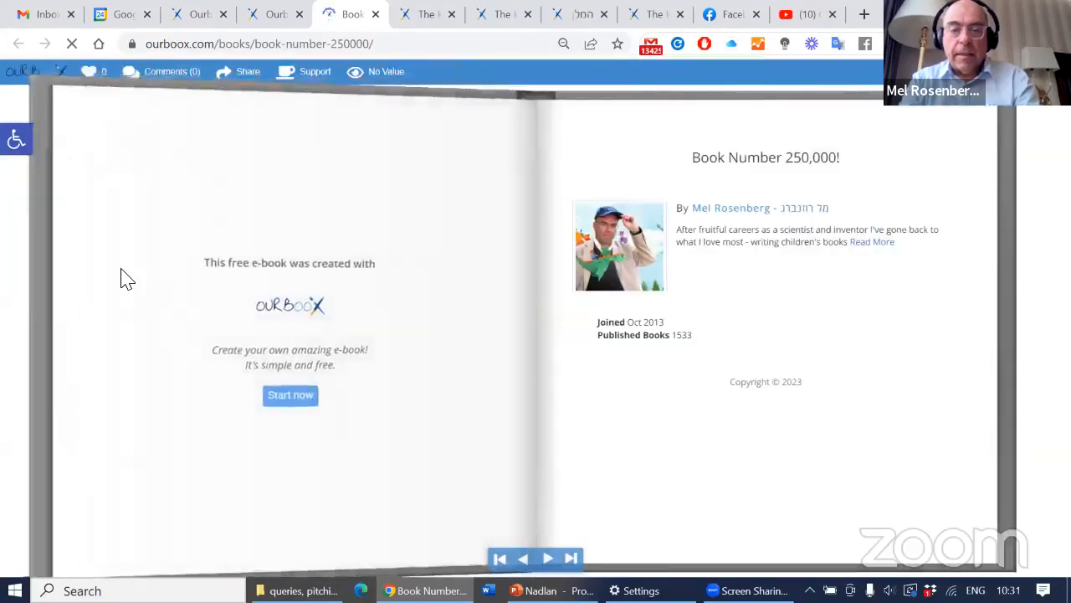
{"action": "left_click", "coordinate": [547, 558]}
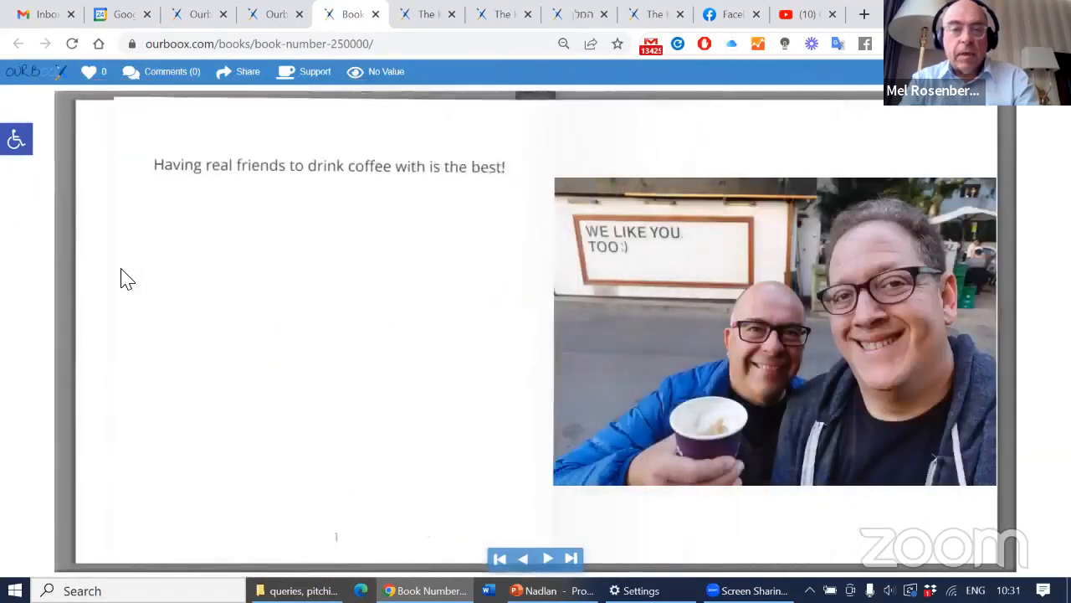
{"action": "left_click", "coordinate": [548, 558]}
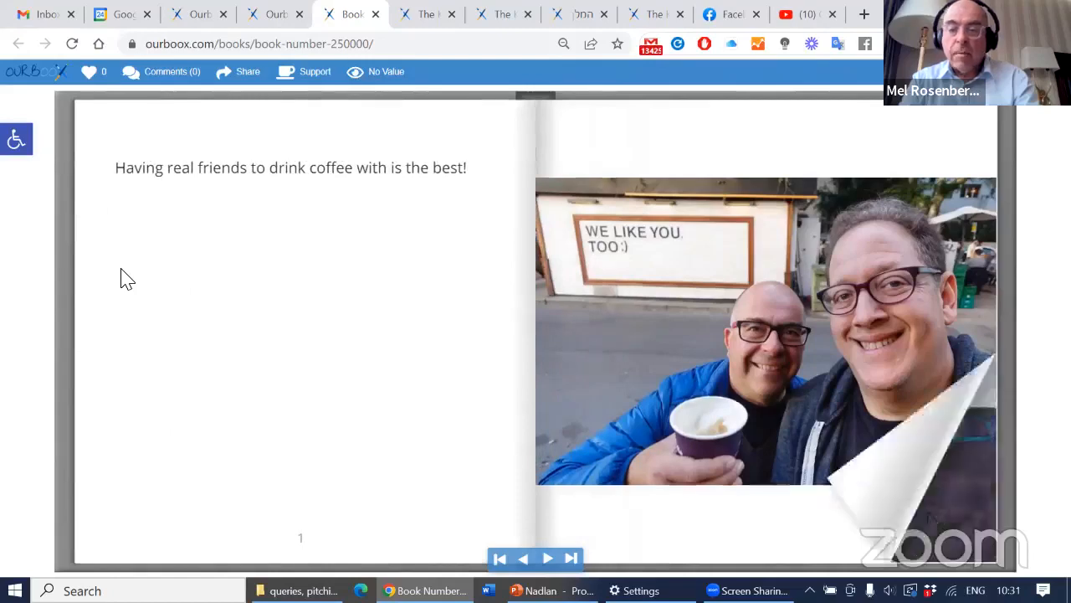
{"action": "left_click", "coordinate": [548, 559]}
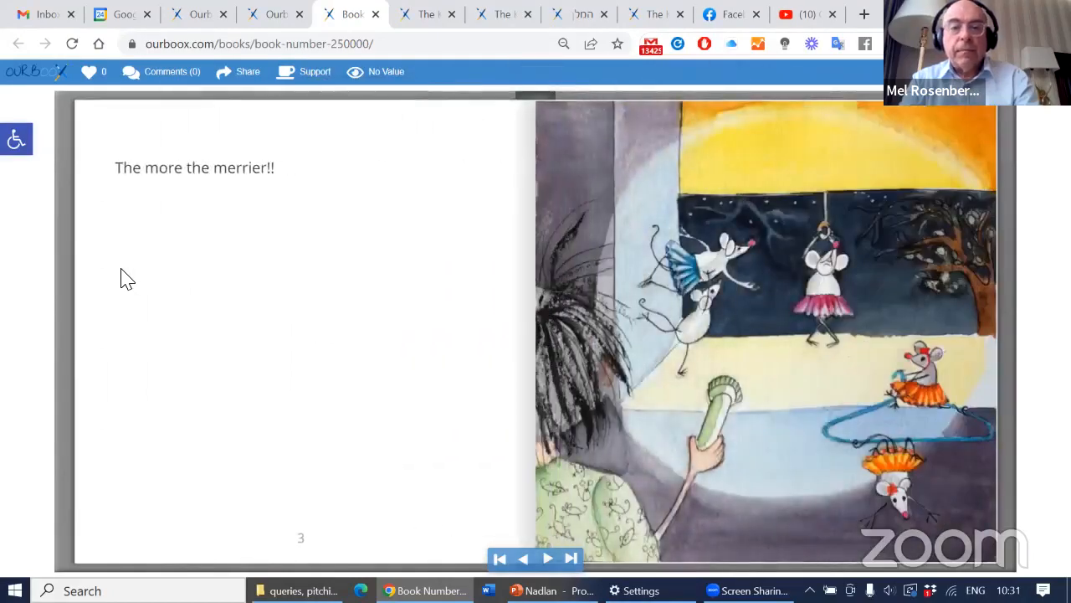
{"action": "left_click", "coordinate": [547, 558]}
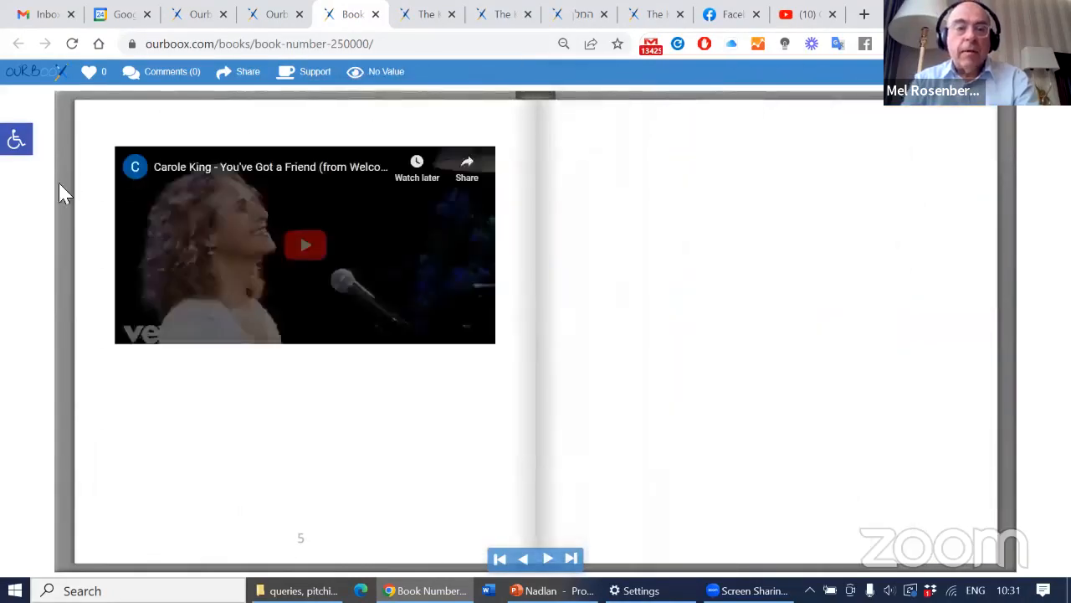
{"action": "left_click", "coordinate": [305, 244]}
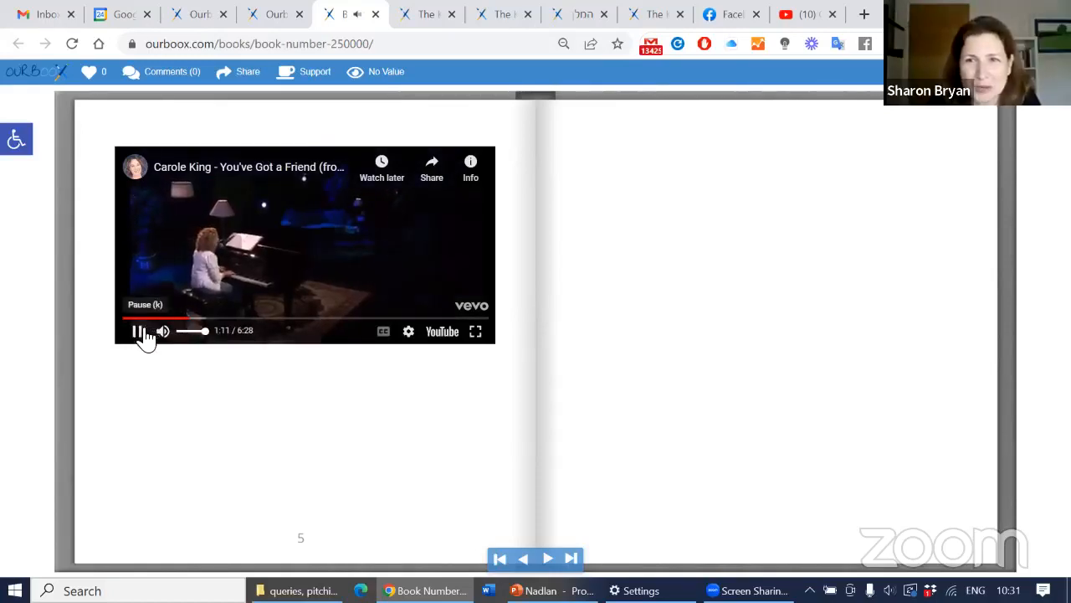
{"action": "left_click", "coordinate": [137, 330]}
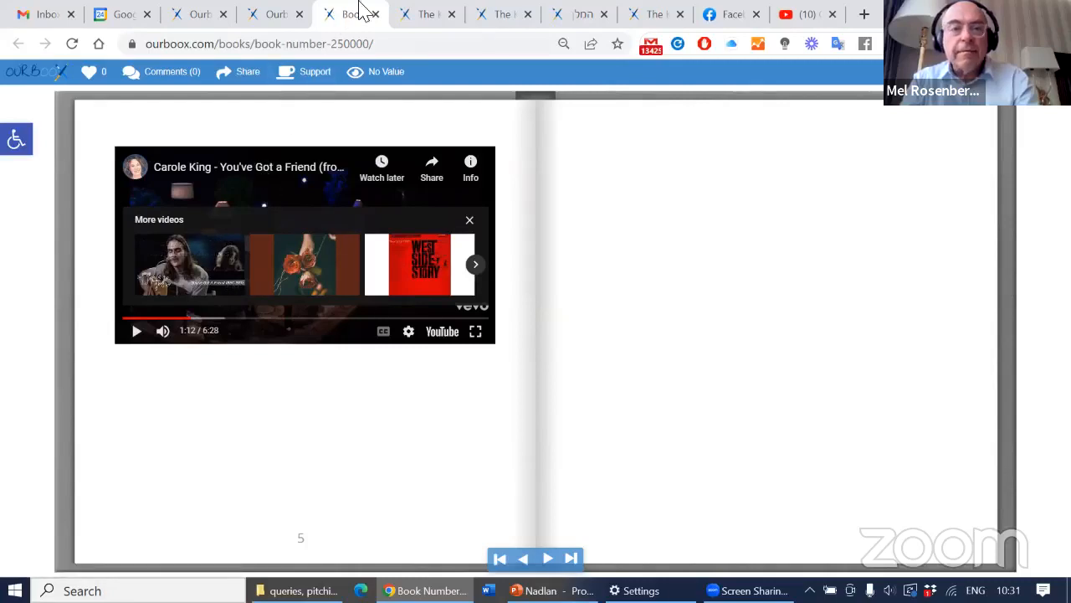
{"action": "mouse_move", "coordinate": [352, 15]}
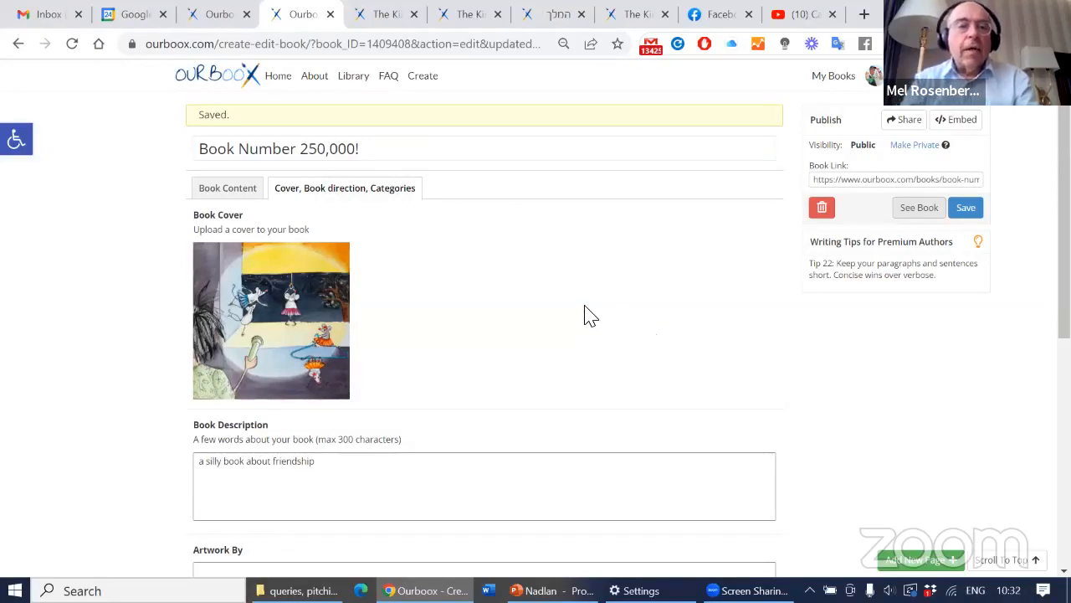
{"action": "mouse_move", "coordinate": [293, 168]}
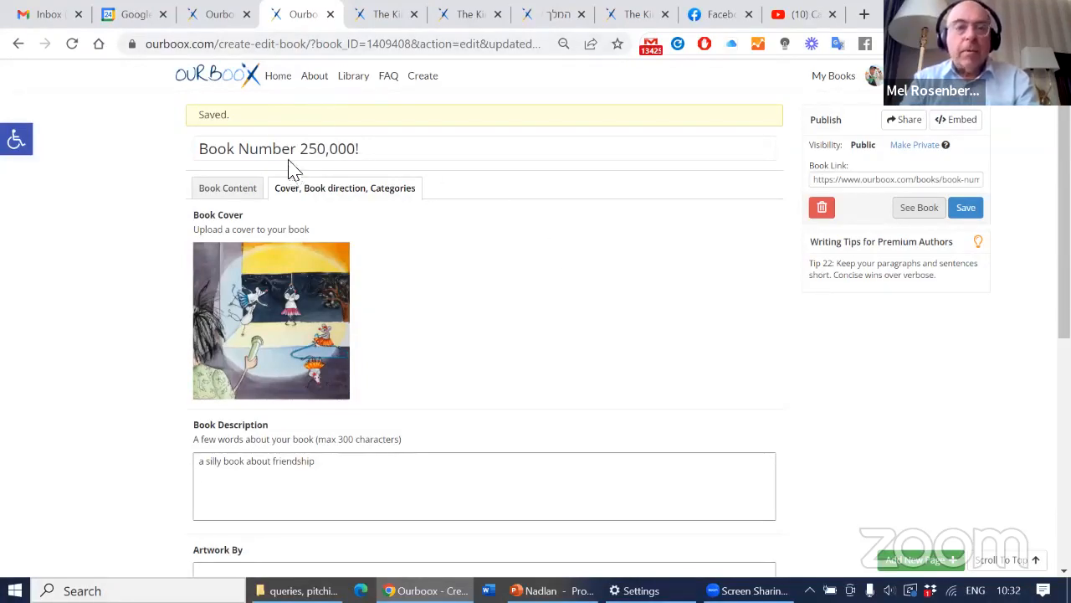
{"action": "mouse_move", "coordinate": [219, 14]}
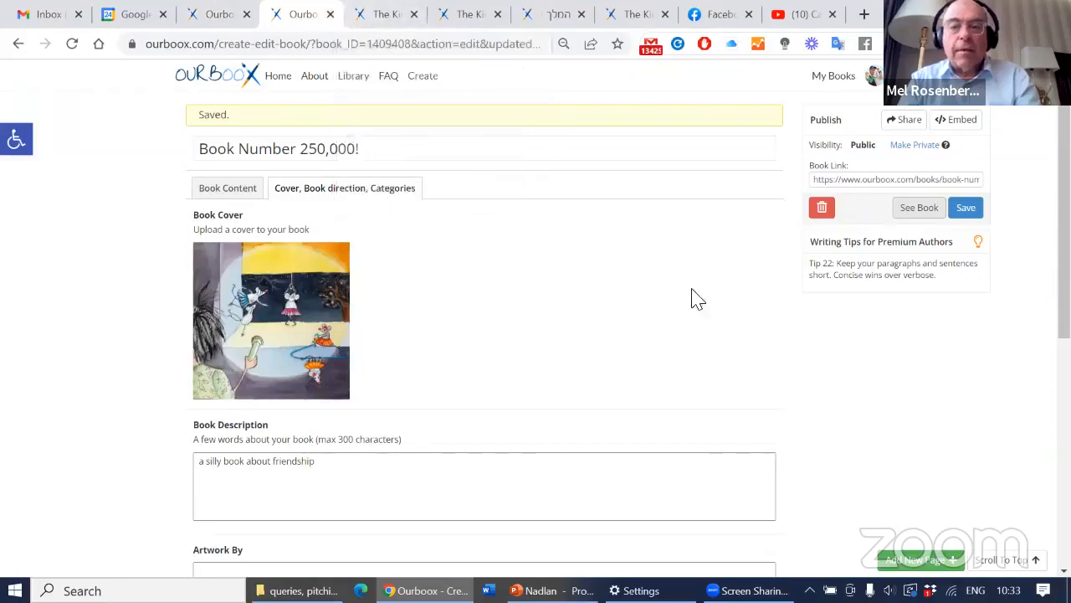
- Review the saved cover settings in the editor and click the Ourboox logo
{"action": "left_click", "coordinate": [216, 76]}
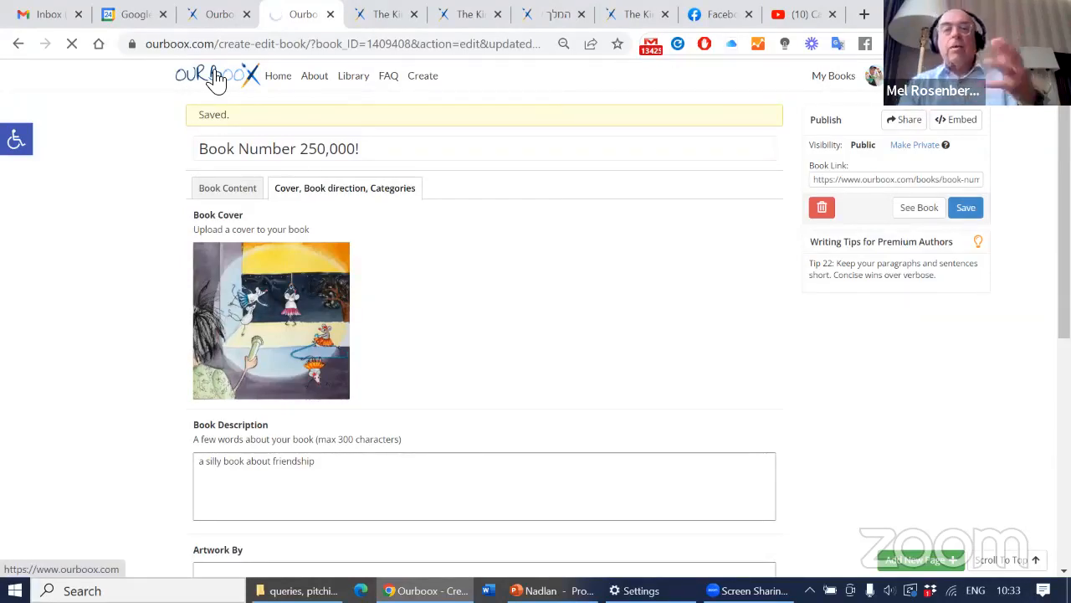
- Return to the Ourboox home page and reveal its full site address
{"action": "left_click", "coordinate": [214, 75]}
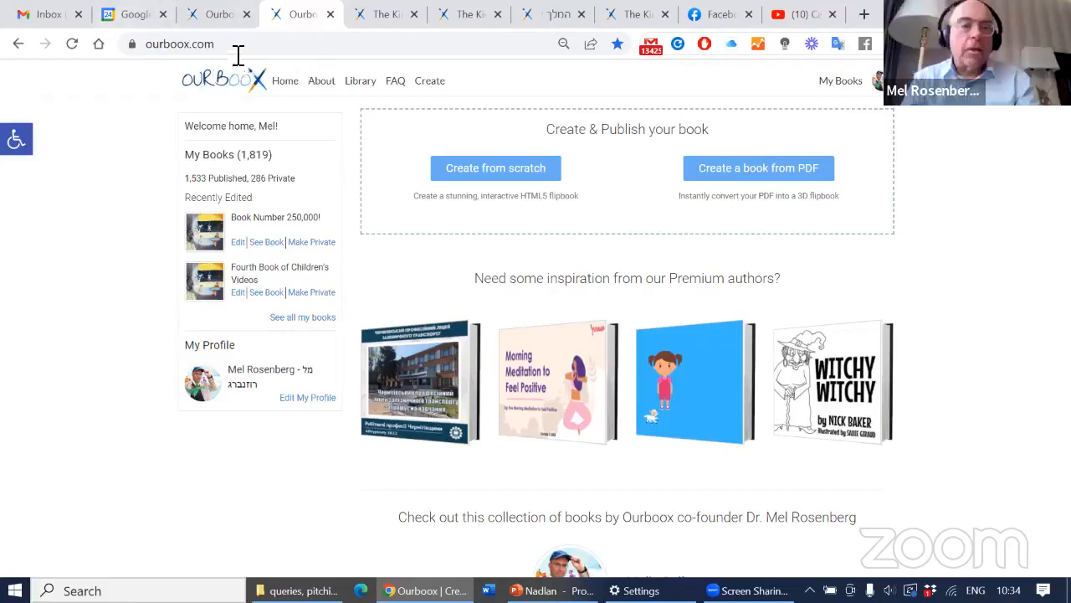
{"action": "left_click", "coordinate": [179, 44]}
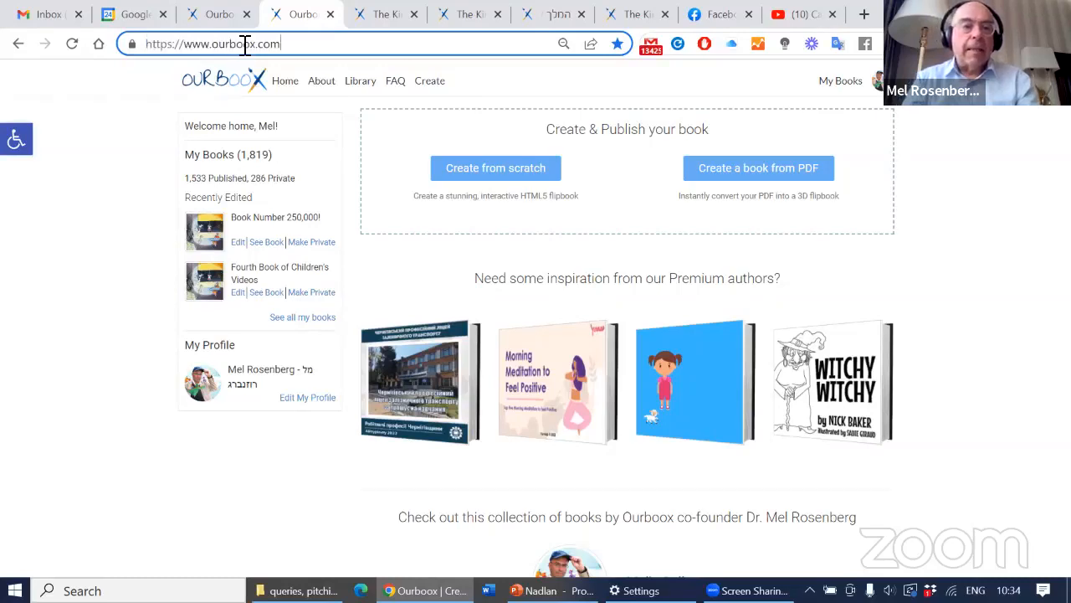
{"action": "mouse_move", "coordinate": [496, 167]}
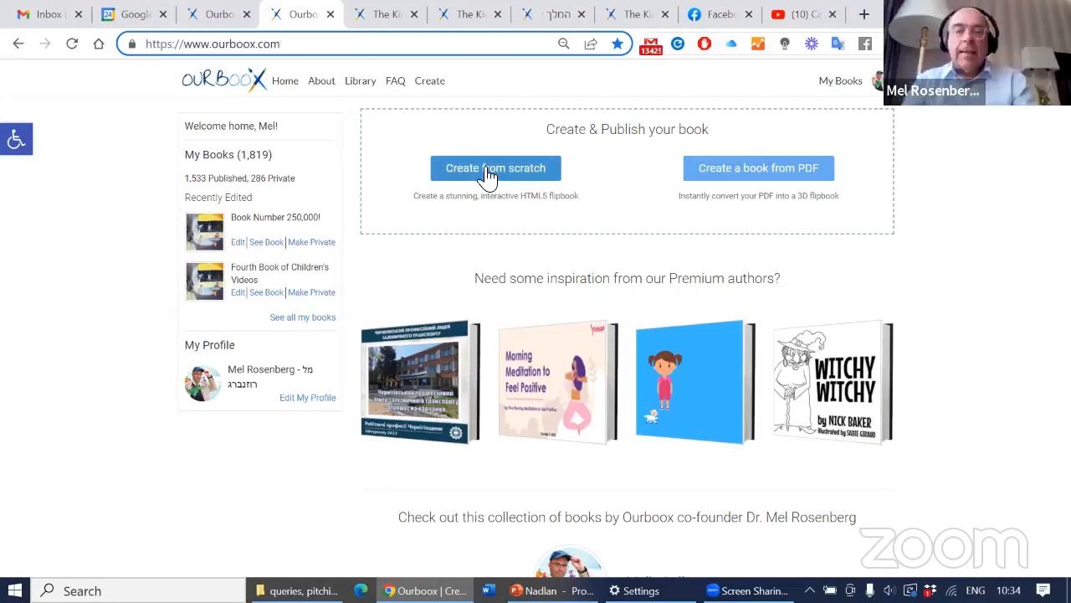
{"action": "left_click", "coordinate": [334, 44]}
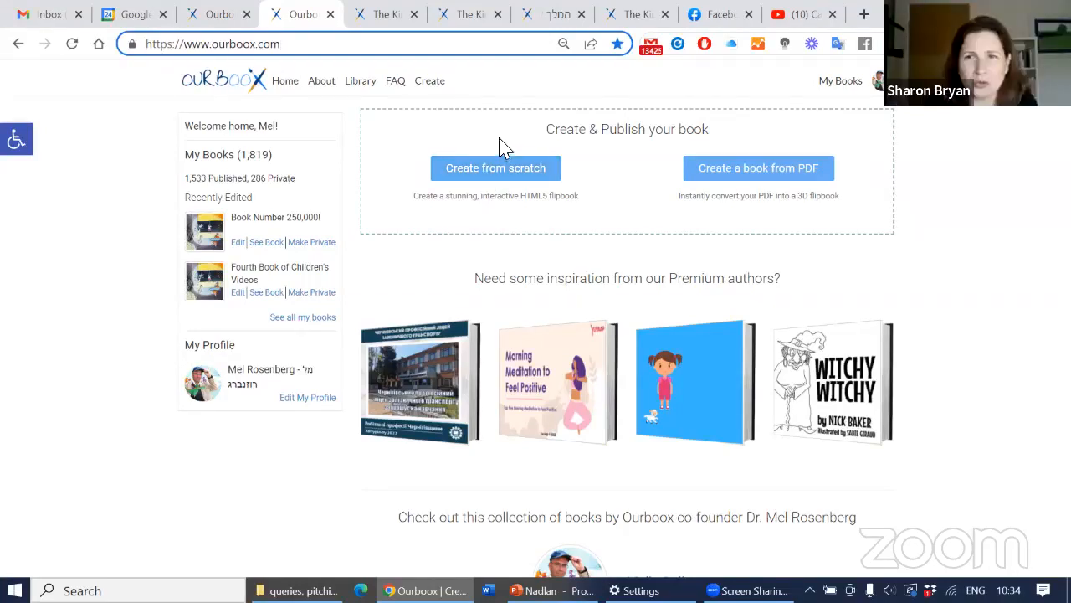
{"action": "mouse_move", "coordinate": [503, 129]}
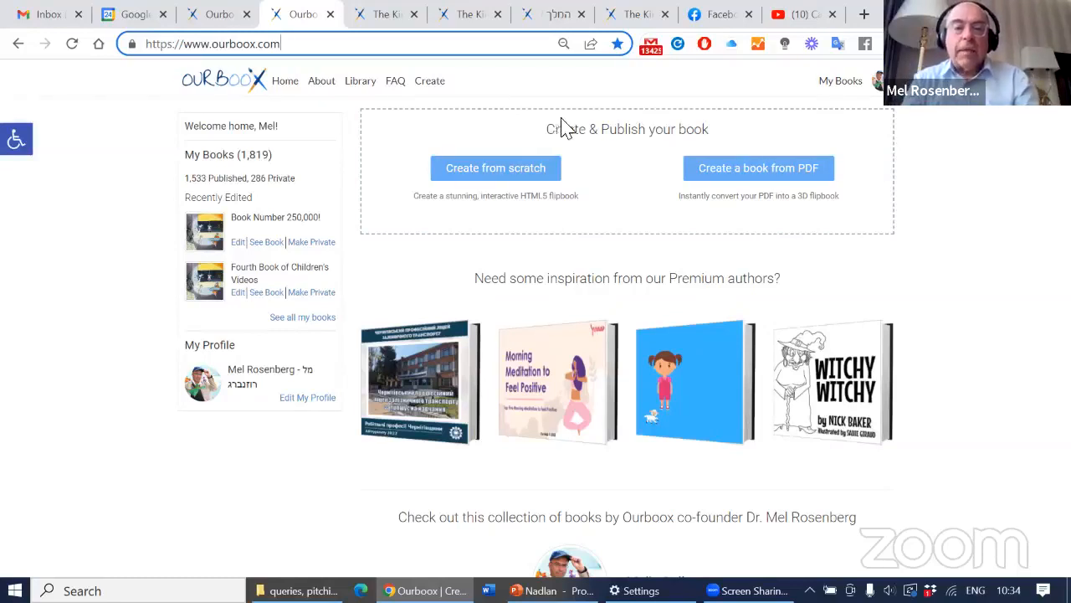
{"action": "mouse_move", "coordinate": [739, 173]}
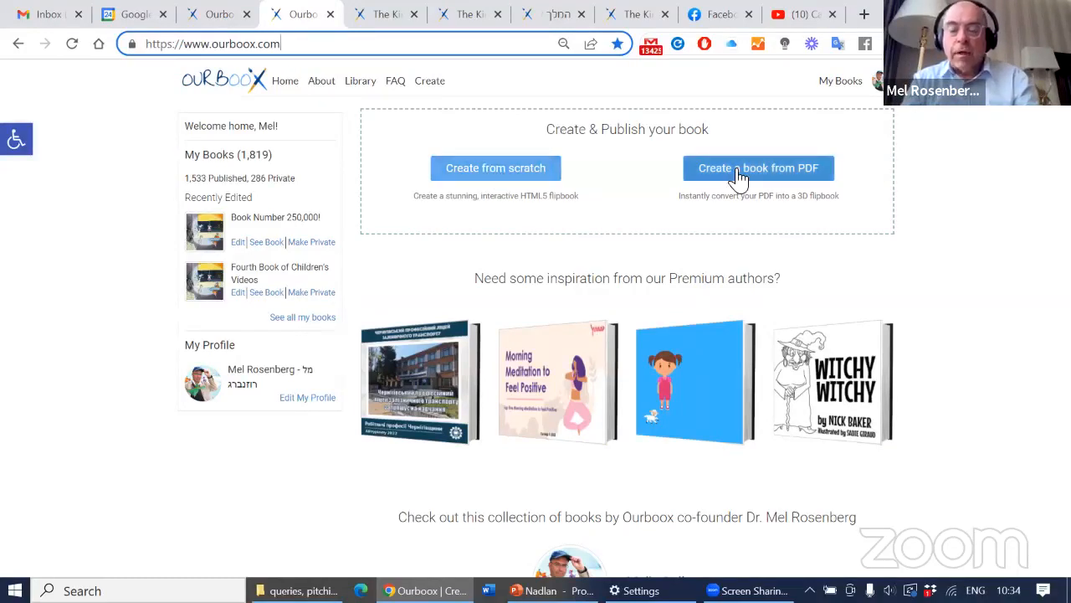
{"action": "mouse_move", "coordinate": [762, 178]}
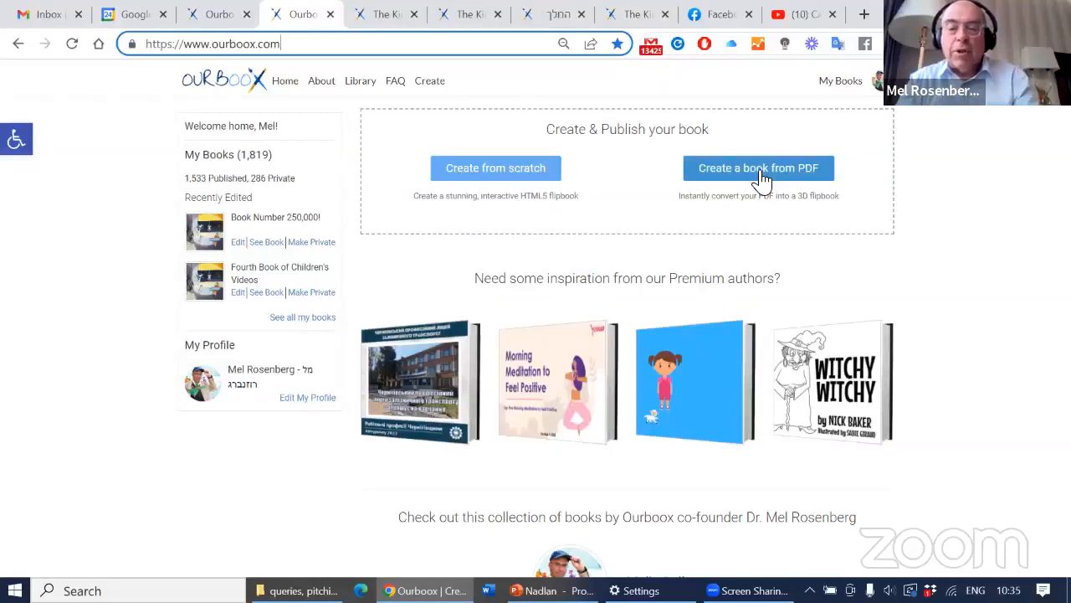
{"action": "mouse_move", "coordinate": [768, 198]}
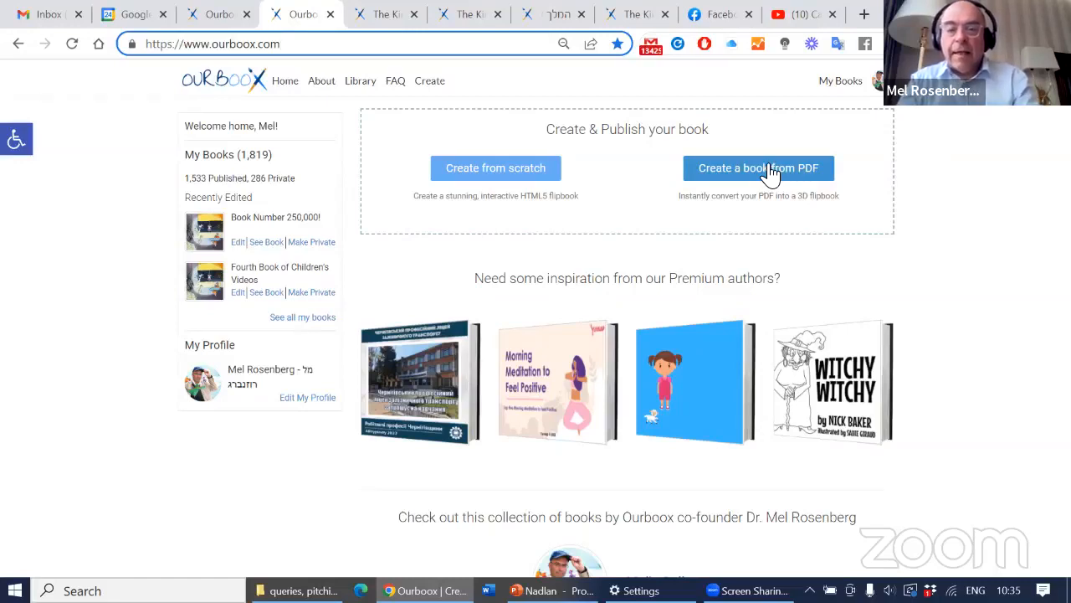
{"action": "mouse_move", "coordinate": [496, 168]}
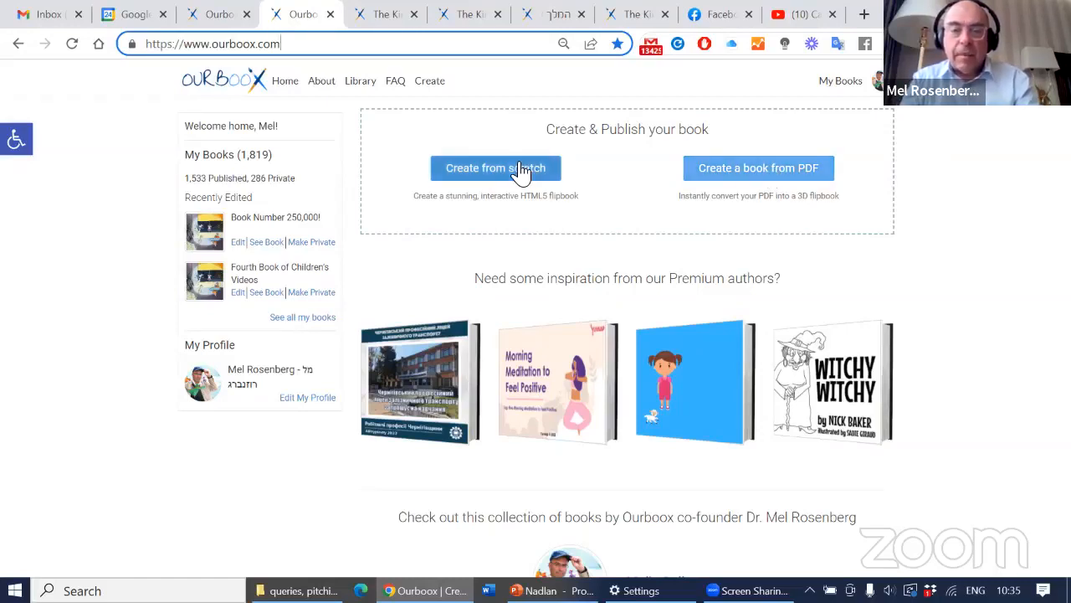
- Create a new book from scratch titled 'haverim'
{"action": "left_click", "coordinate": [495, 167]}
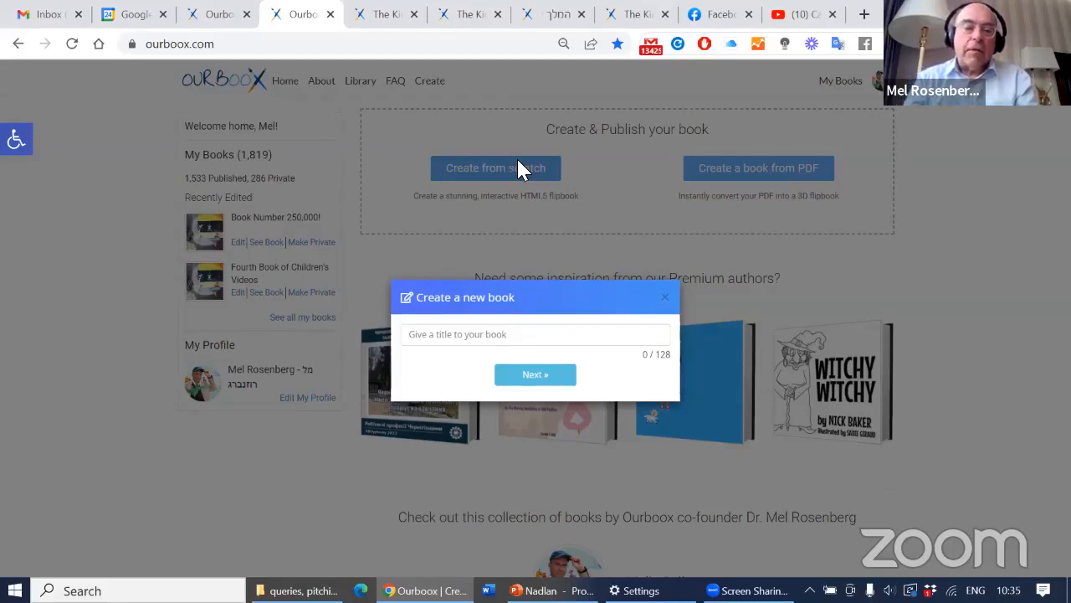
{"action": "left_click", "coordinate": [535, 334]}
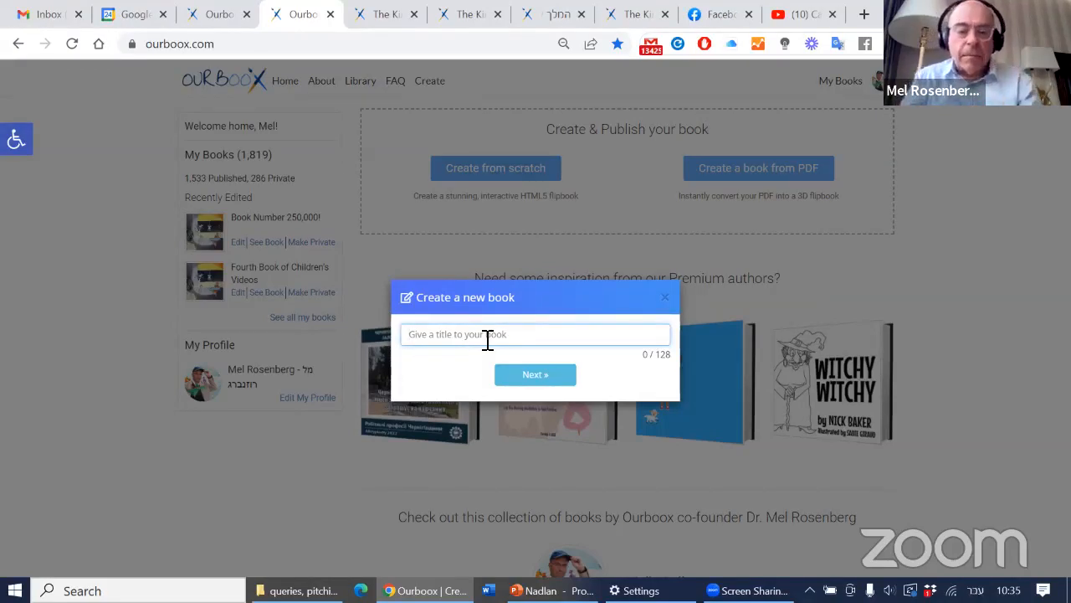
{"action": "type", "text": "h"}
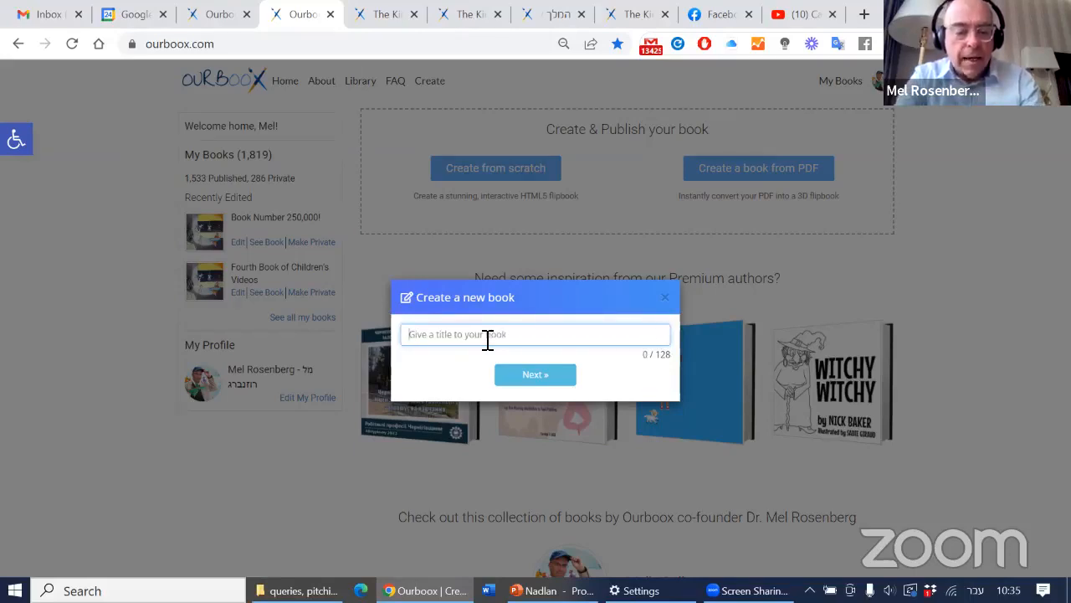
{"action": "type", "text": "haverim"}
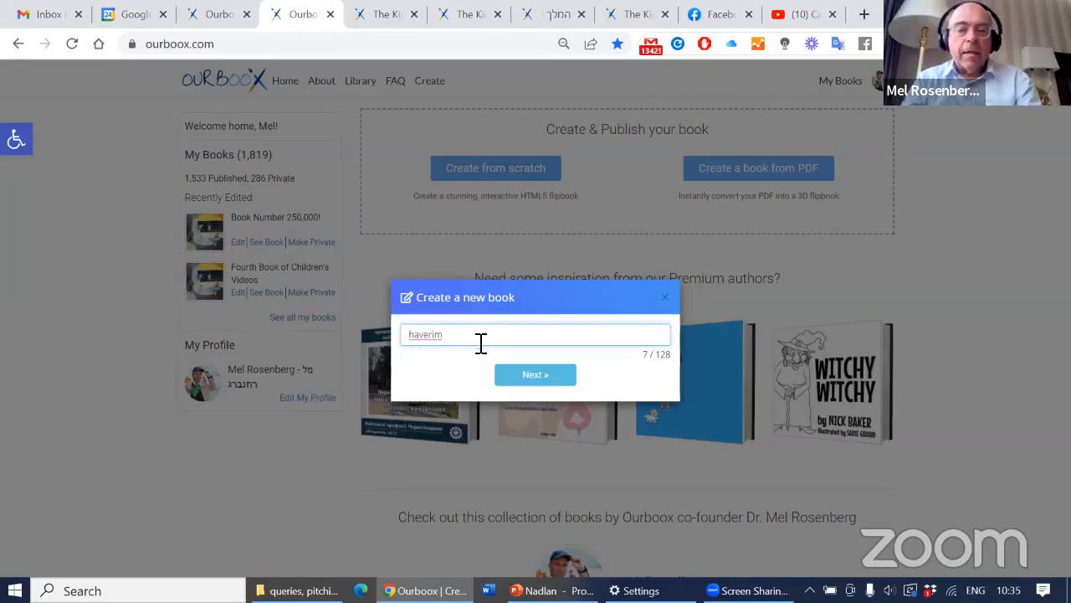
{"action": "left_click", "coordinate": [535, 374]}
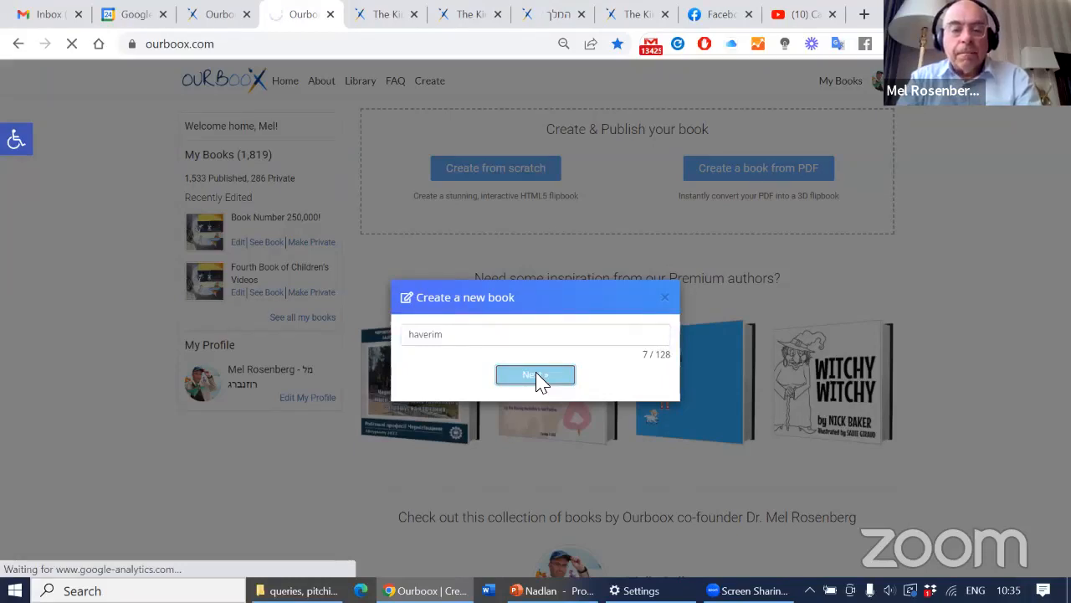
{"action": "left_click", "coordinate": [535, 375]}
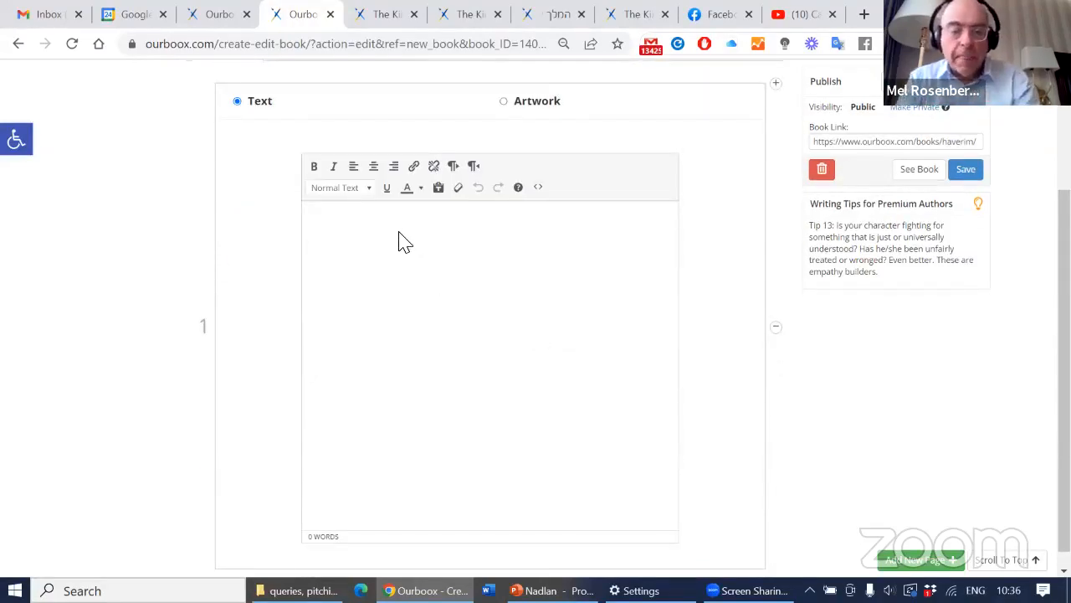
- Write 'חברים זה כייף' and 'Friends are fun.' on page 1
{"action": "left_click", "coordinate": [377, 251]}
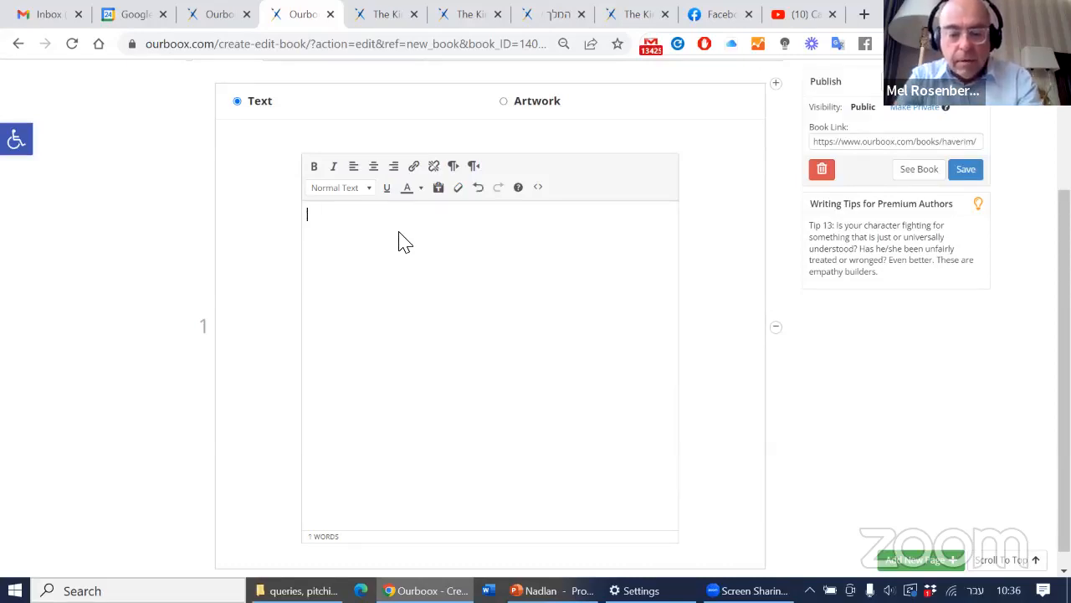
{"action": "type", "text": "חברים"}
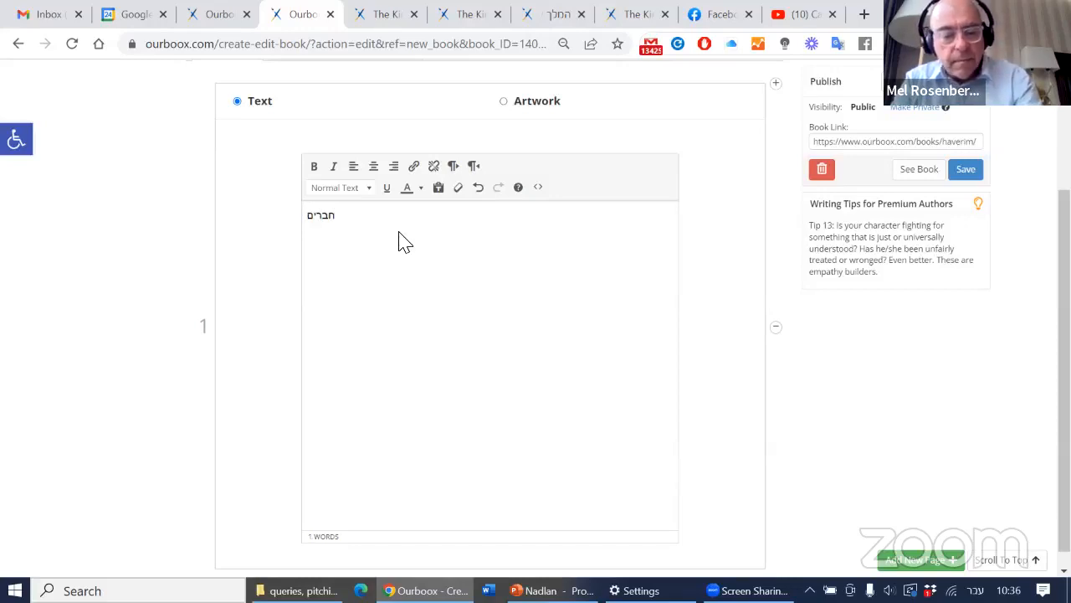
{"action": "type", "text": "זה"}
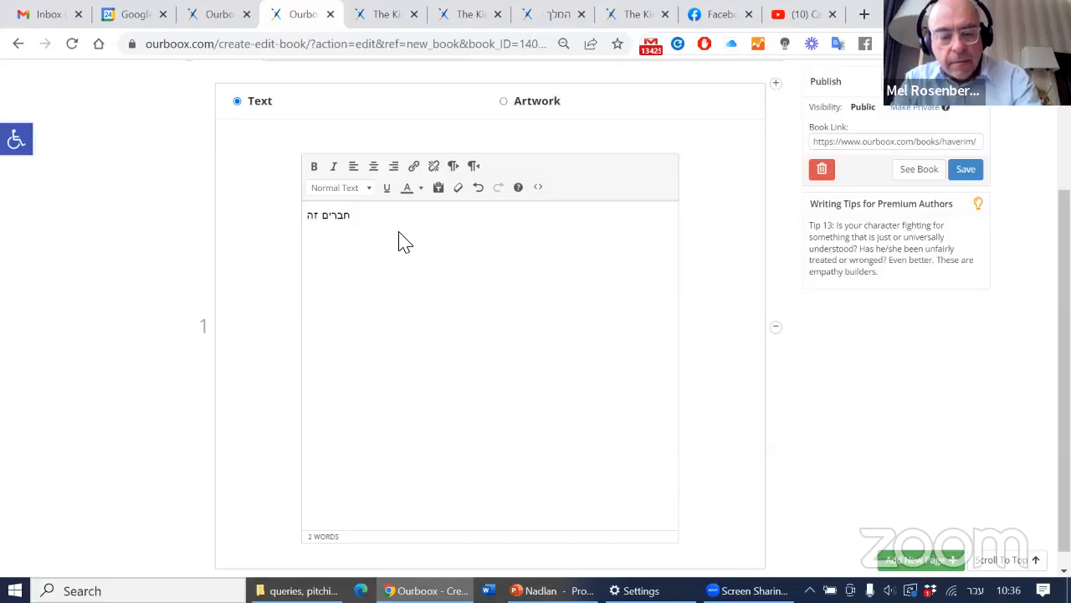
{"action": "type", "text": "כייף"}
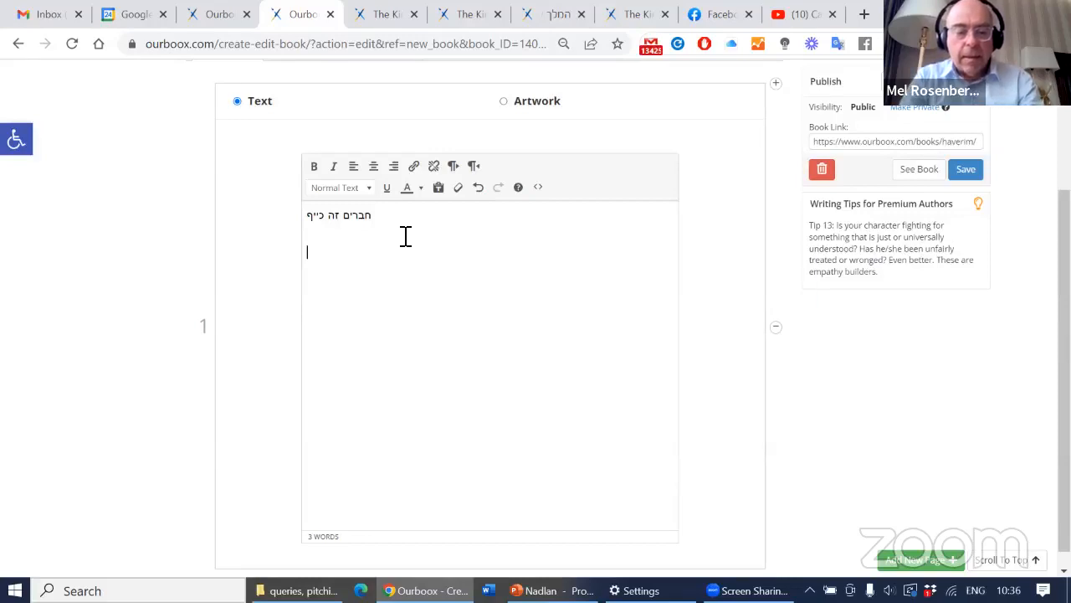
{"action": "type", "text": "Friends are"}
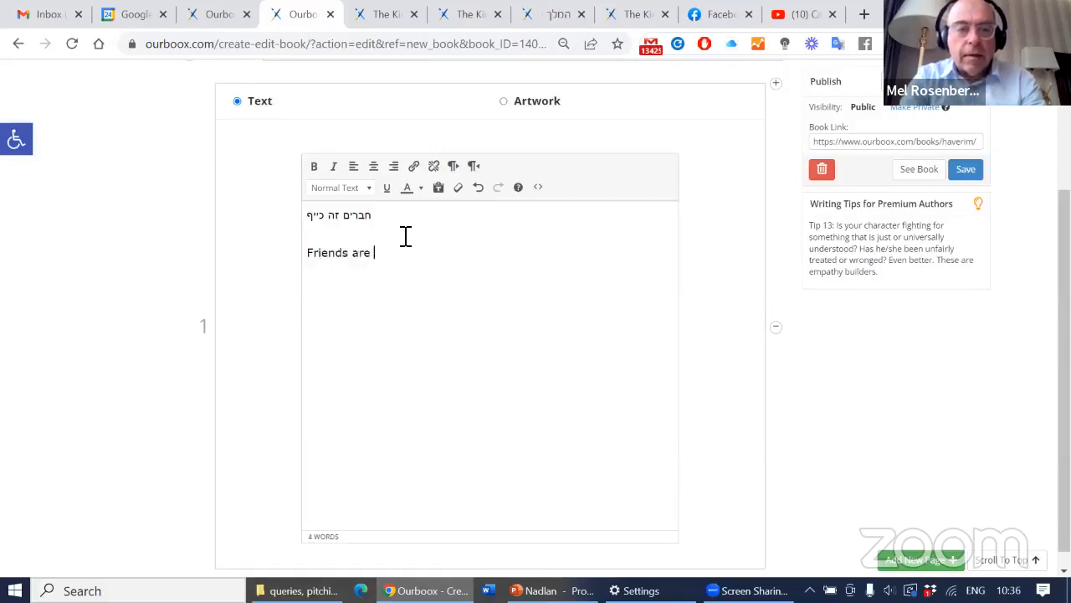
{"action": "type", "text": "fun."}
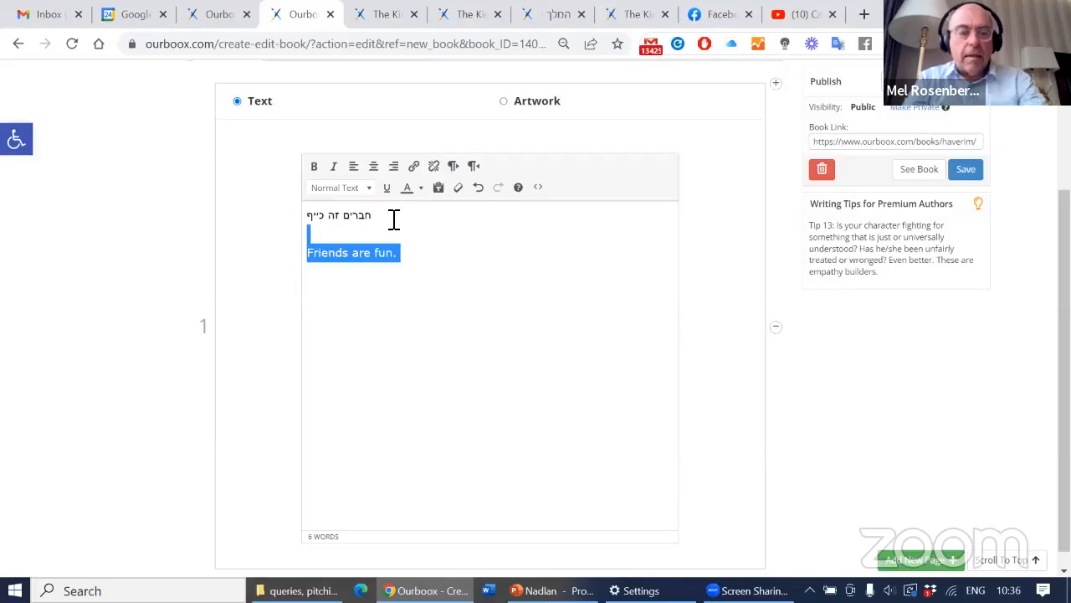
- Format the page 1 text as an orange, right-to-left large heading
{"action": "left_click", "coordinate": [420, 186]}
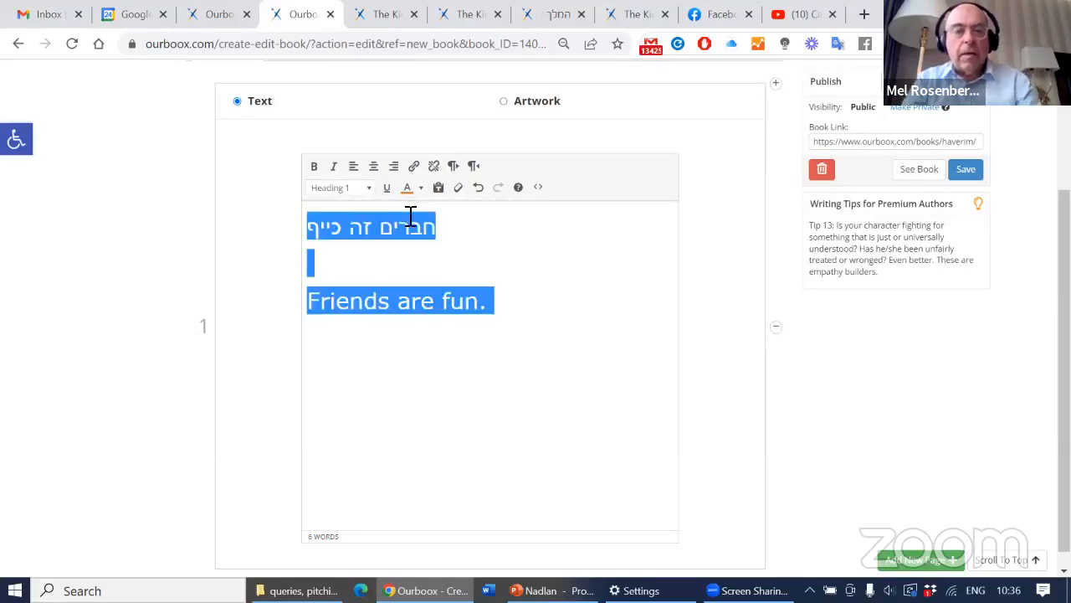
{"action": "left_click", "coordinate": [473, 166]}
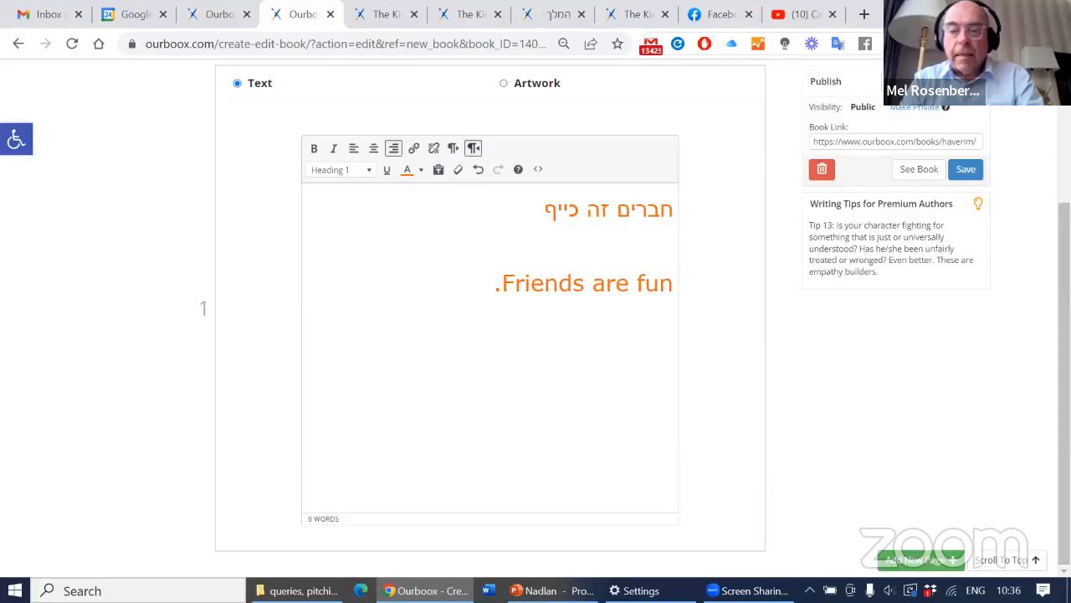
{"action": "left_click", "coordinate": [488, 283]}
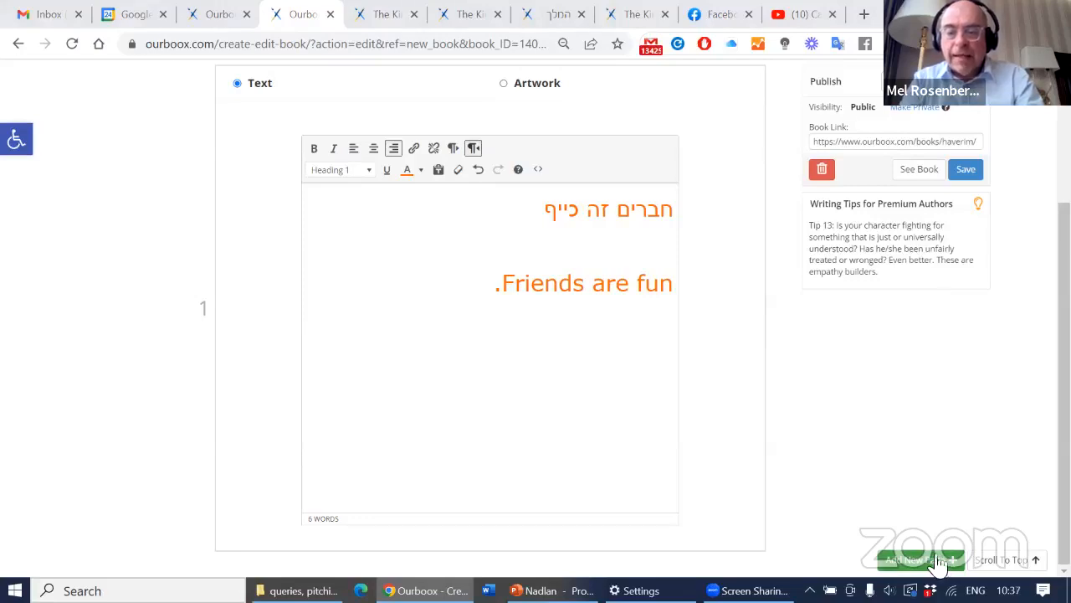
- Add artwork page 2 and pick the yogurt-82 mice illustration for it
{"action": "left_click", "coordinate": [912, 559]}
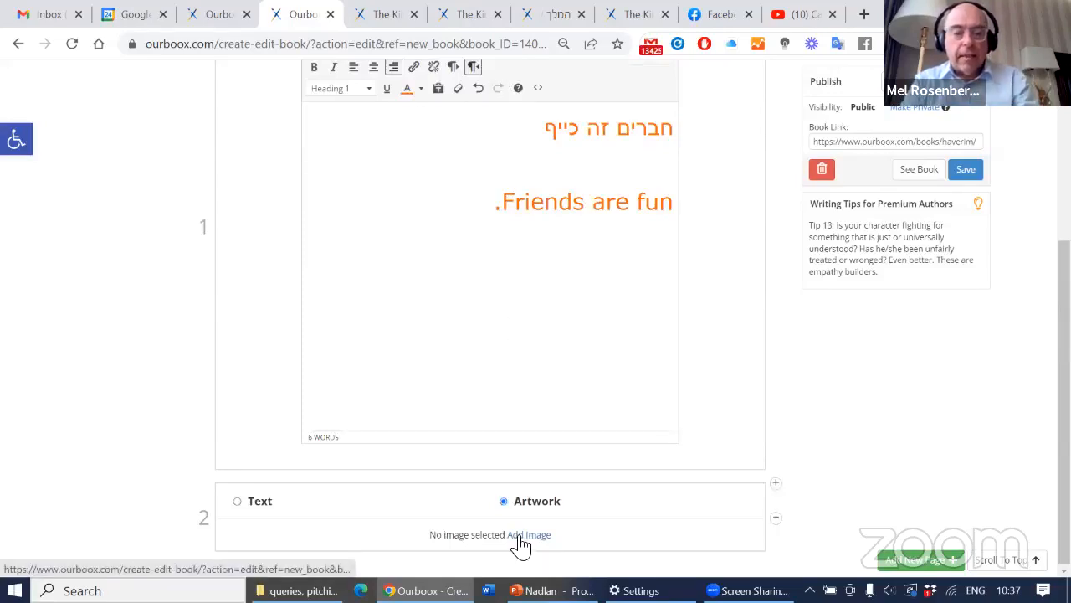
{"action": "left_click", "coordinate": [529, 534]}
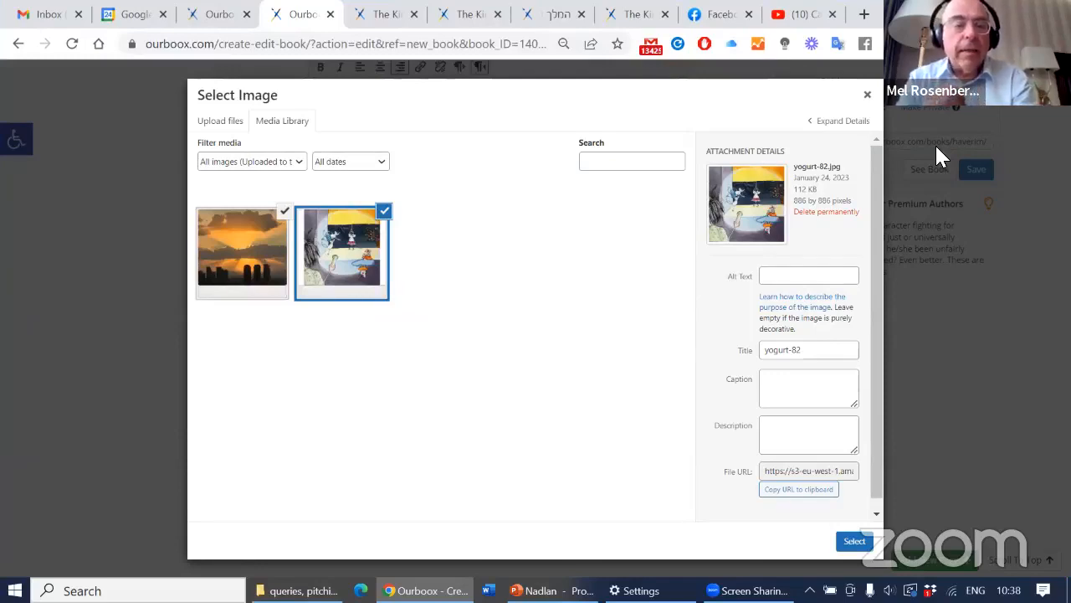
{"action": "mouse_move", "coordinate": [586, 247]}
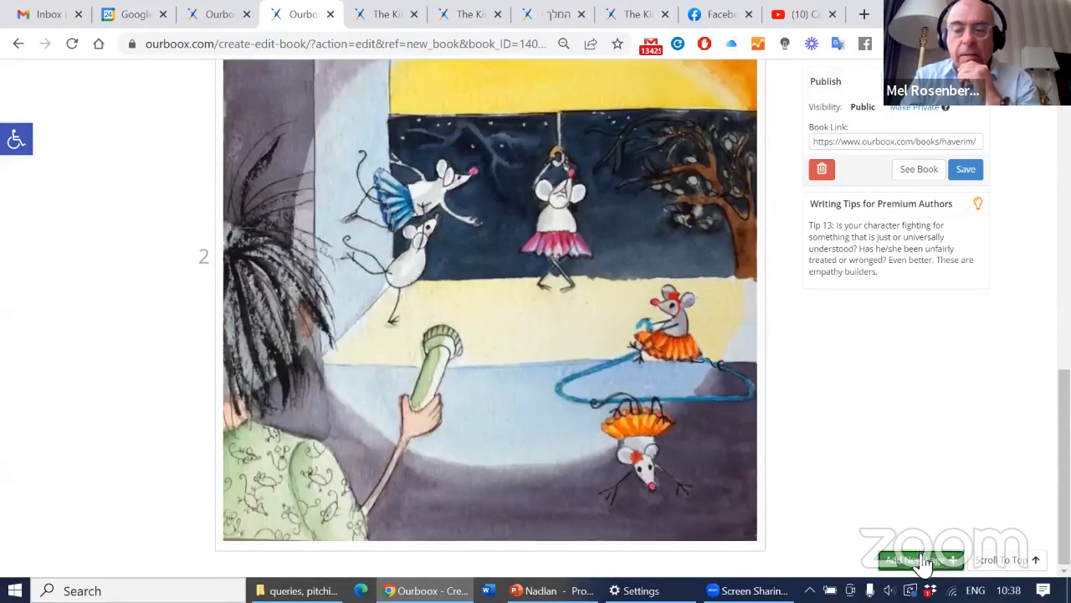
- Add page 3 and type the Hebrew lines 'עם חברים' and 'אין כמו לראות את השקיעה'
{"action": "left_click", "coordinate": [919, 559]}
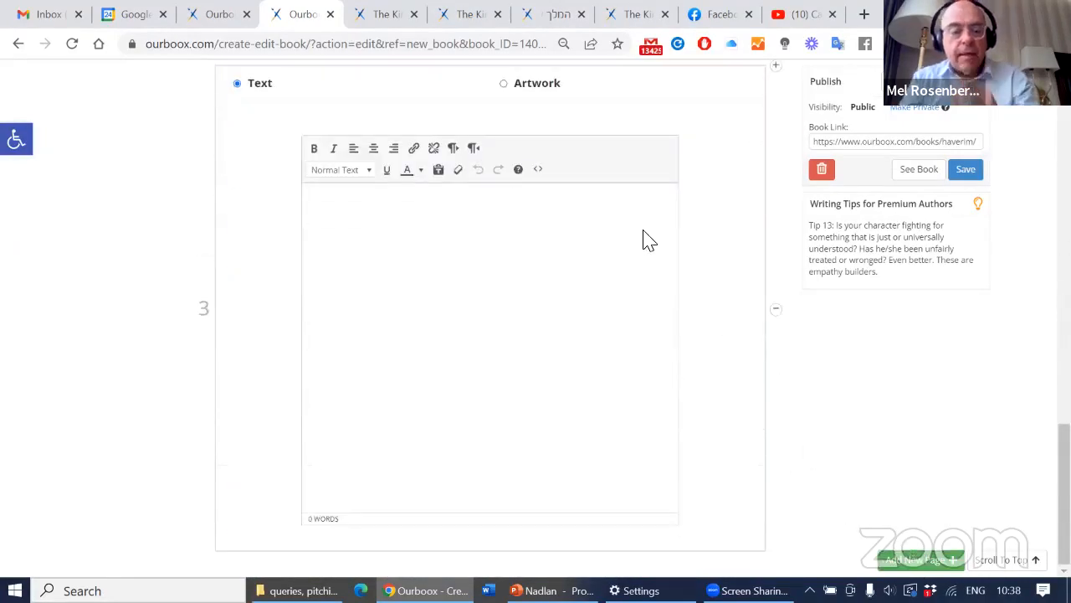
{"action": "left_click", "coordinate": [418, 251]}
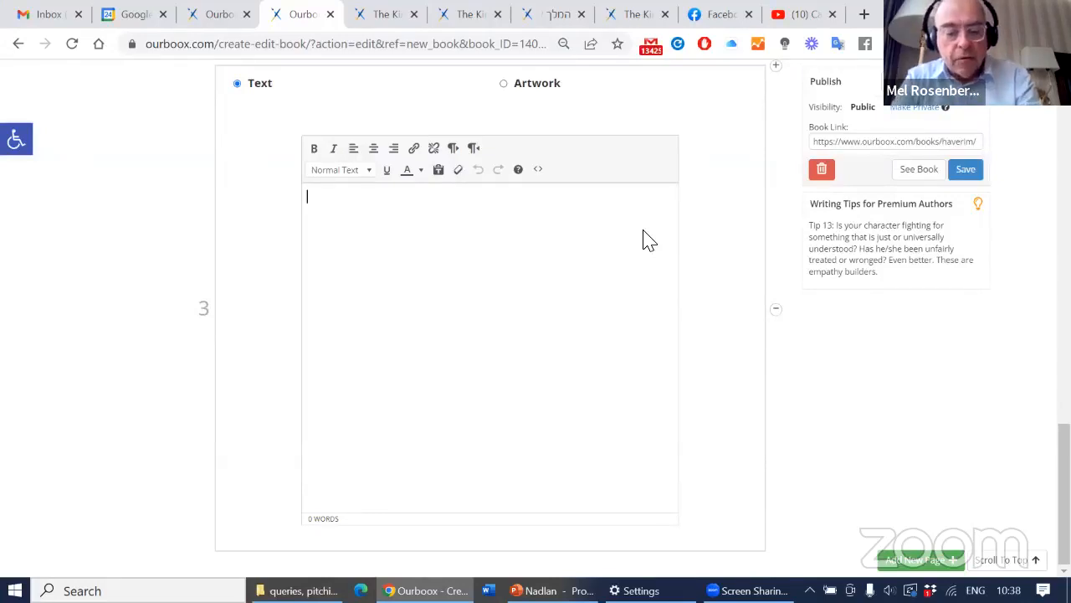
{"action": "type", "text": "thi f"}
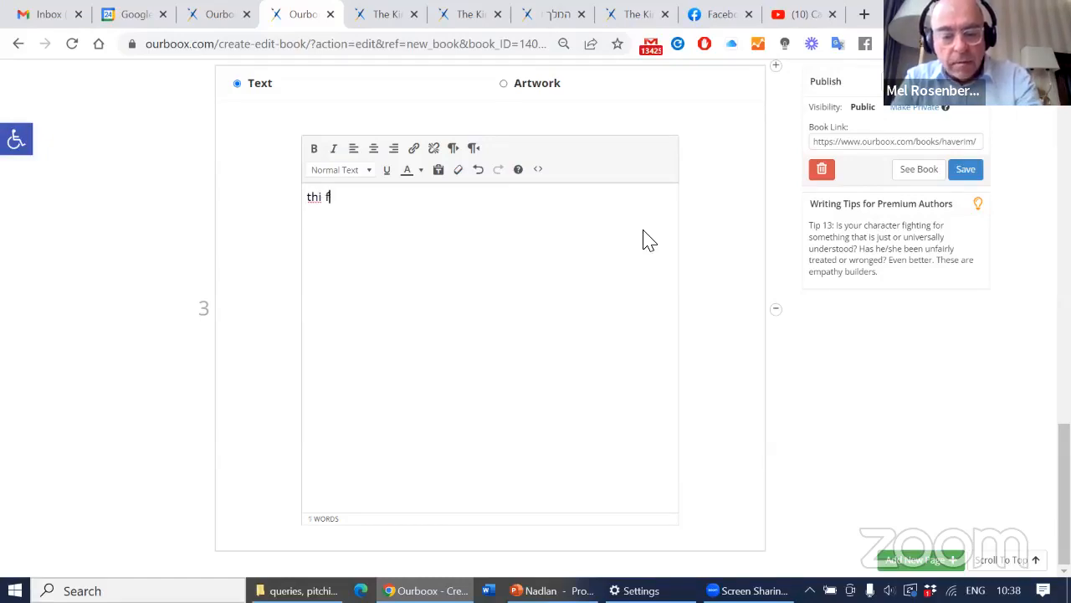
{"action": "type", "text": "nu"}
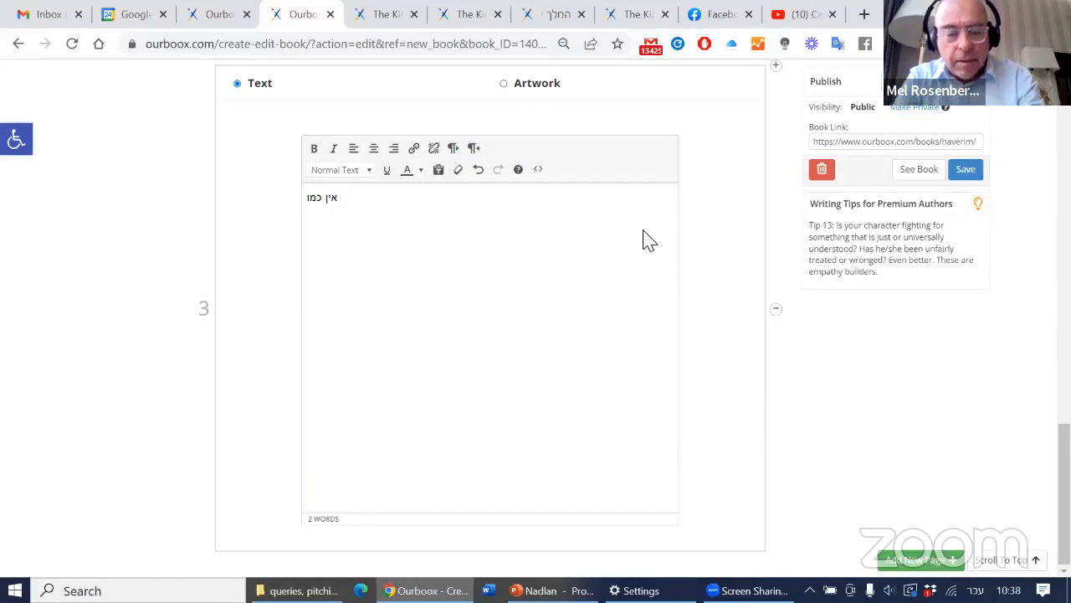
{"action": "type", "text": "לראות"}
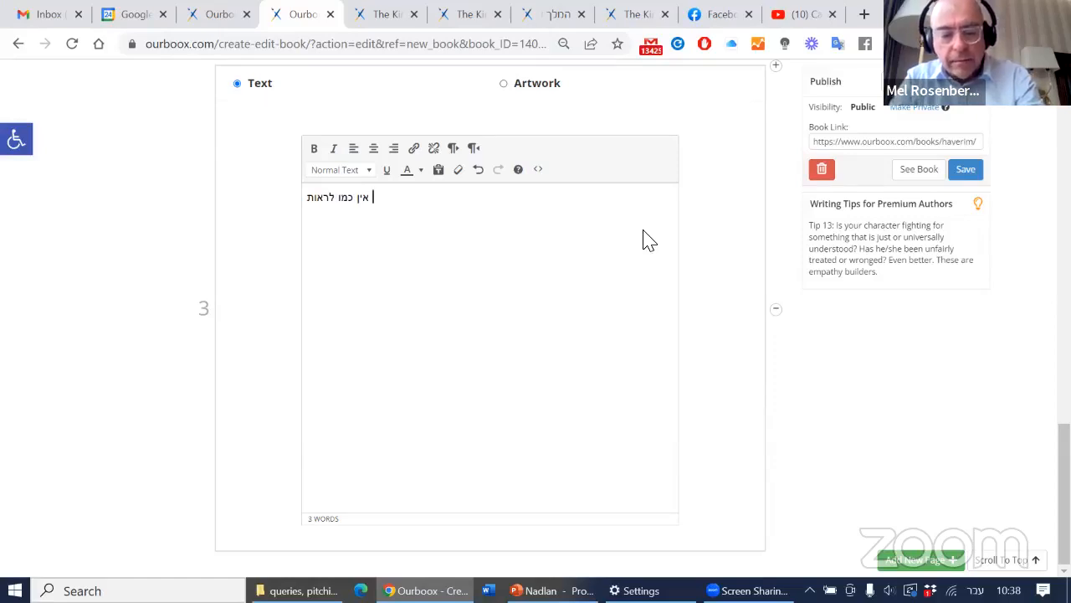
{"action": "type", "text": "את ה"}
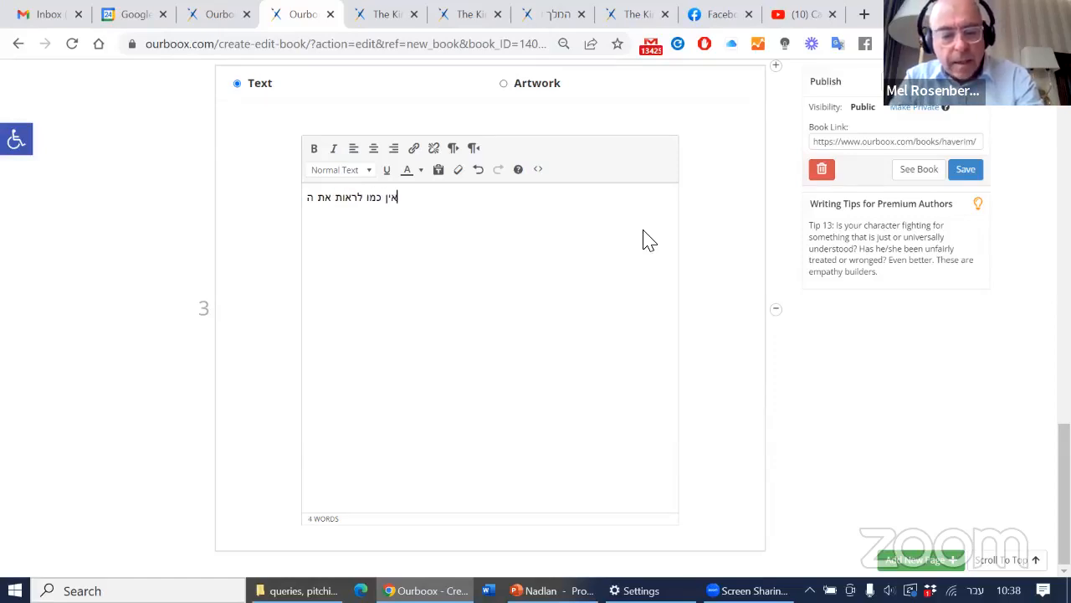
{"action": "type", "text": "השג"}
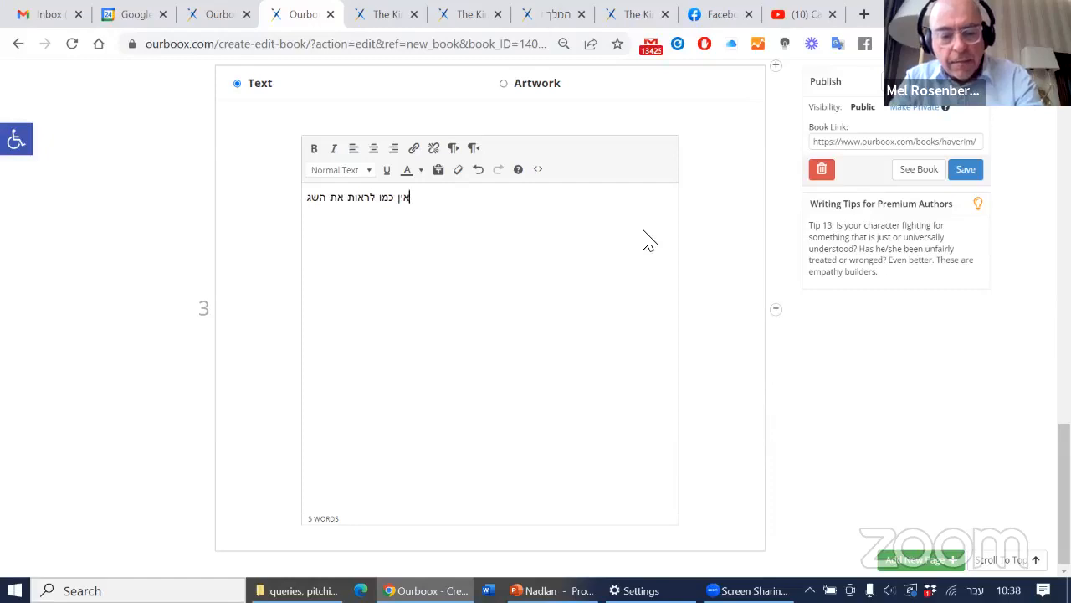
{"action": "type", "text": "יעה"}
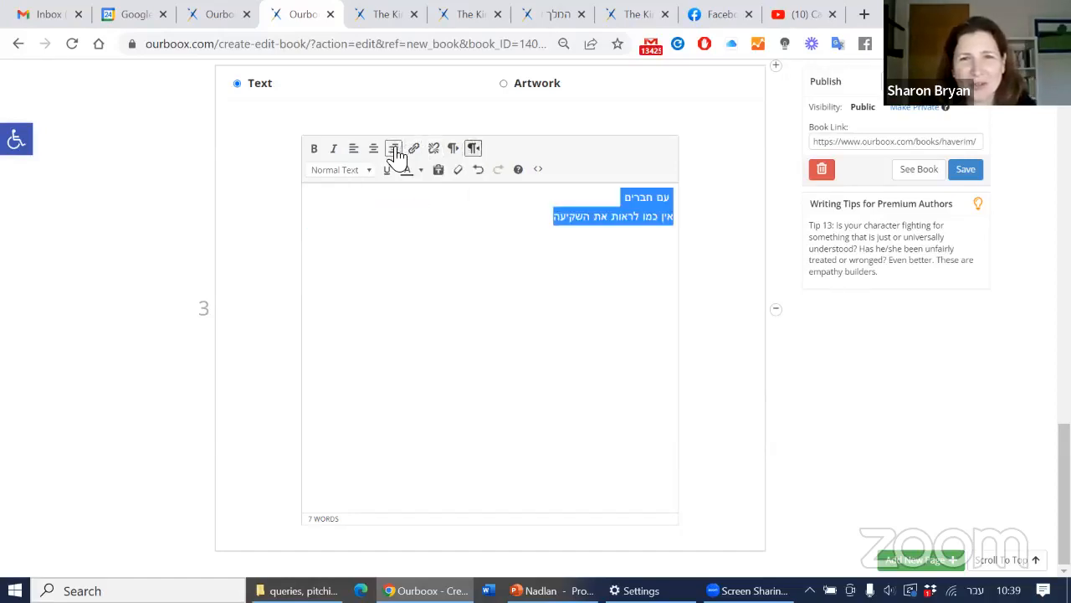
- Right-align page 3, retype 'עם חברים', and make its lines a large heading
{"action": "left_click", "coordinate": [393, 148]}
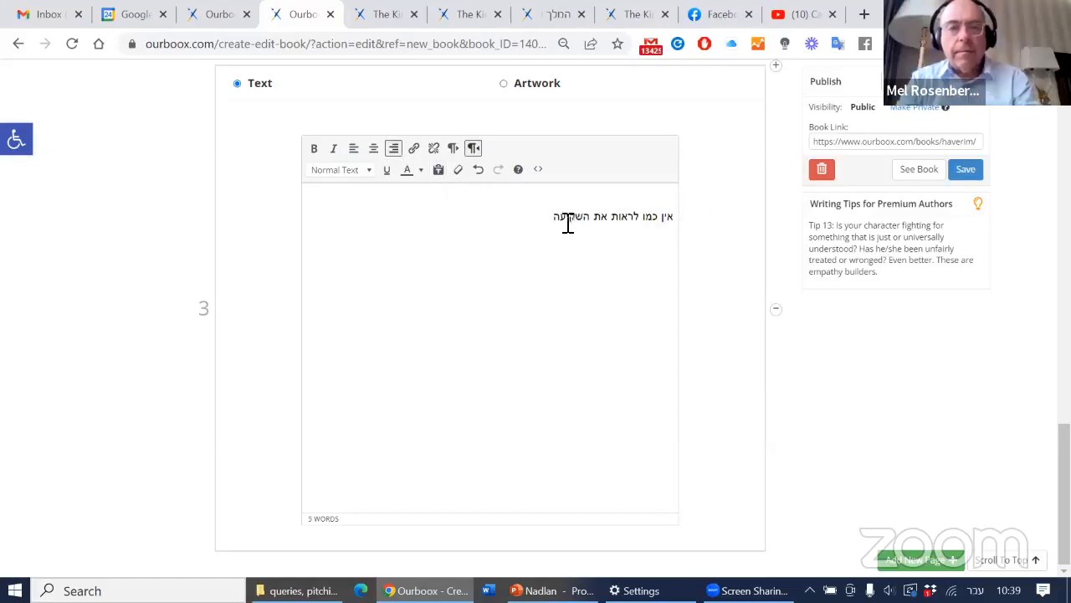
{"action": "type", "text": "עם חברים"}
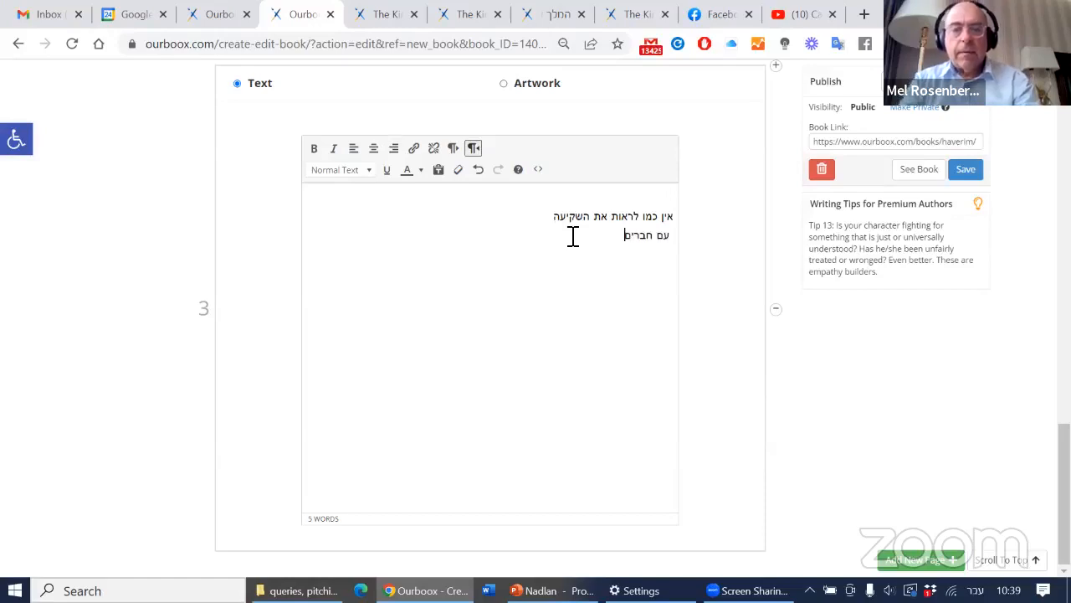
{"action": "type", "text": "עם חברים"}
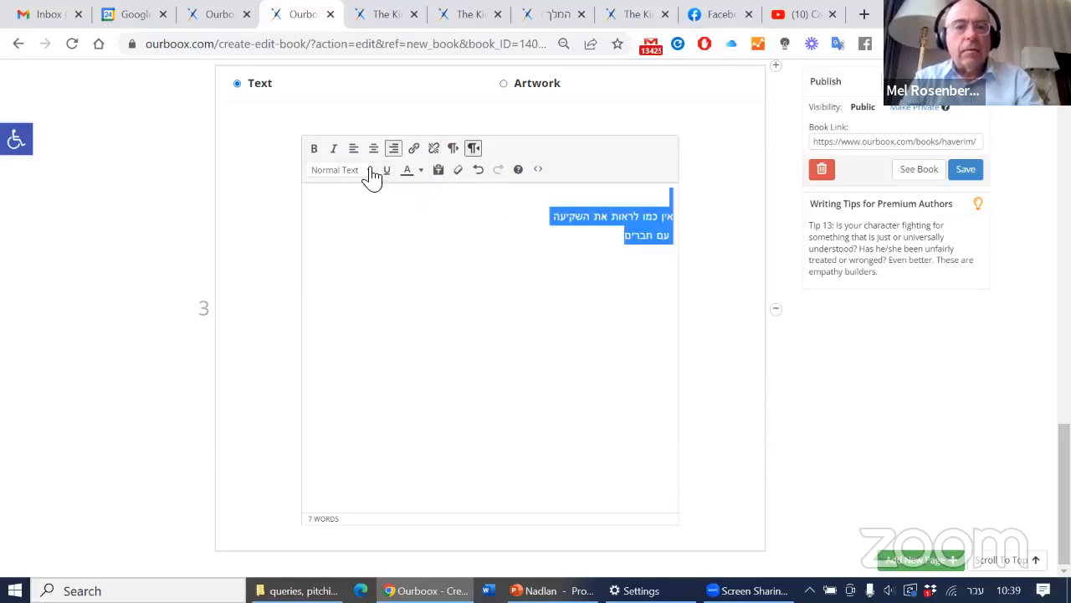
{"action": "left_click", "coordinate": [335, 170]}
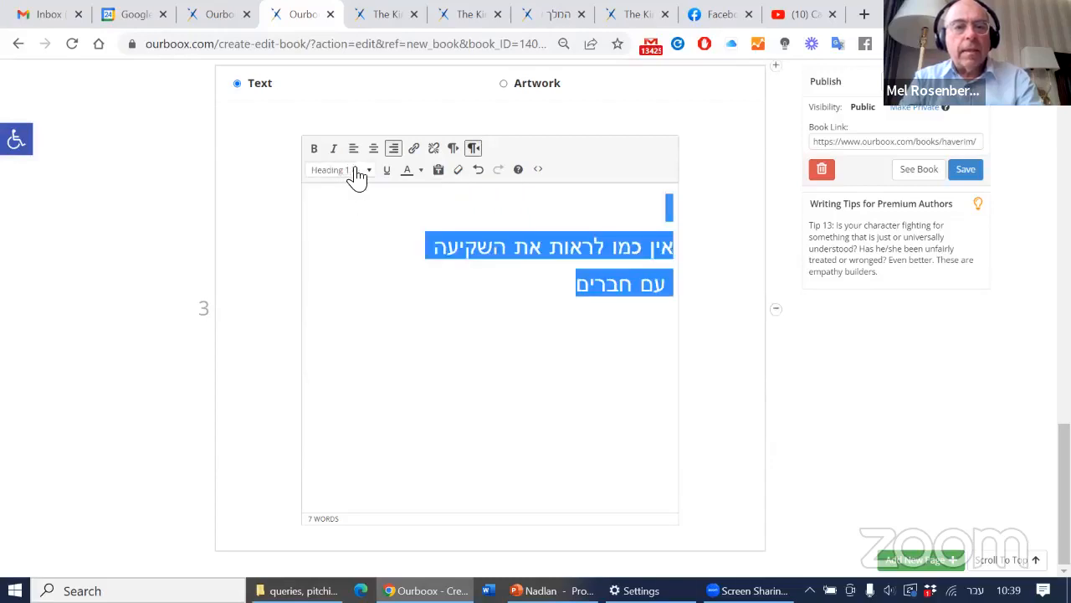
{"action": "left_click", "coordinate": [421, 169]}
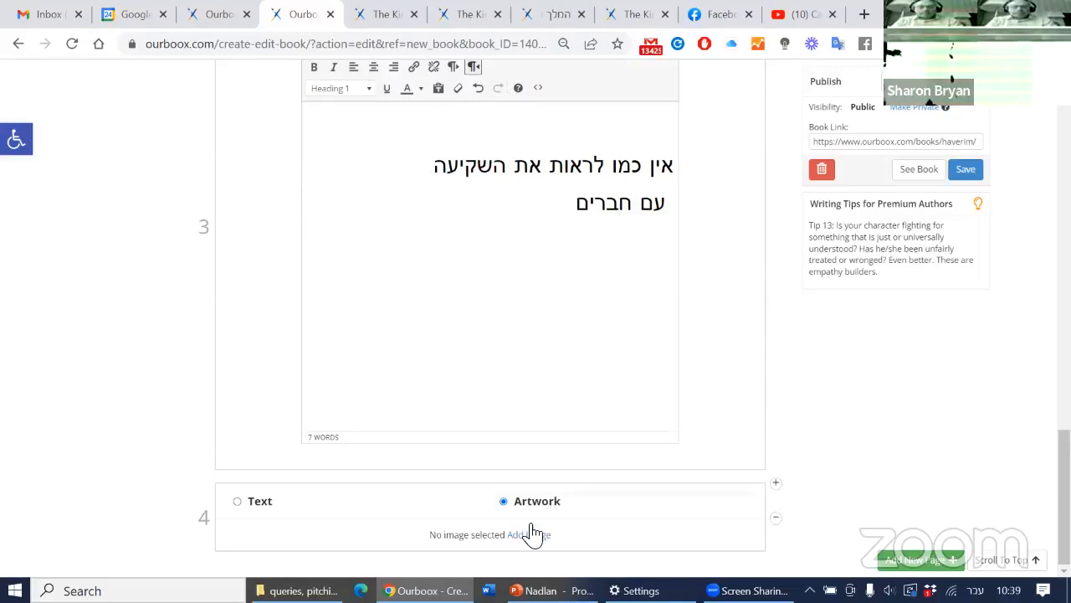
- Insert the sunset photo as page 4's image, then open Source Code in its text editor
{"action": "left_click", "coordinate": [530, 534]}
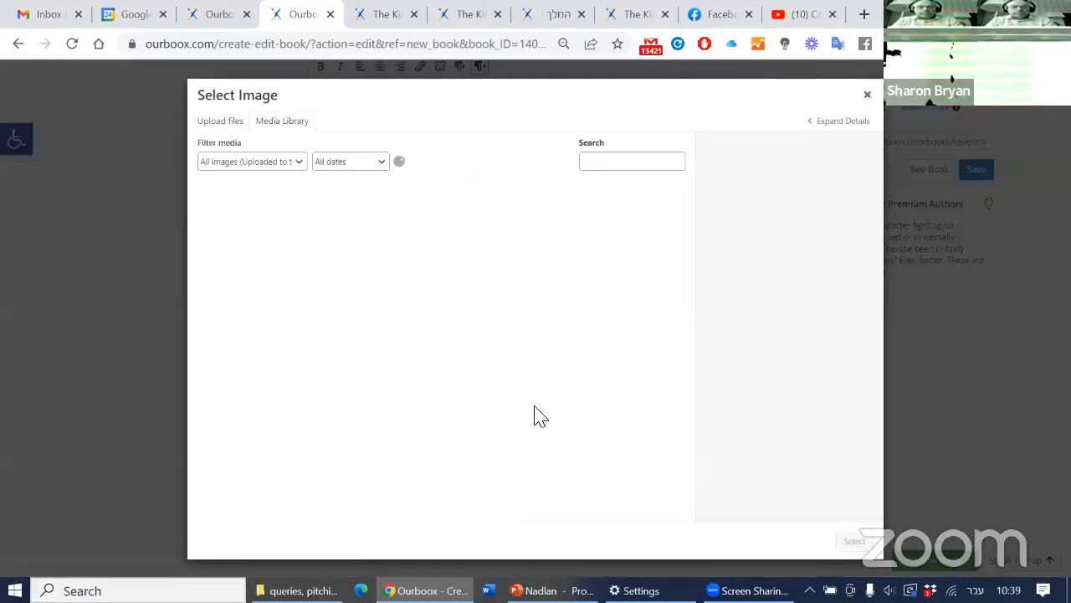
{"action": "left_click", "coordinate": [242, 252]}
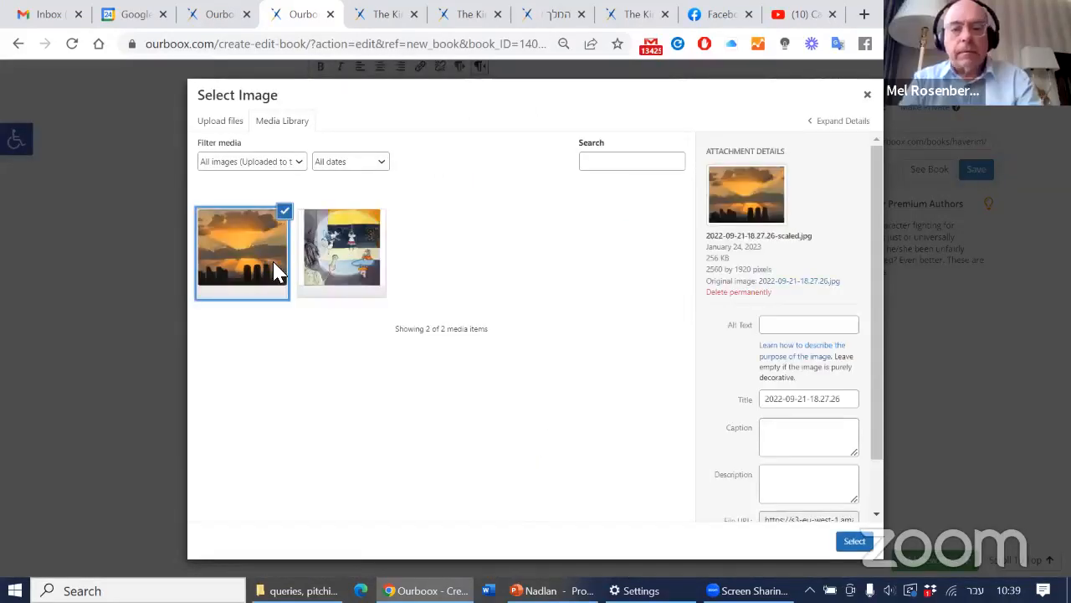
{"action": "left_click", "coordinate": [854, 541]}
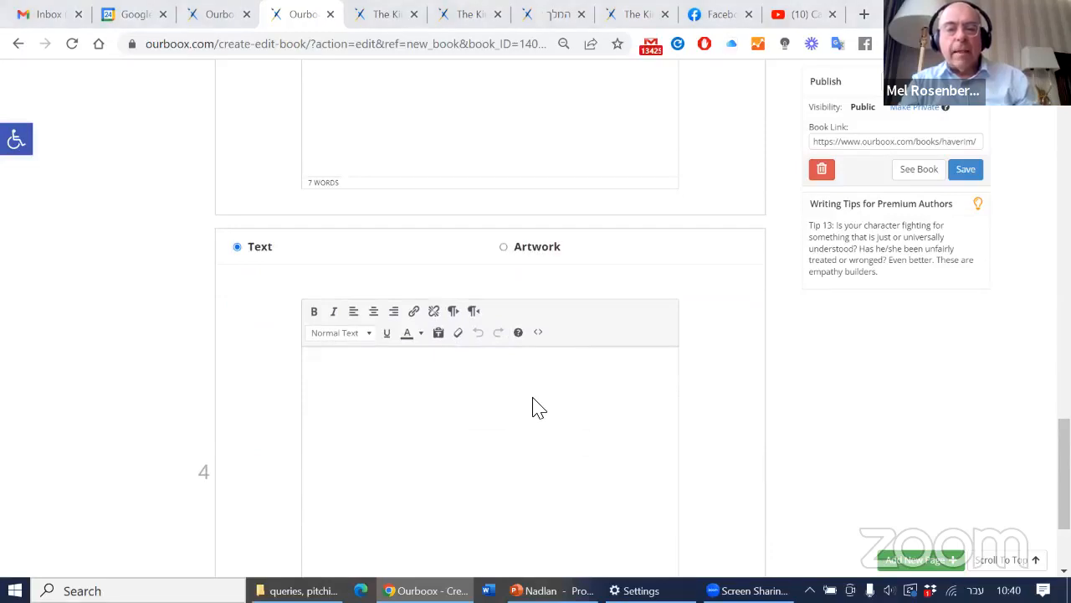
- Make page 4 an empty text page and open its Source Code editor
{"action": "left_click", "coordinate": [490, 360]}
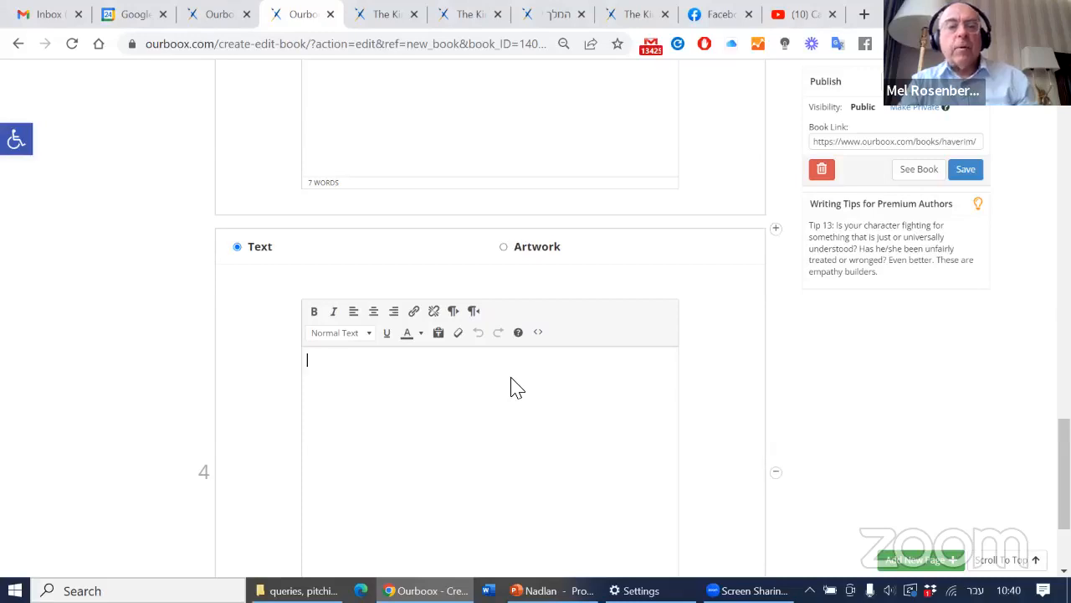
{"action": "mouse_move", "coordinate": [538, 352]}
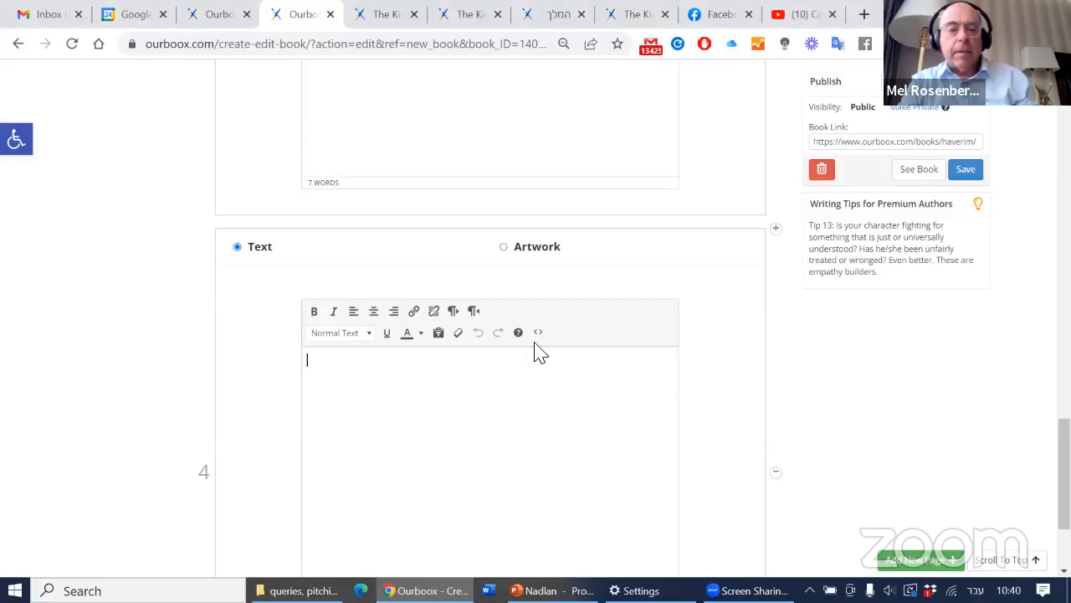
{"action": "mouse_move", "coordinate": [539, 332]}
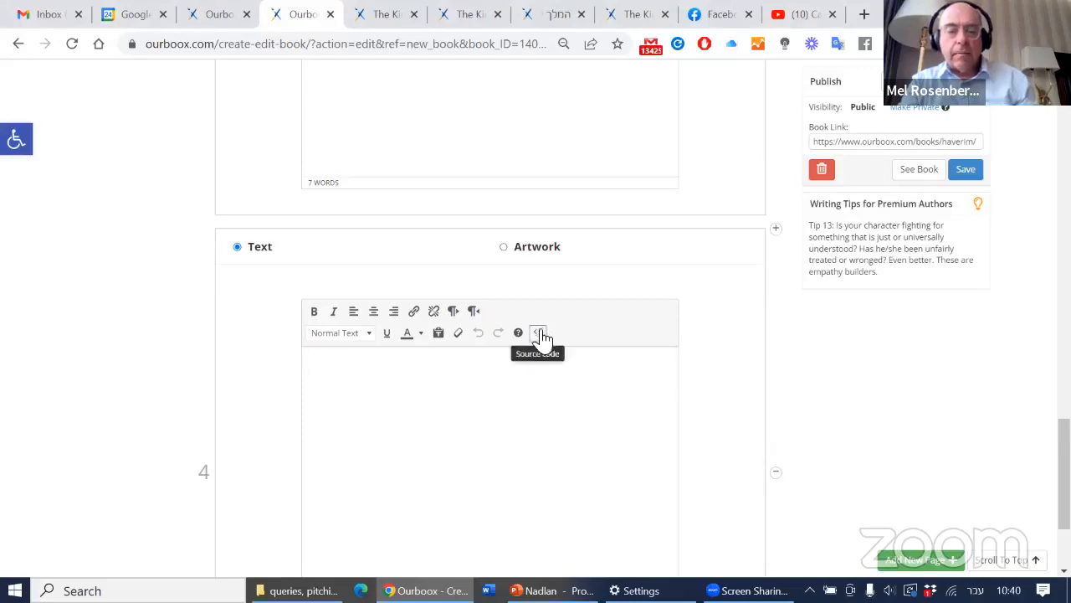
{"action": "left_click", "coordinate": [538, 332]}
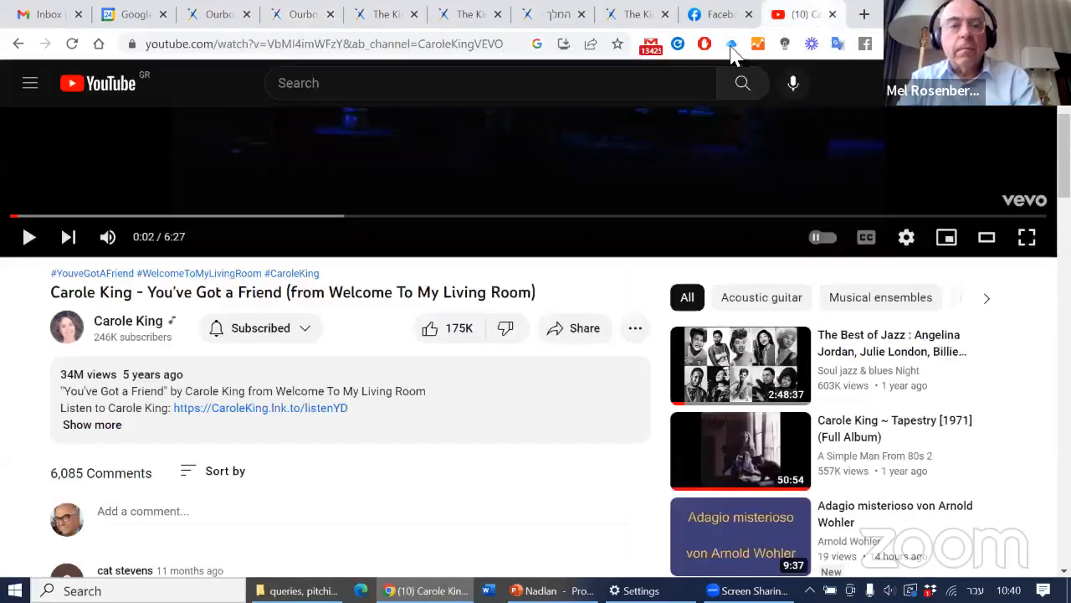
- Search Google videos for 'sunrise sunset' and open the SUNRISE SUNSET YouTube result
{"action": "left_click", "coordinate": [322, 43]}
{"action": "type", "text": "ד"}
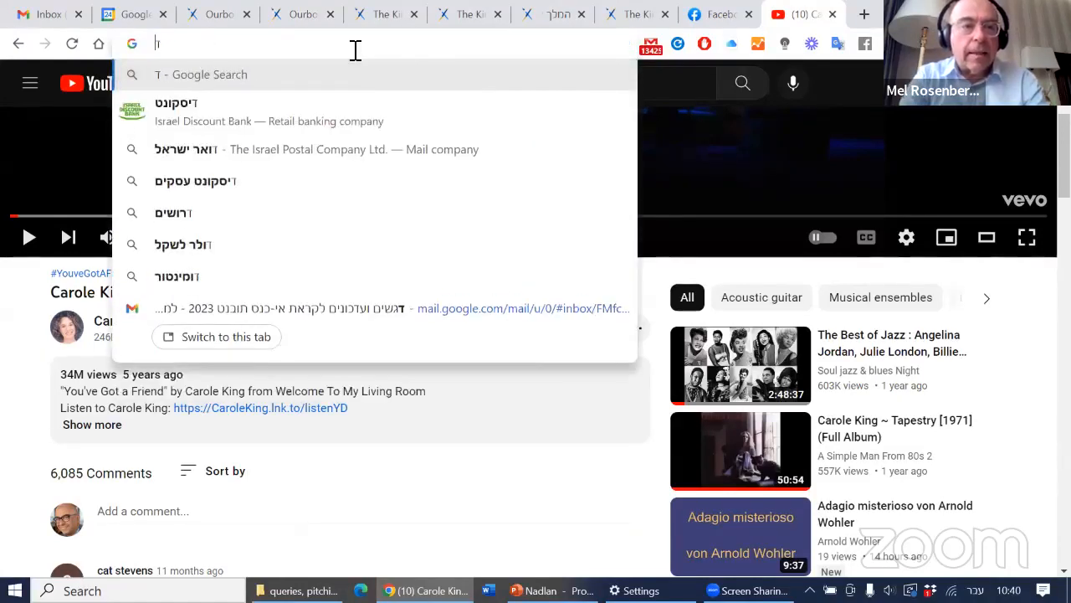
{"action": "type", "text": "Susan Burdorf"}
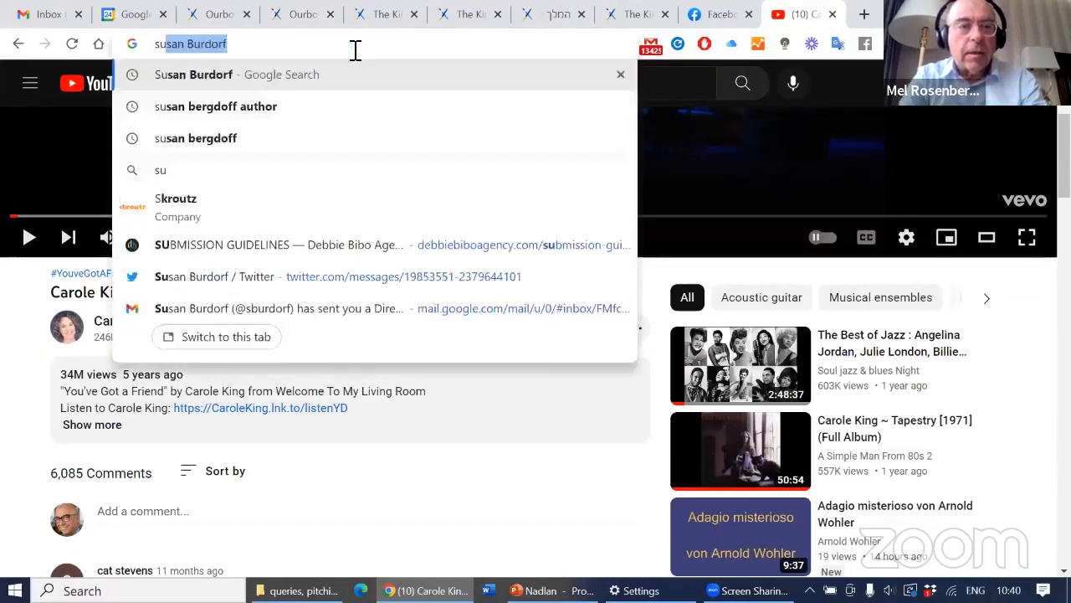
{"action": "type", "text": "sunrise sunset"}
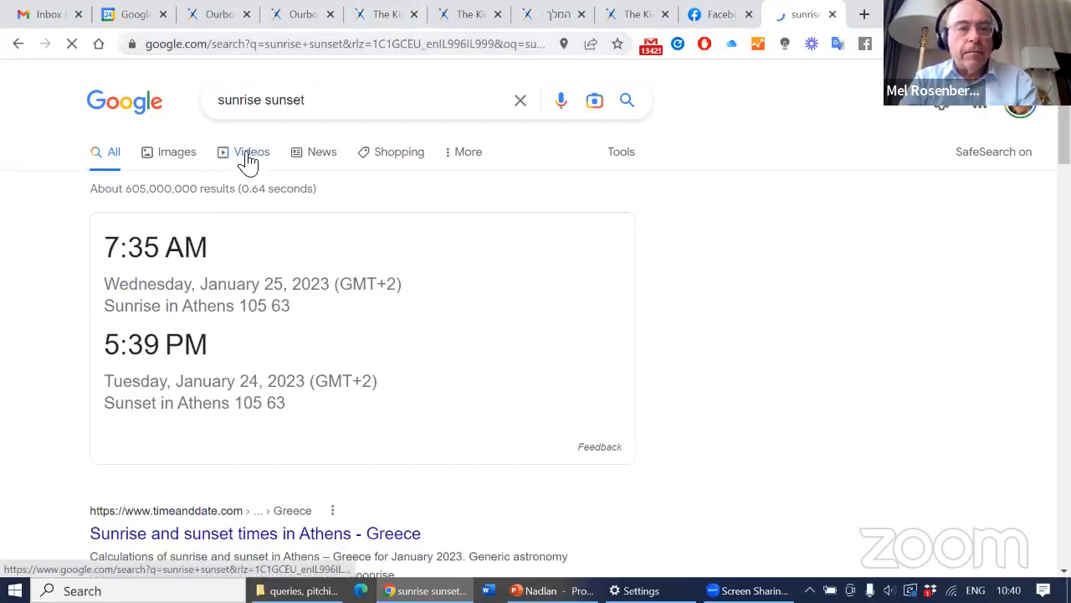
{"action": "left_click", "coordinate": [252, 152]}
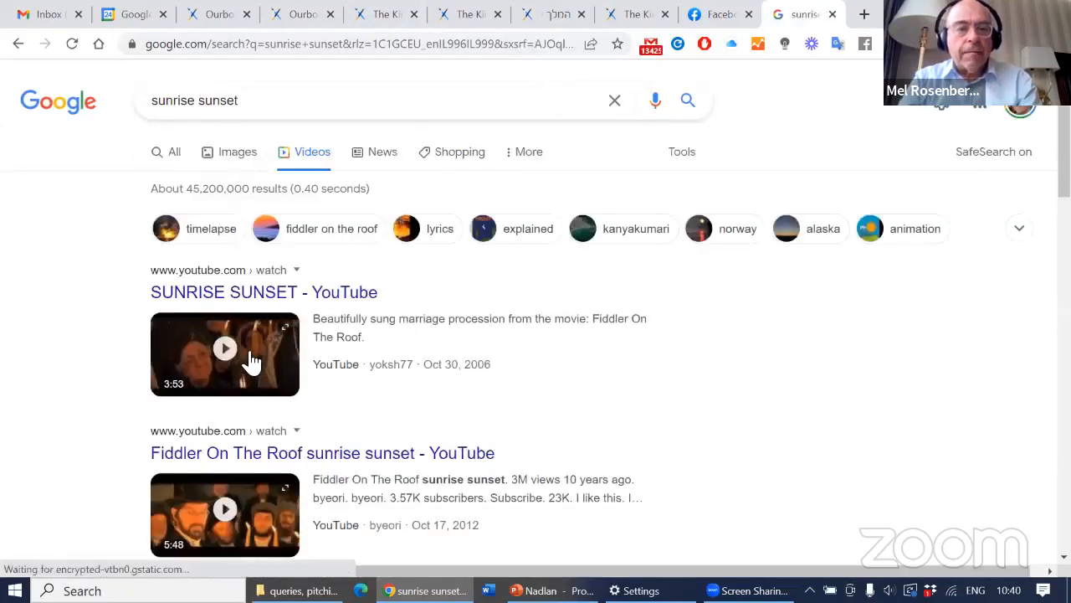
{"action": "left_click", "coordinate": [224, 348]}
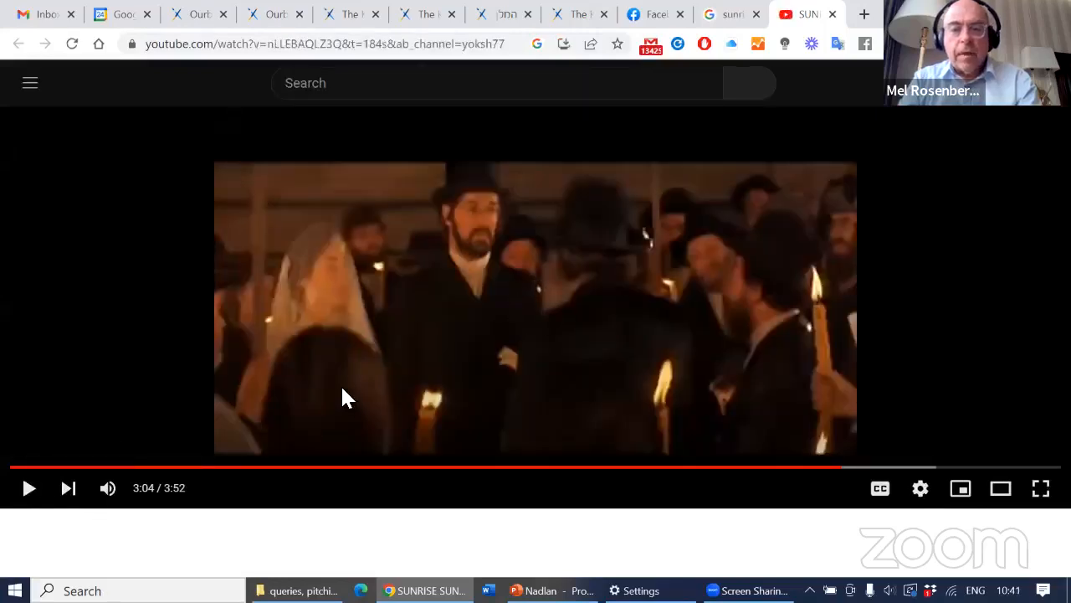
- Play and pause the Sunrise Sunset video, then open its Share options for the embed code
{"action": "left_click", "coordinate": [28, 488]}
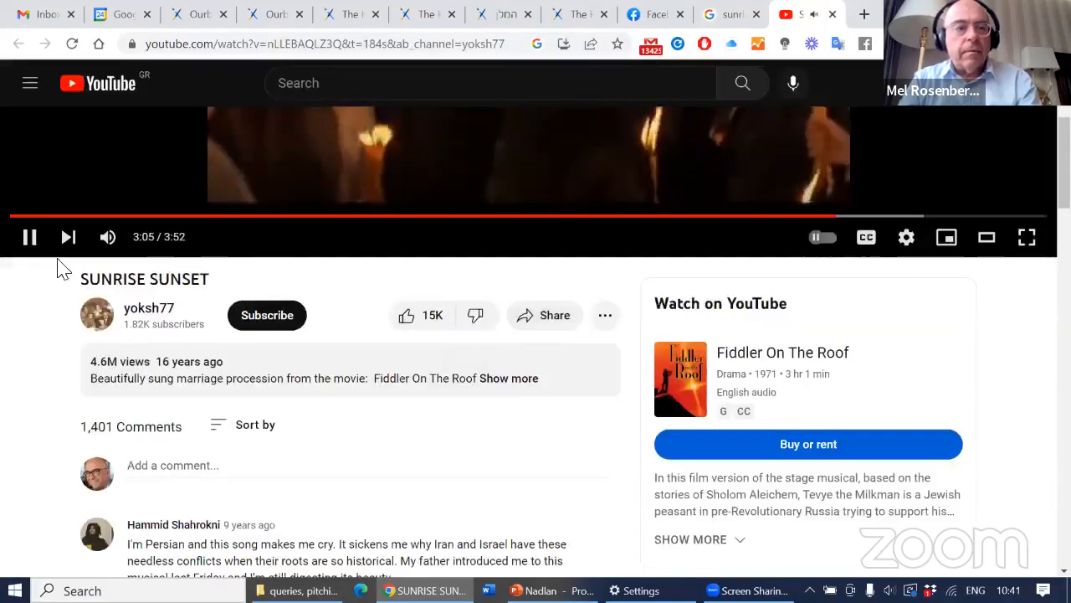
{"action": "left_click", "coordinate": [29, 237]}
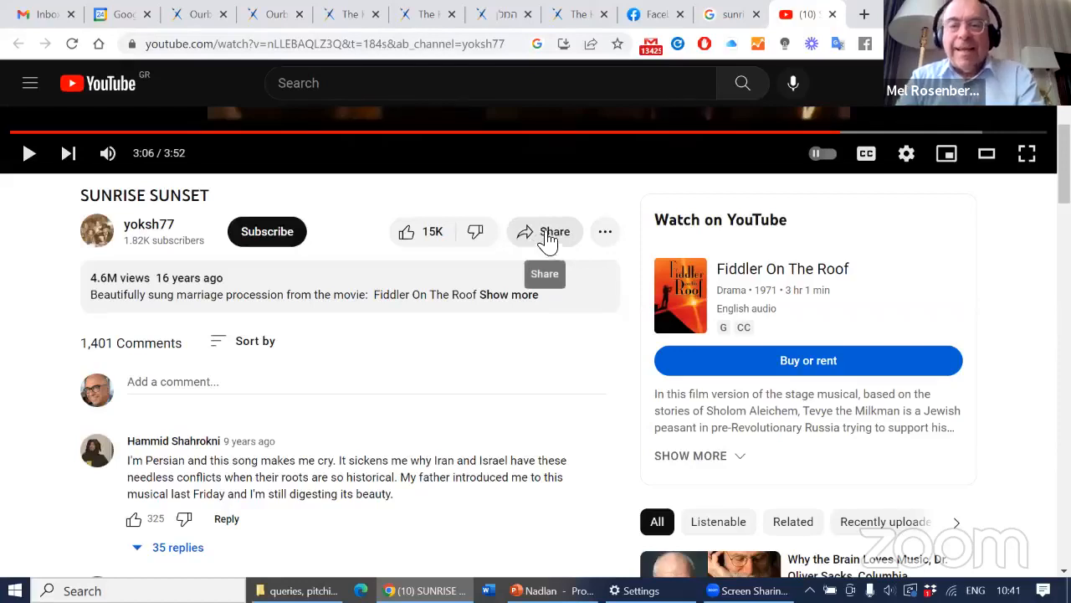
{"action": "left_click", "coordinate": [545, 232]}
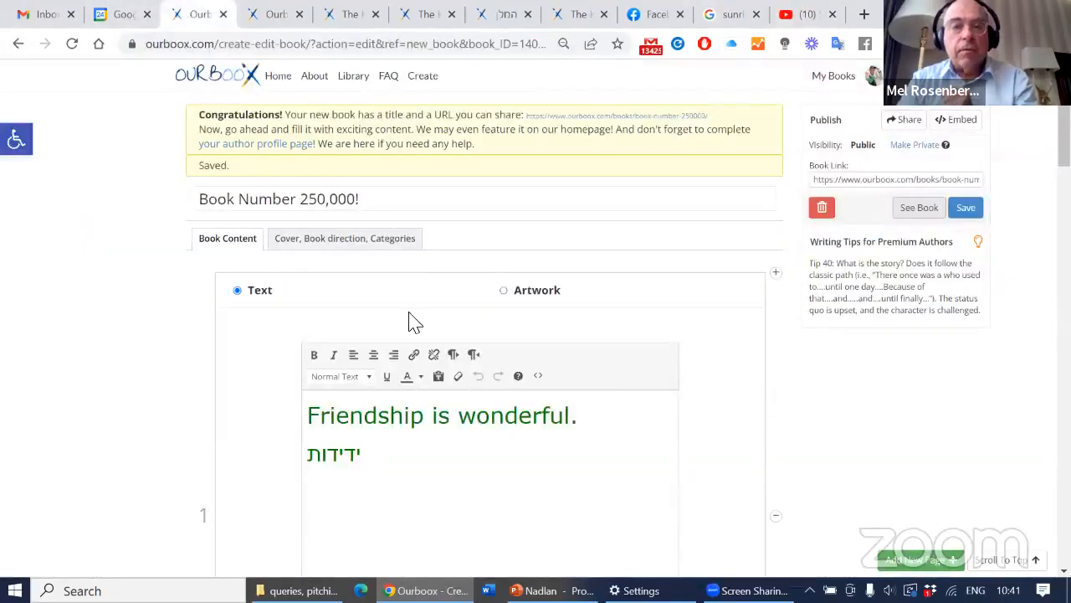
{"action": "scroll", "scroll_direction": "down", "scroll_amount": 3}
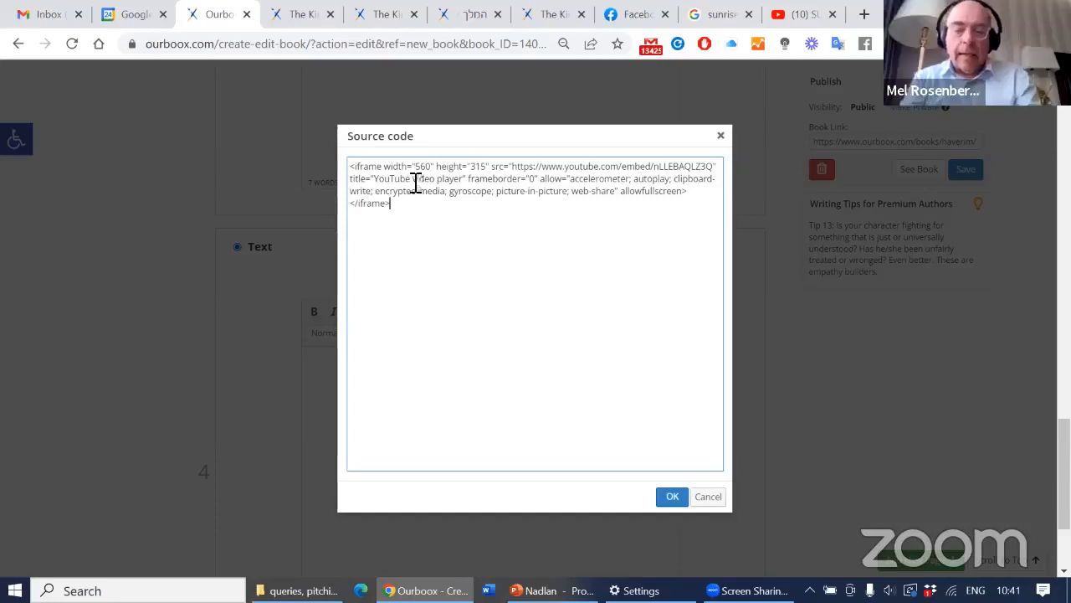
- Paste the Sunrise Sunset iframe embed code into page 4's source and confirm with OK
{"action": "left_click", "coordinate": [672, 496]}
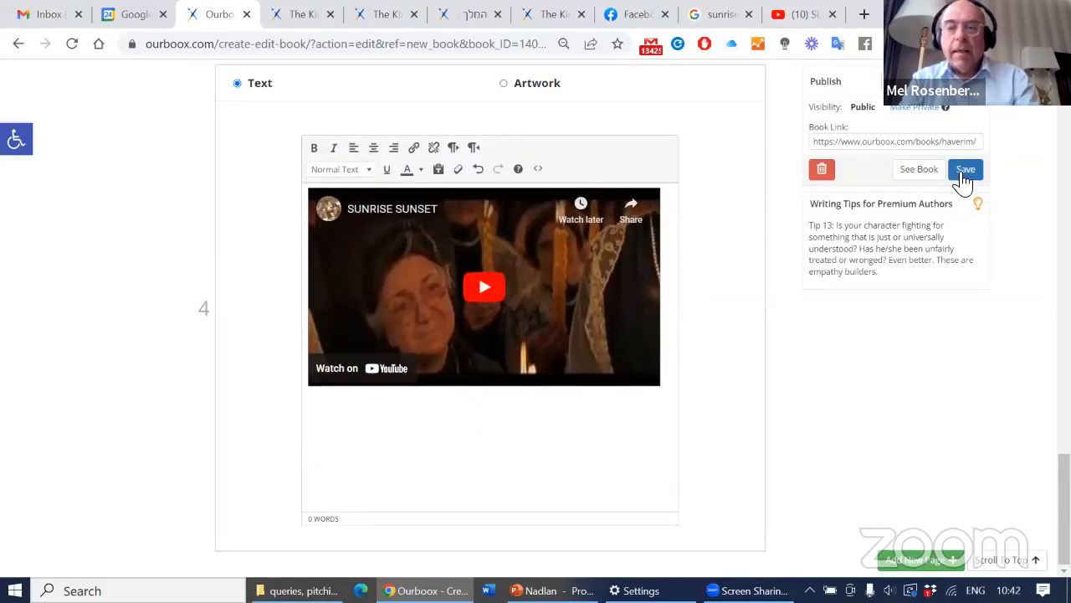
- Save the book with its video page and show the Cover, Book direction, Categories settings
{"action": "left_click", "coordinate": [965, 169]}
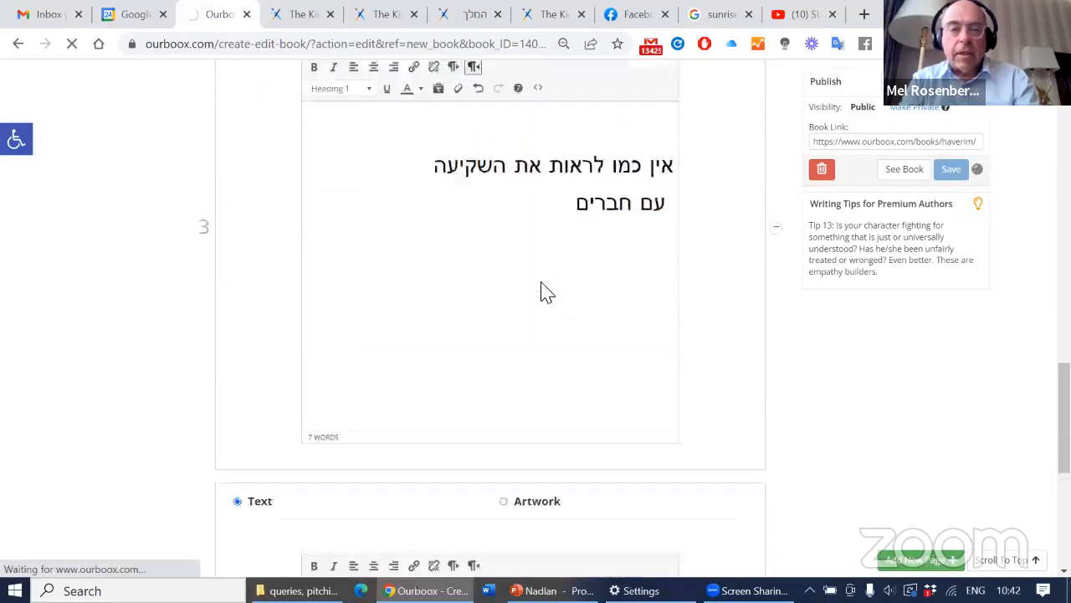
{"action": "scroll", "scroll_direction": "up", "scroll_amount": 3}
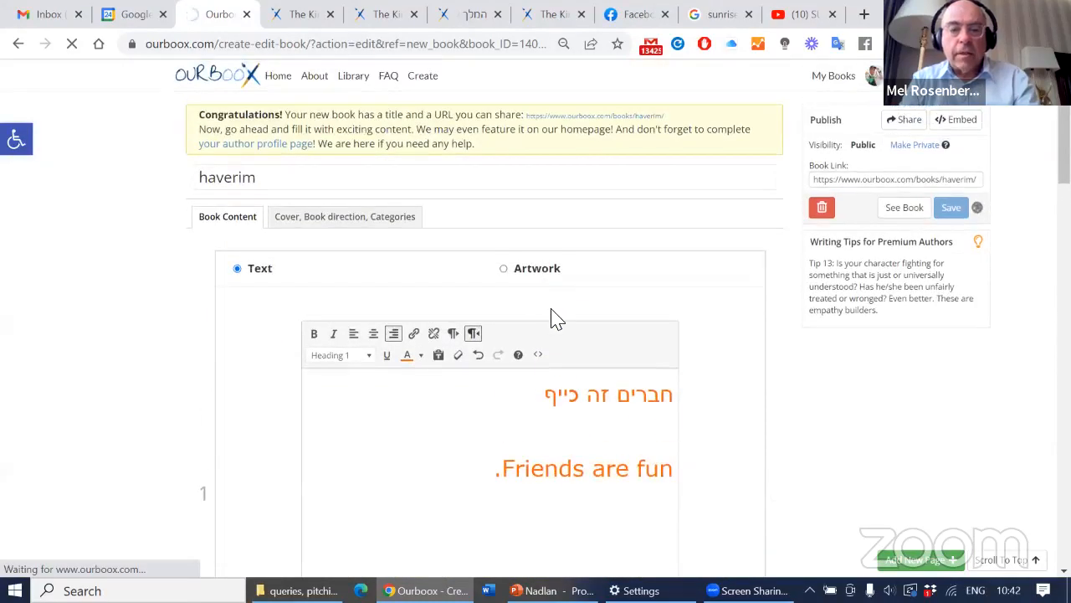
{"action": "left_click", "coordinate": [950, 207]}
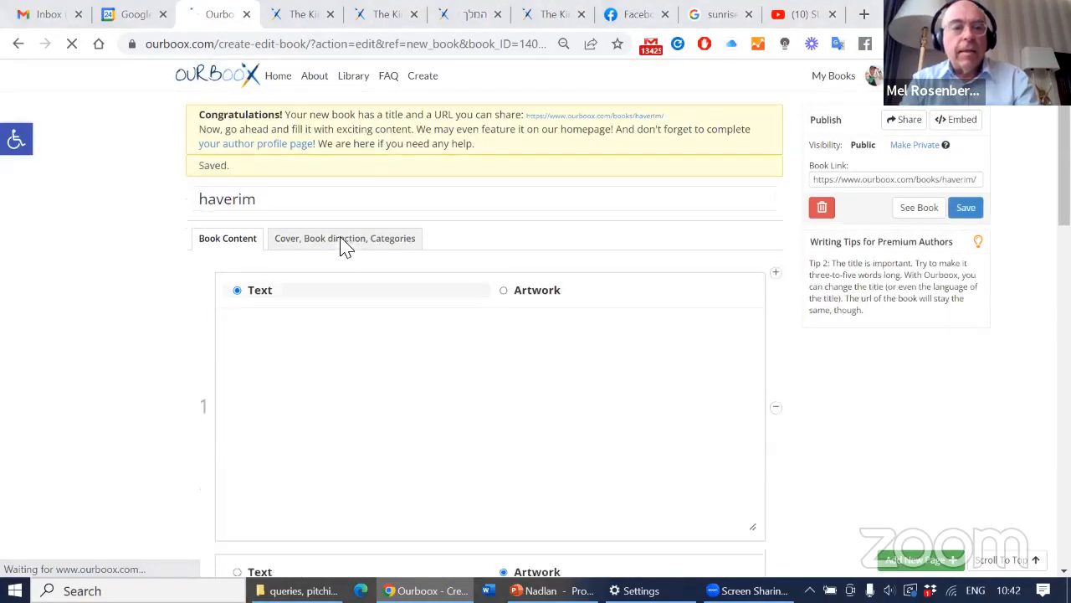
{"action": "left_click", "coordinate": [344, 237]}
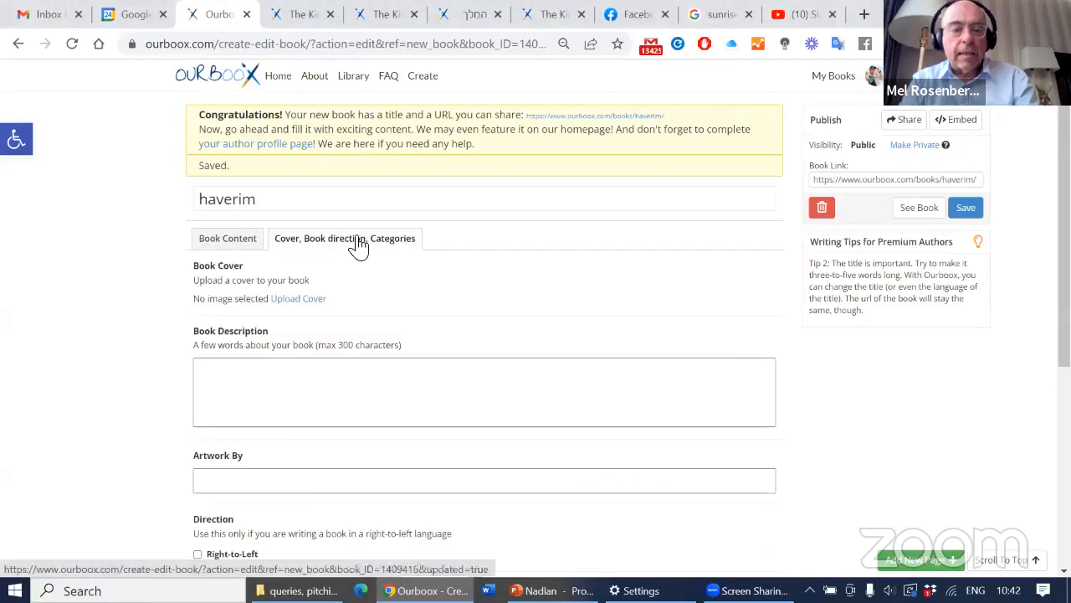
- Set the yogurt-82 dancing-mice illustration from the Media Library as the book cover
{"action": "scroll", "scroll_direction": "down", "scroll_amount": 3}
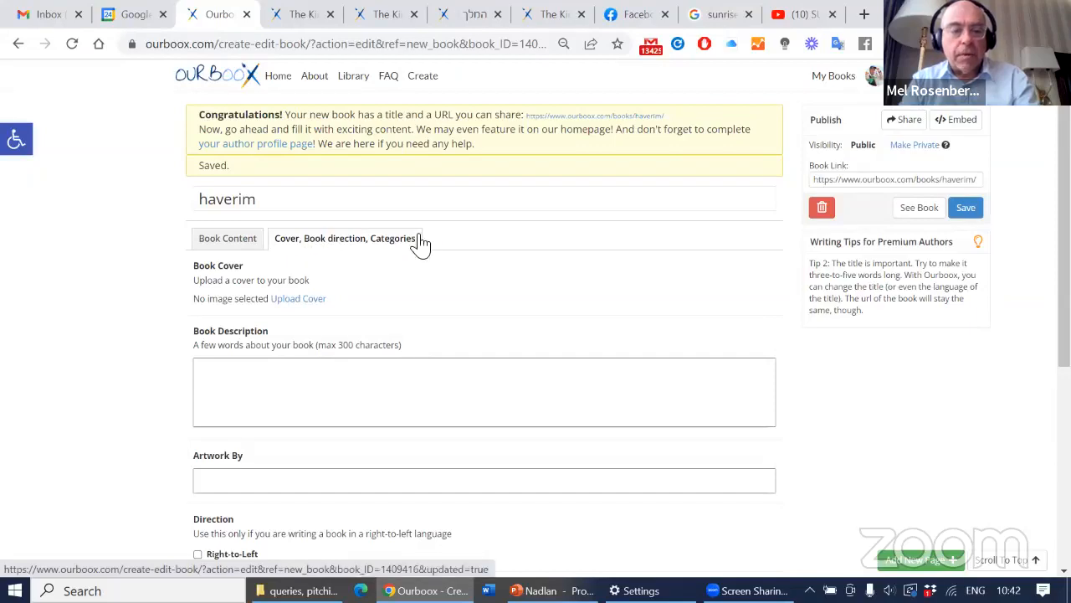
{"action": "left_click", "coordinate": [298, 298]}
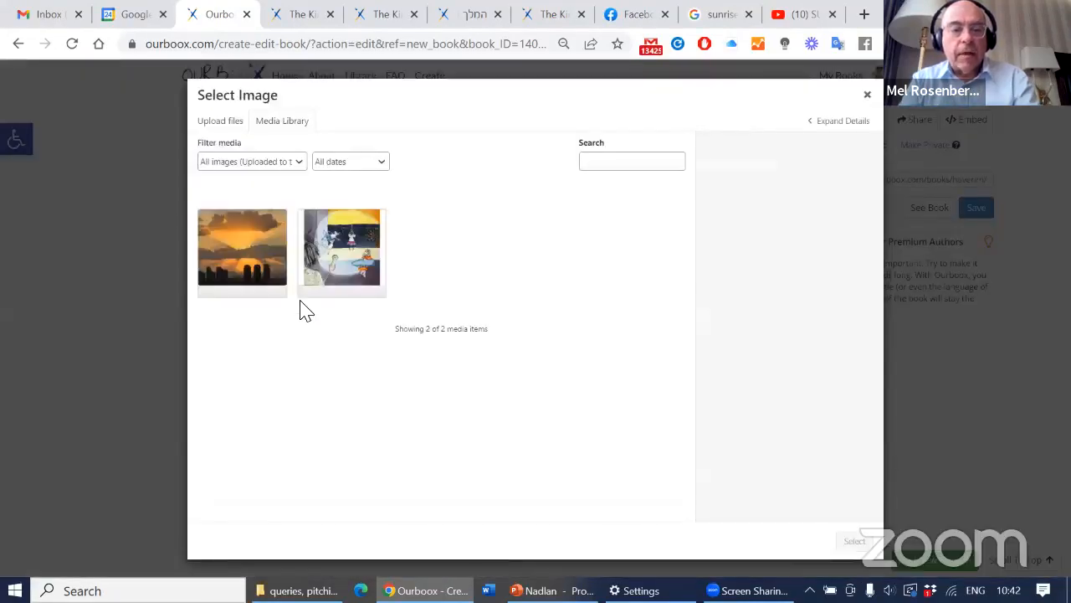
{"action": "left_click", "coordinate": [341, 251]}
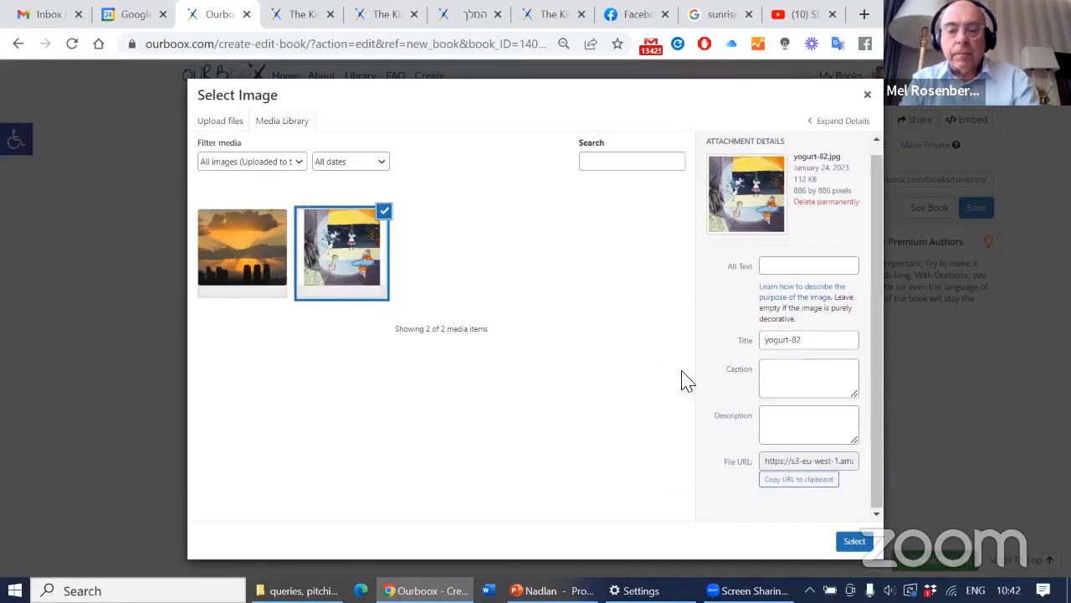
{"action": "mouse_move", "coordinate": [611, 444]}
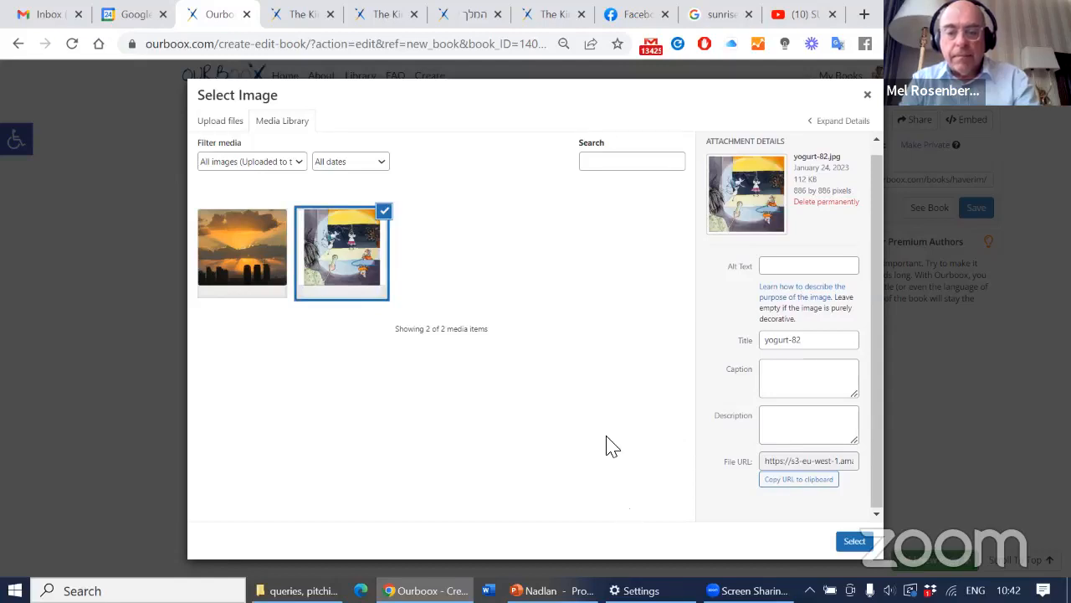
{"action": "left_click", "coordinate": [853, 541]}
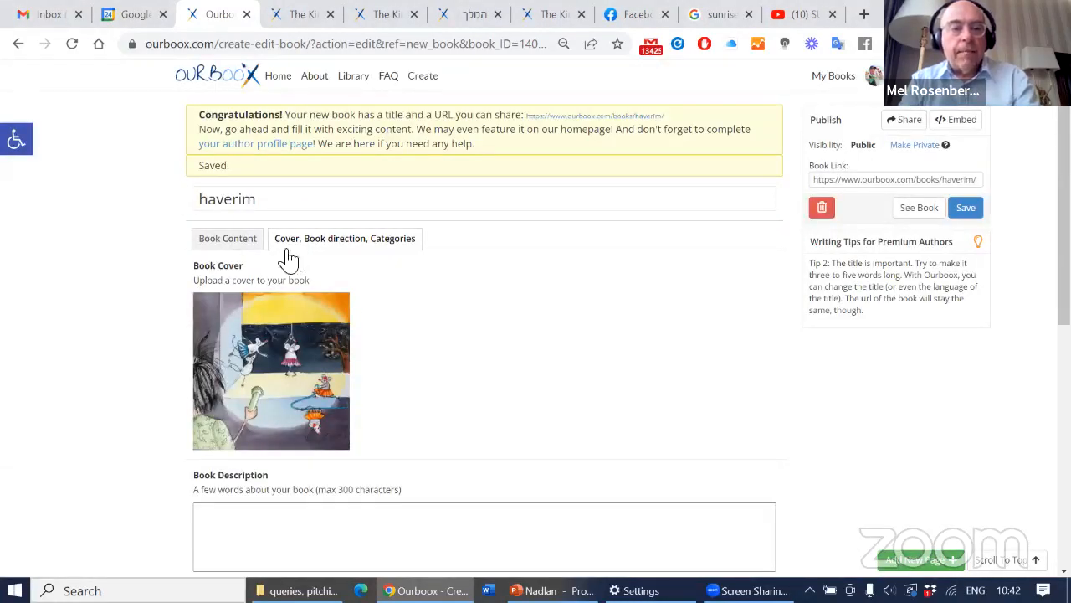
{"action": "scroll", "scroll_direction": "down", "scroll_amount": 3}
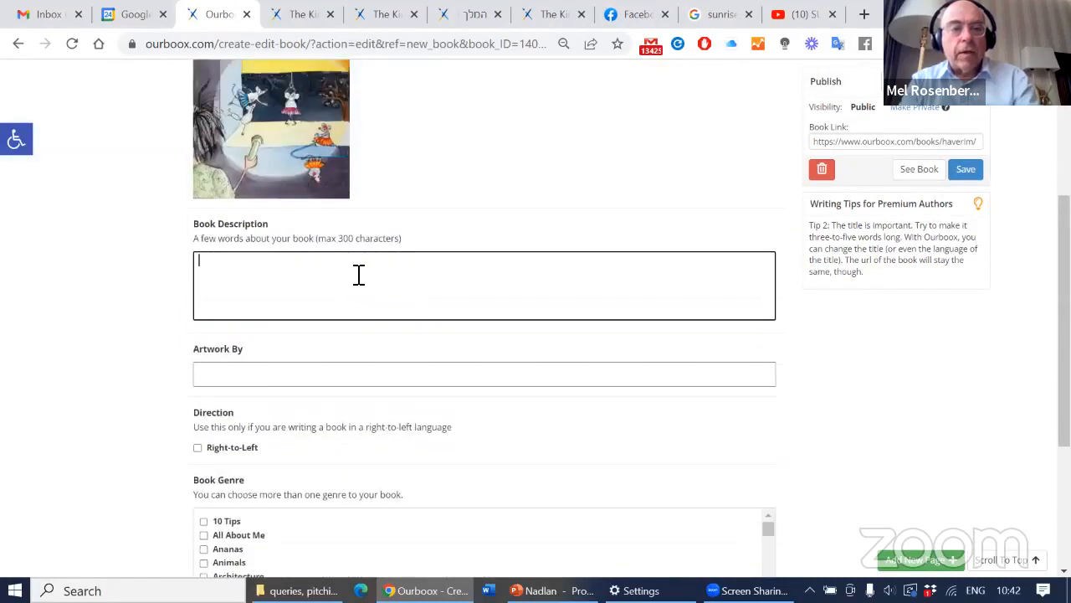
{"action": "scroll", "scroll_direction": "down", "scroll_amount": 3}
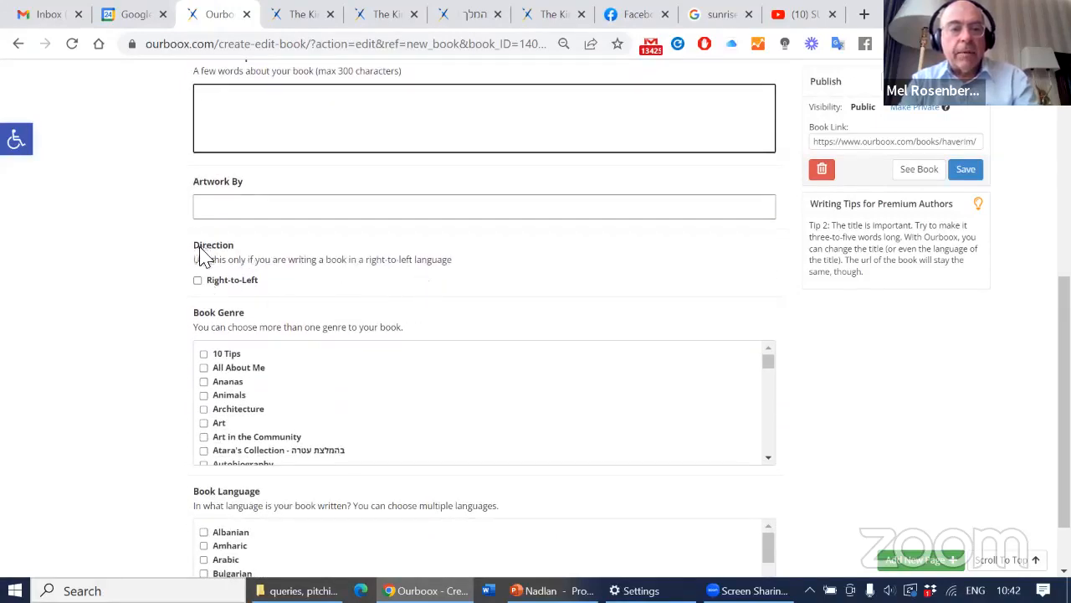
{"action": "left_click", "coordinate": [198, 280]}
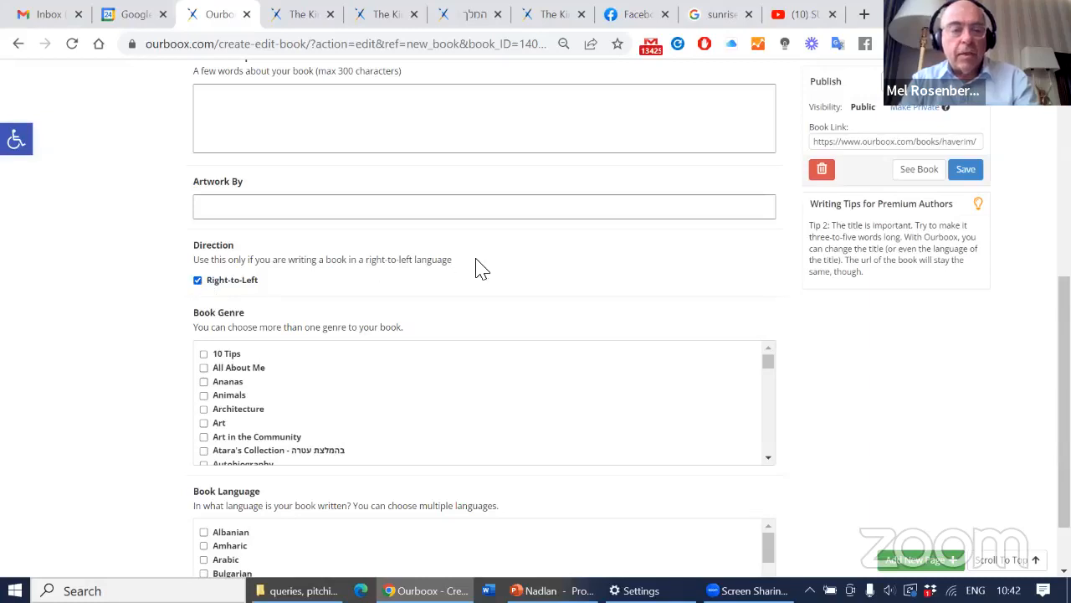
{"action": "scroll", "scroll_direction": "down", "scroll_amount": 3}
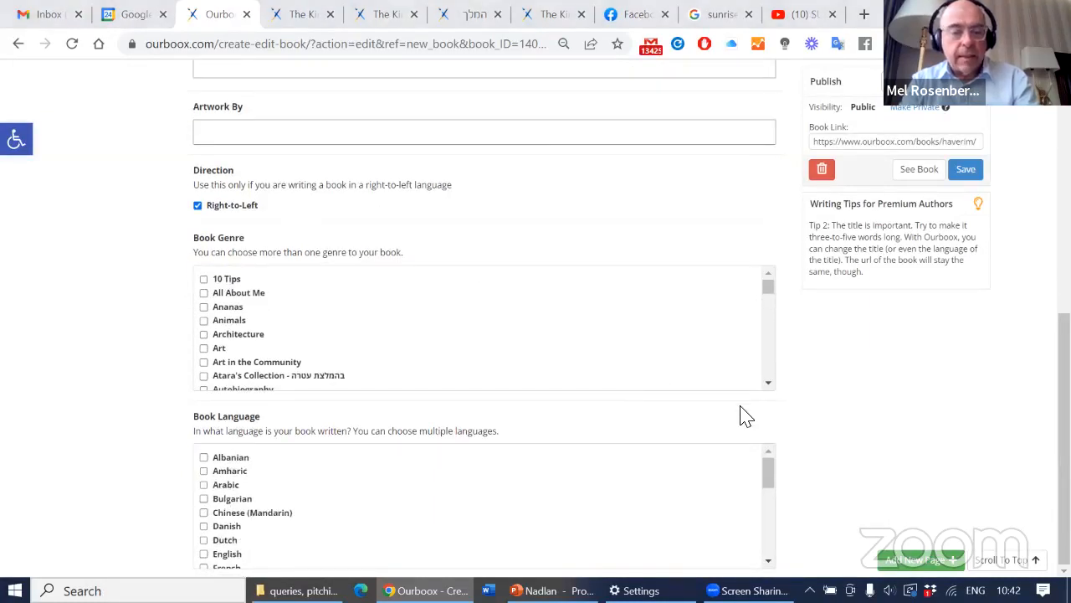
{"action": "scroll", "scroll_direction": "down", "scroll_amount": 3}
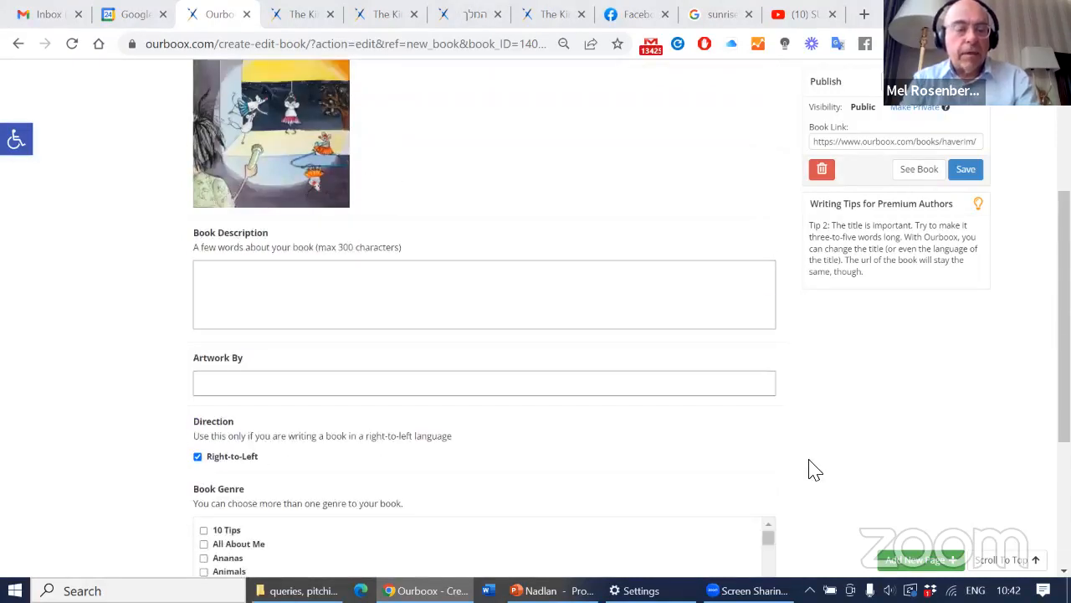
{"action": "left_click", "coordinate": [965, 169]}
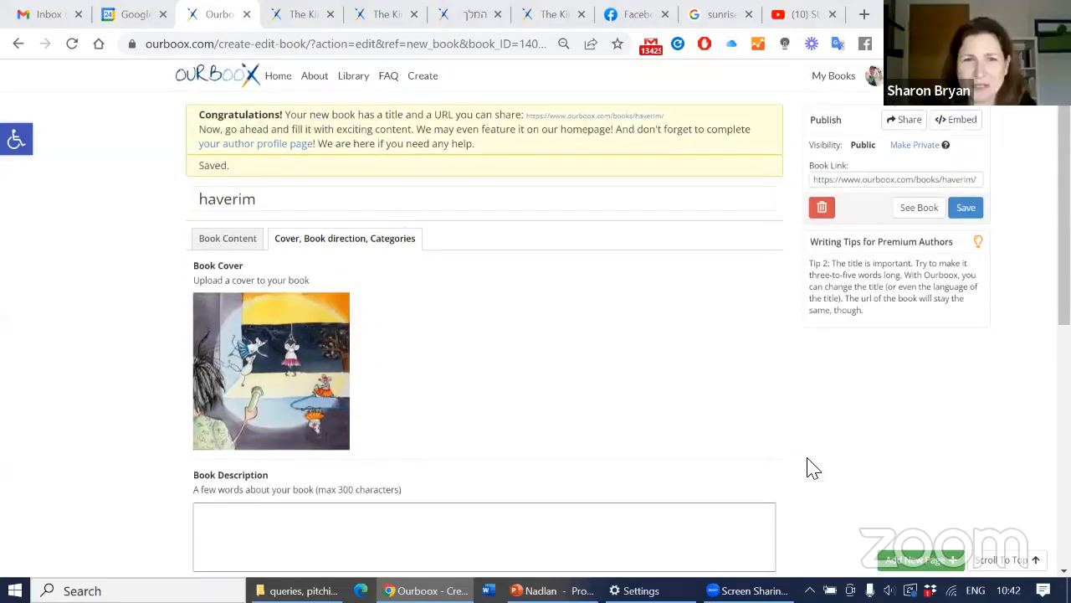
{"action": "mouse_move", "coordinate": [799, 243]}
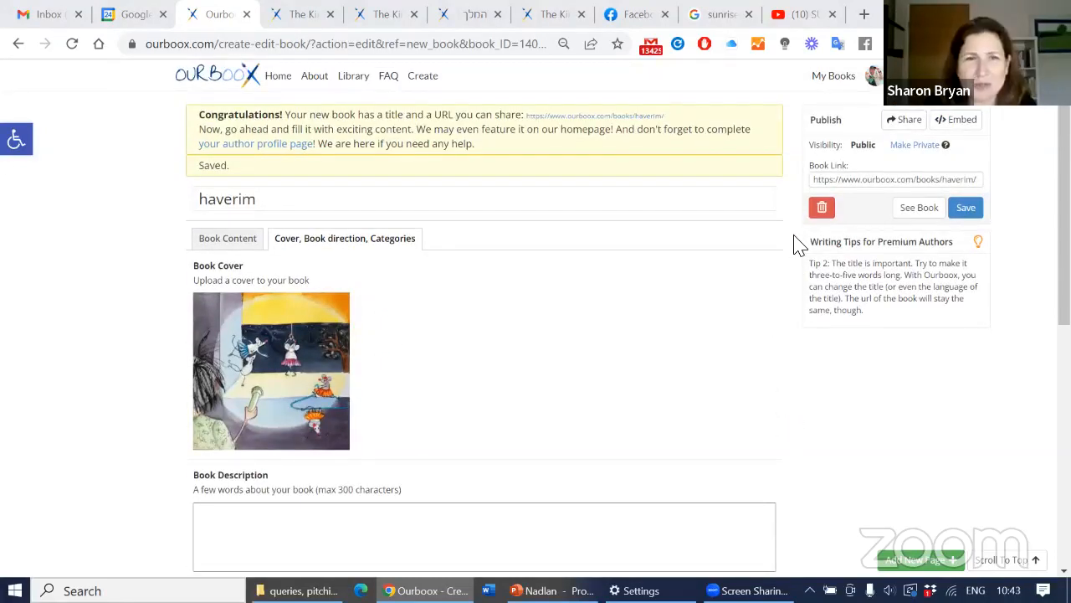
{"action": "mouse_move", "coordinate": [770, 532]}
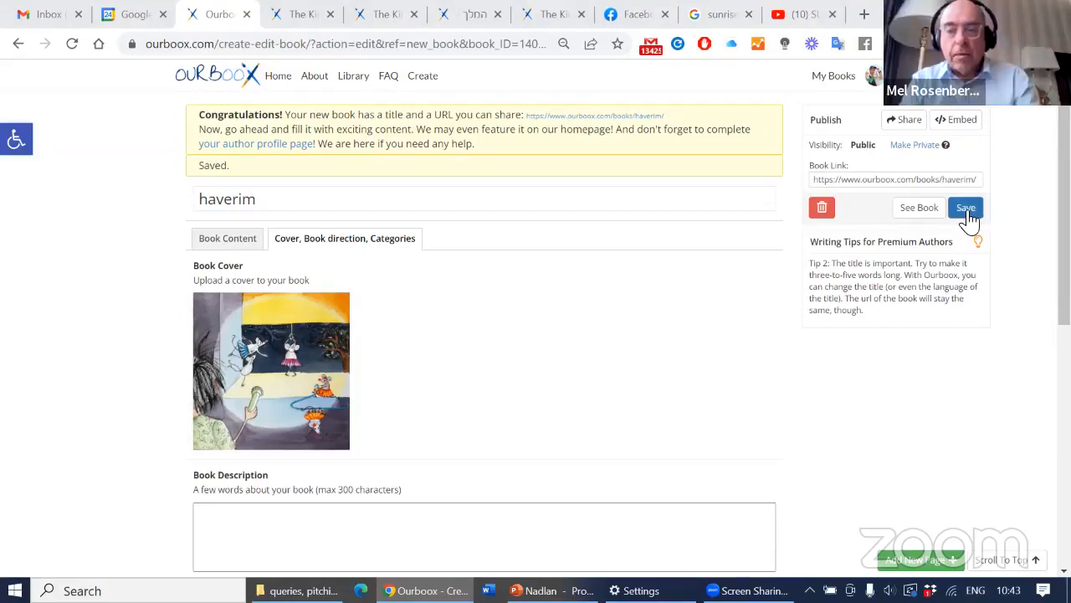
{"action": "left_click", "coordinate": [965, 207]}
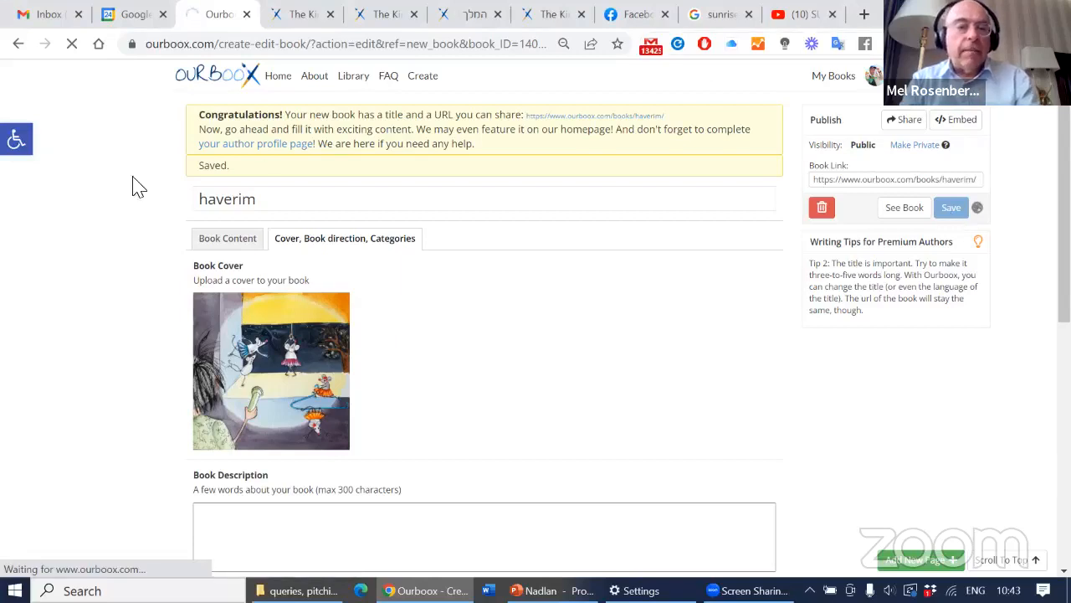
- Replace the book title 'haverim' with the Hebrew 'חברים' and save
{"action": "double_click", "coordinate": [226, 198]}
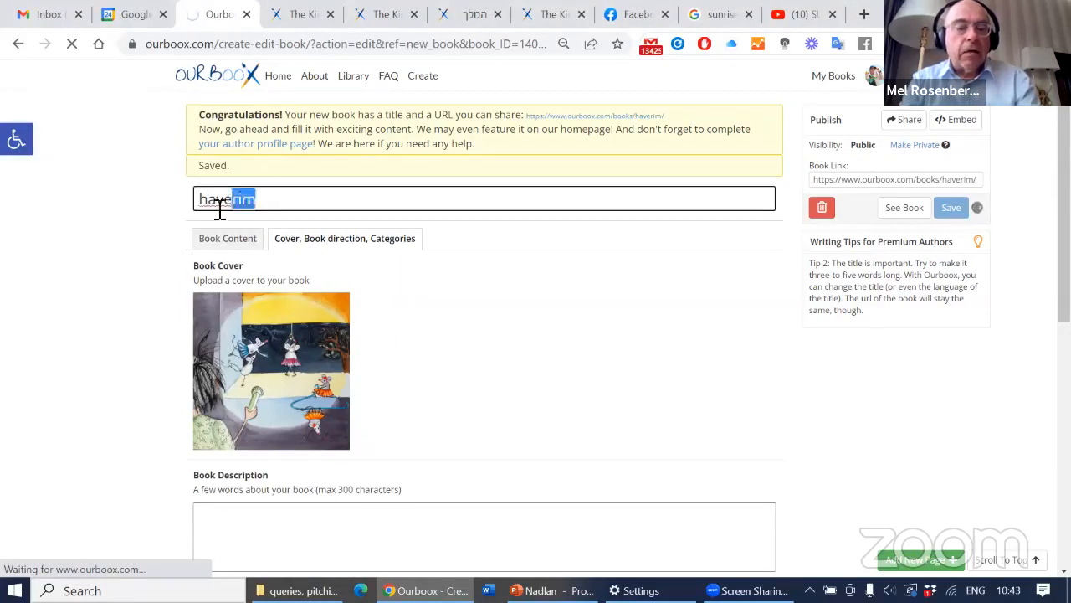
{"action": "triple_click", "coordinate": [226, 198]}
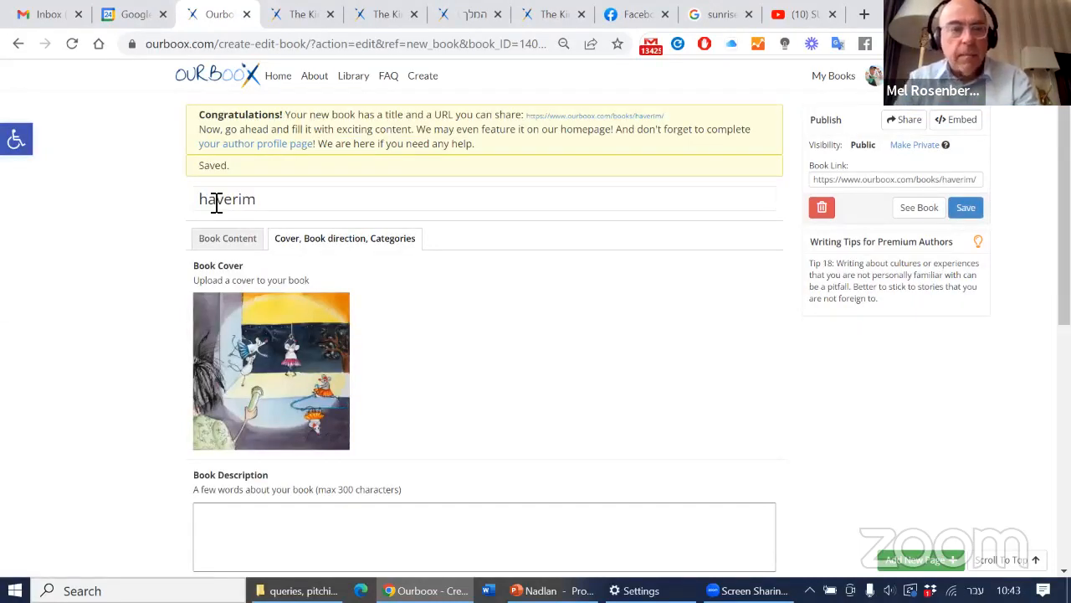
{"action": "triple_click", "coordinate": [226, 198]}
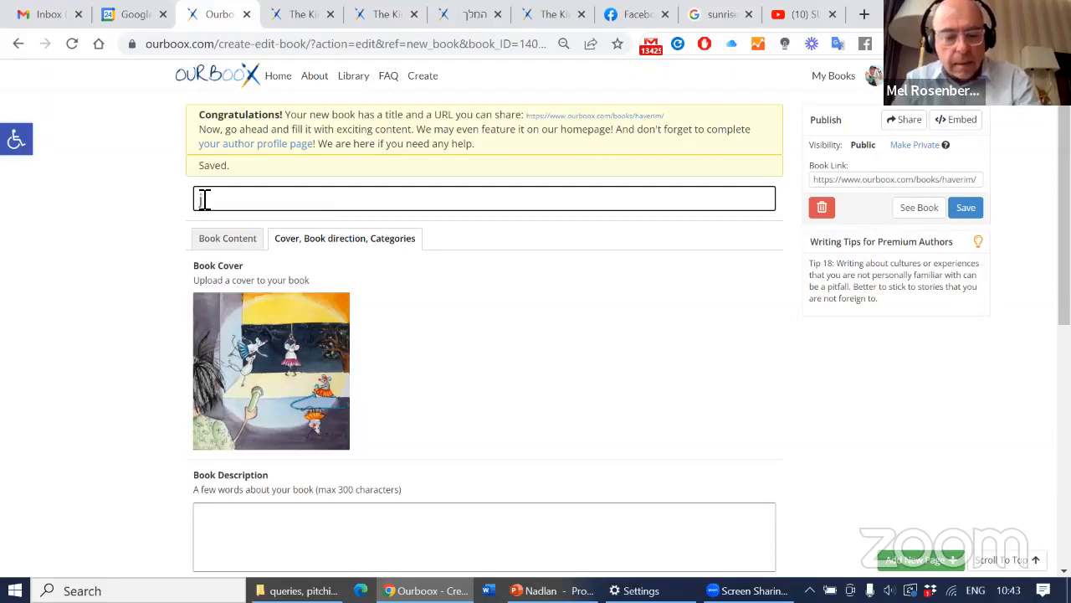
{"action": "type", "text": "rho"}
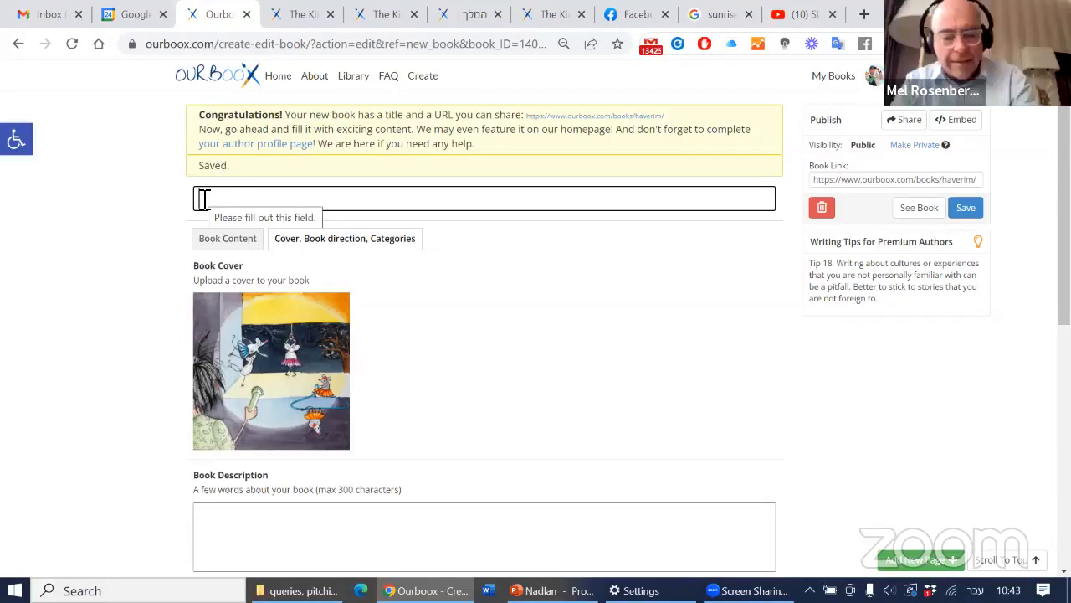
{"action": "type", "text": "han"}
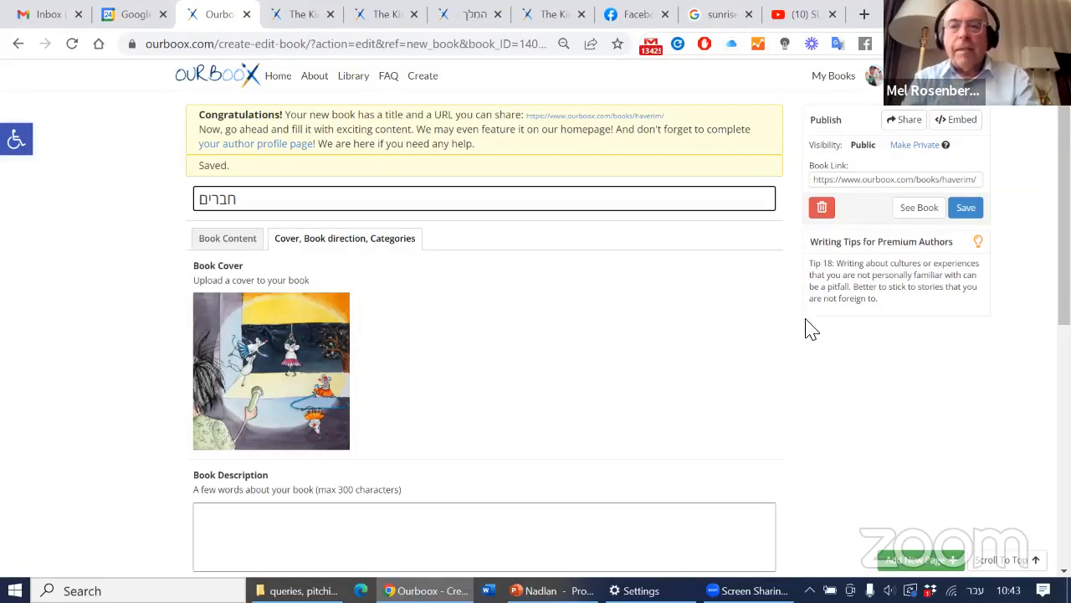
{"action": "left_click", "coordinate": [966, 207]}
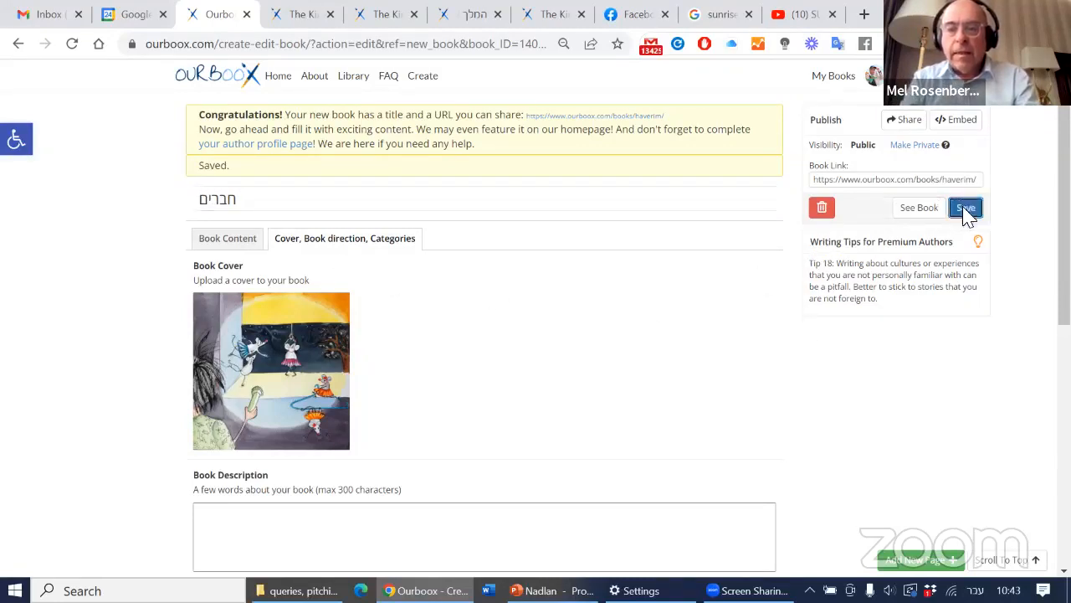
{"action": "left_click", "coordinate": [965, 208]}
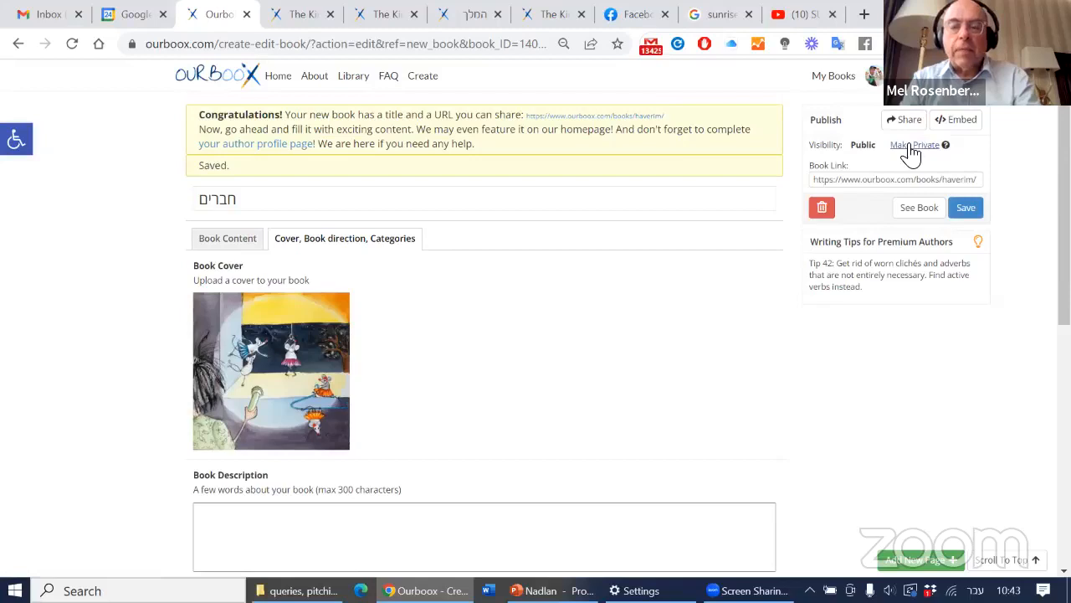
- Make the book private and check its private link, then republish it and save
{"action": "left_click", "coordinate": [966, 206]}
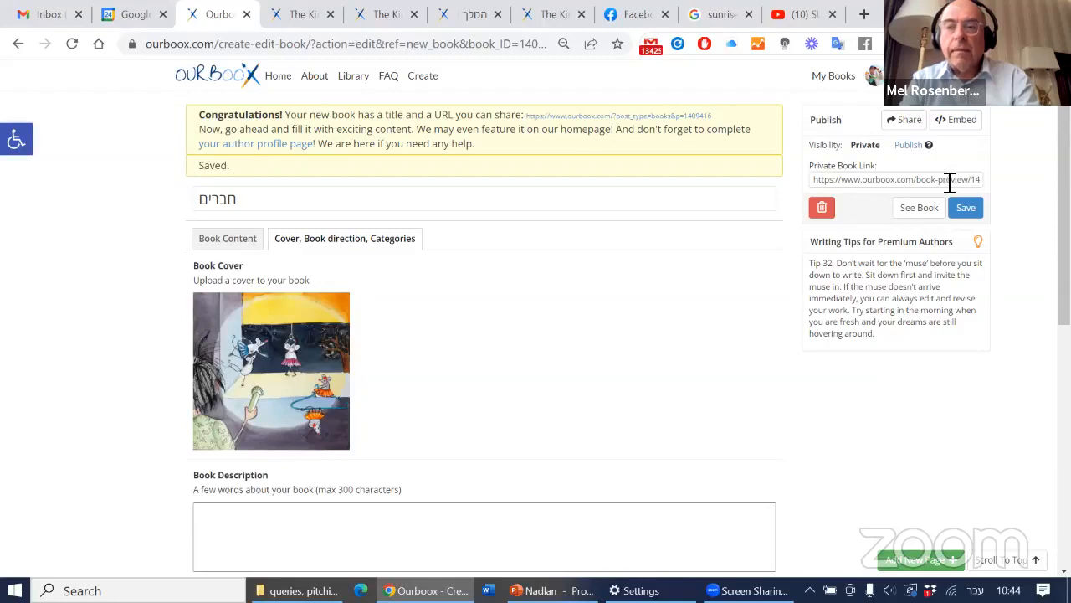
{"action": "left_click", "coordinate": [894, 179]}
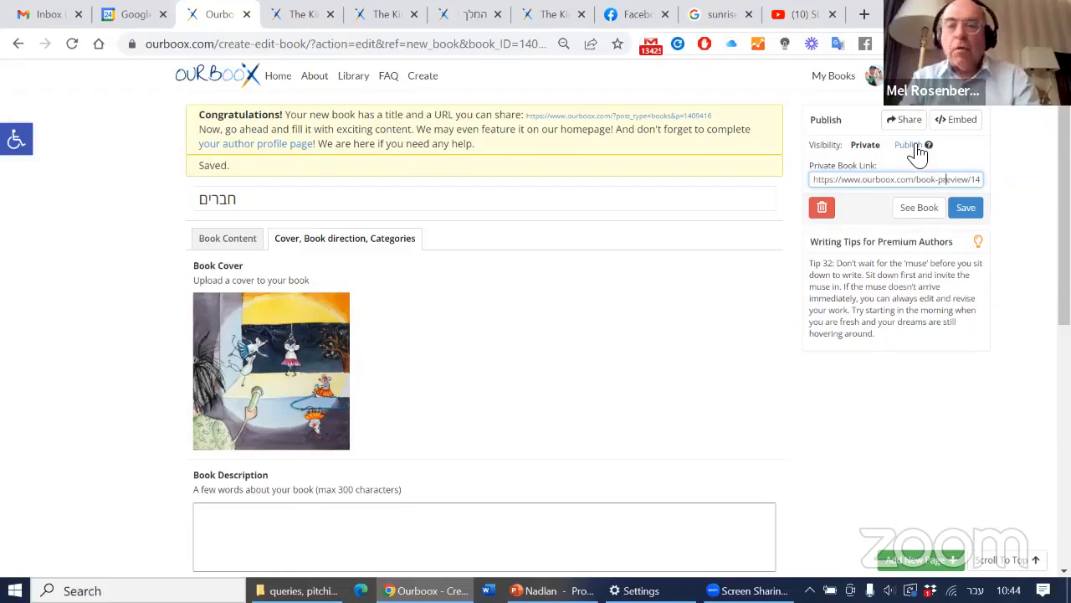
{"action": "left_click", "coordinate": [907, 145]}
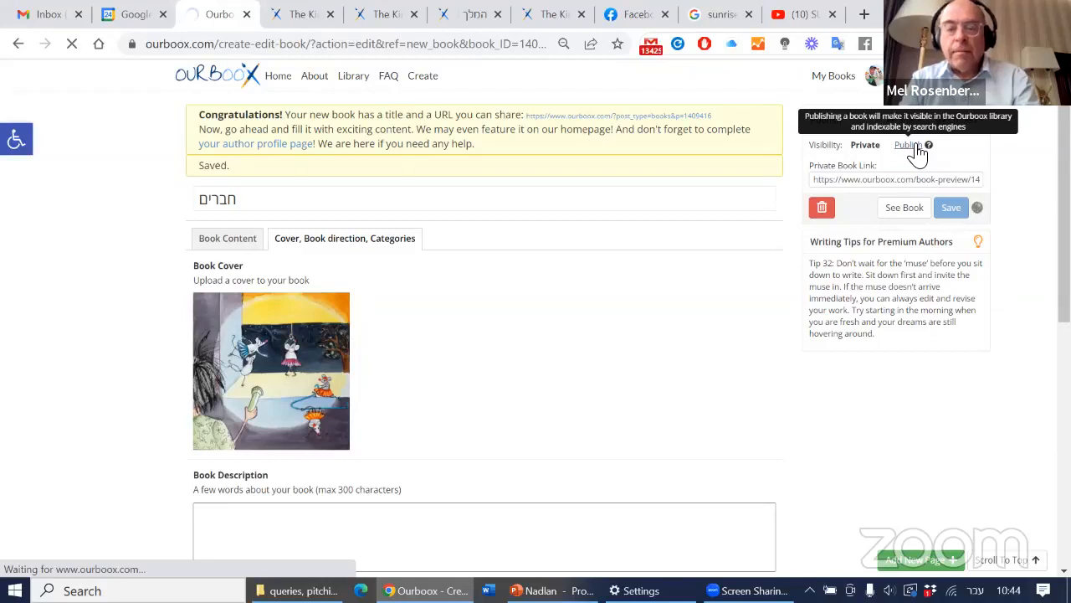
{"action": "left_click", "coordinate": [909, 144]}
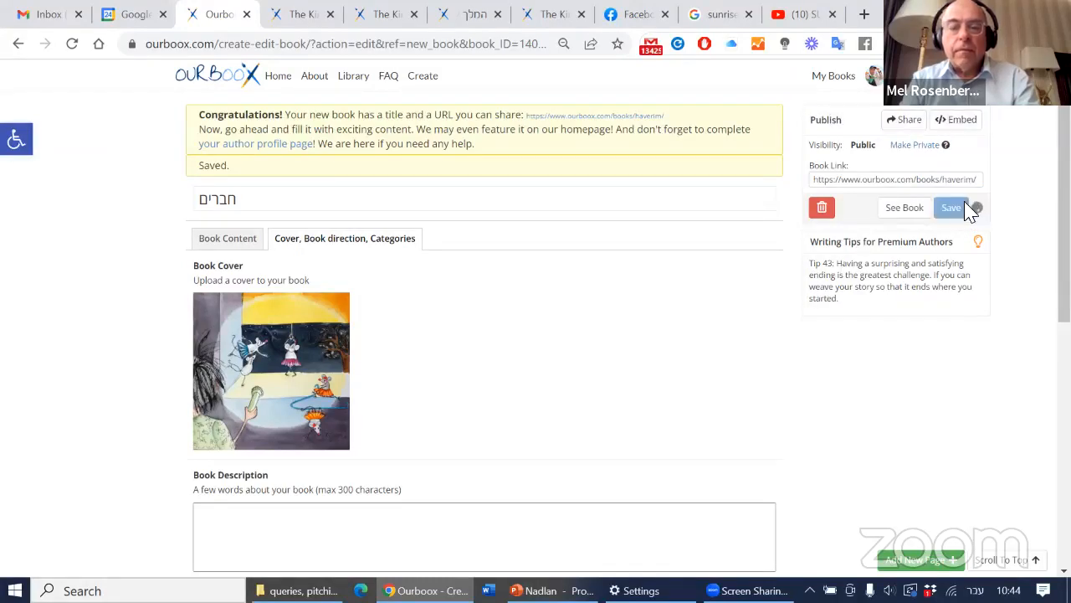
{"action": "left_click", "coordinate": [952, 208]}
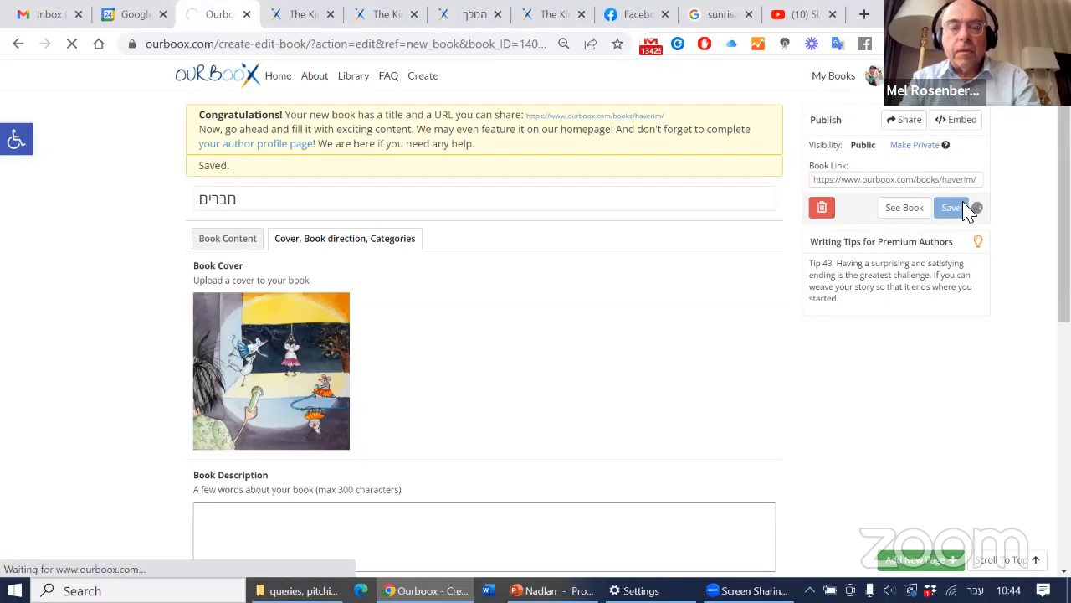
{"action": "left_click", "coordinate": [951, 208]}
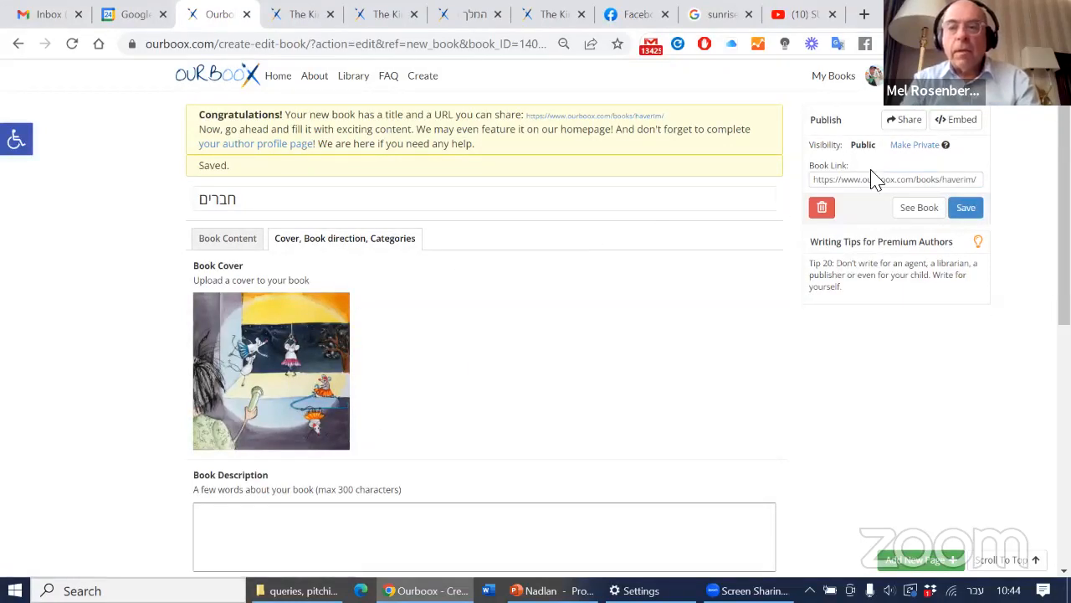
{"action": "scroll", "scroll_direction": "down", "scroll_amount": 3}
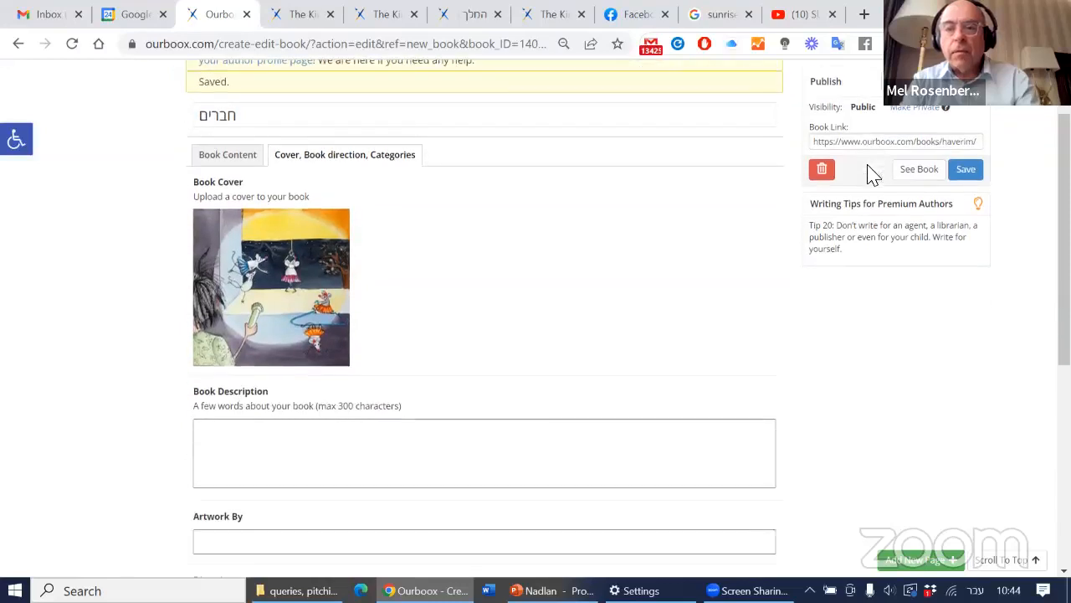
- Open the book in its reader, flip to the video page, then play and pause Sunrise Sunset at 0:04
{"action": "left_click", "coordinate": [919, 169]}
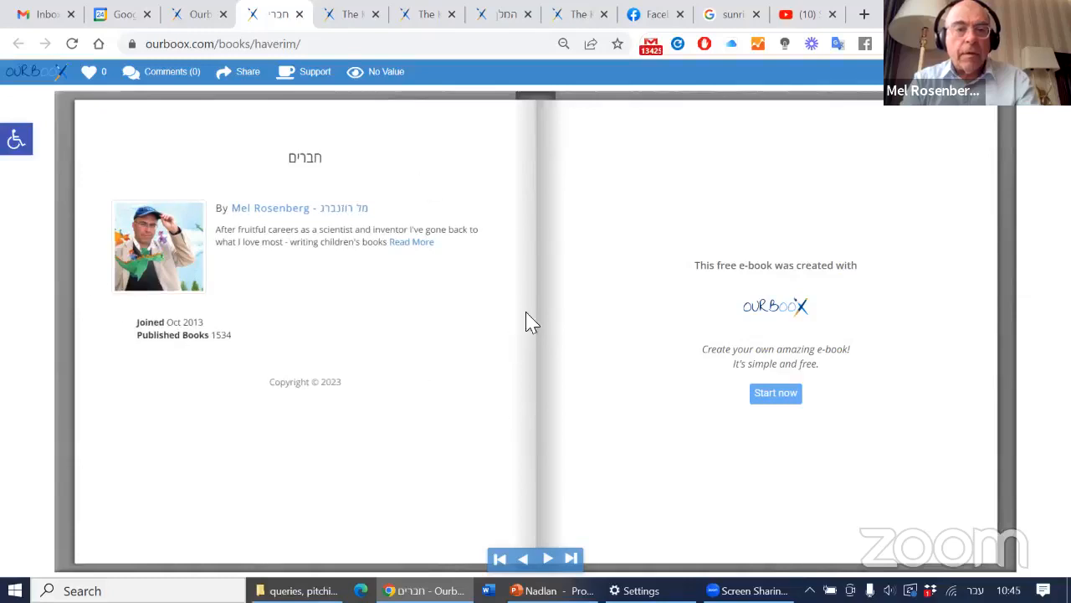
{"action": "mouse_move", "coordinate": [868, 209]}
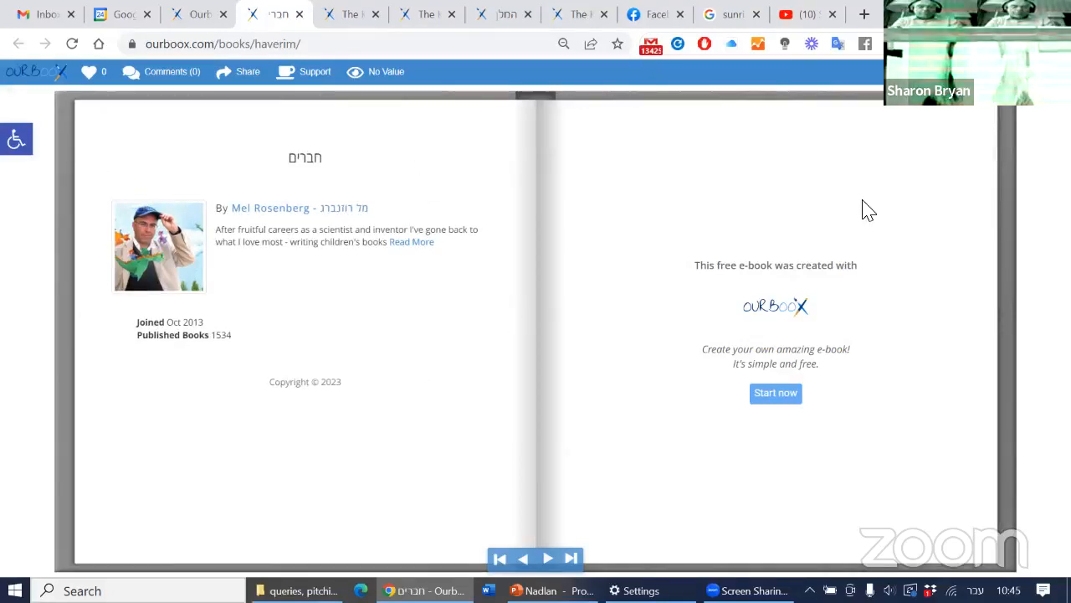
{"action": "left_click", "coordinate": [548, 559]}
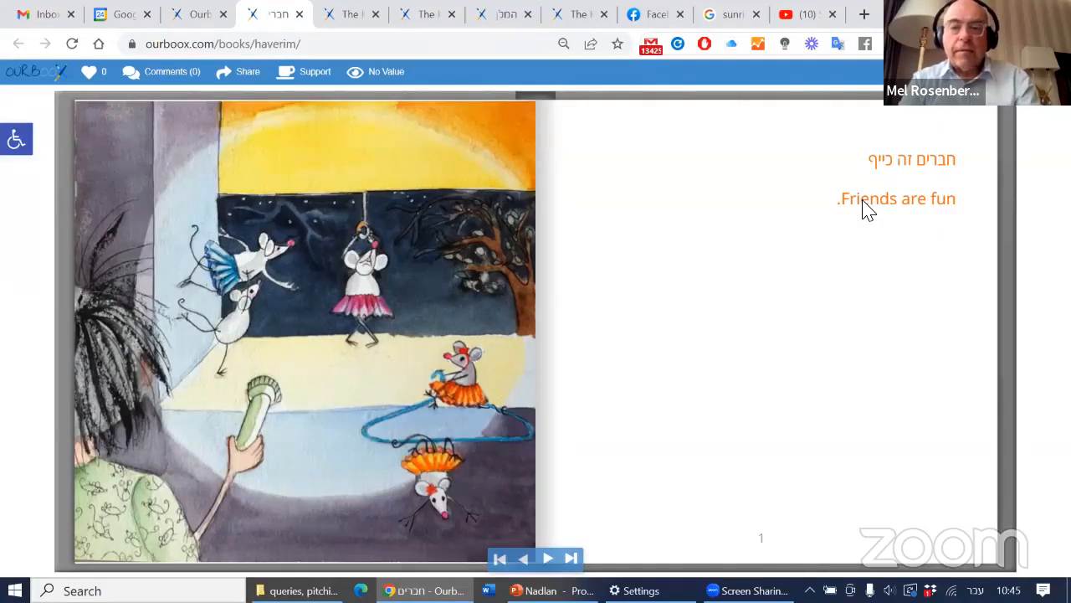
{"action": "left_click", "coordinate": [548, 559]}
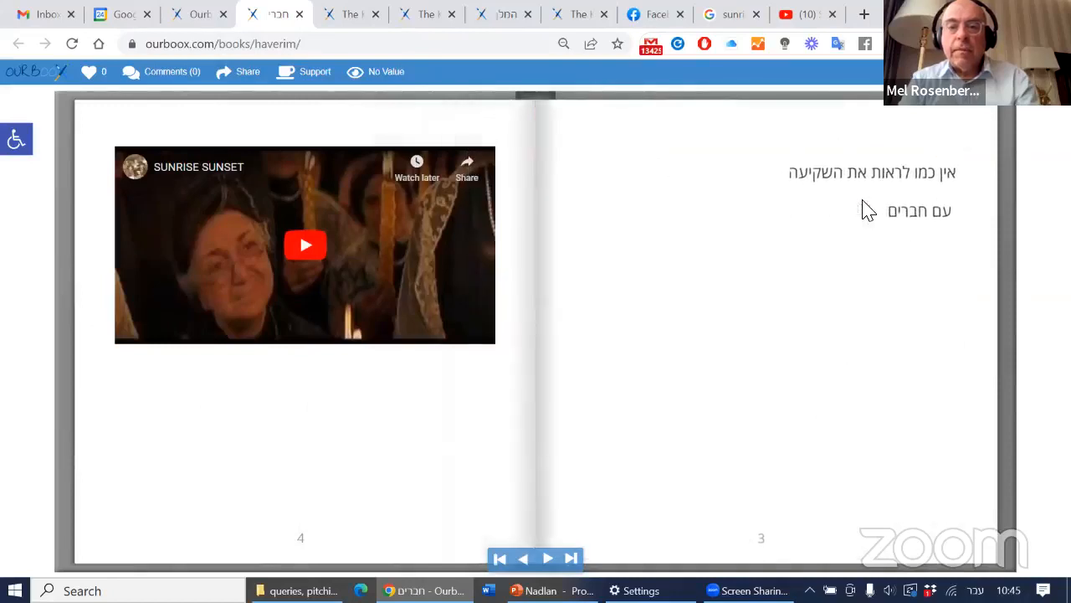
{"action": "mouse_move", "coordinate": [305, 244]}
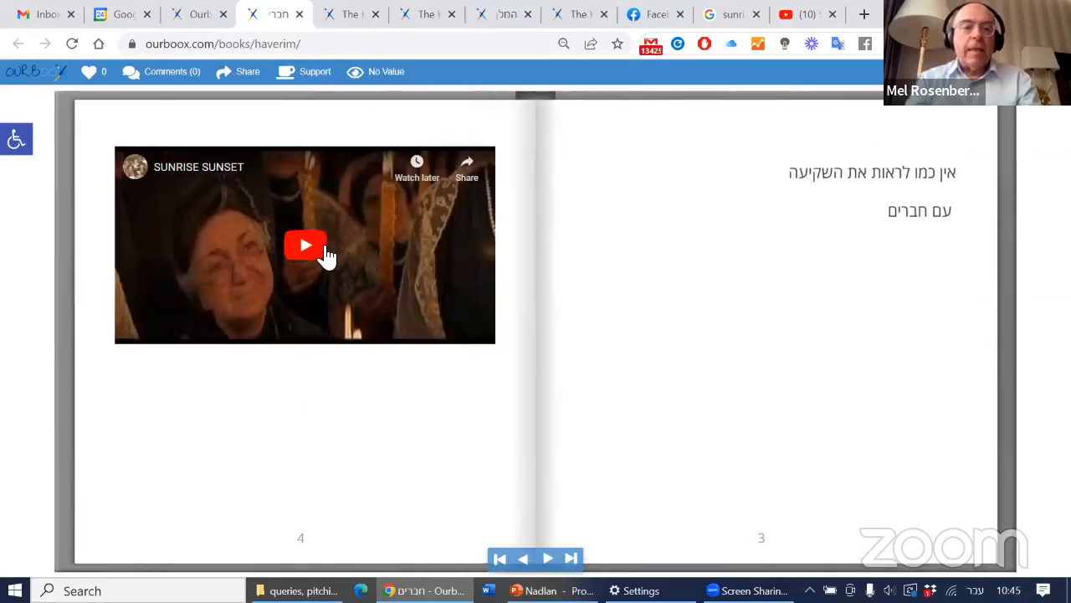
{"action": "left_click", "coordinate": [305, 245]}
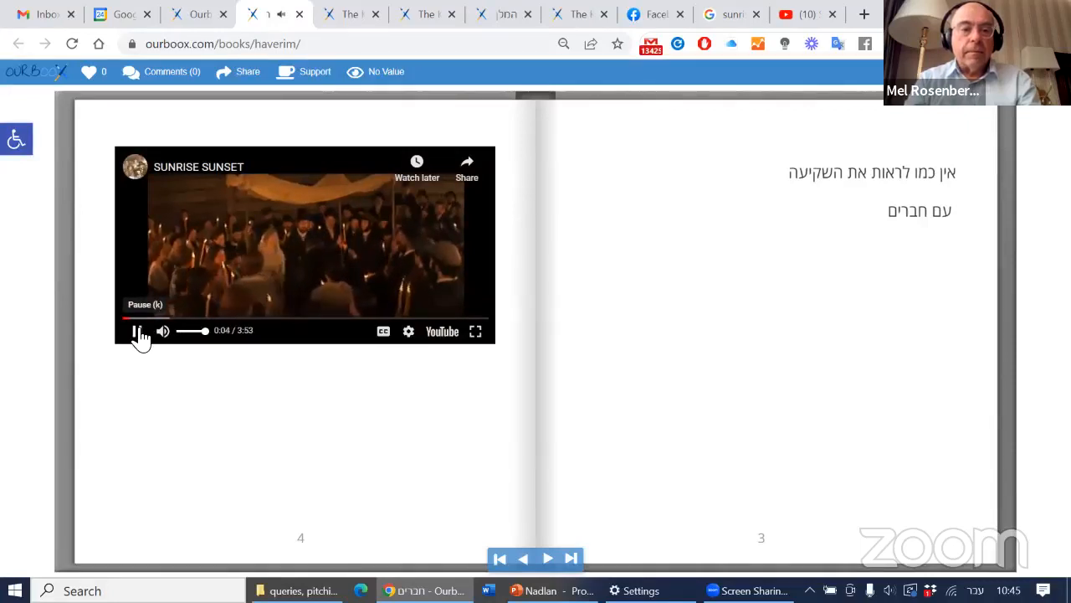
{"action": "left_click", "coordinate": [137, 331]}
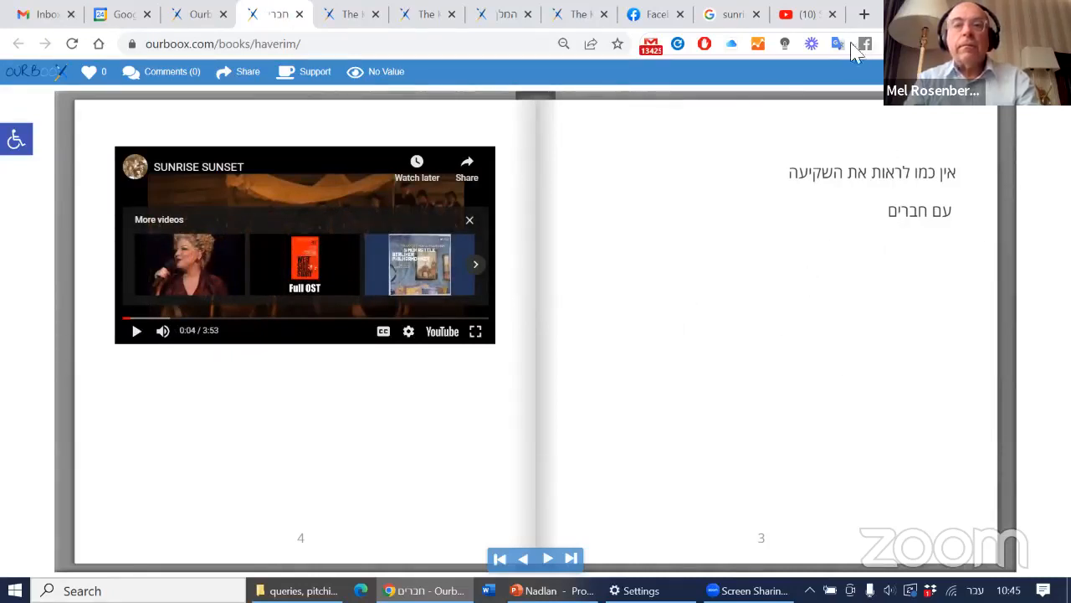
{"action": "mouse_move", "coordinate": [655, 494]}
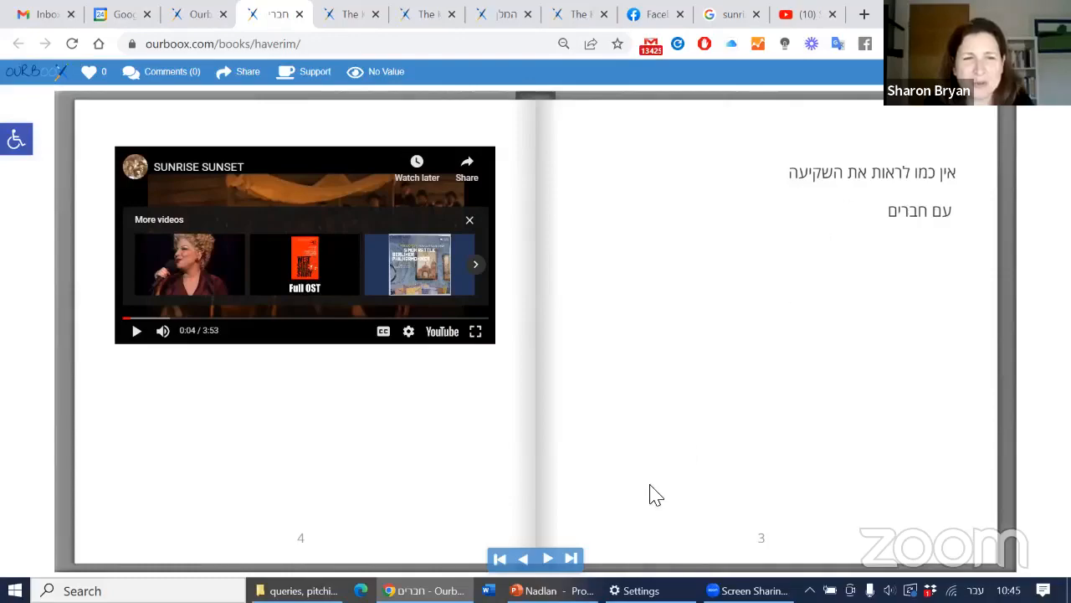